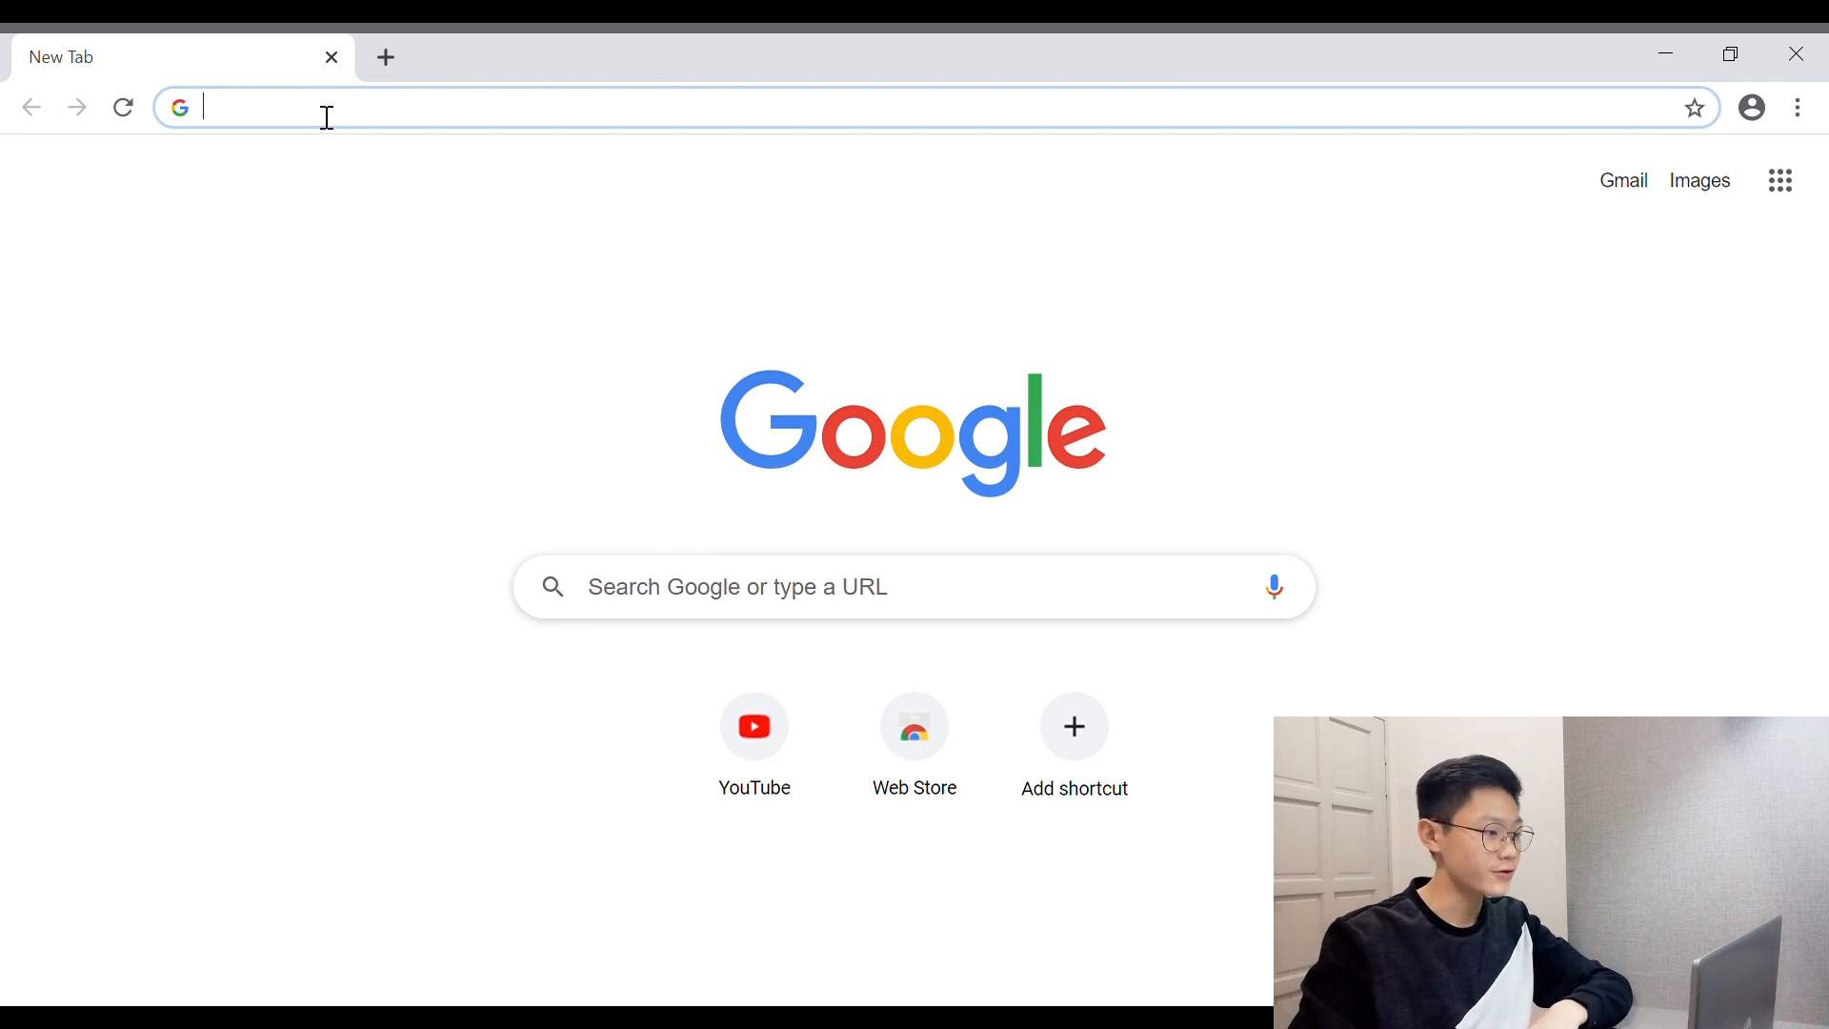
# Search Google for 'tenorshare ultdata iphone data recovery' and scroll the results
pyautogui.write('tenorsh')
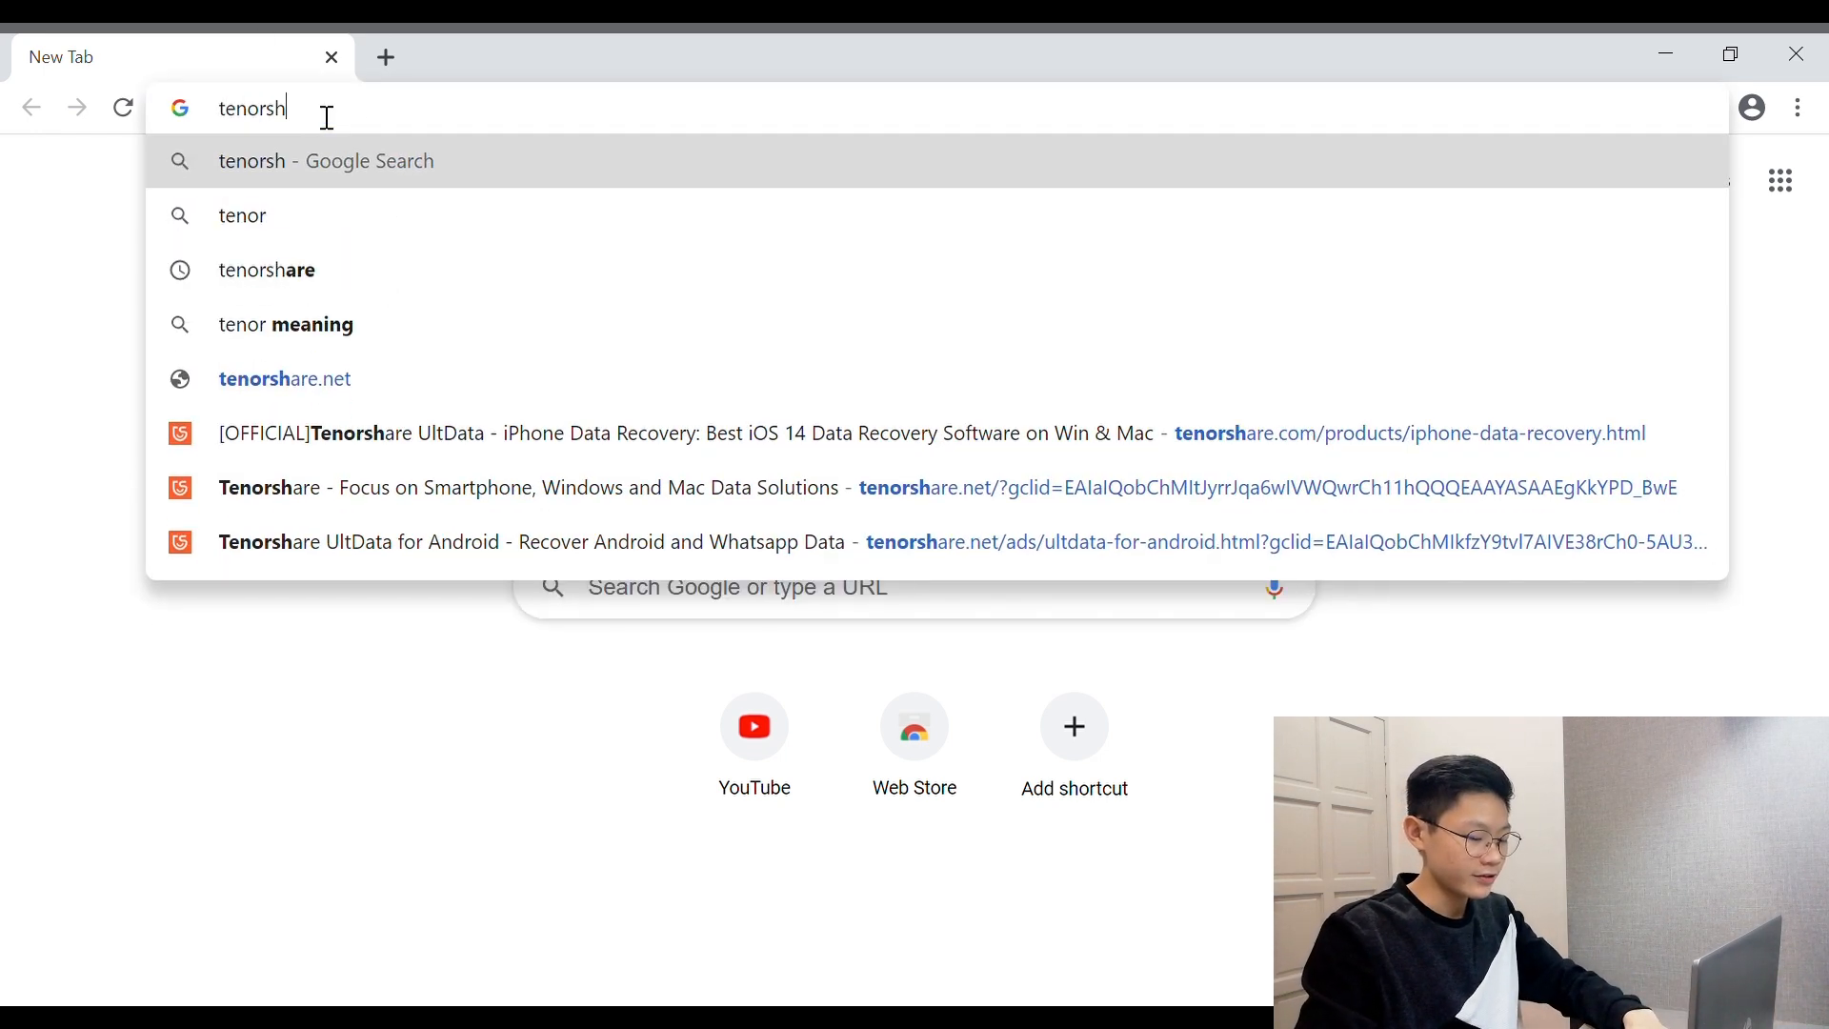
pyautogui.write('are ultdayt')
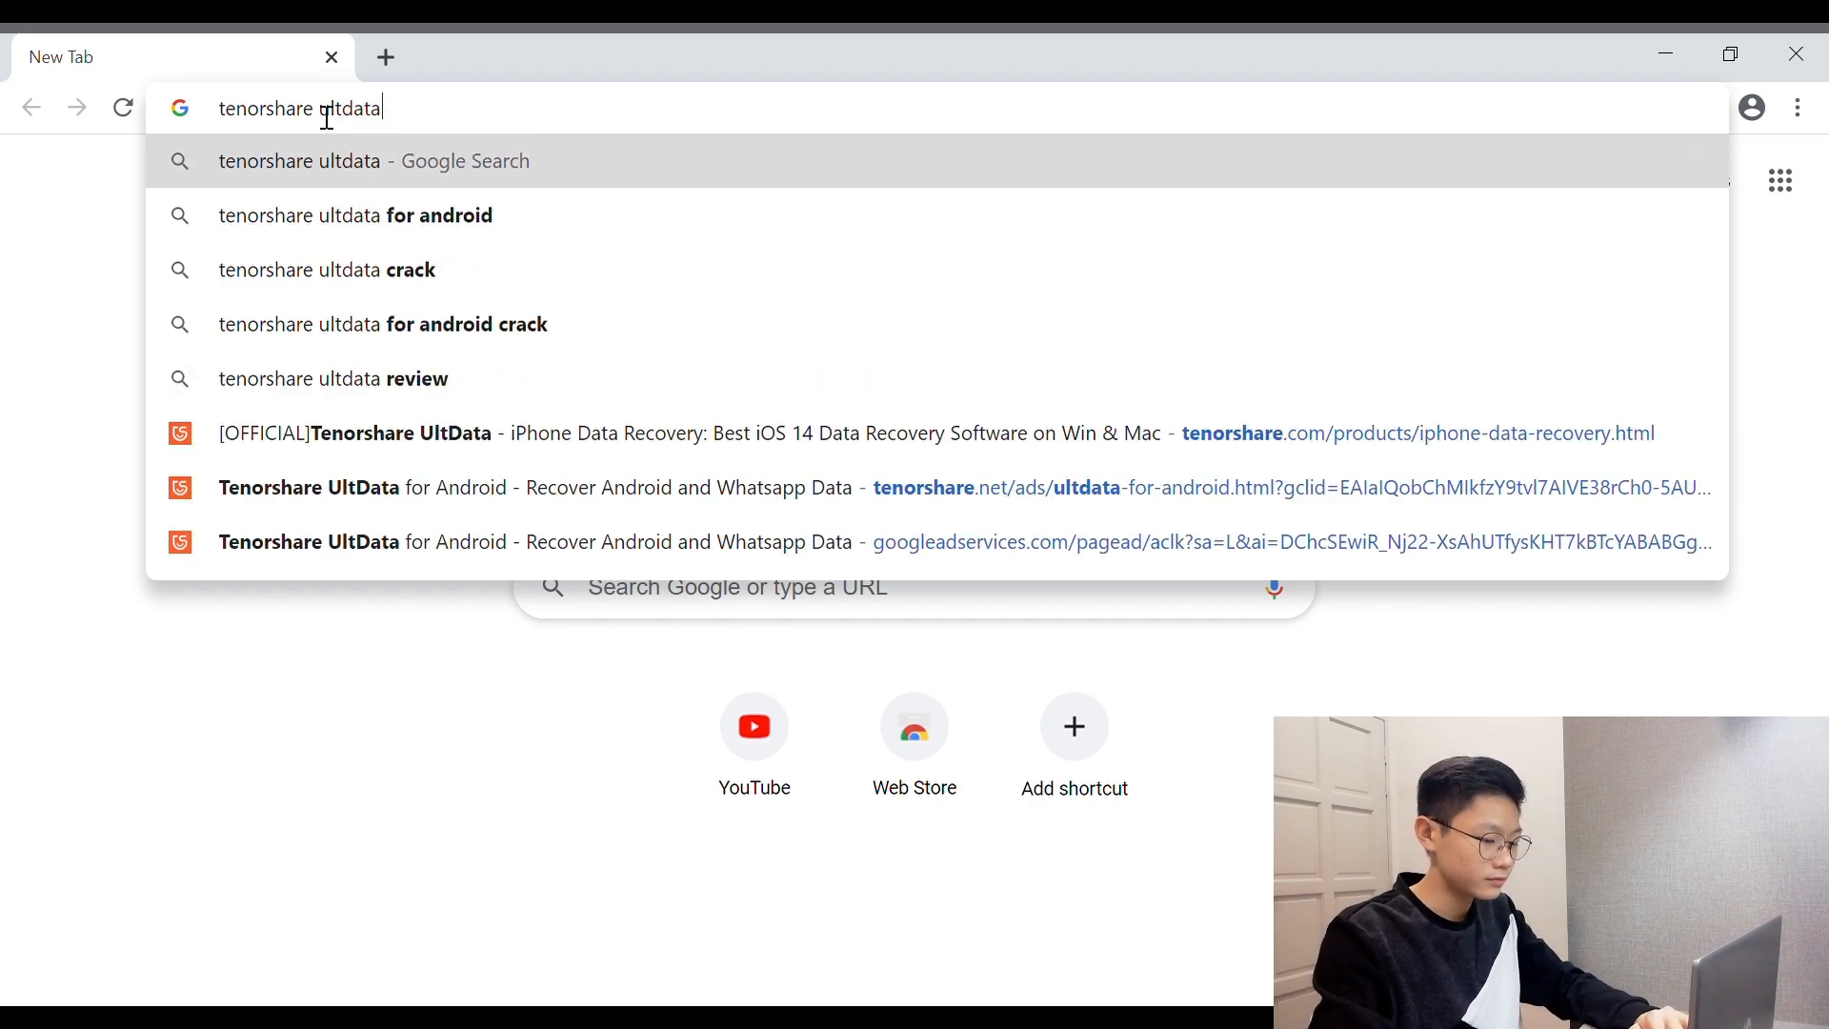
pyautogui.write('iphone data recovery')
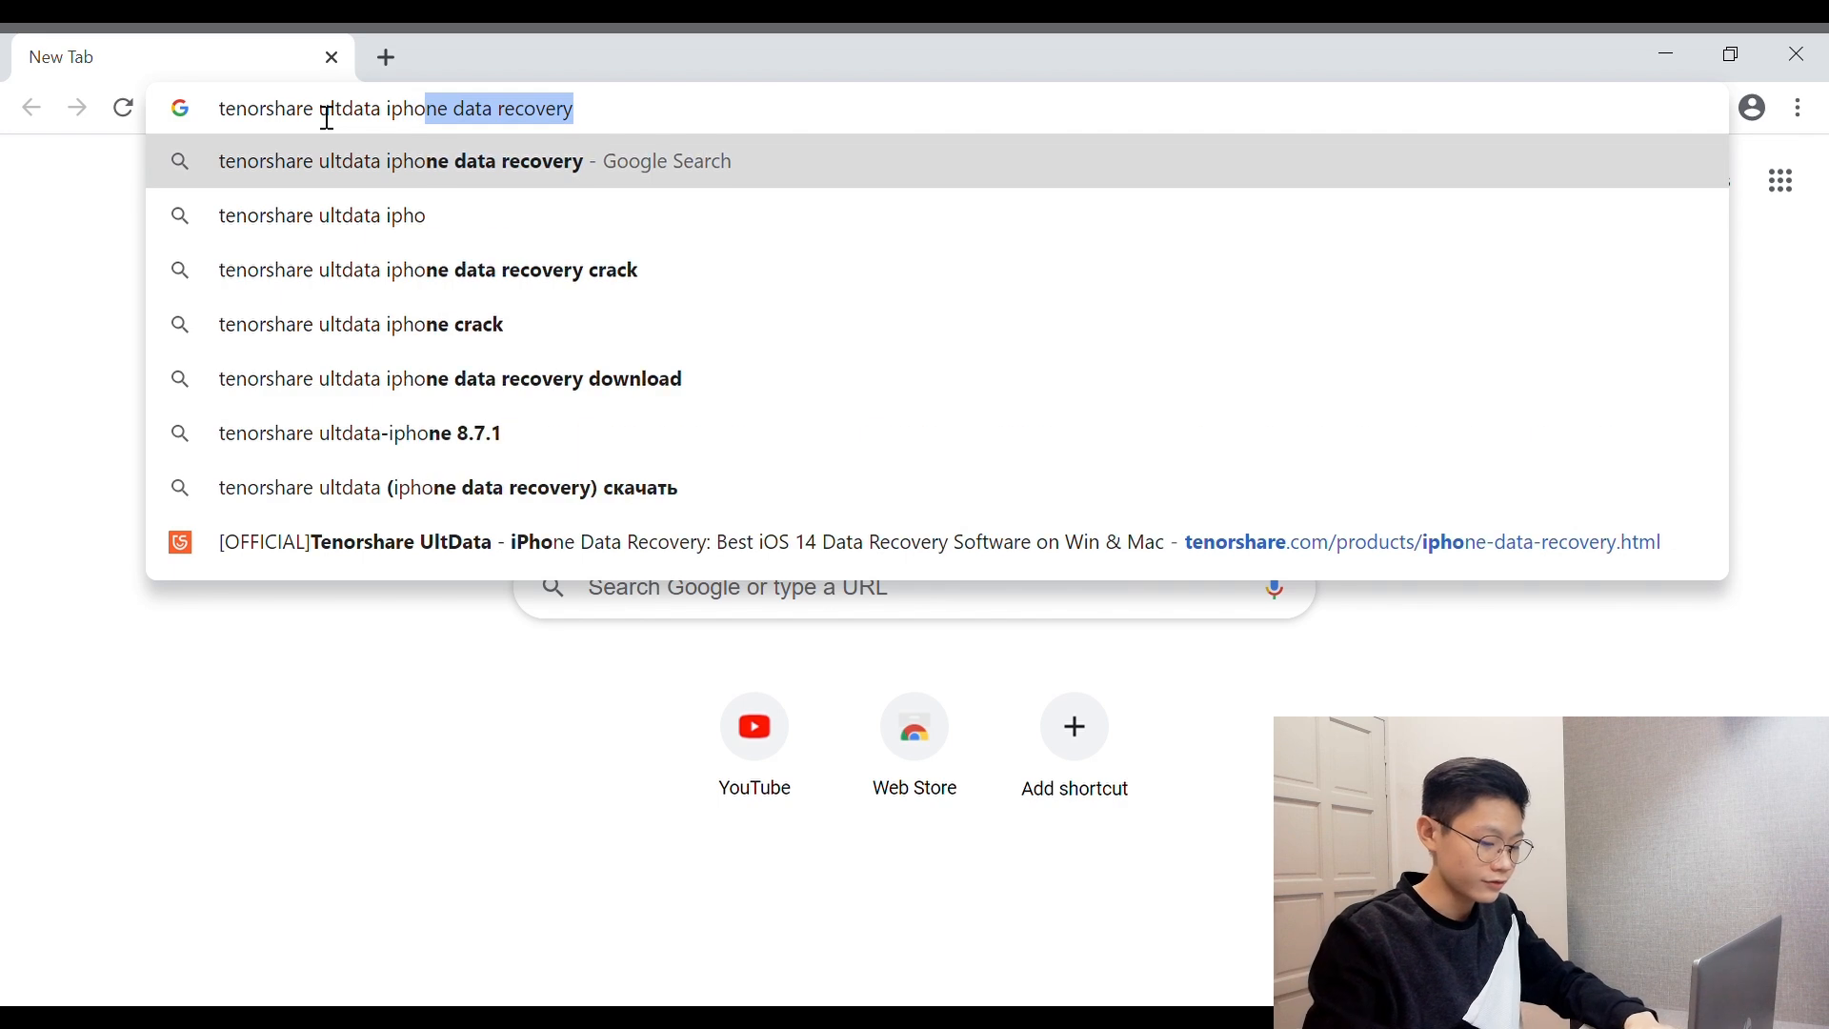
pyautogui.press('Return')
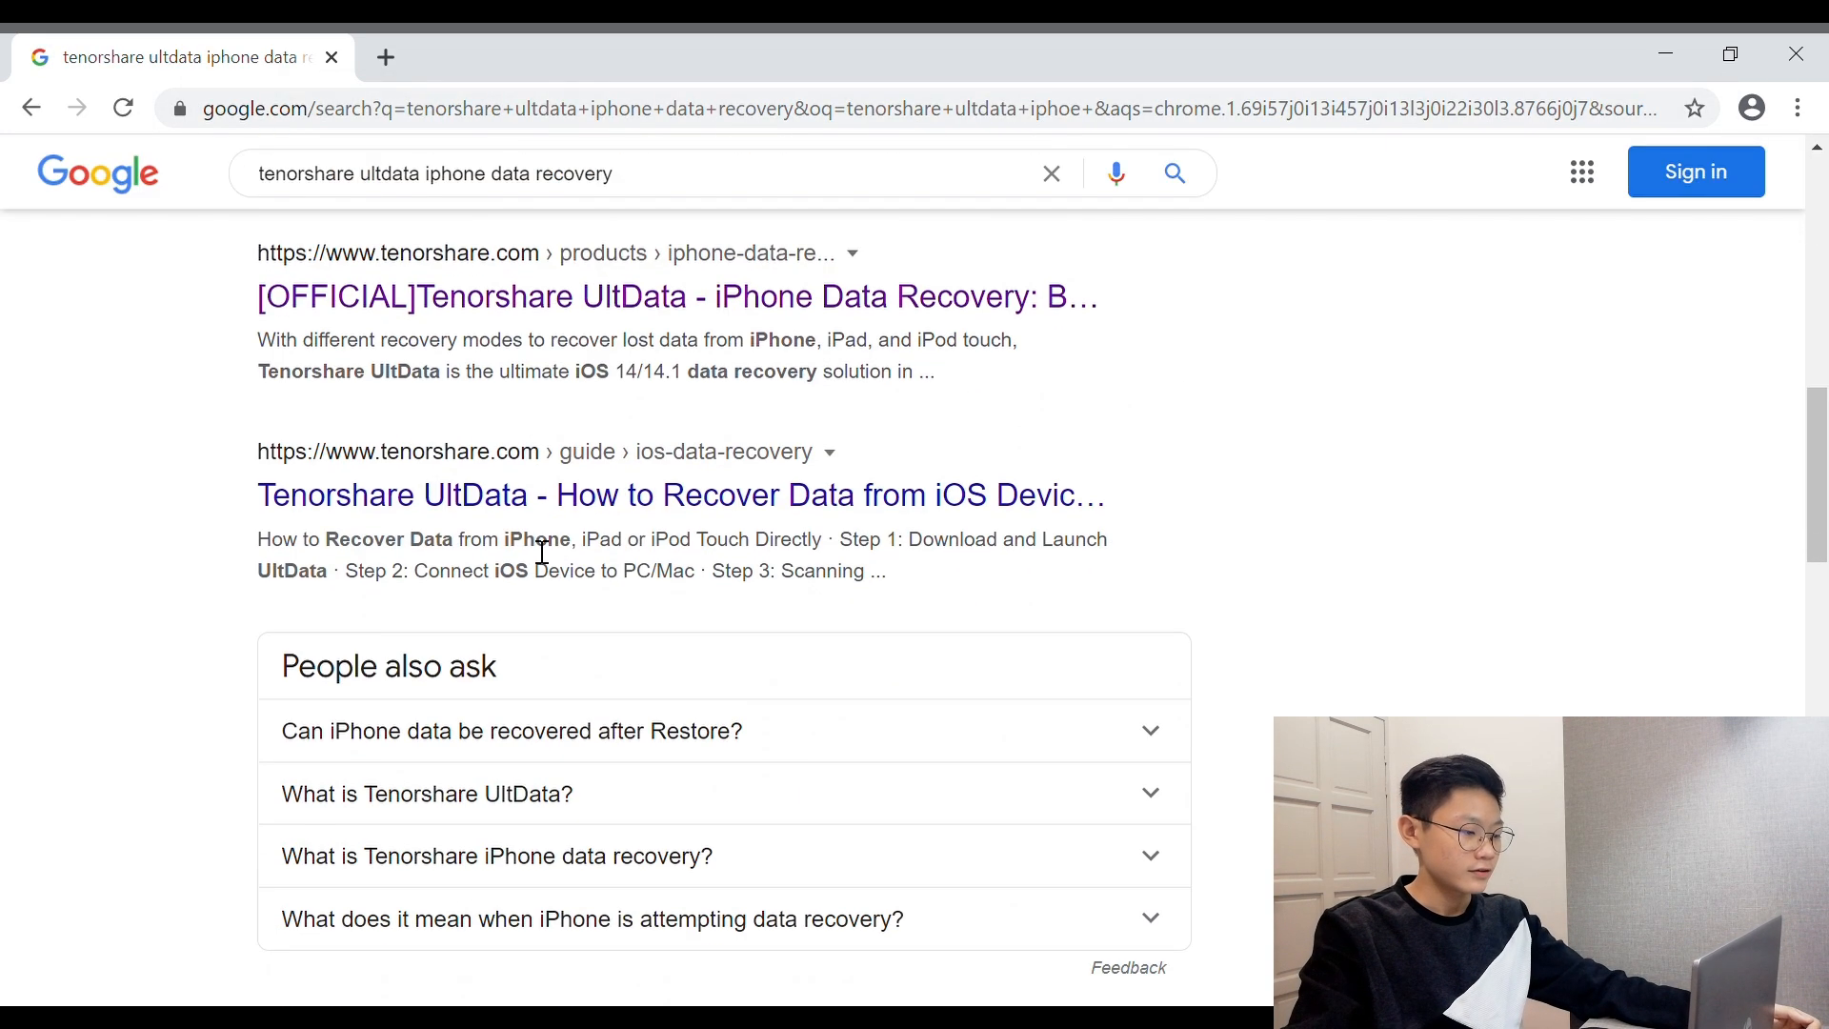
pyautogui.scroll(-3)
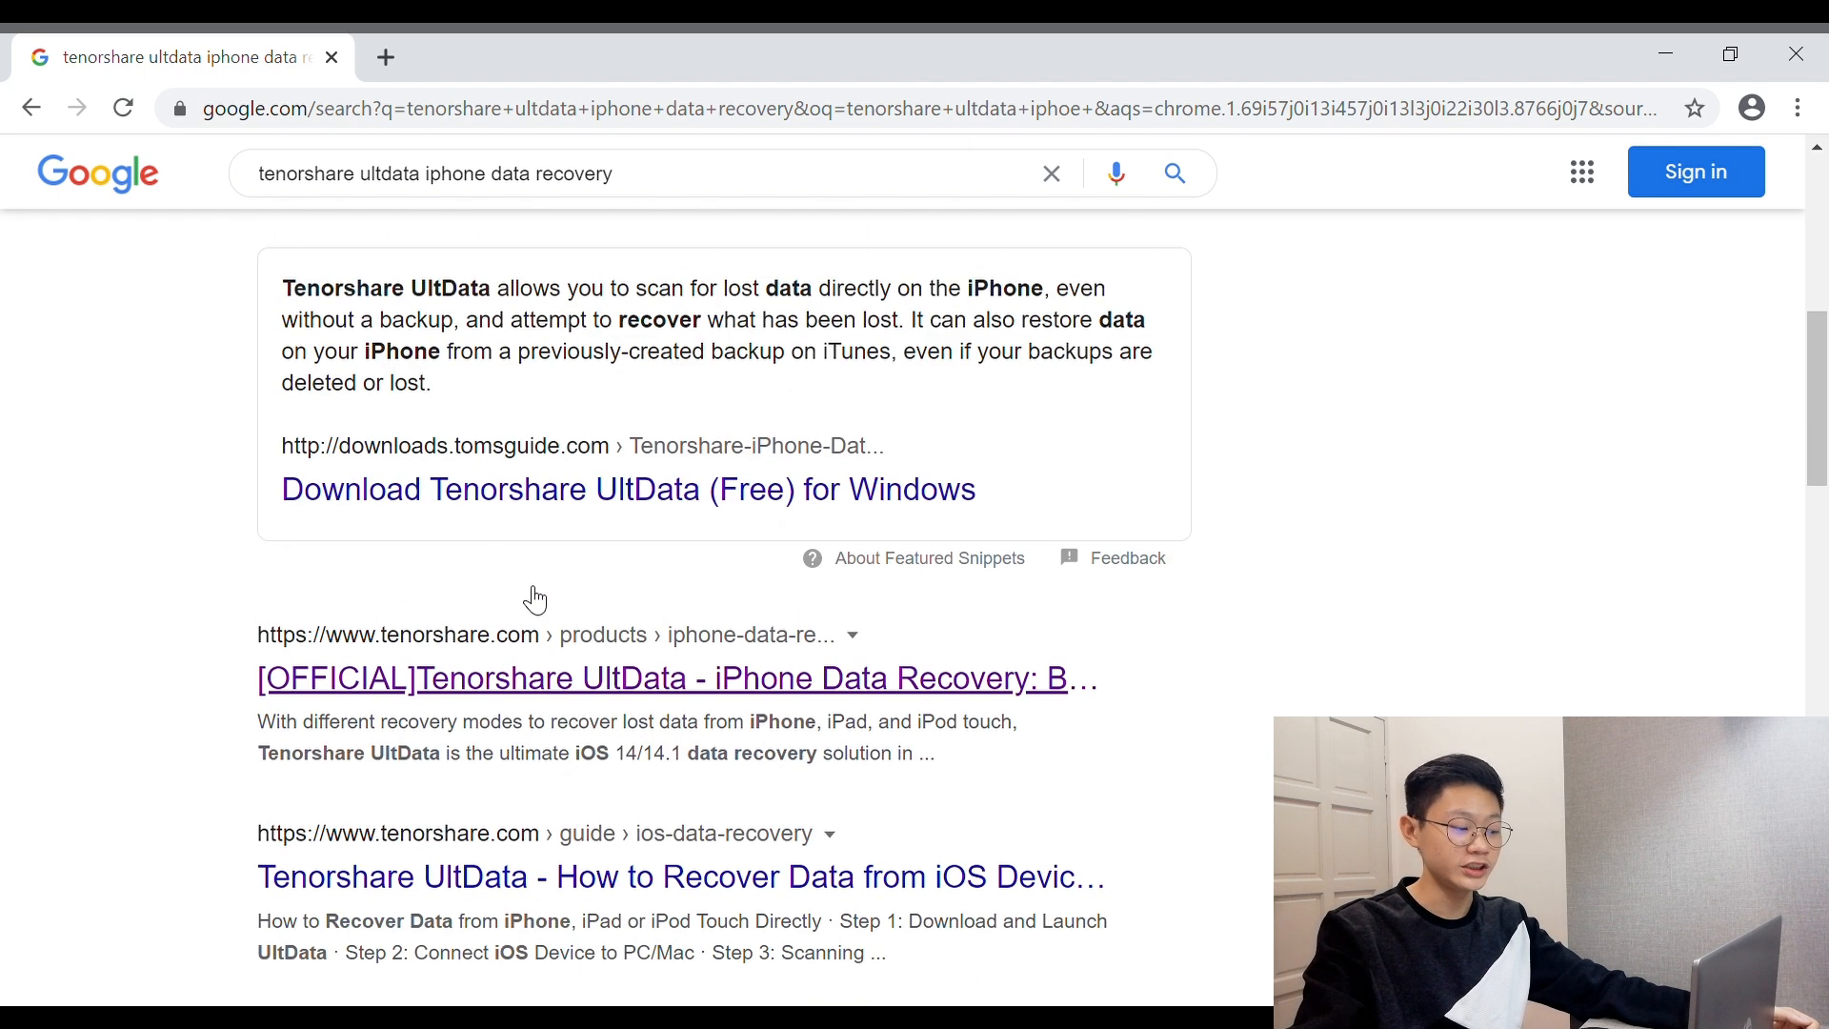
pyautogui.moveTo(285, 691)
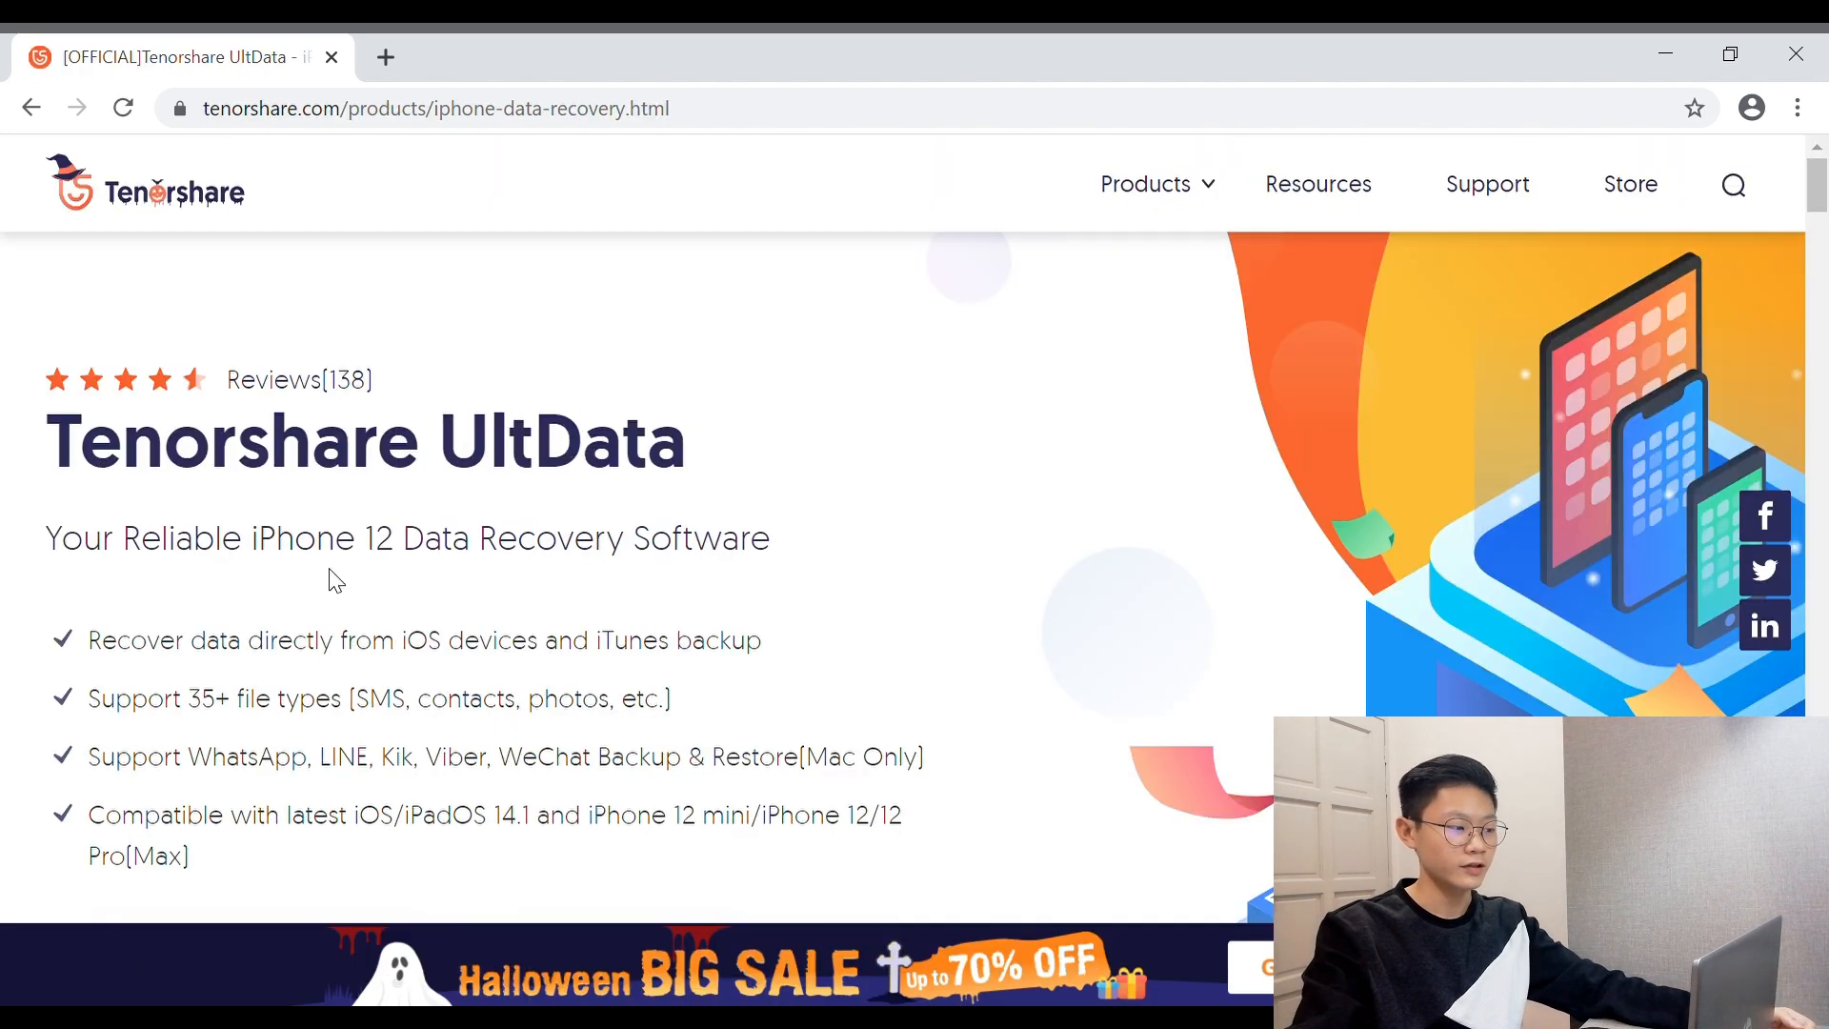
pyautogui.moveTo(426, 426)
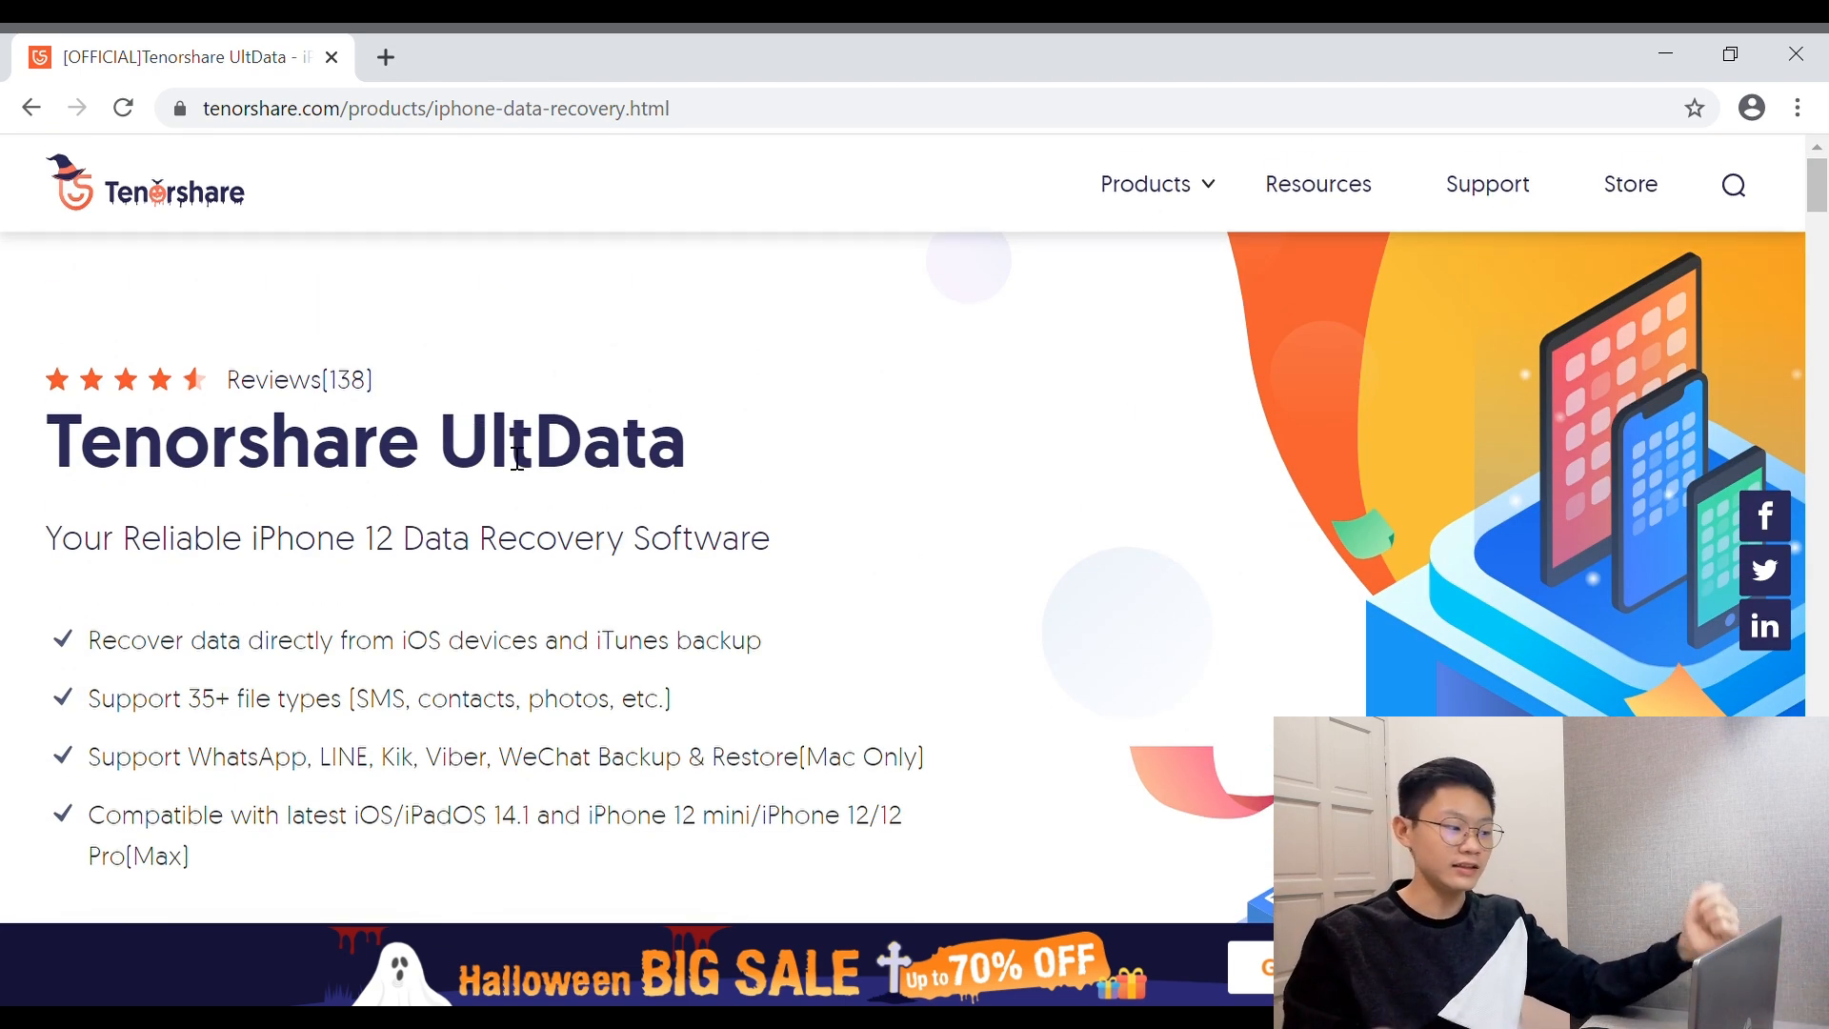
pyautogui.scroll(-3)
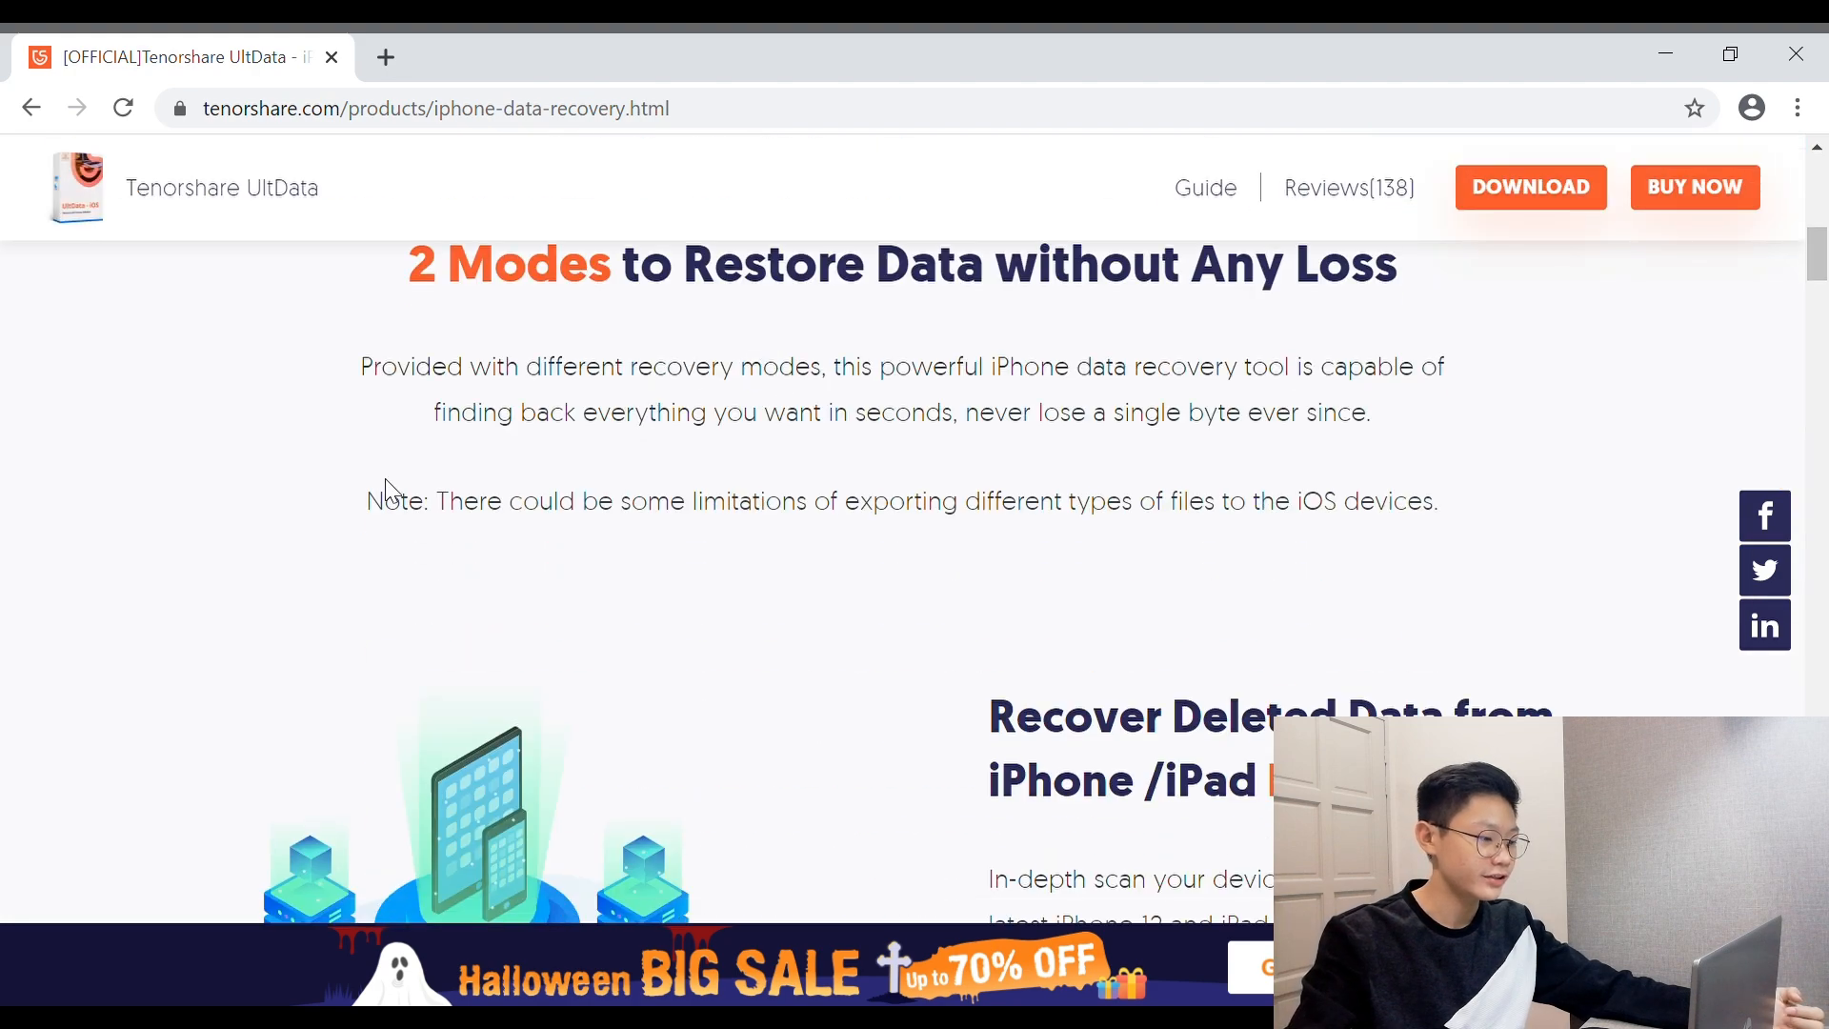
pyautogui.scroll(-3)
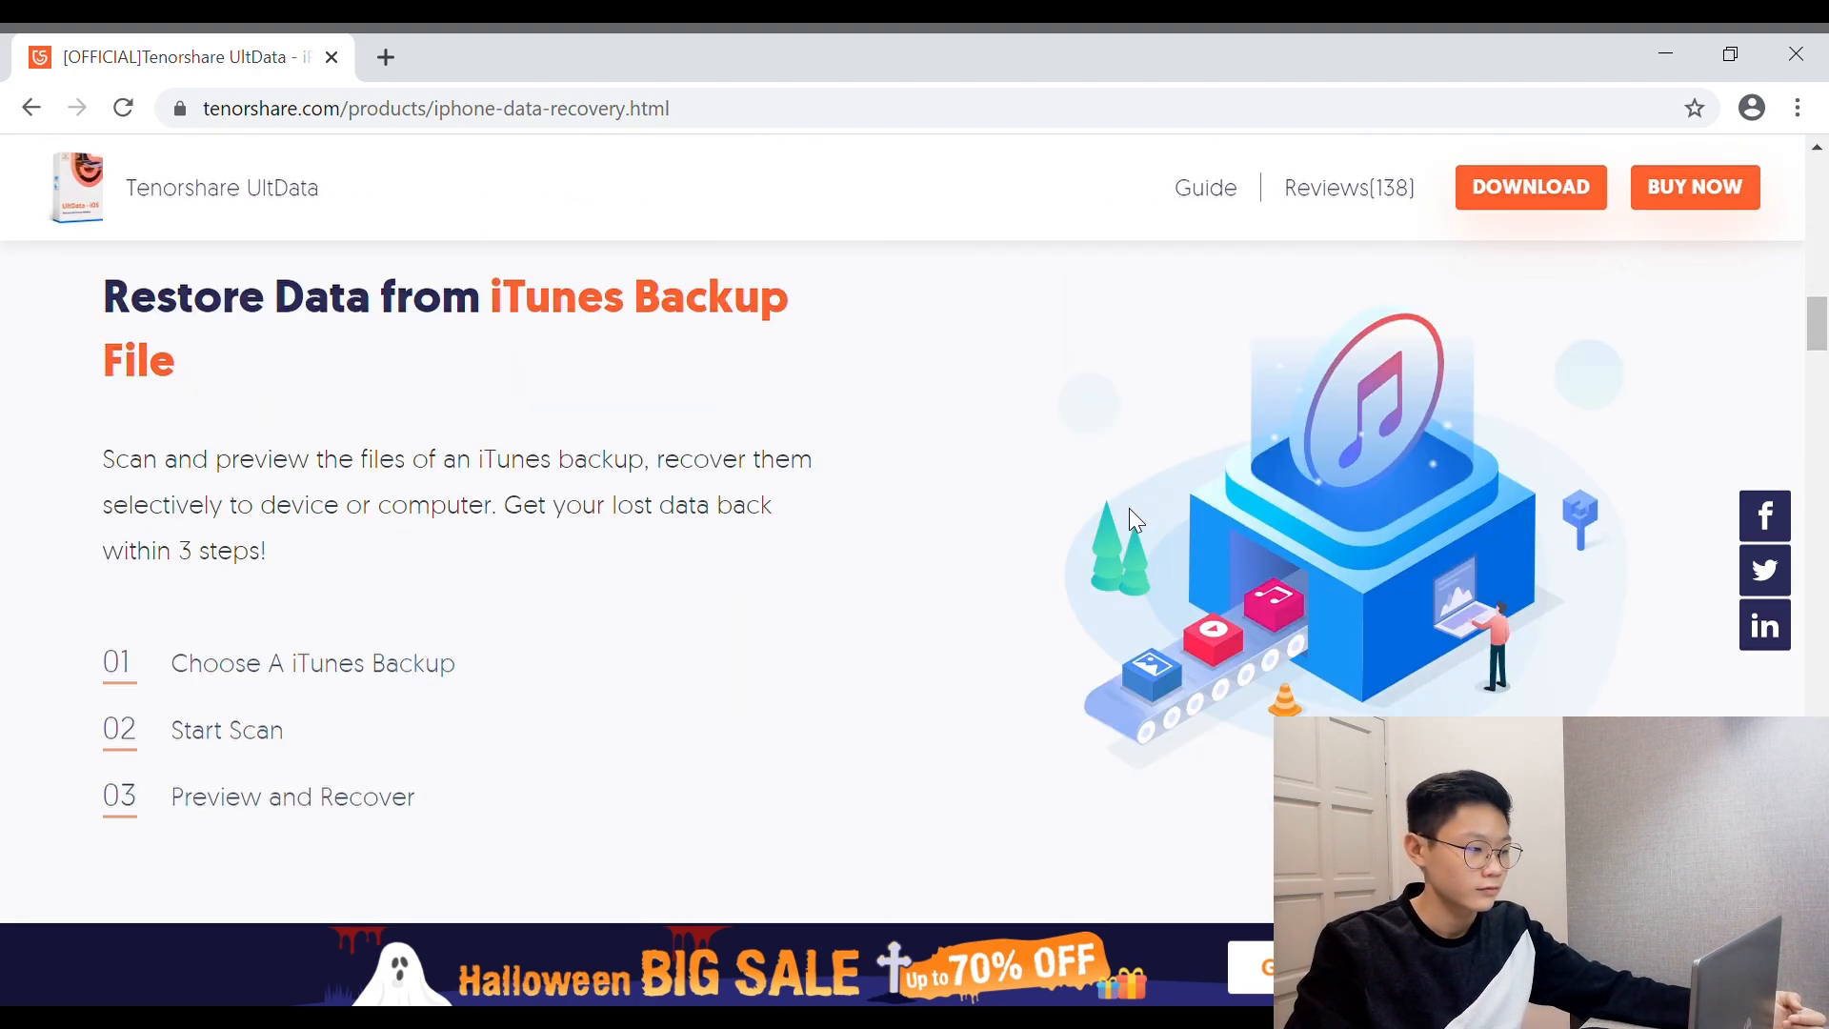
pyautogui.scroll(-3)
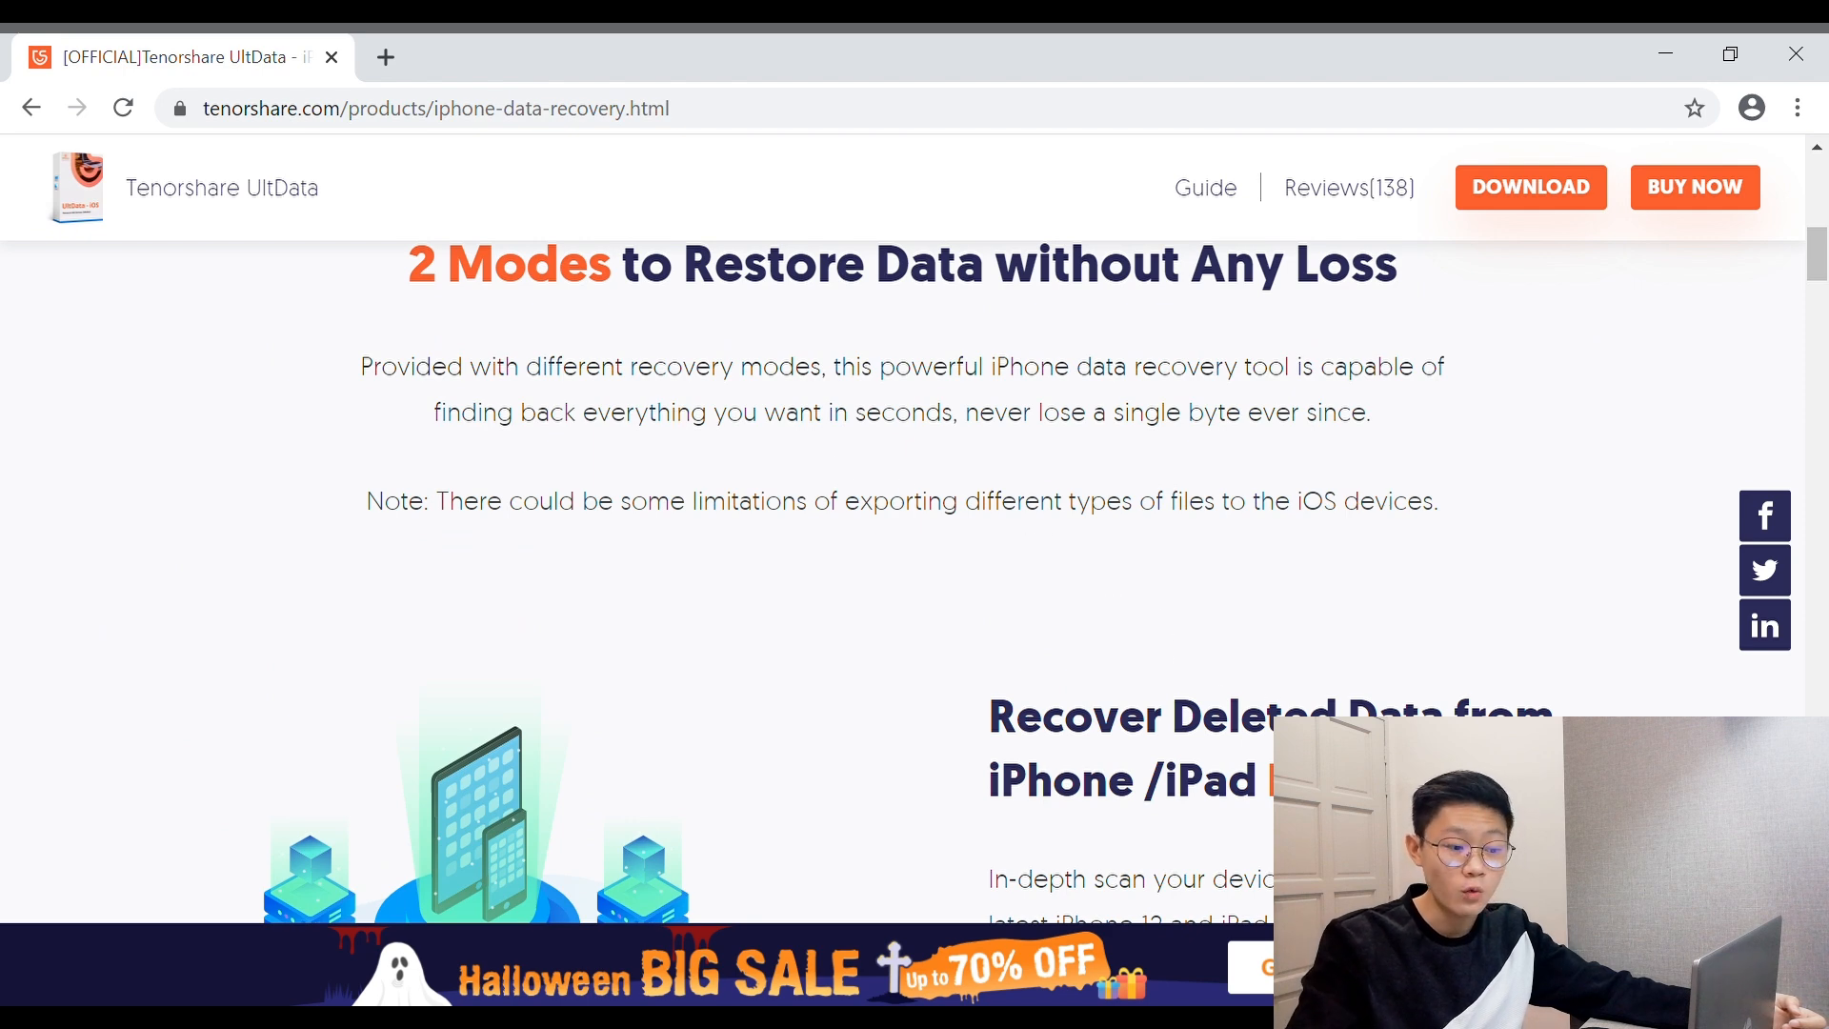
pyautogui.scroll(-3)
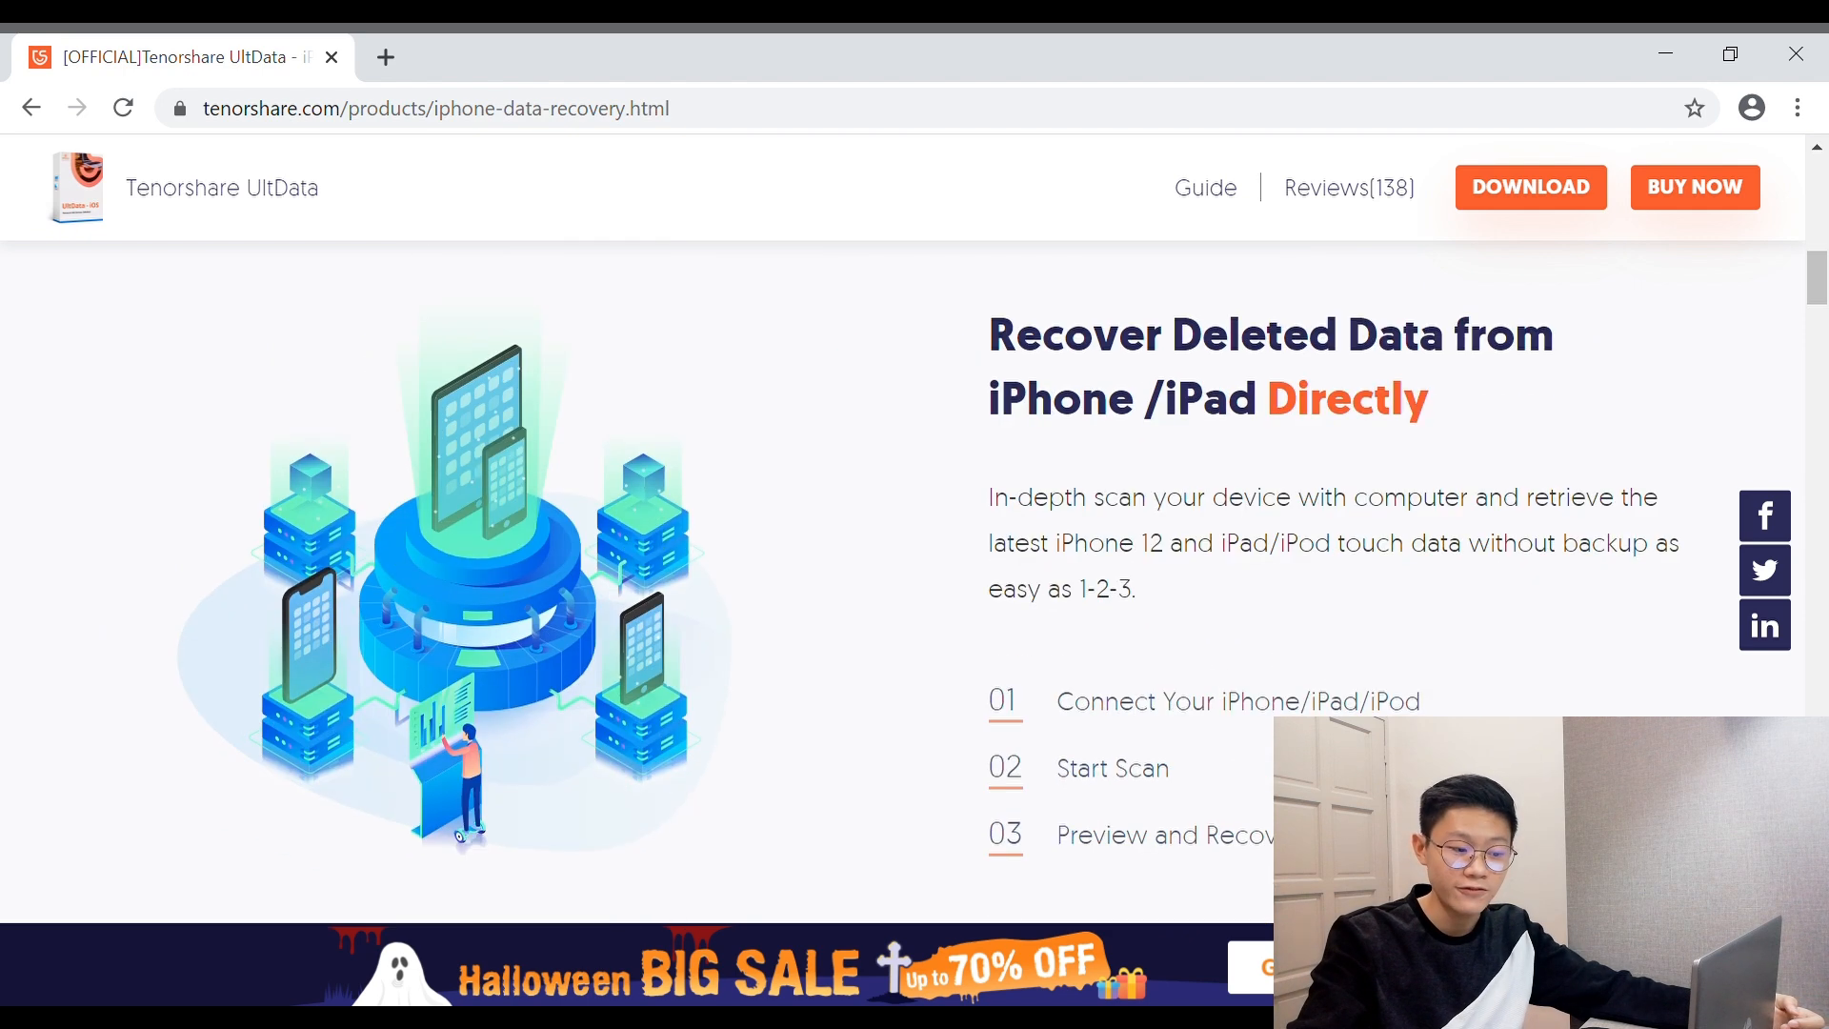
pyautogui.moveTo(1268, 644)
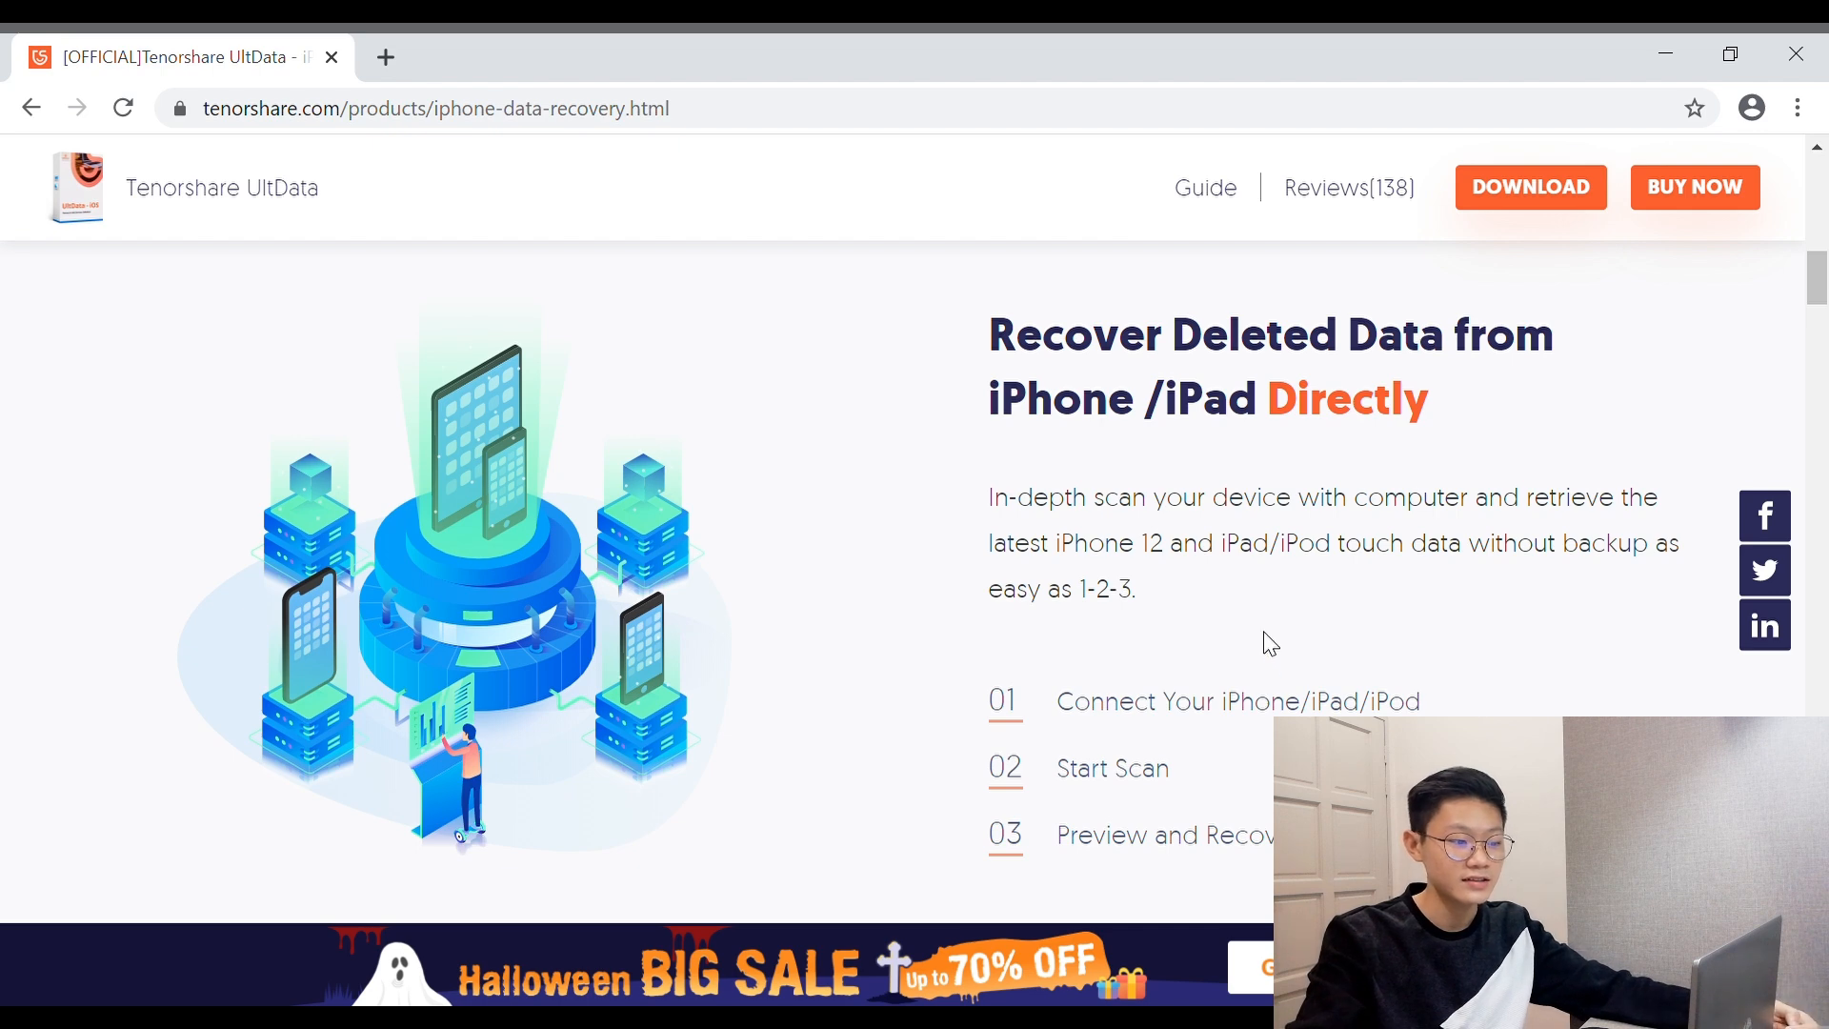
pyautogui.scroll(-3)
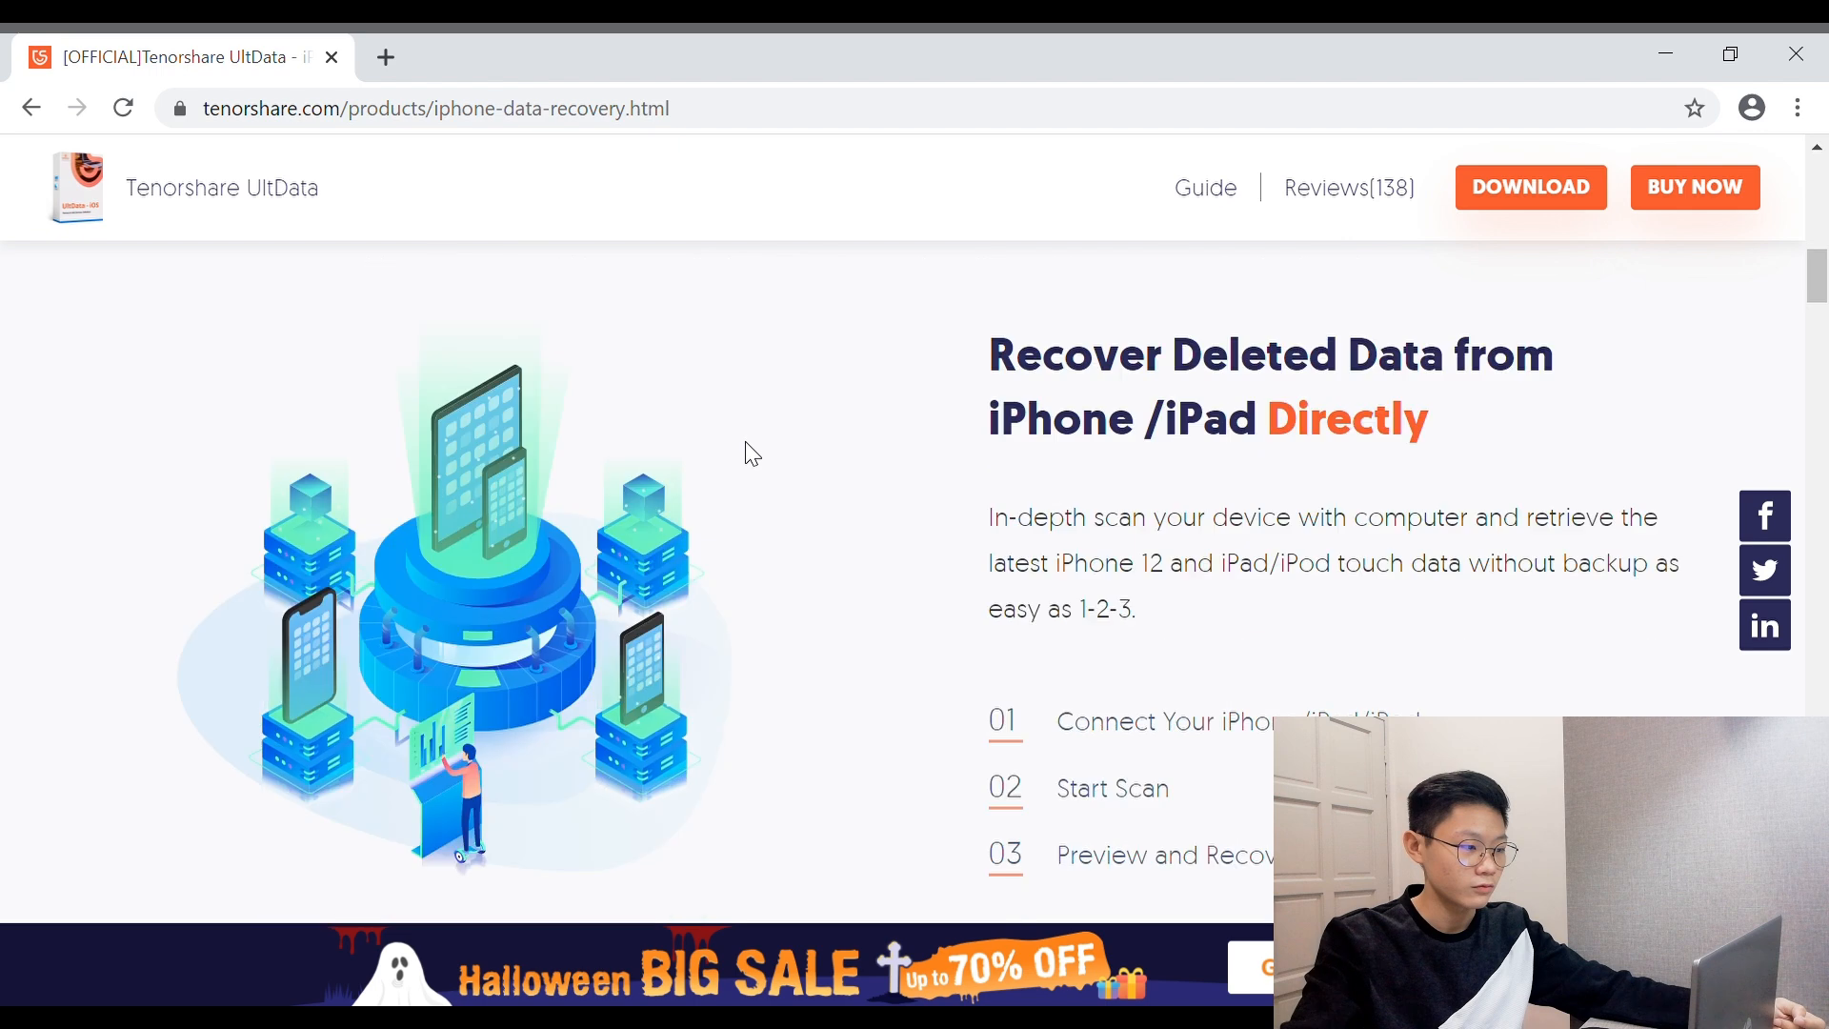
pyautogui.scroll(-3)
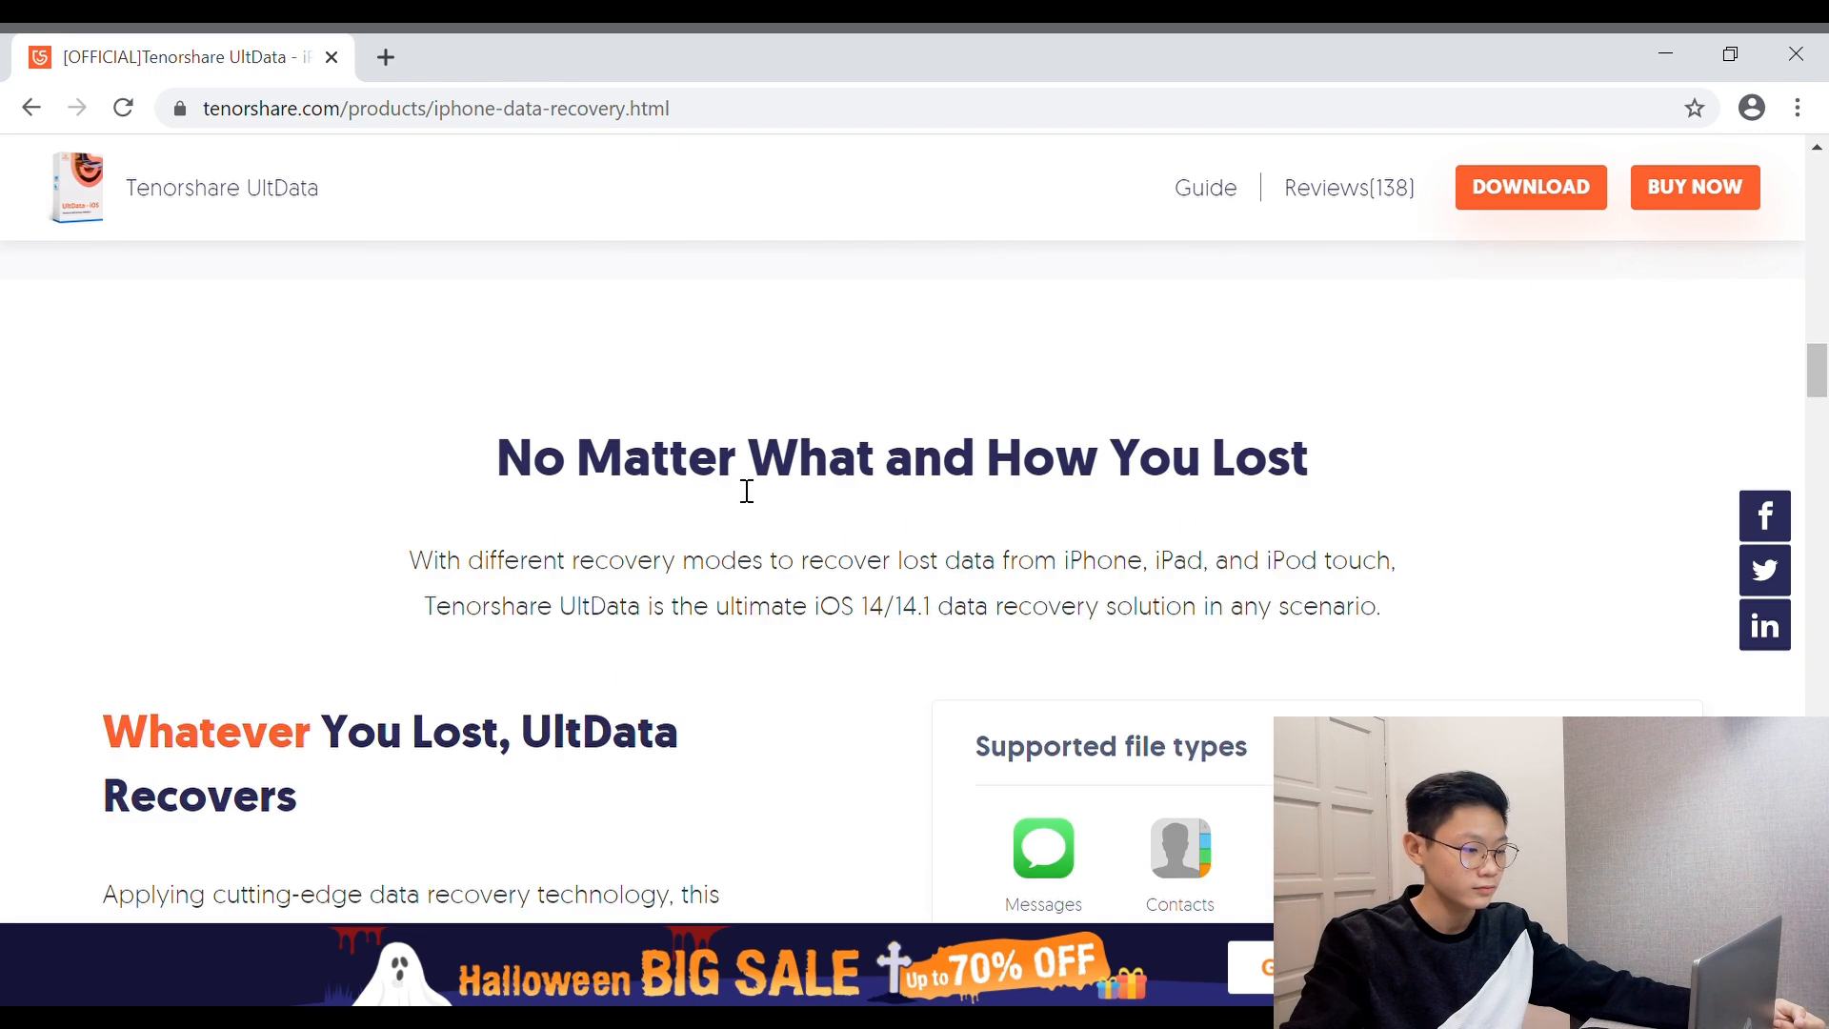
pyautogui.moveTo(889, 521)
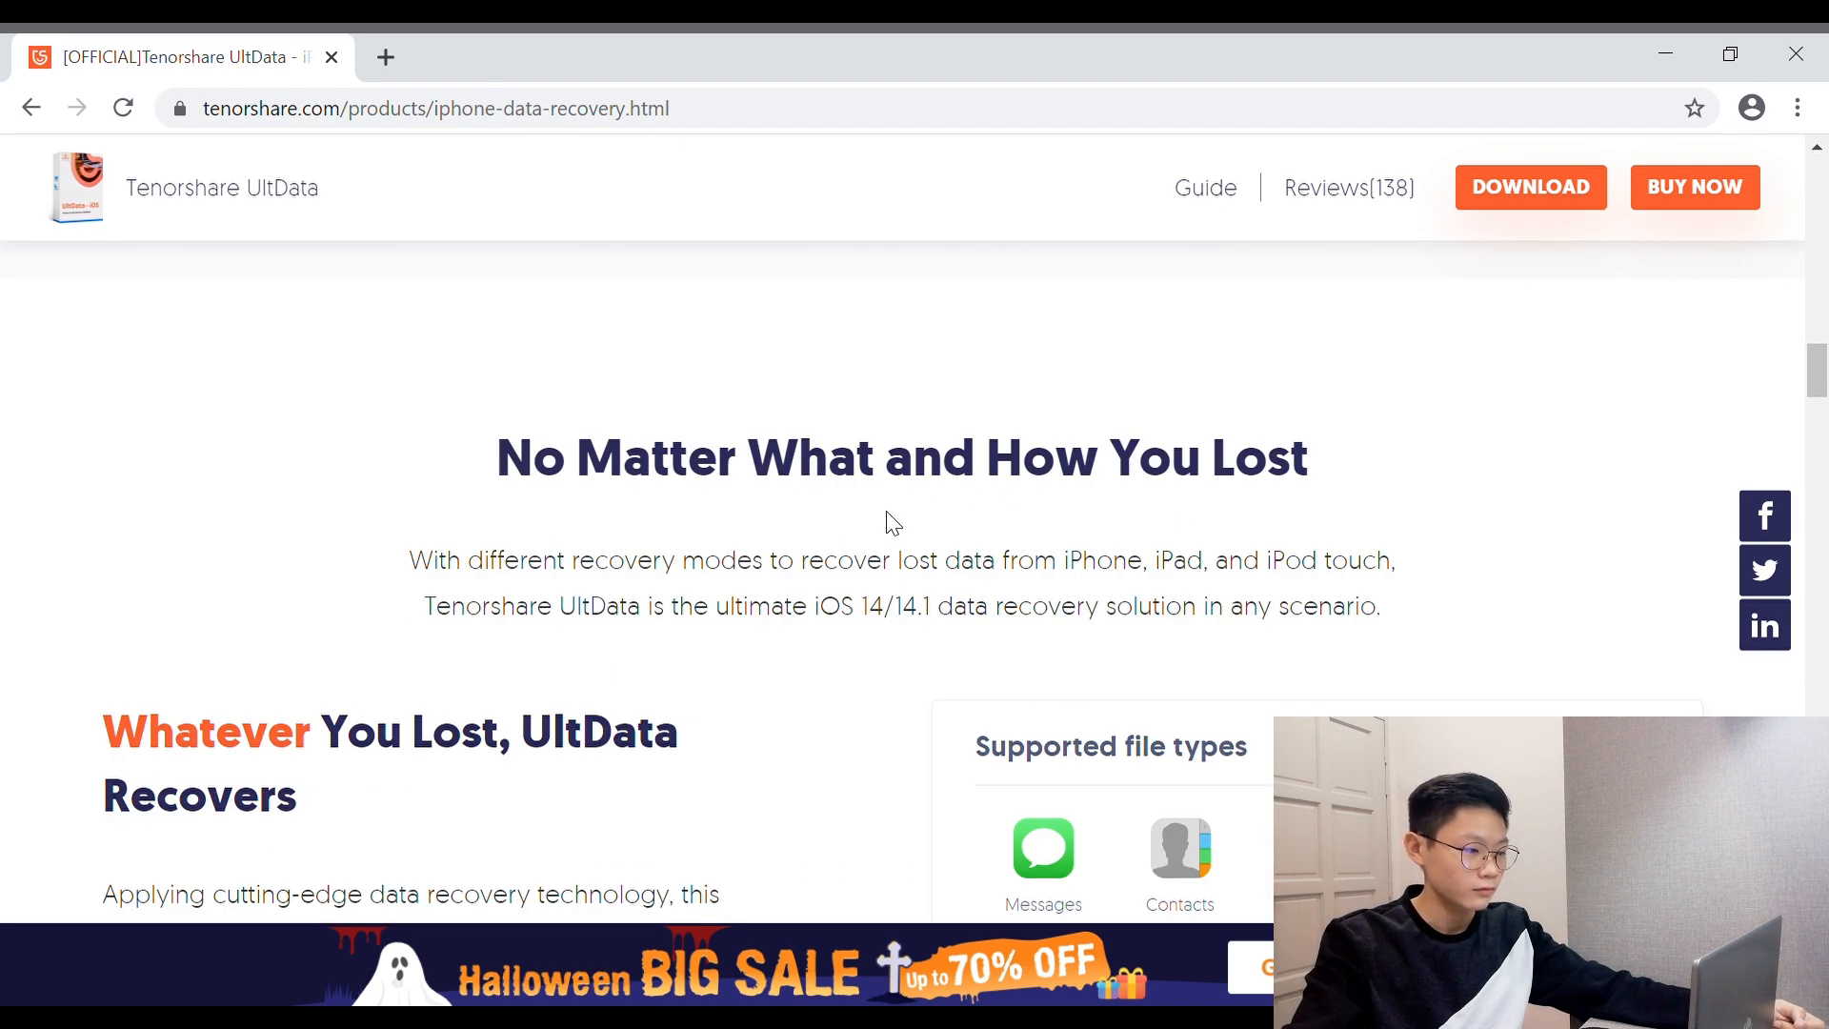
pyautogui.moveTo(852, 567)
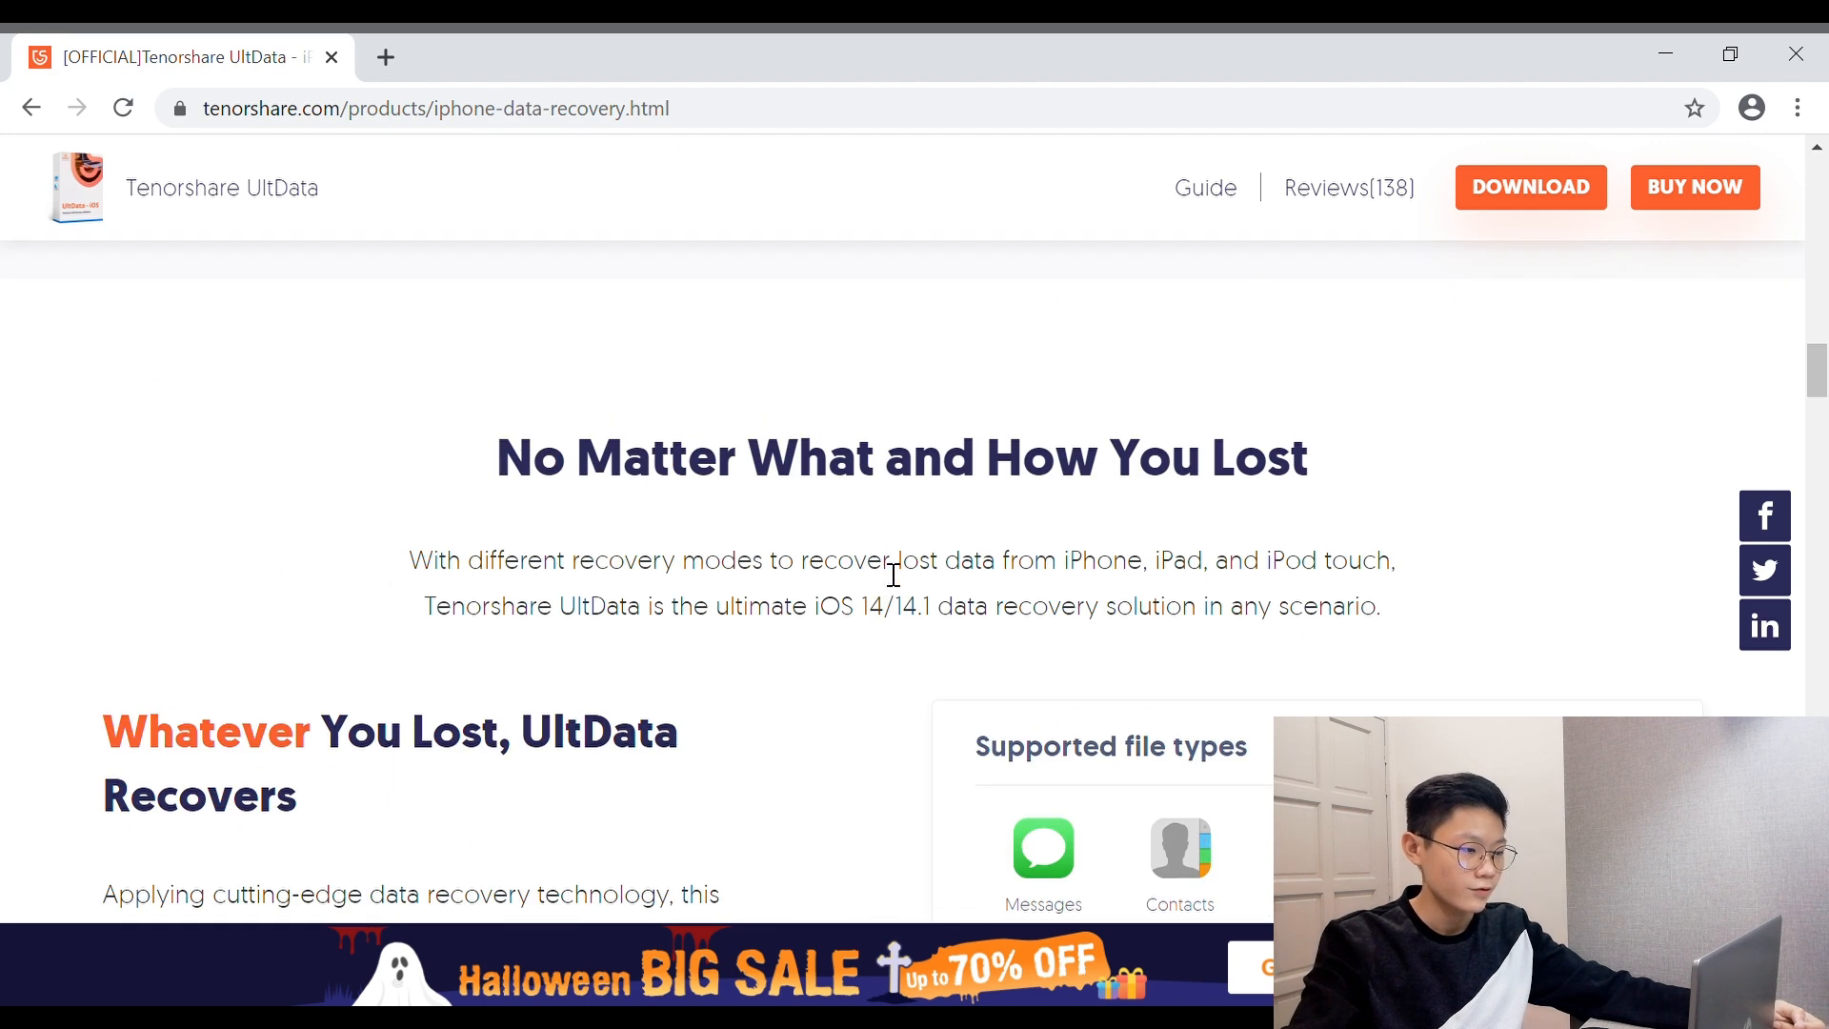
pyautogui.moveTo(926, 630)
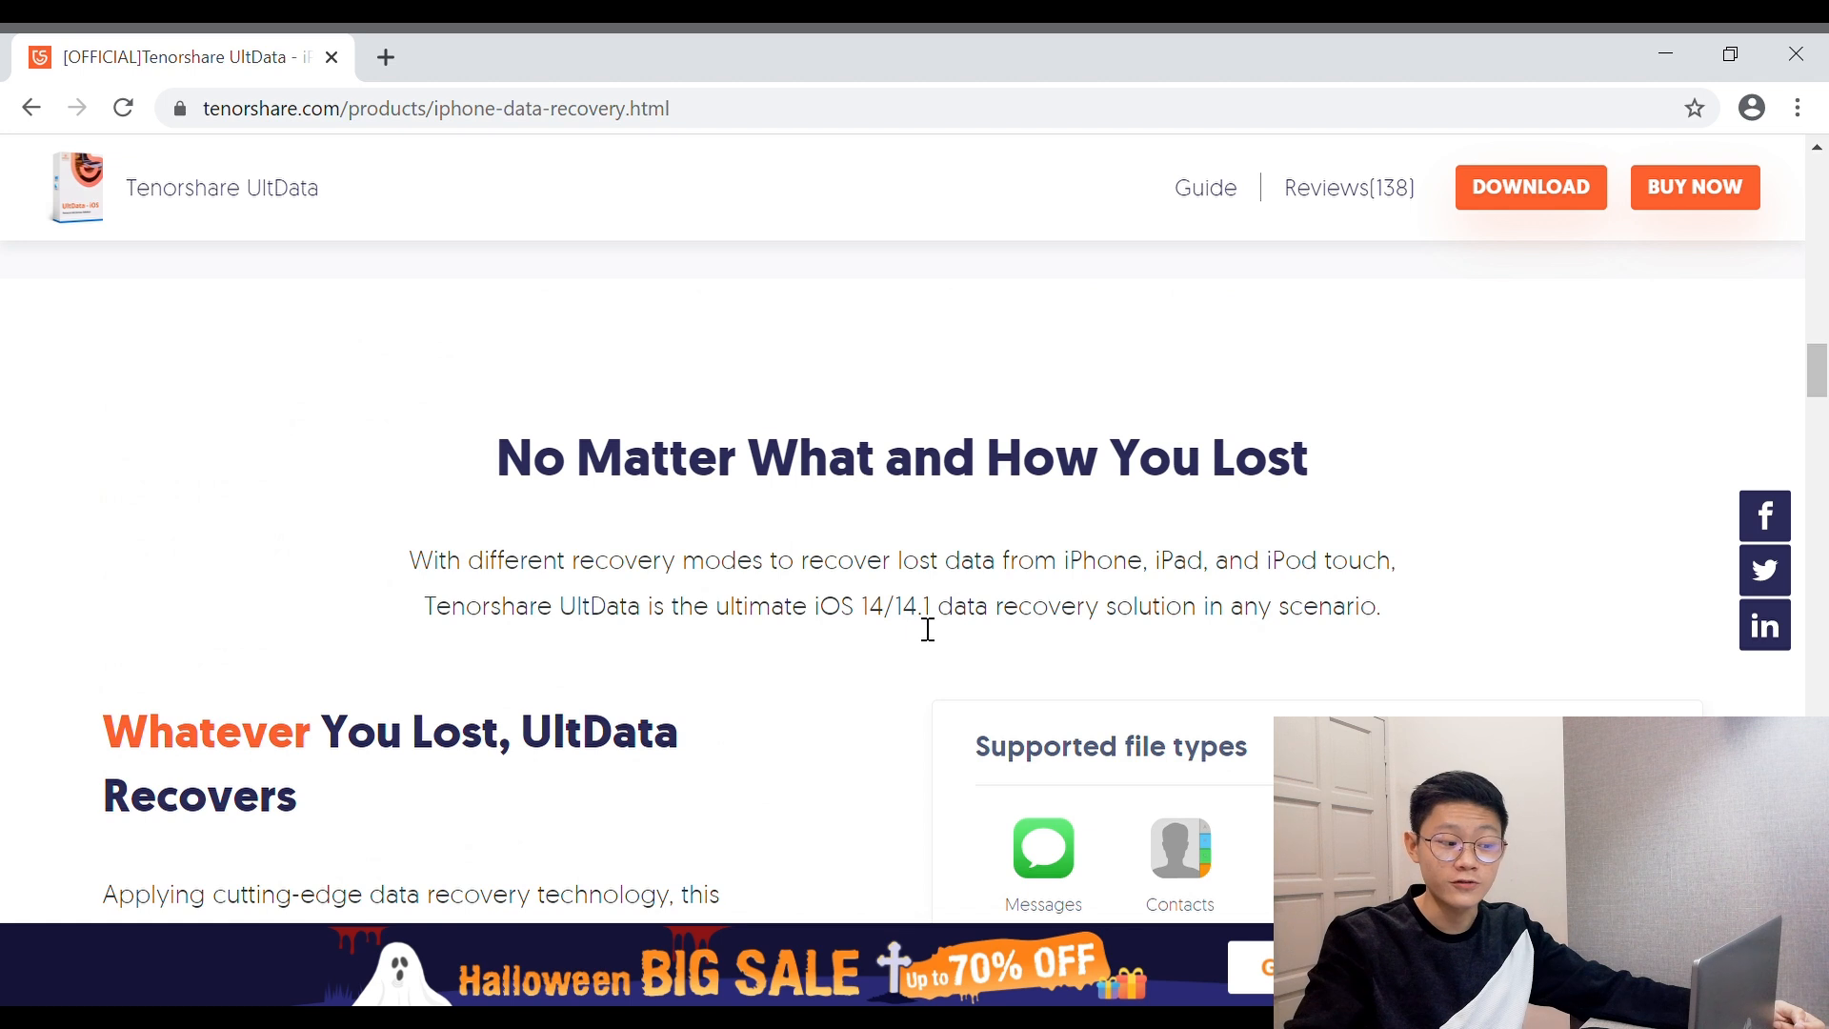
pyautogui.moveTo(1039, 549)
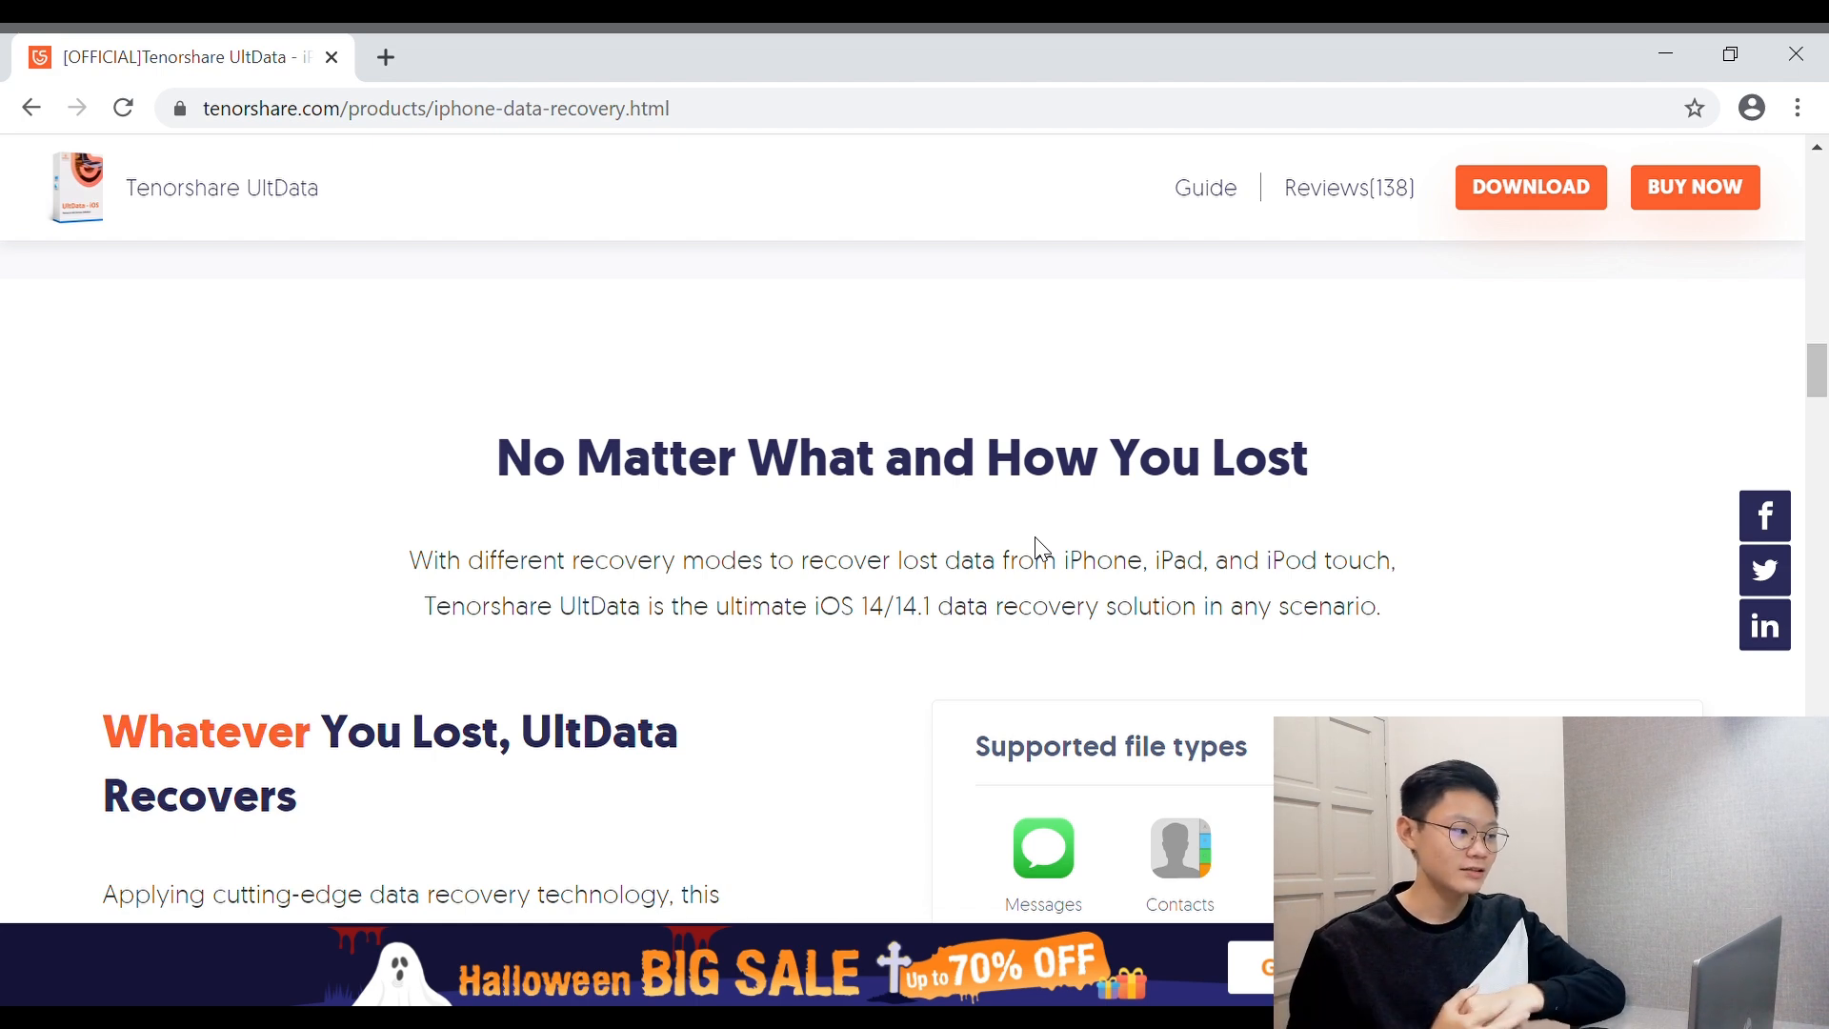
# Scroll the UltData product page down to the data-loss scenarios and Supported device lists
pyautogui.scroll(-3)
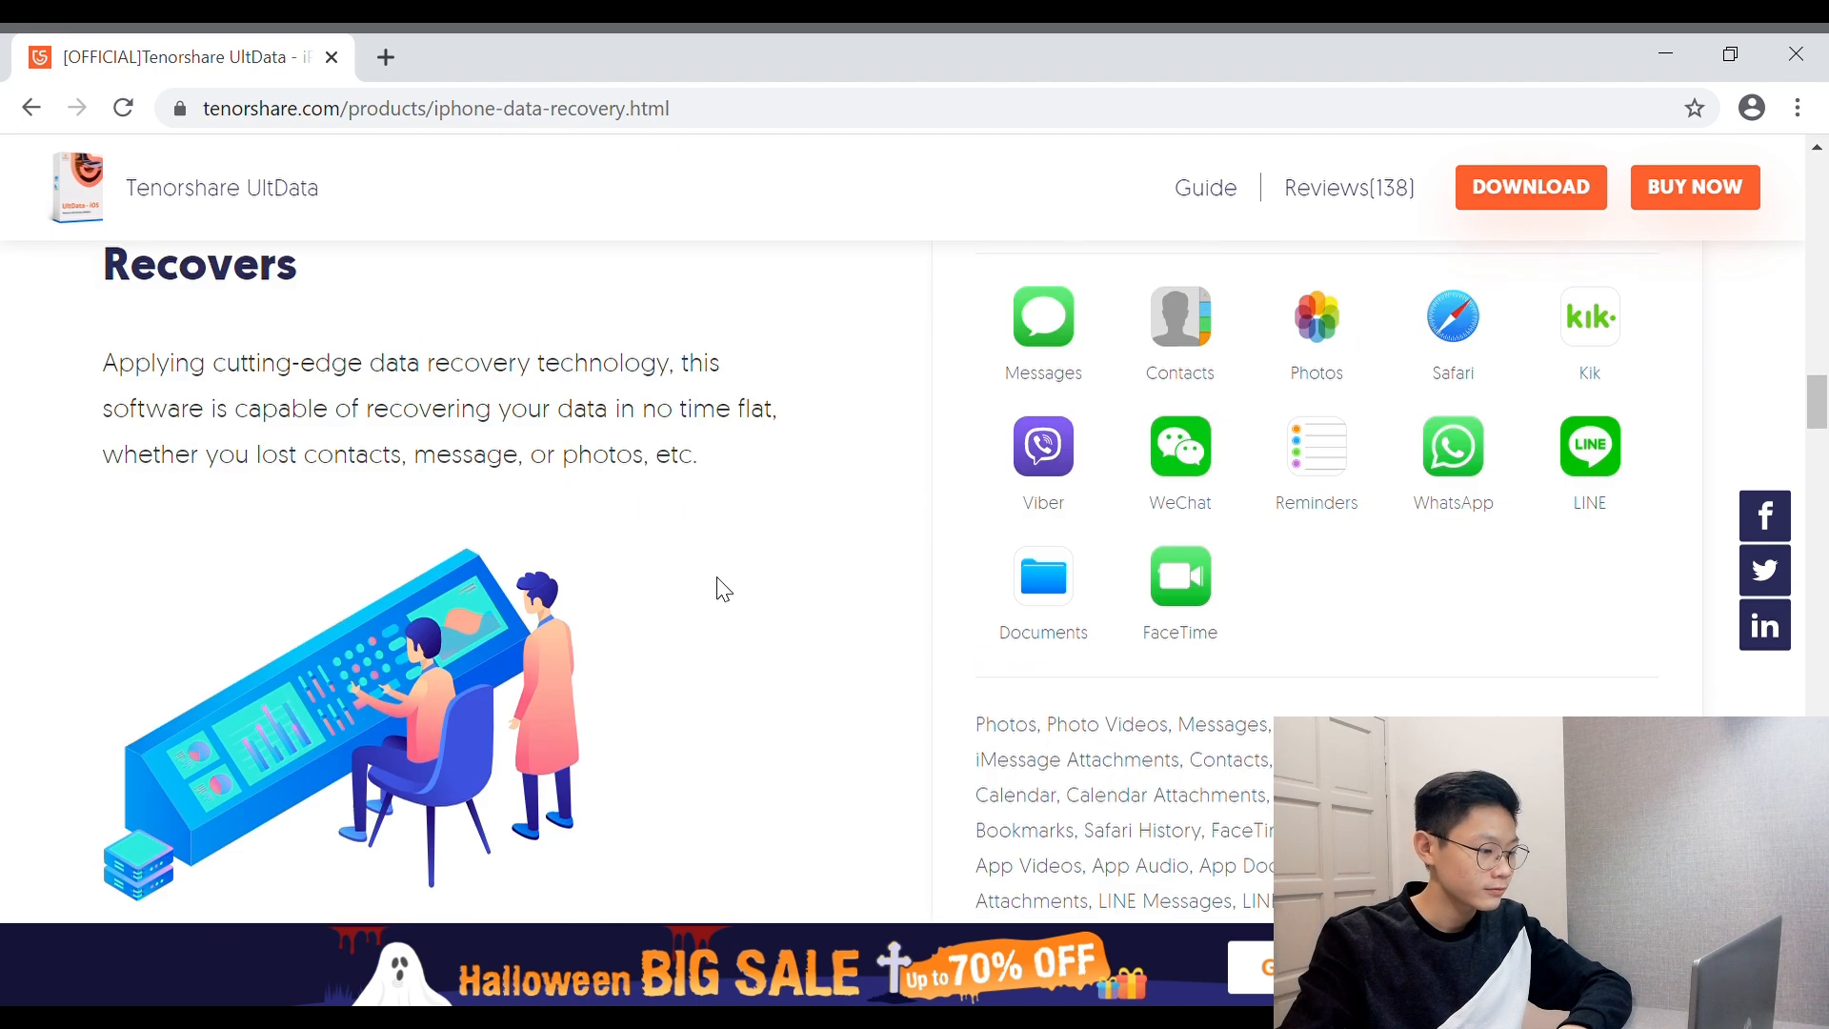
pyautogui.scroll(3)
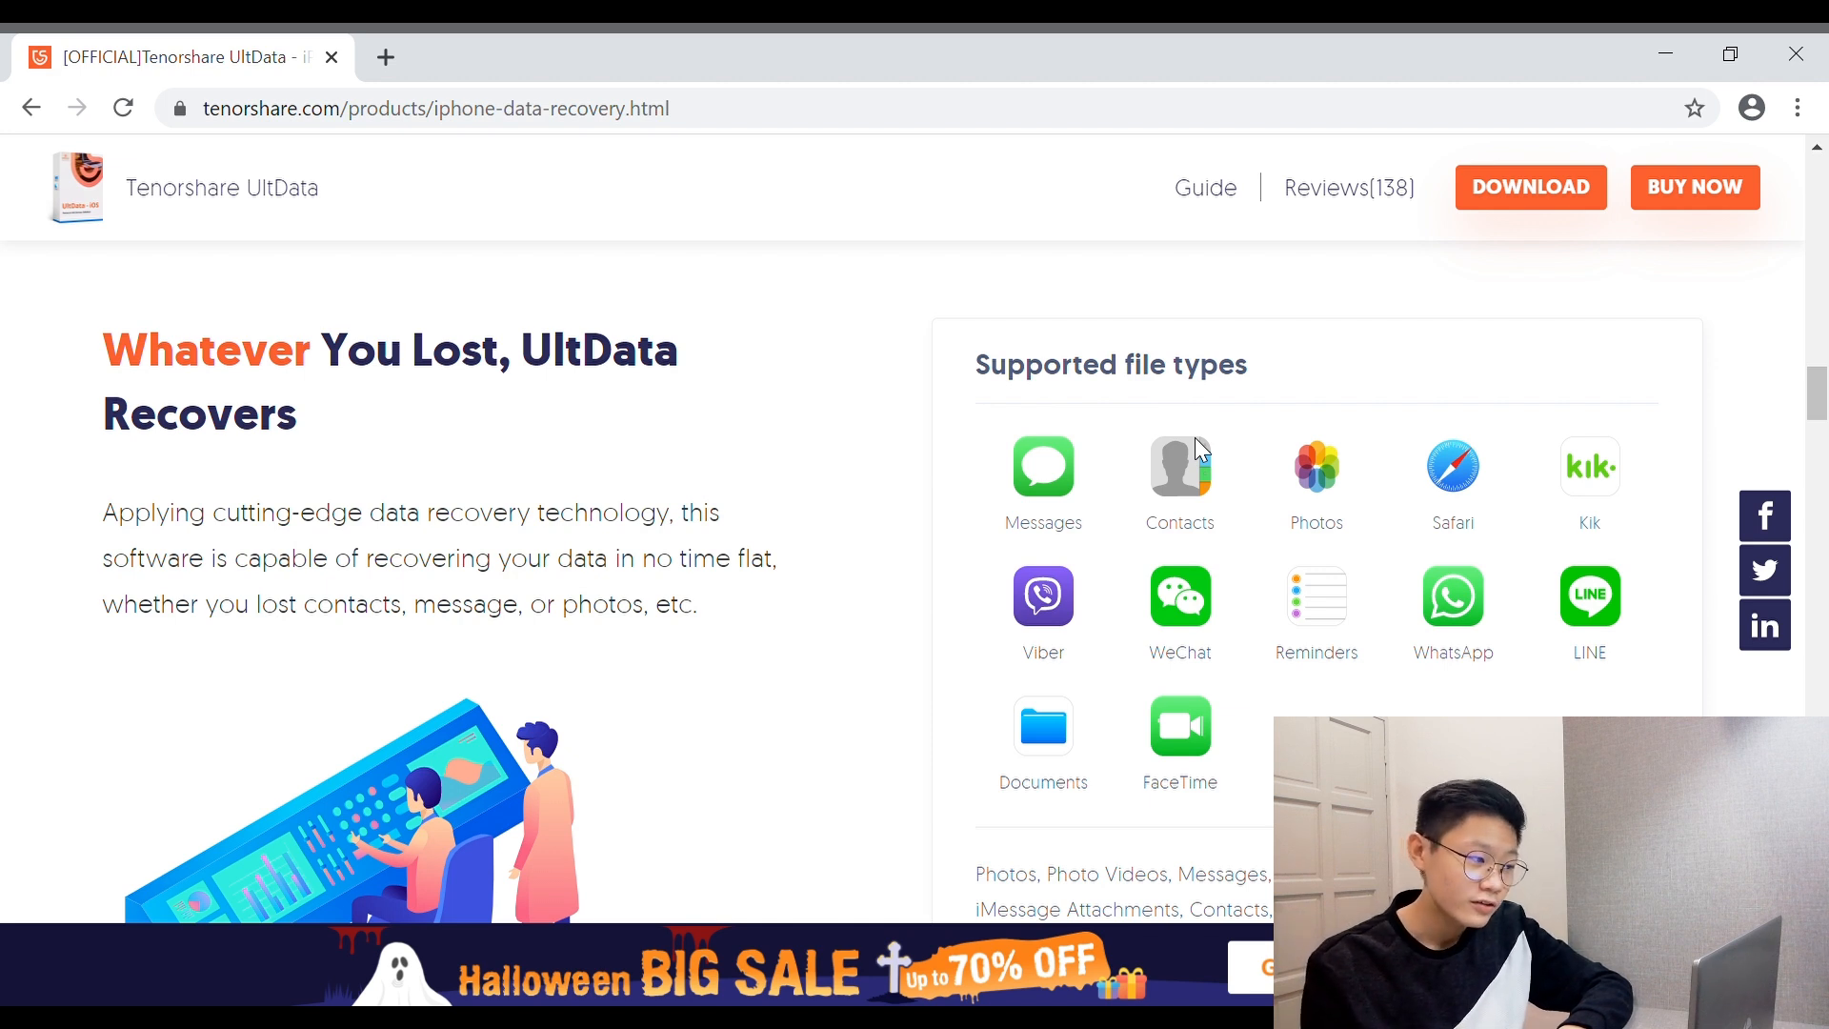
pyautogui.moveTo(1465, 598)
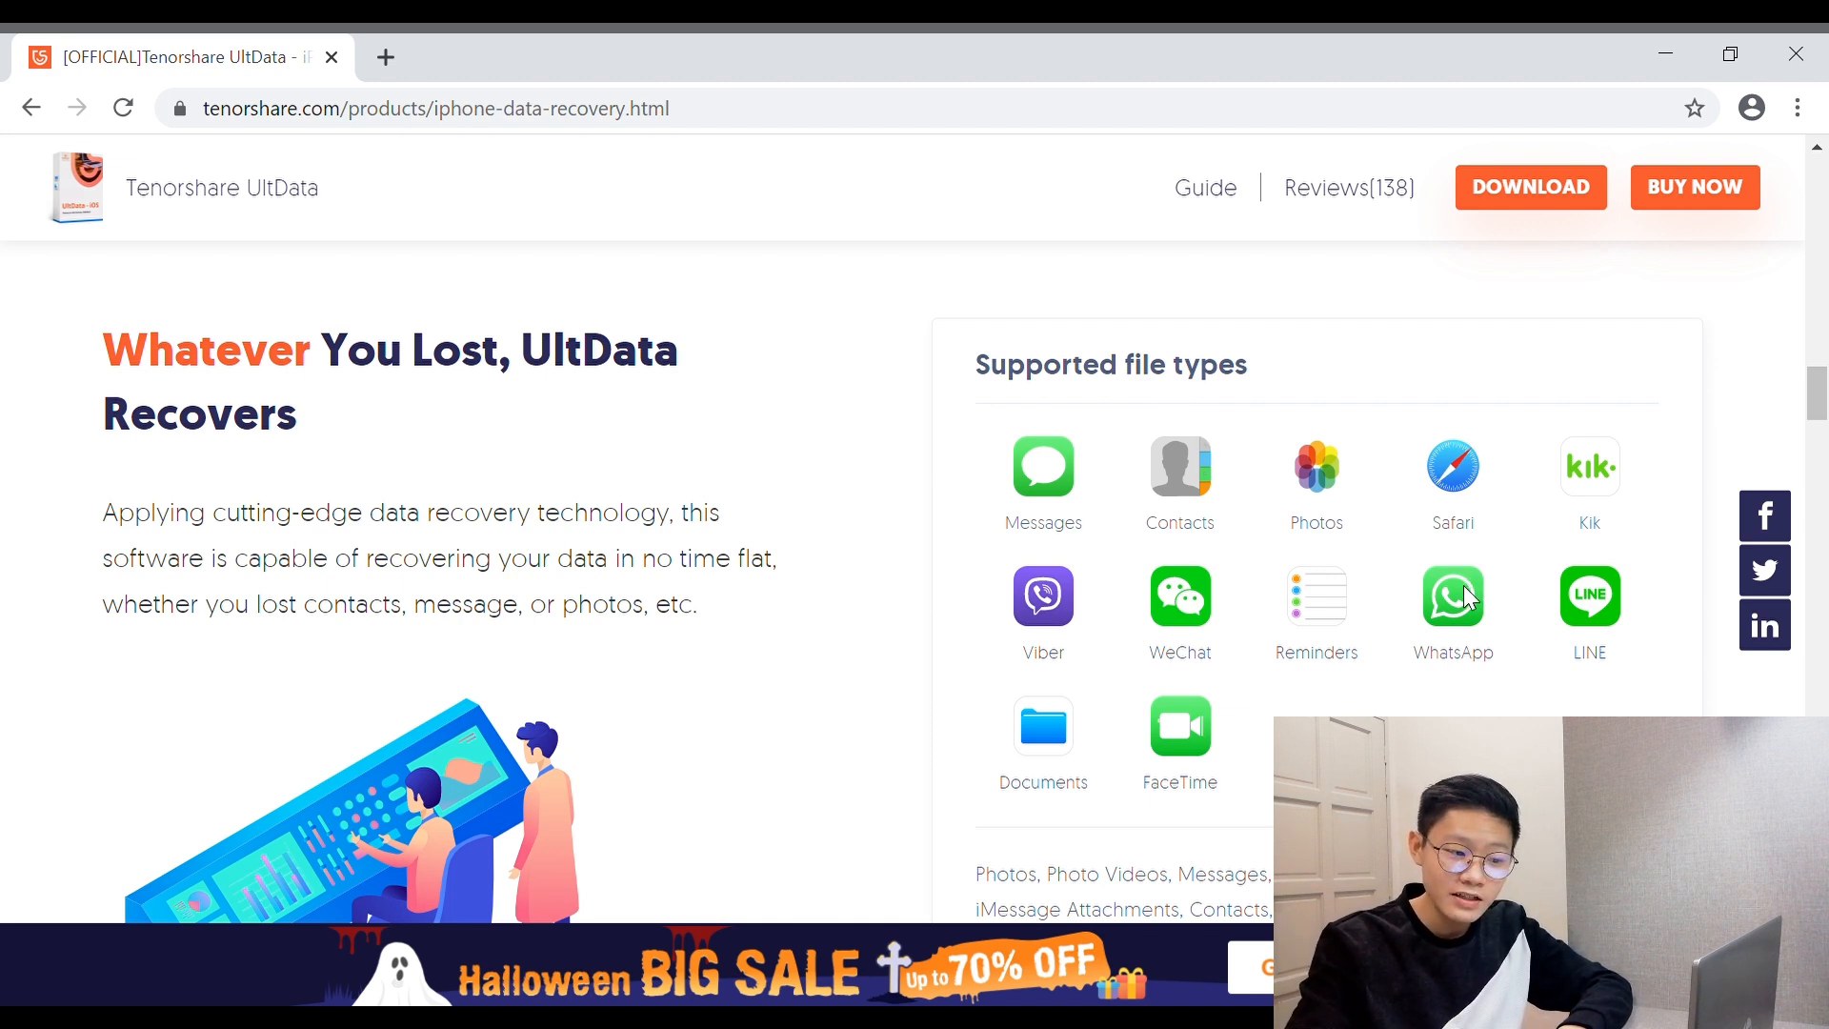
pyautogui.moveTo(1516, 572)
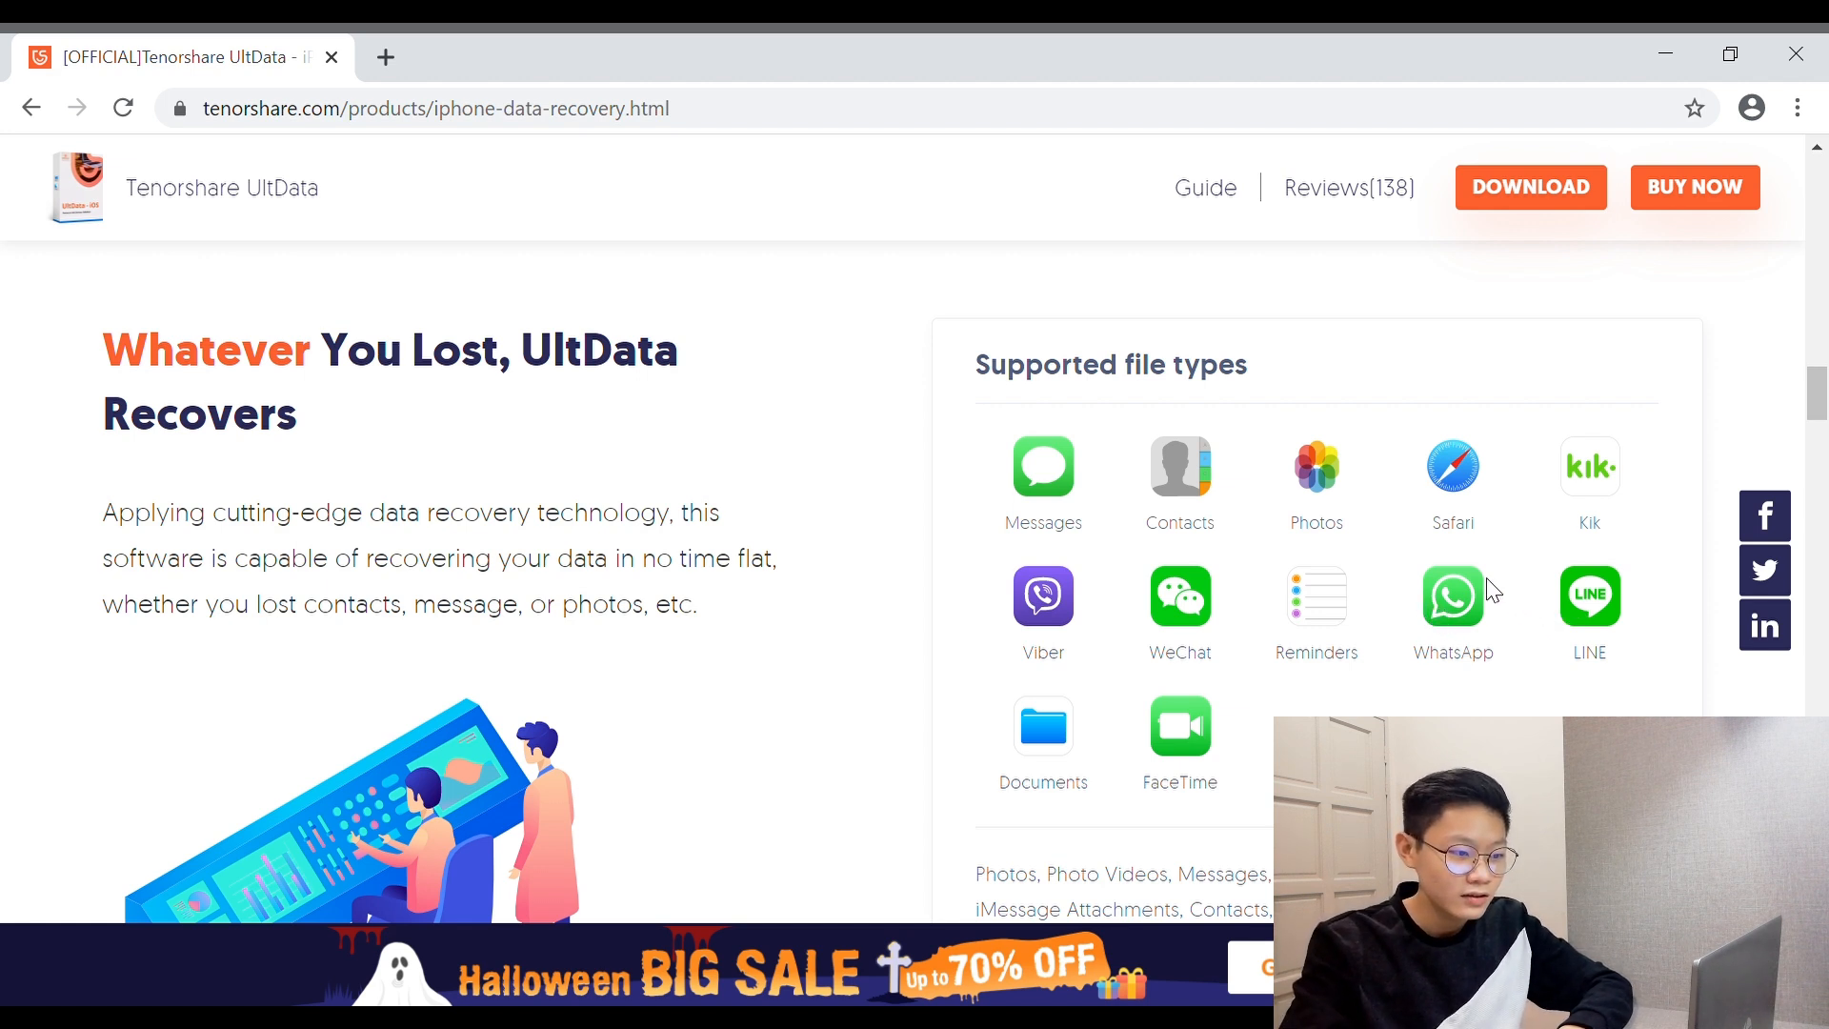
pyautogui.moveTo(1467, 608)
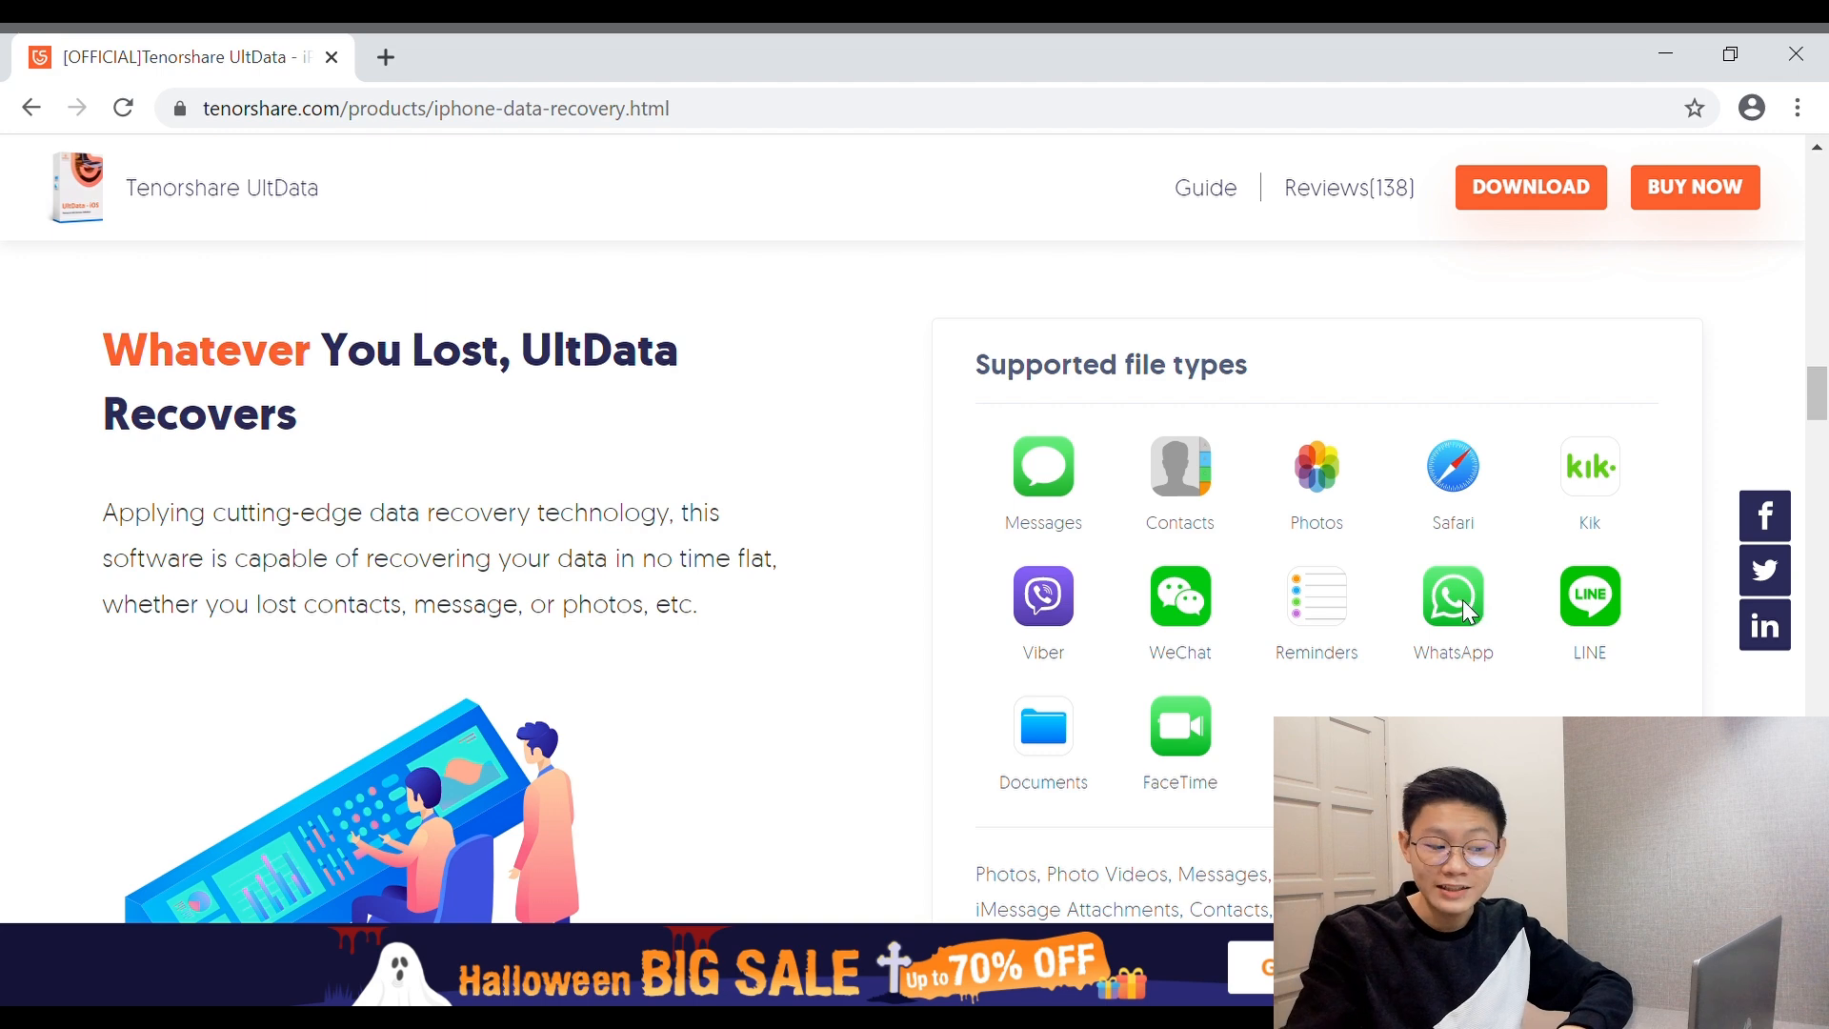
pyautogui.scroll(-3)
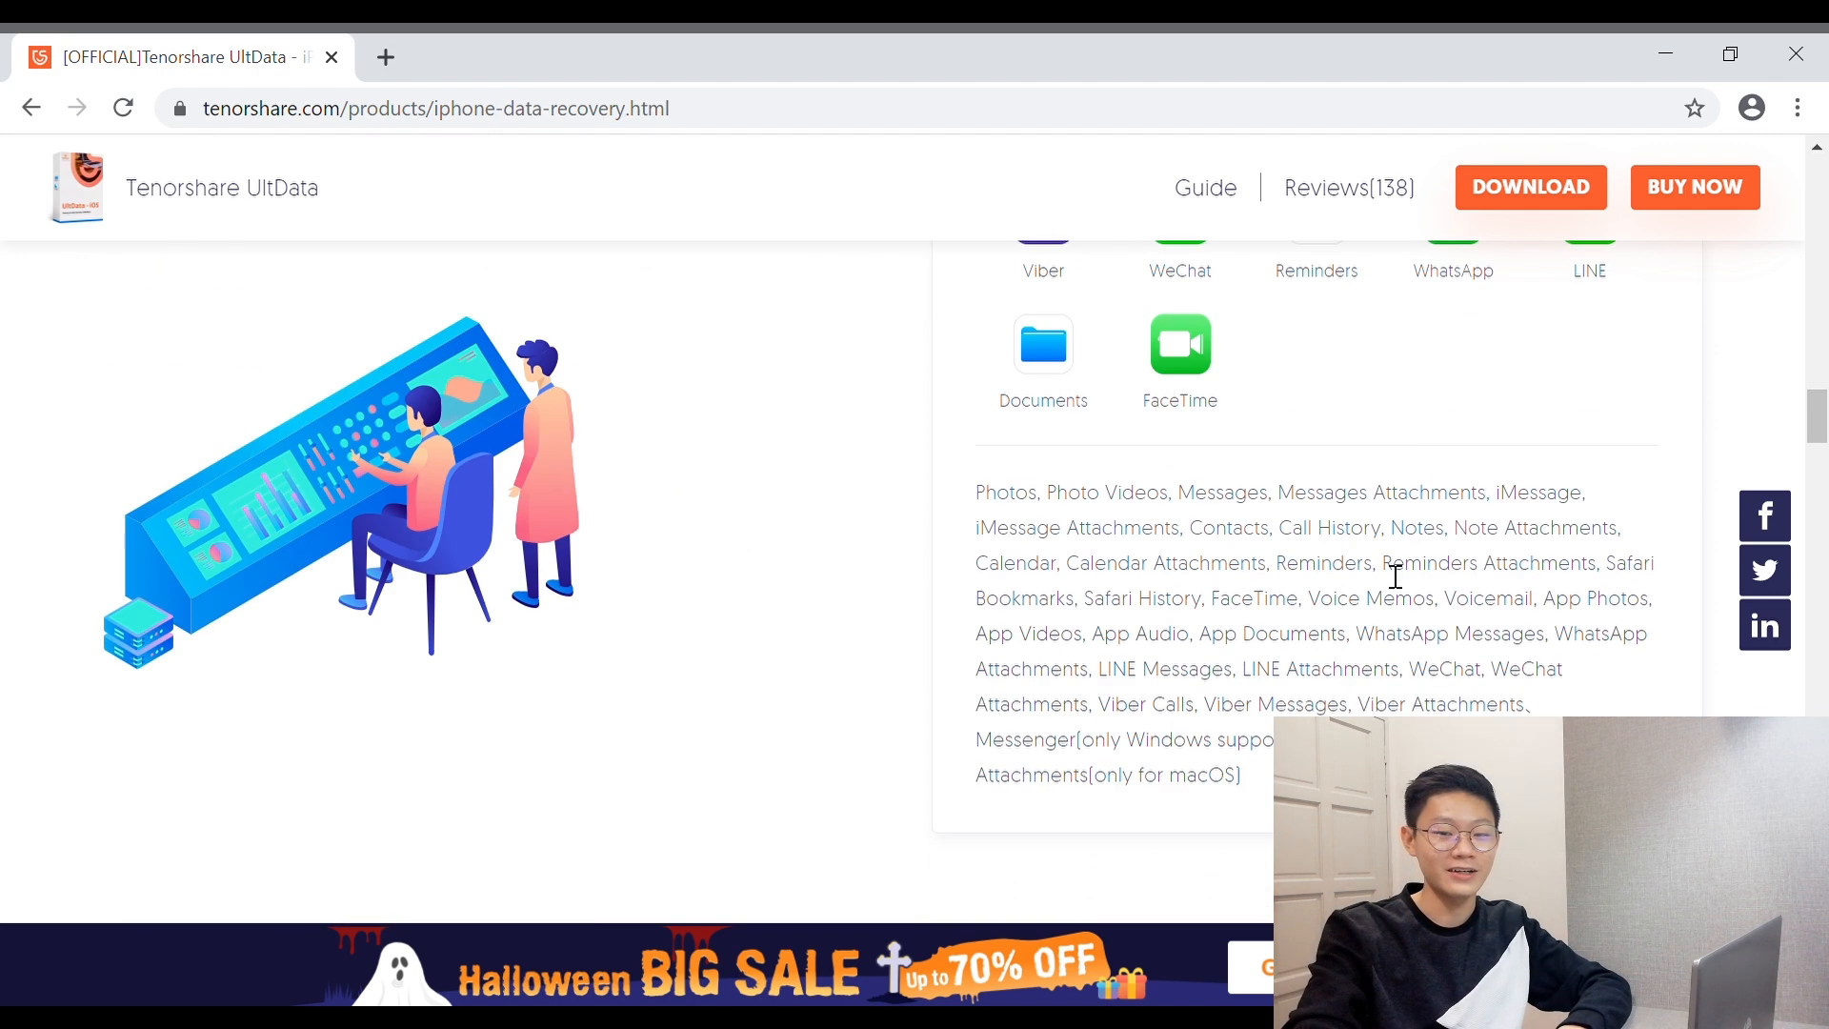
pyautogui.moveTo(1365, 569)
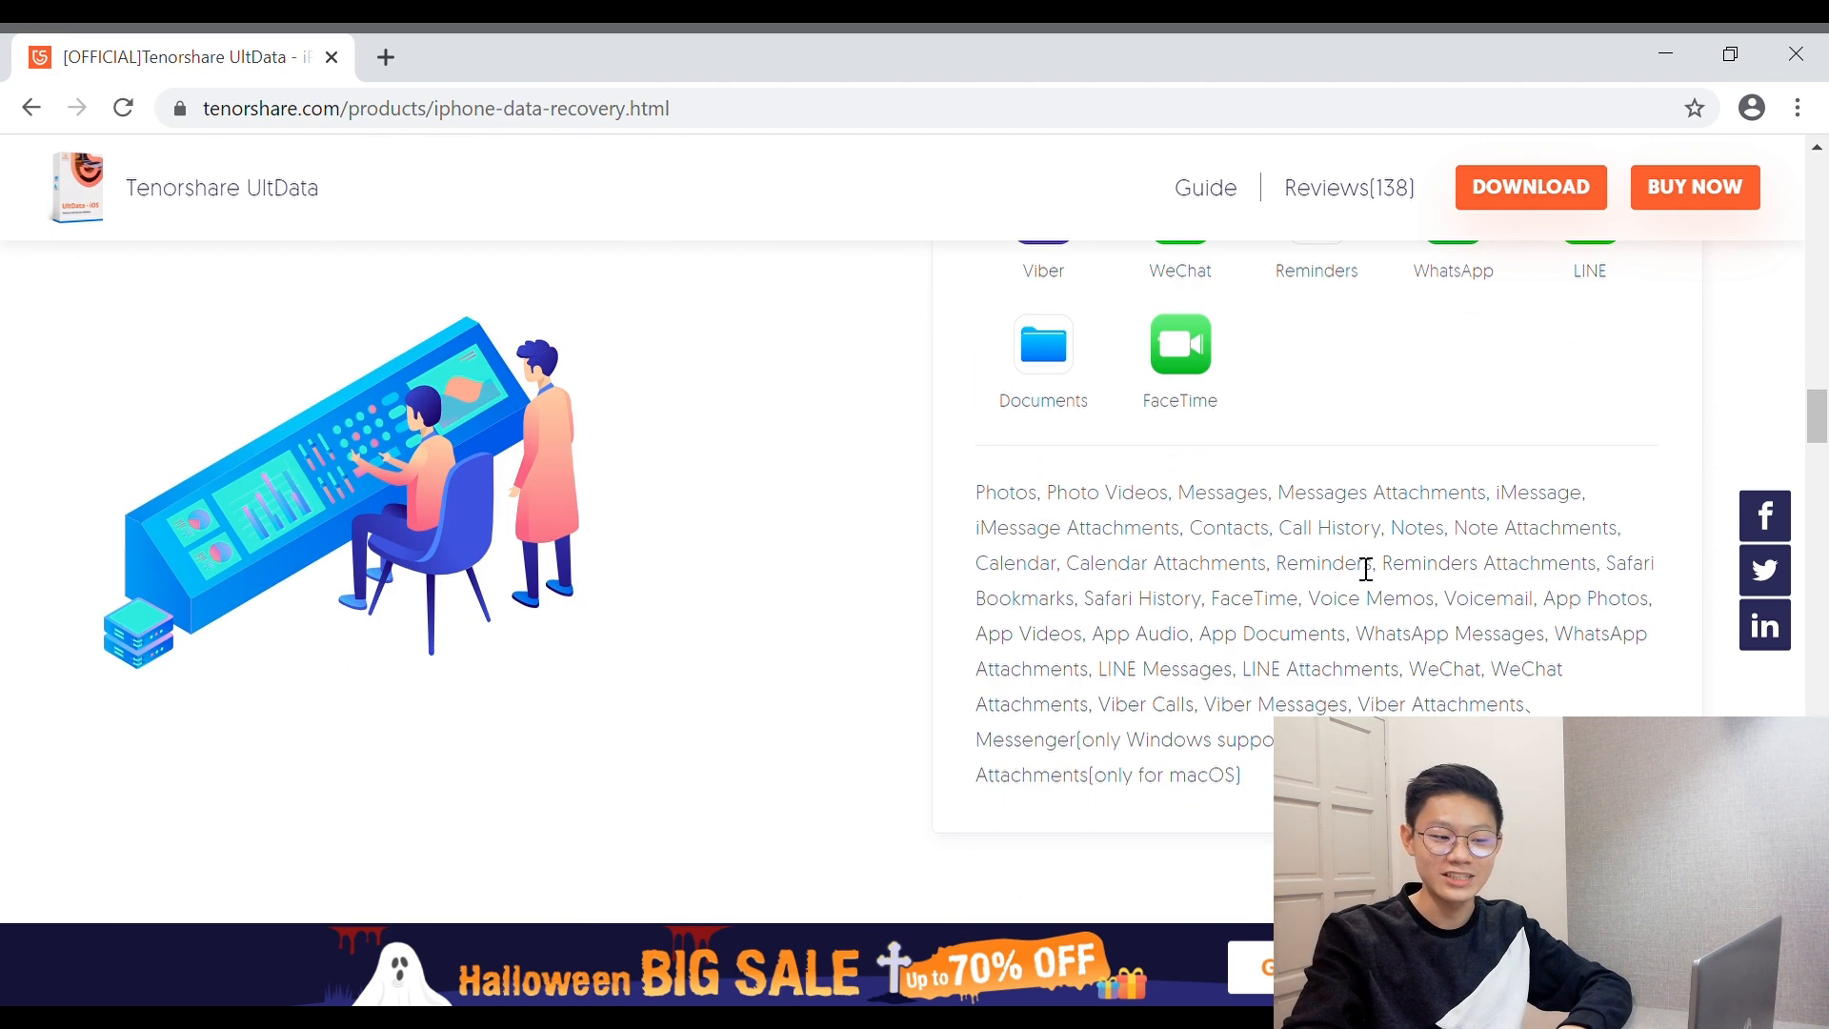
pyautogui.scroll(-3)
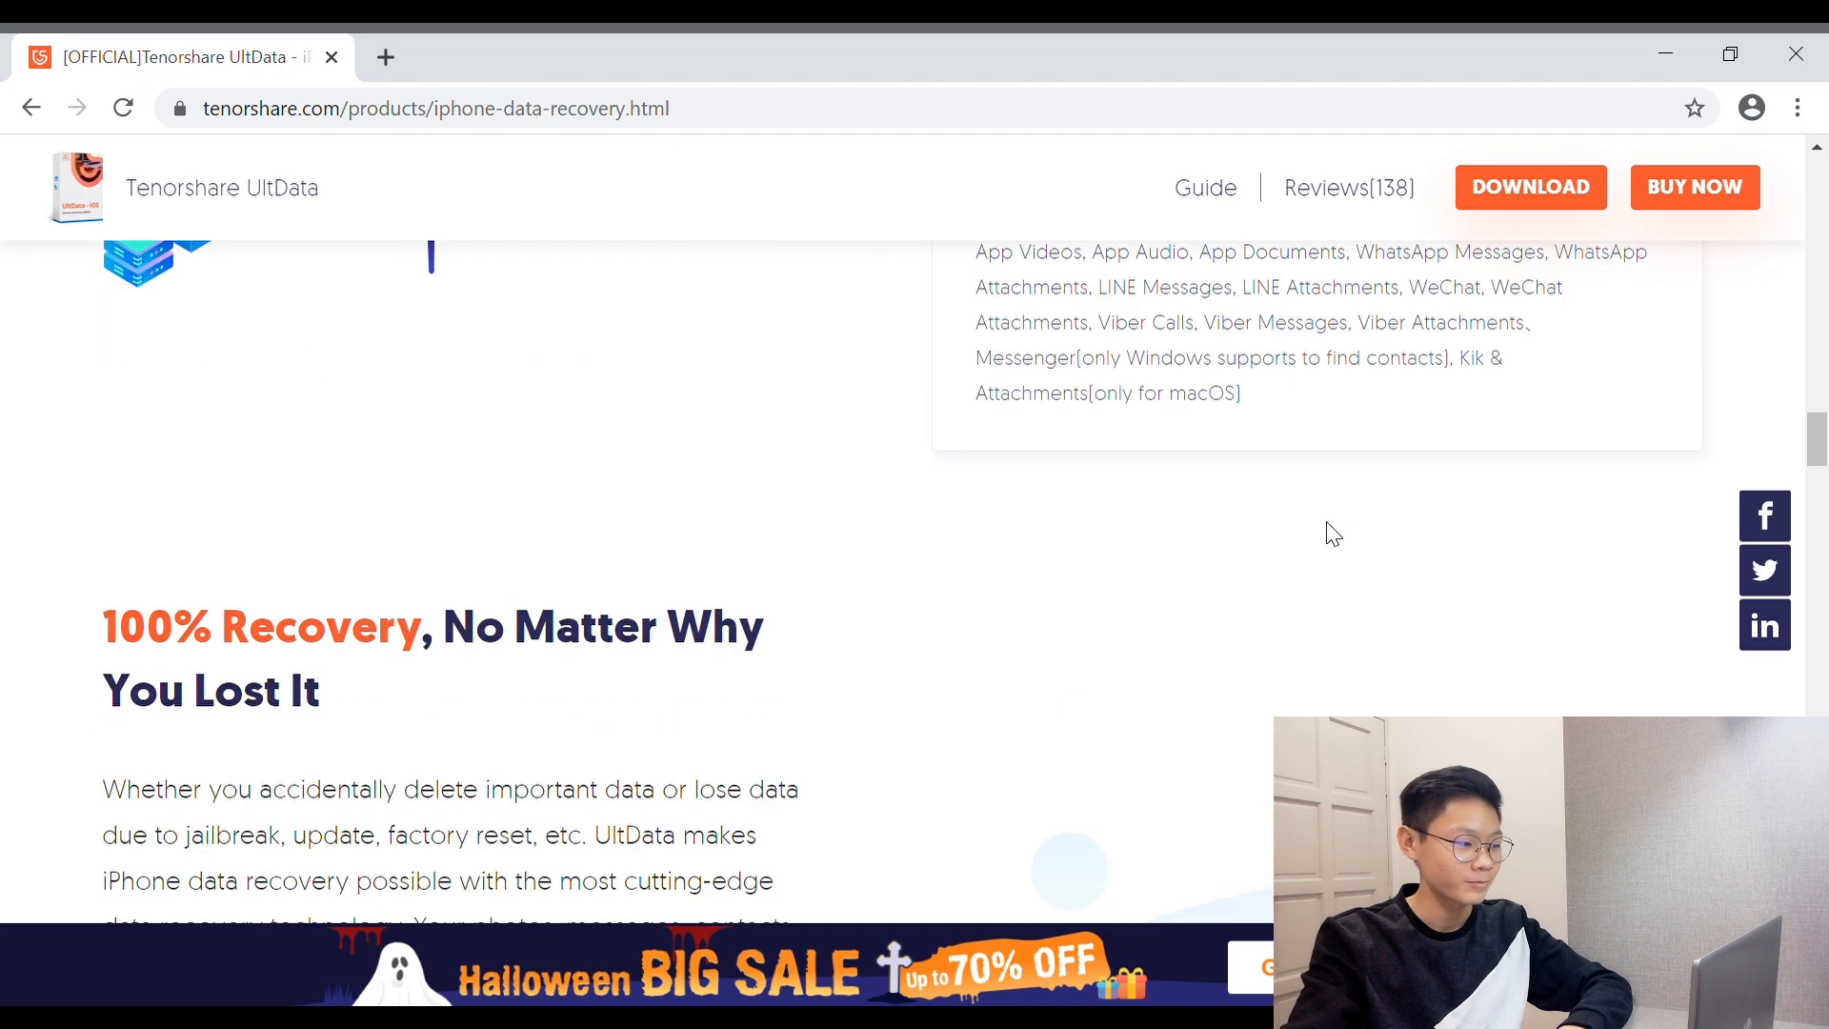
pyautogui.moveTo(562, 654)
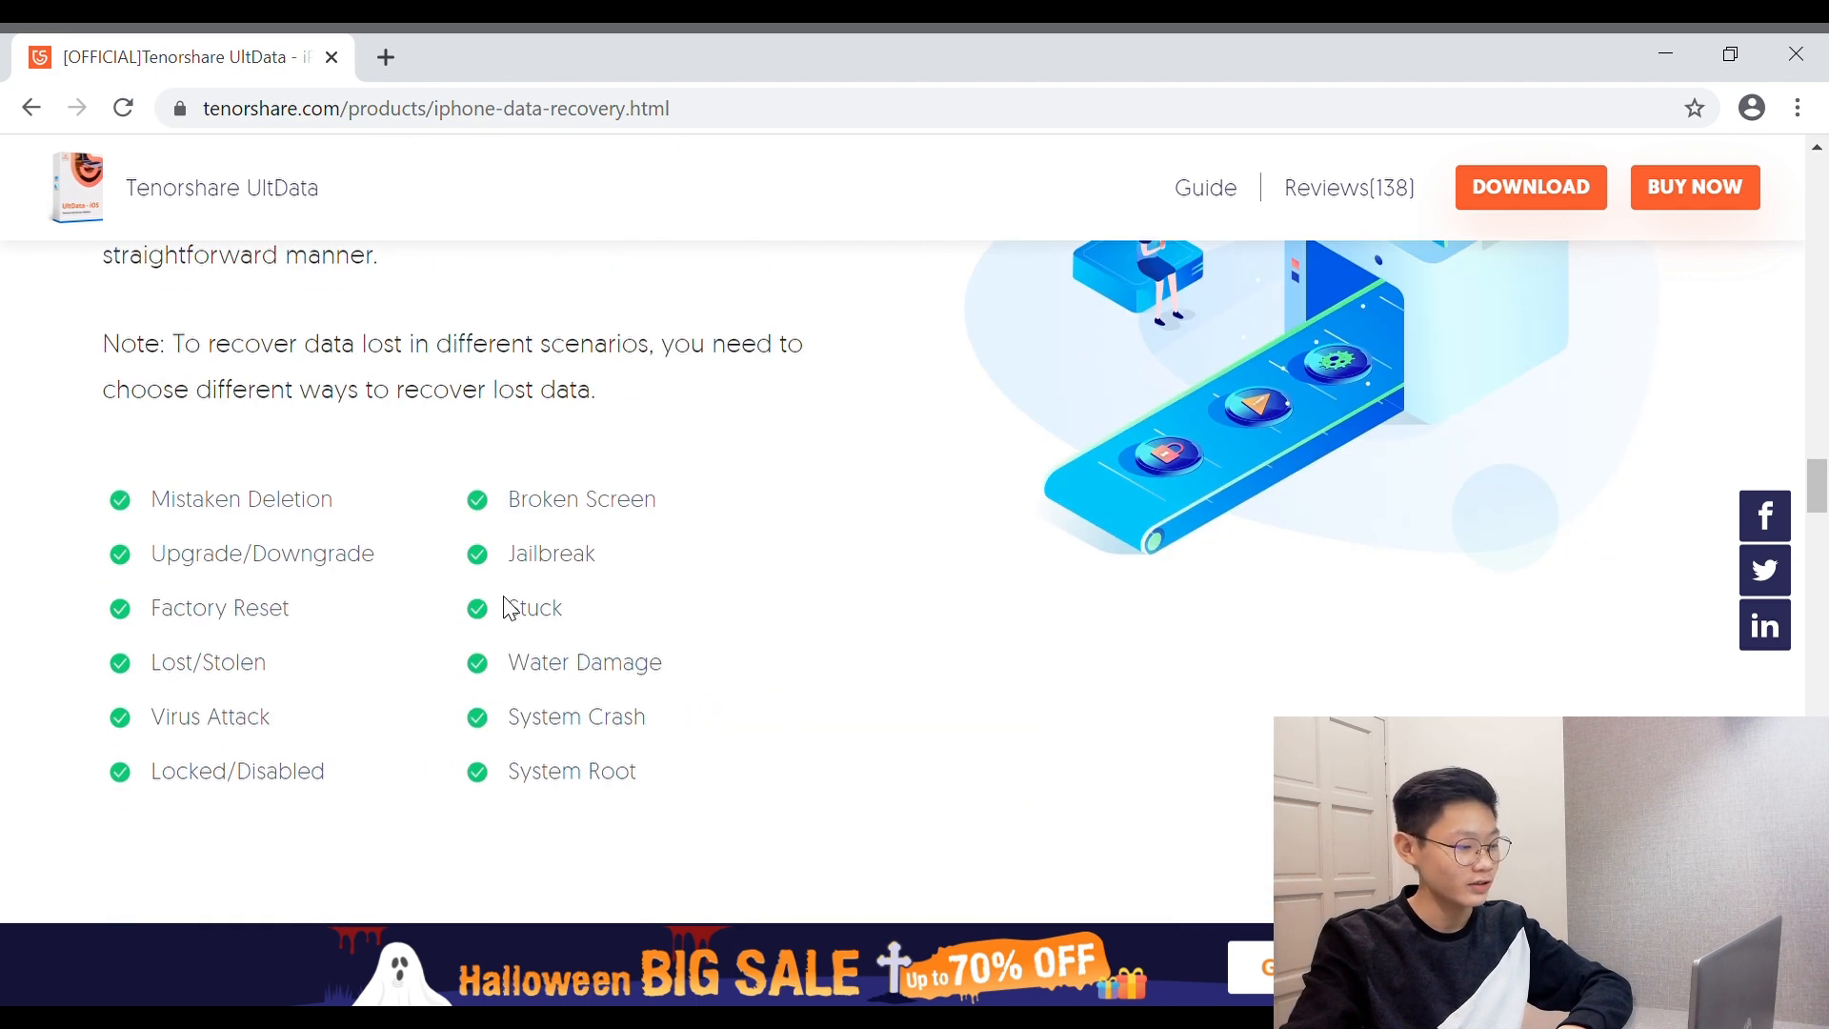
pyautogui.scroll(3)
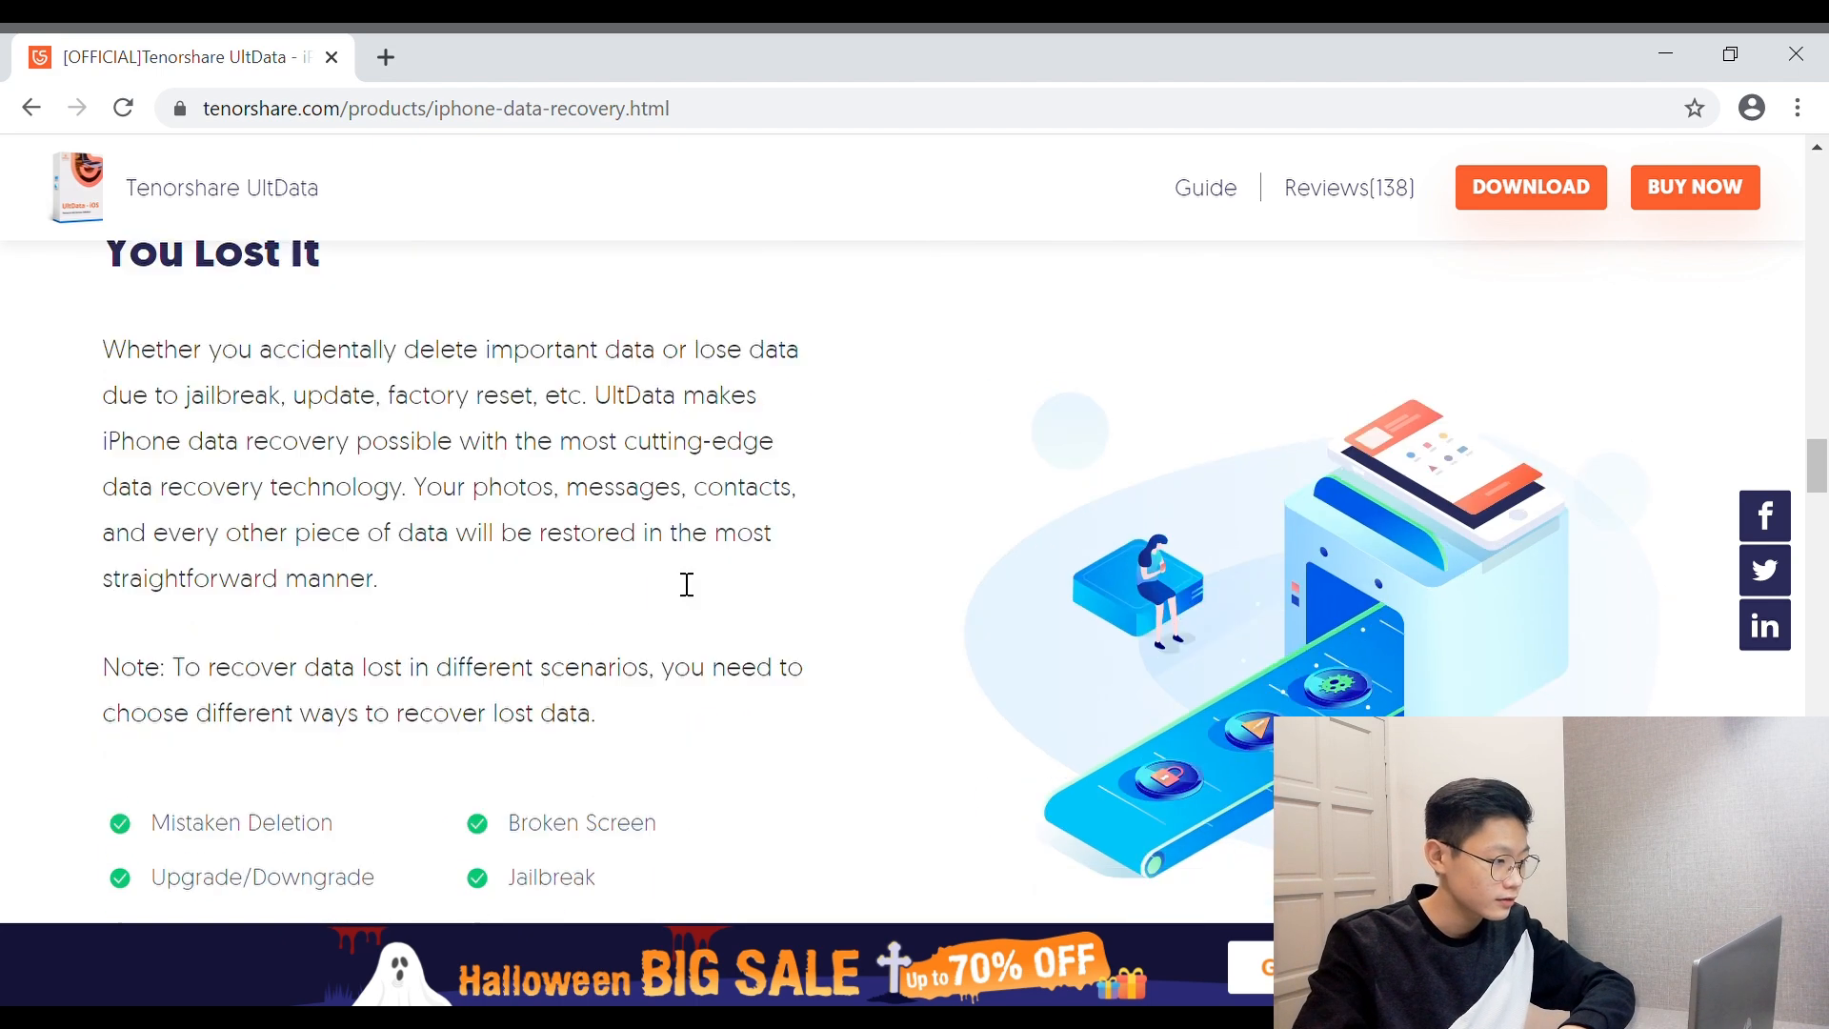
pyautogui.scroll(-3)
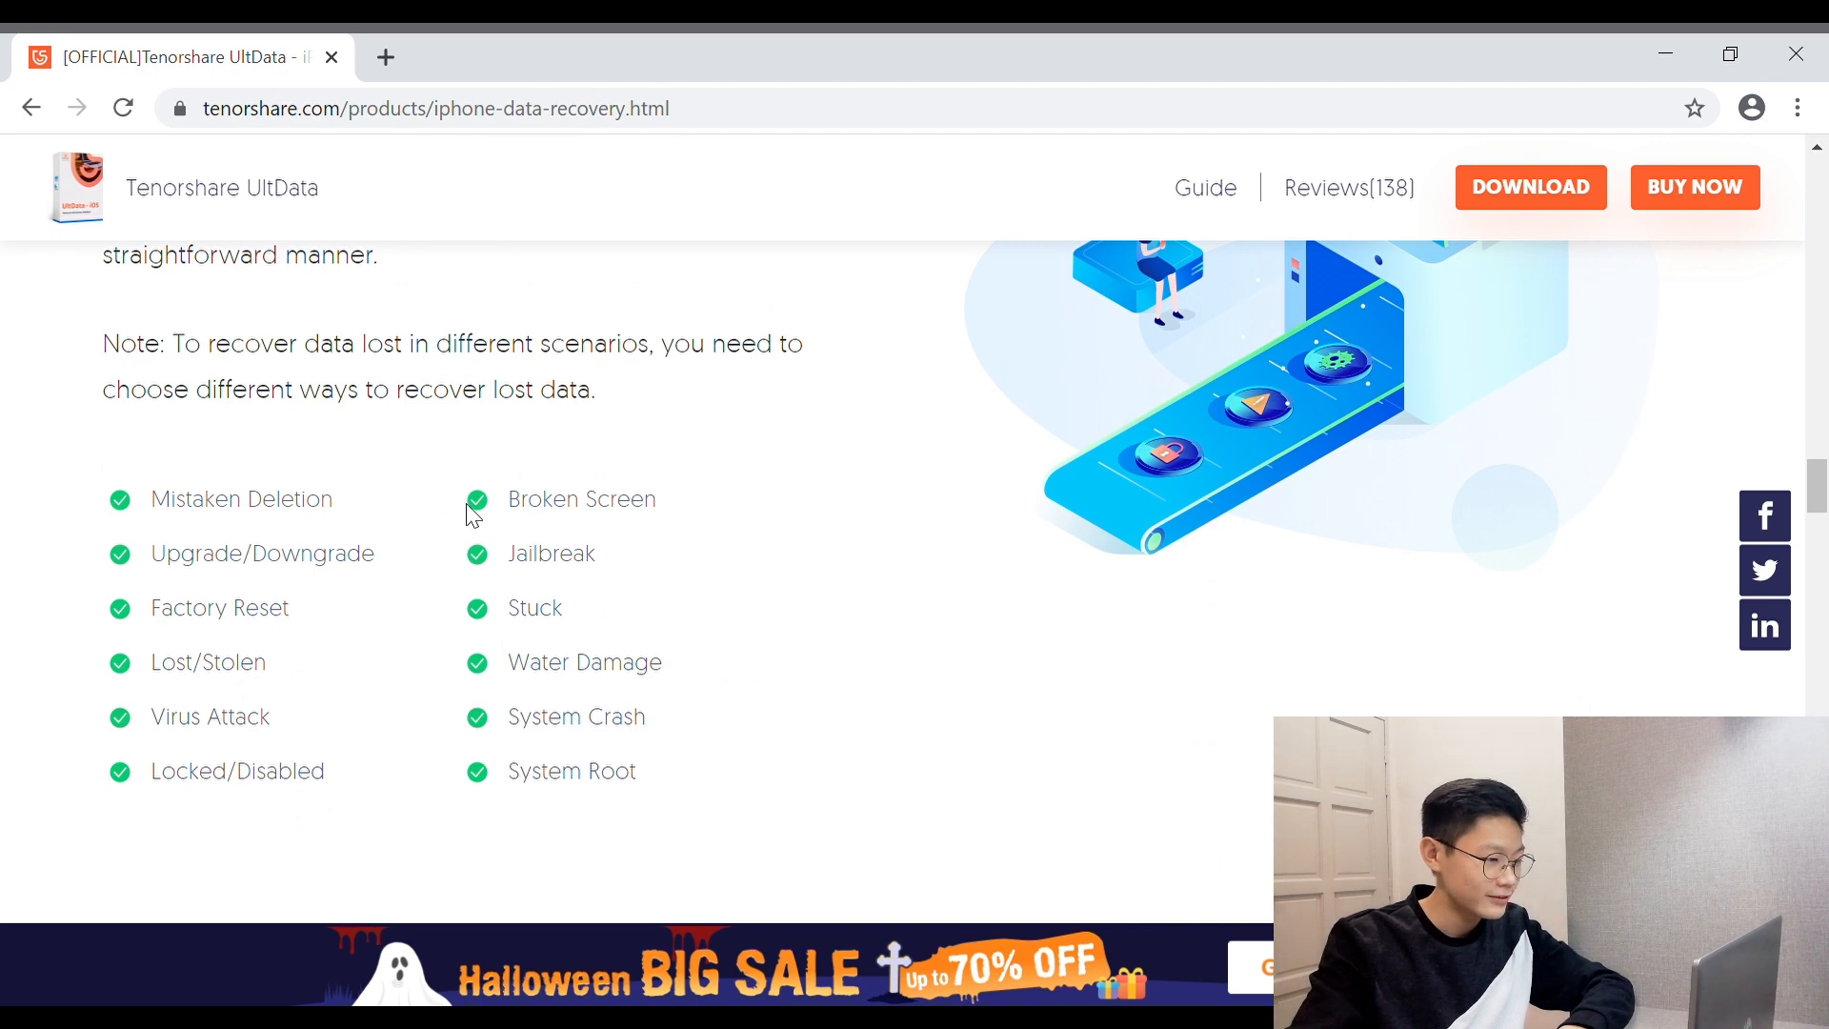
pyautogui.scroll(-3)
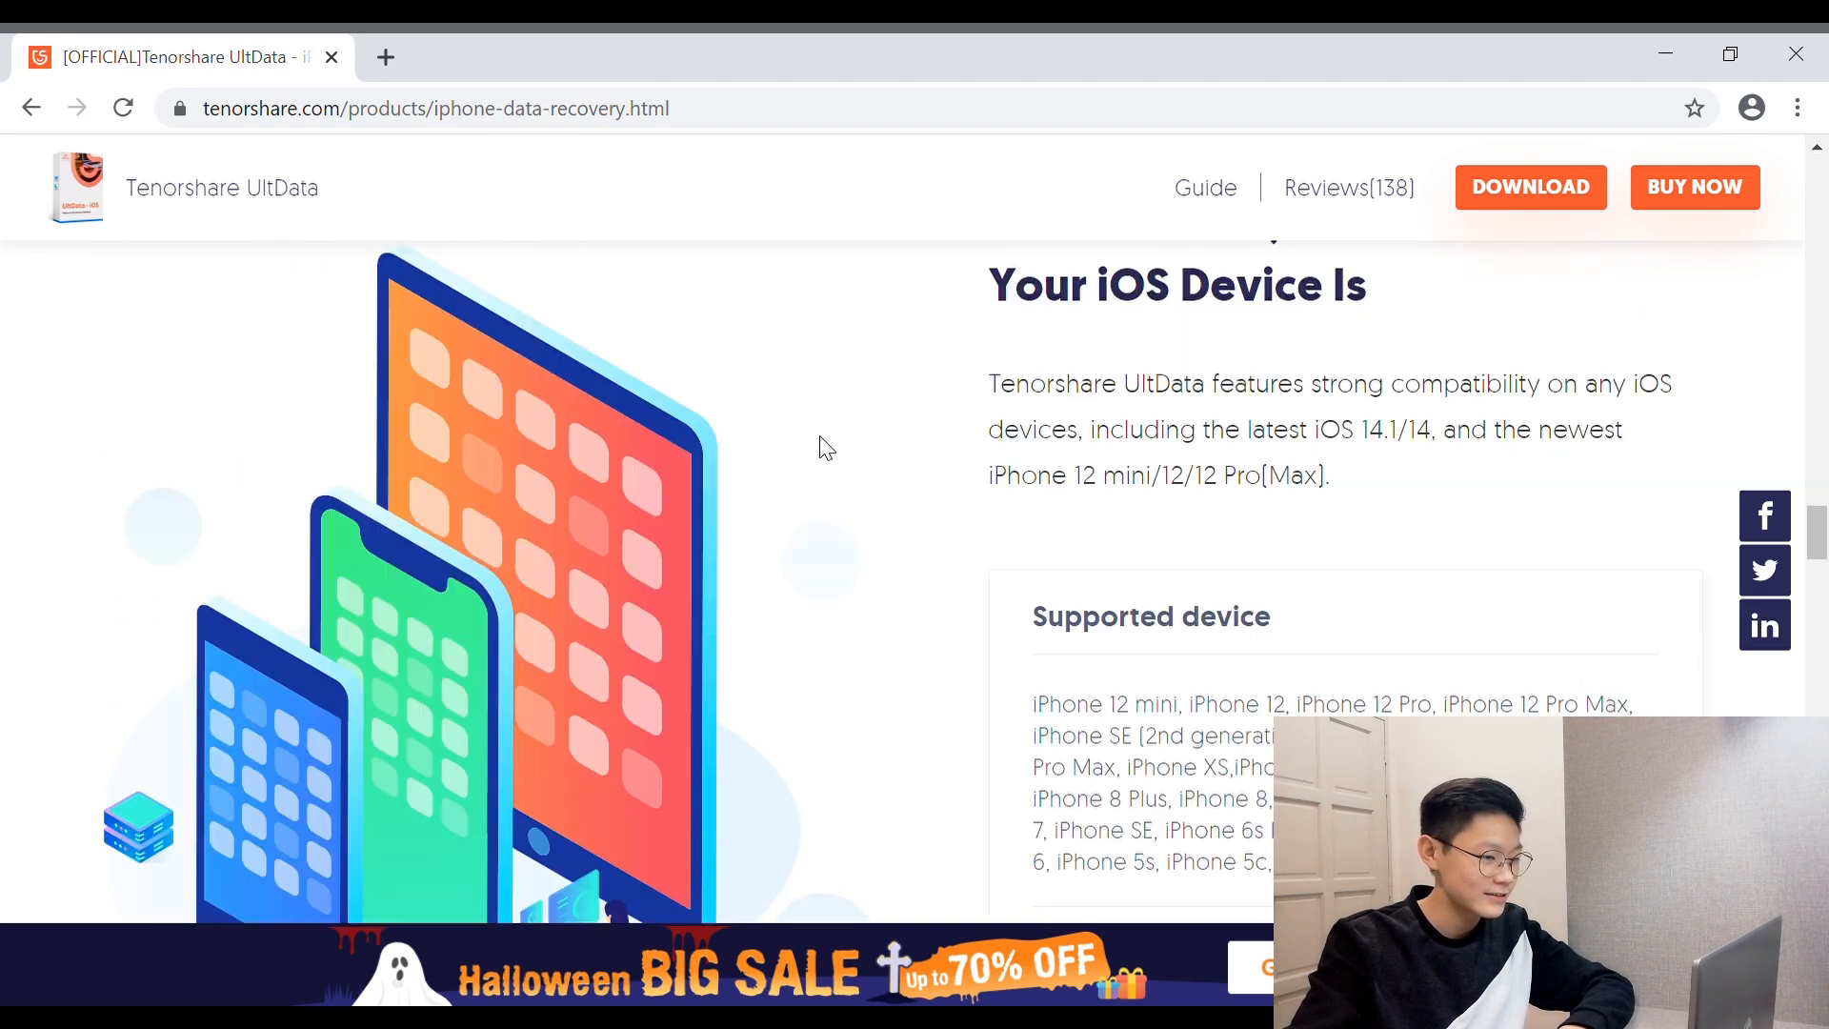
pyautogui.scroll(3)
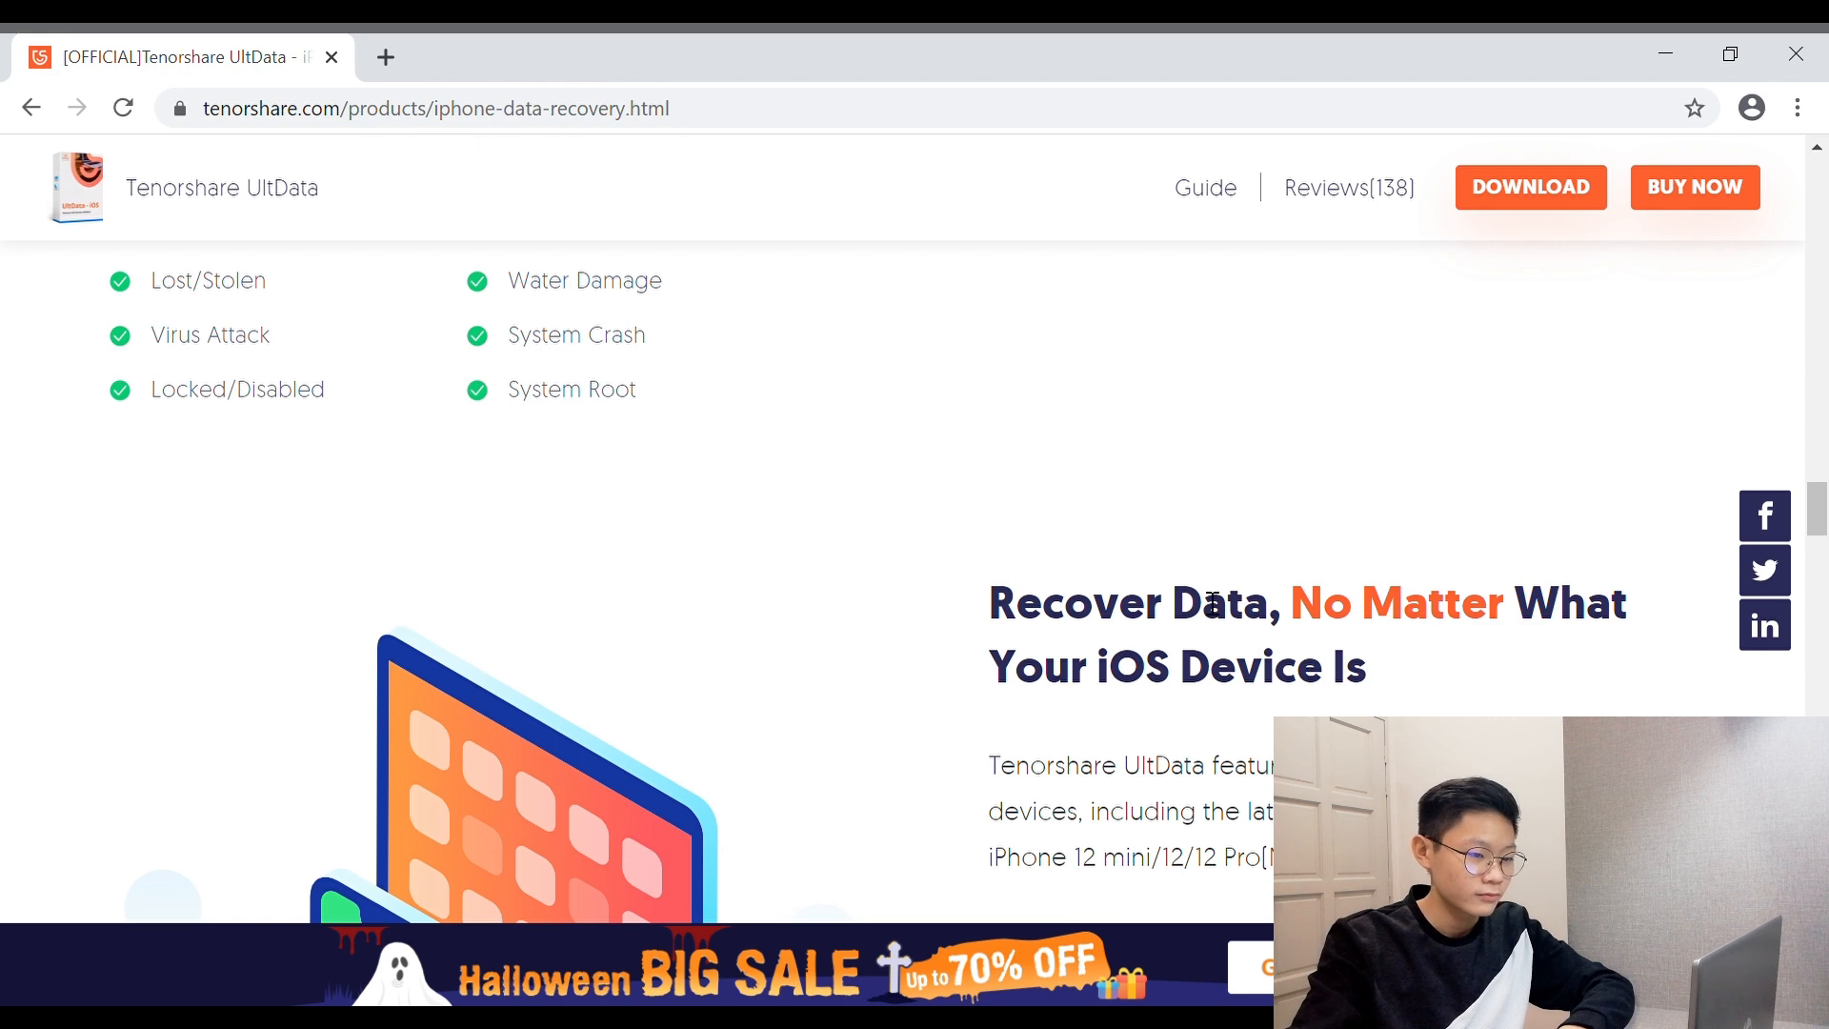
pyautogui.scroll(-3)
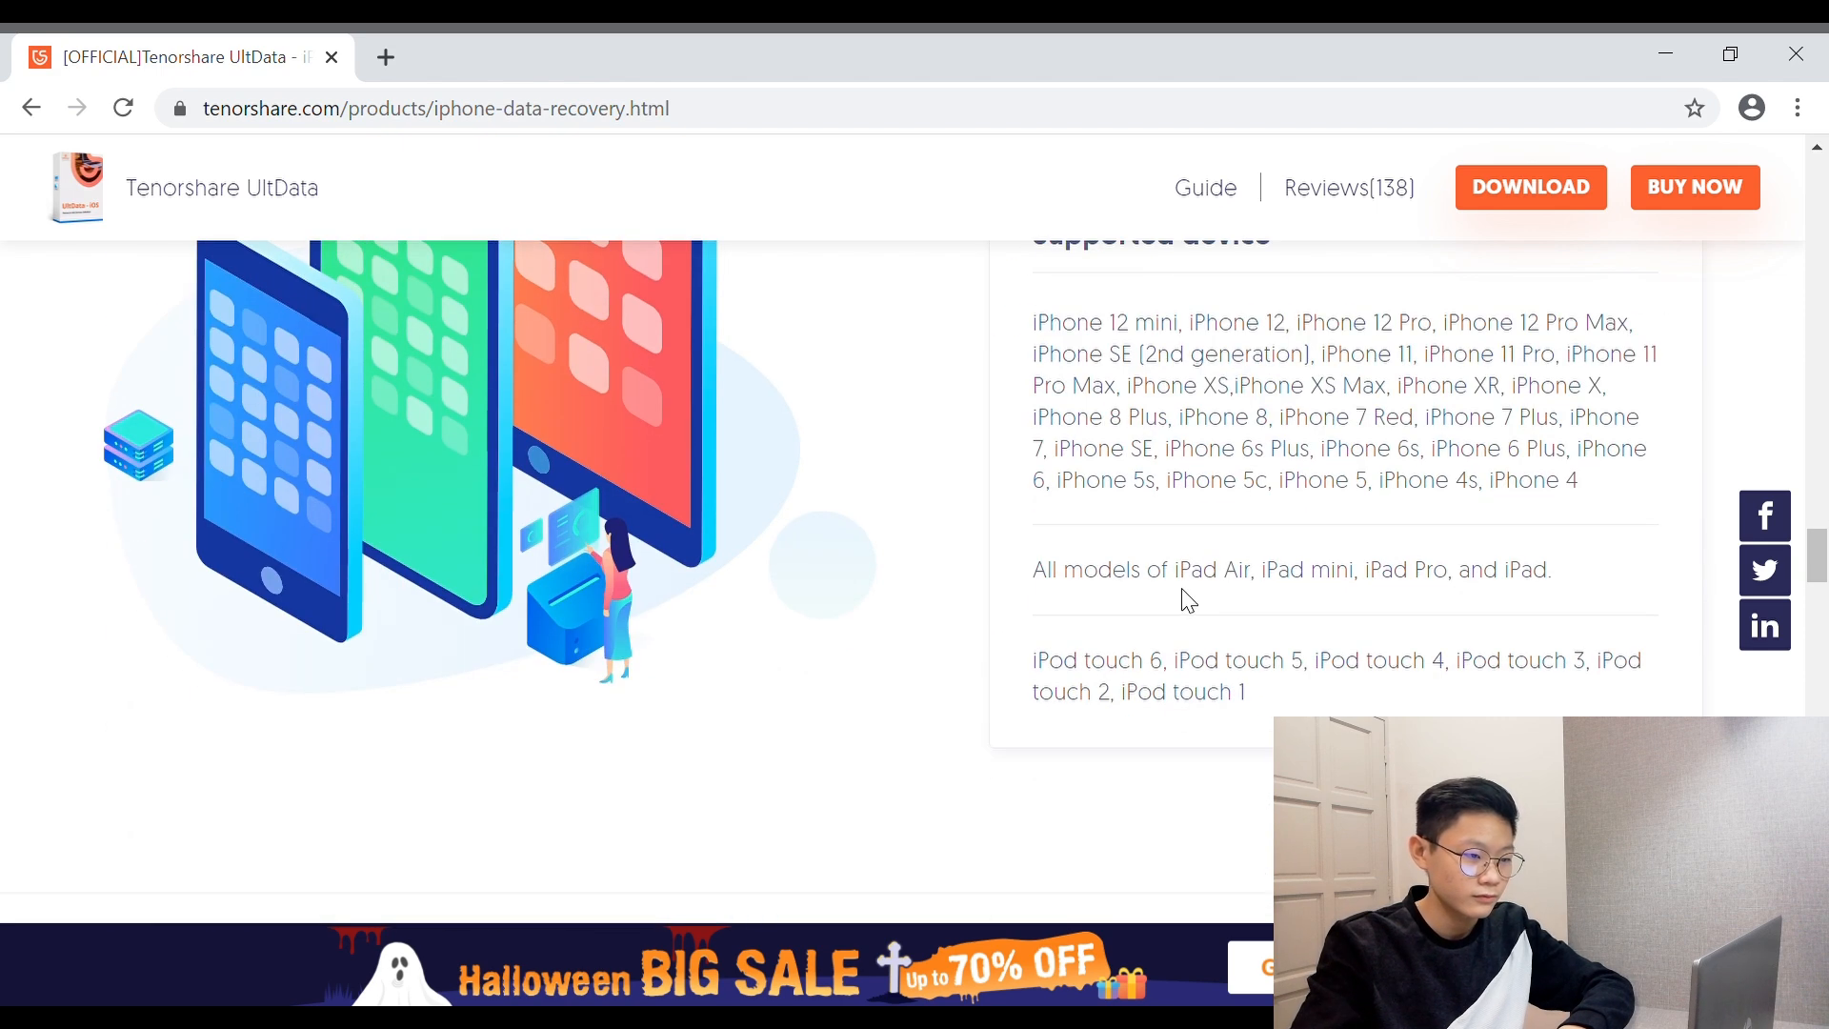
pyautogui.scroll(3)
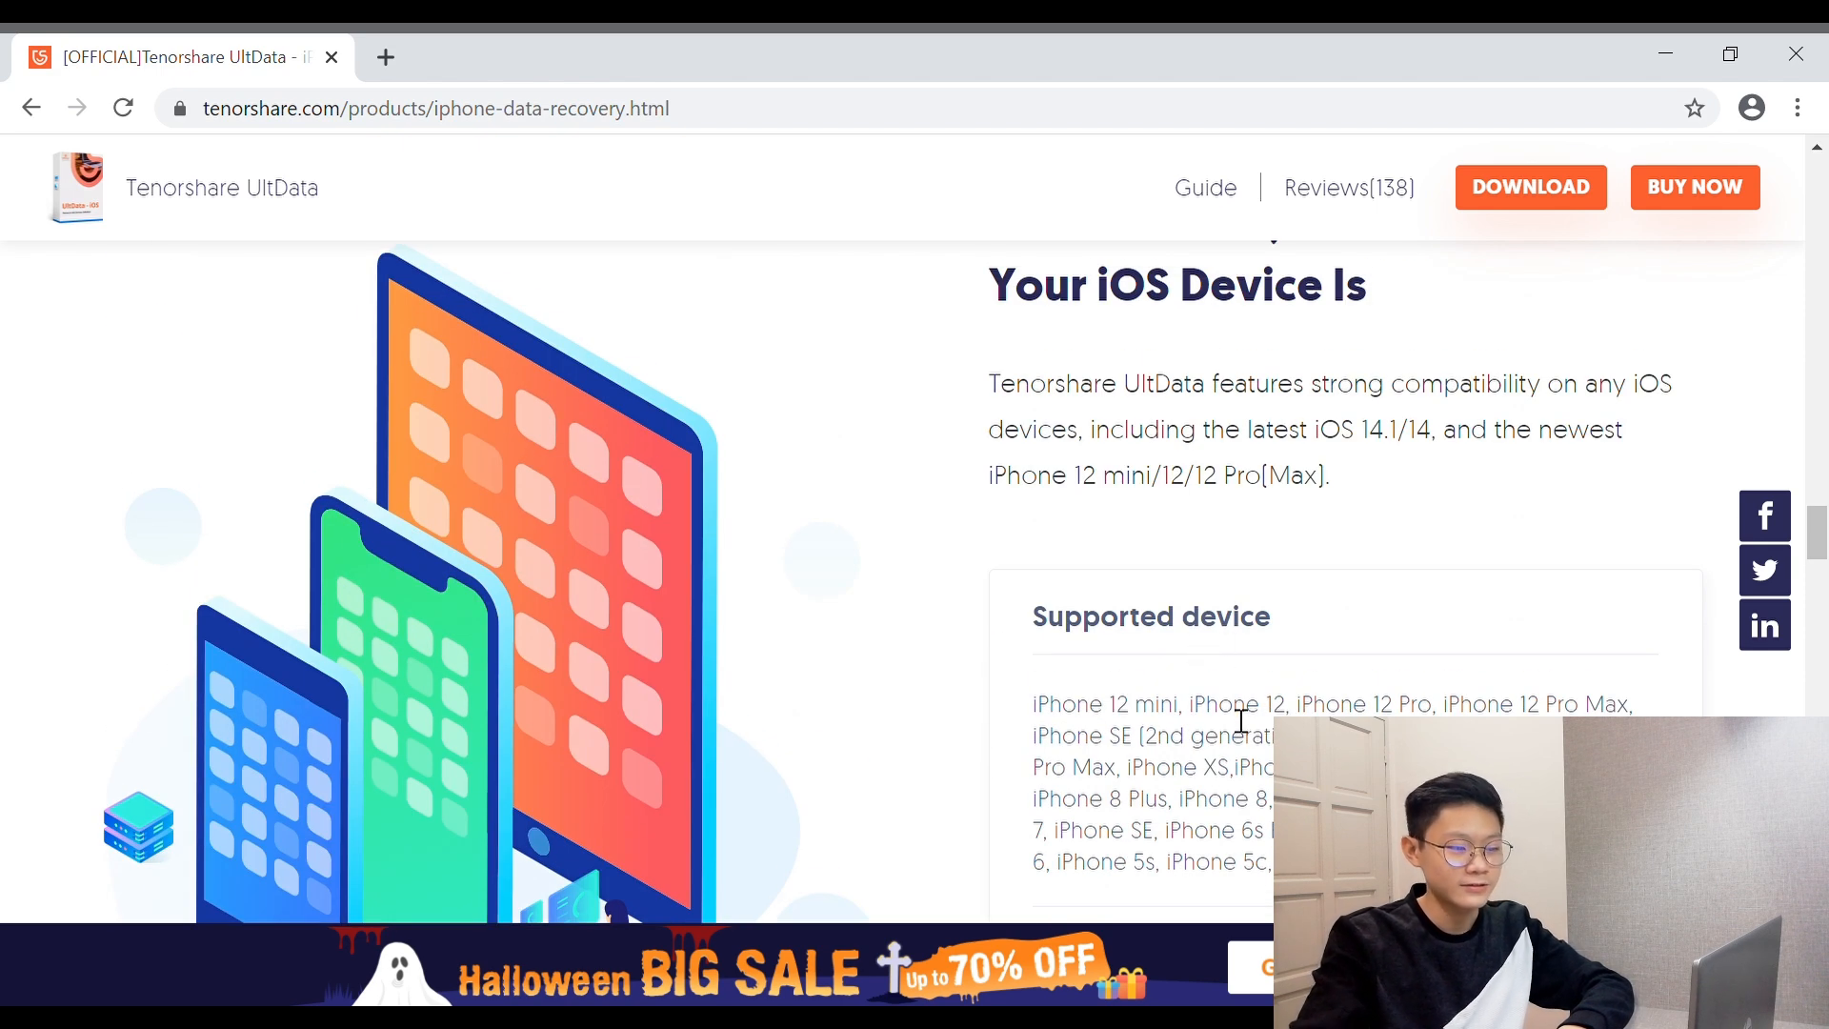
pyautogui.moveTo(1059, 737)
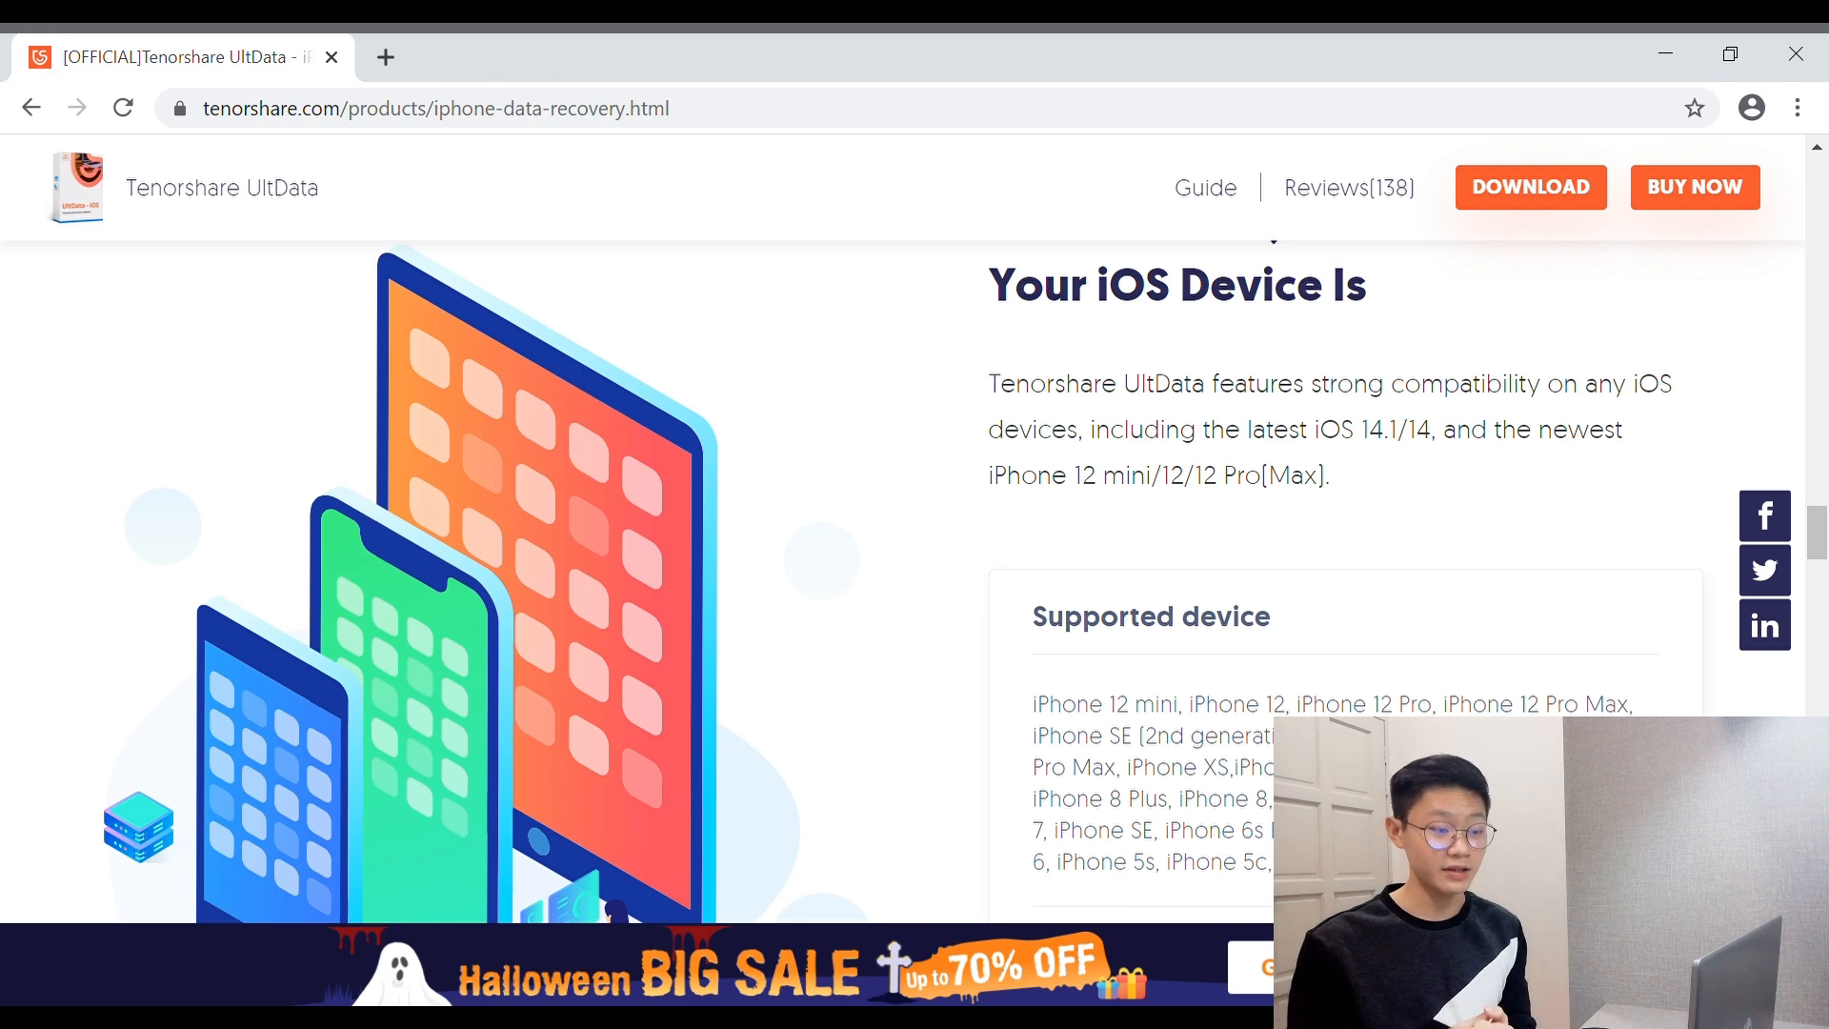
# Scroll through More Features down to Recover to Computer Selectively and Time Convenience
pyautogui.scroll(-3)
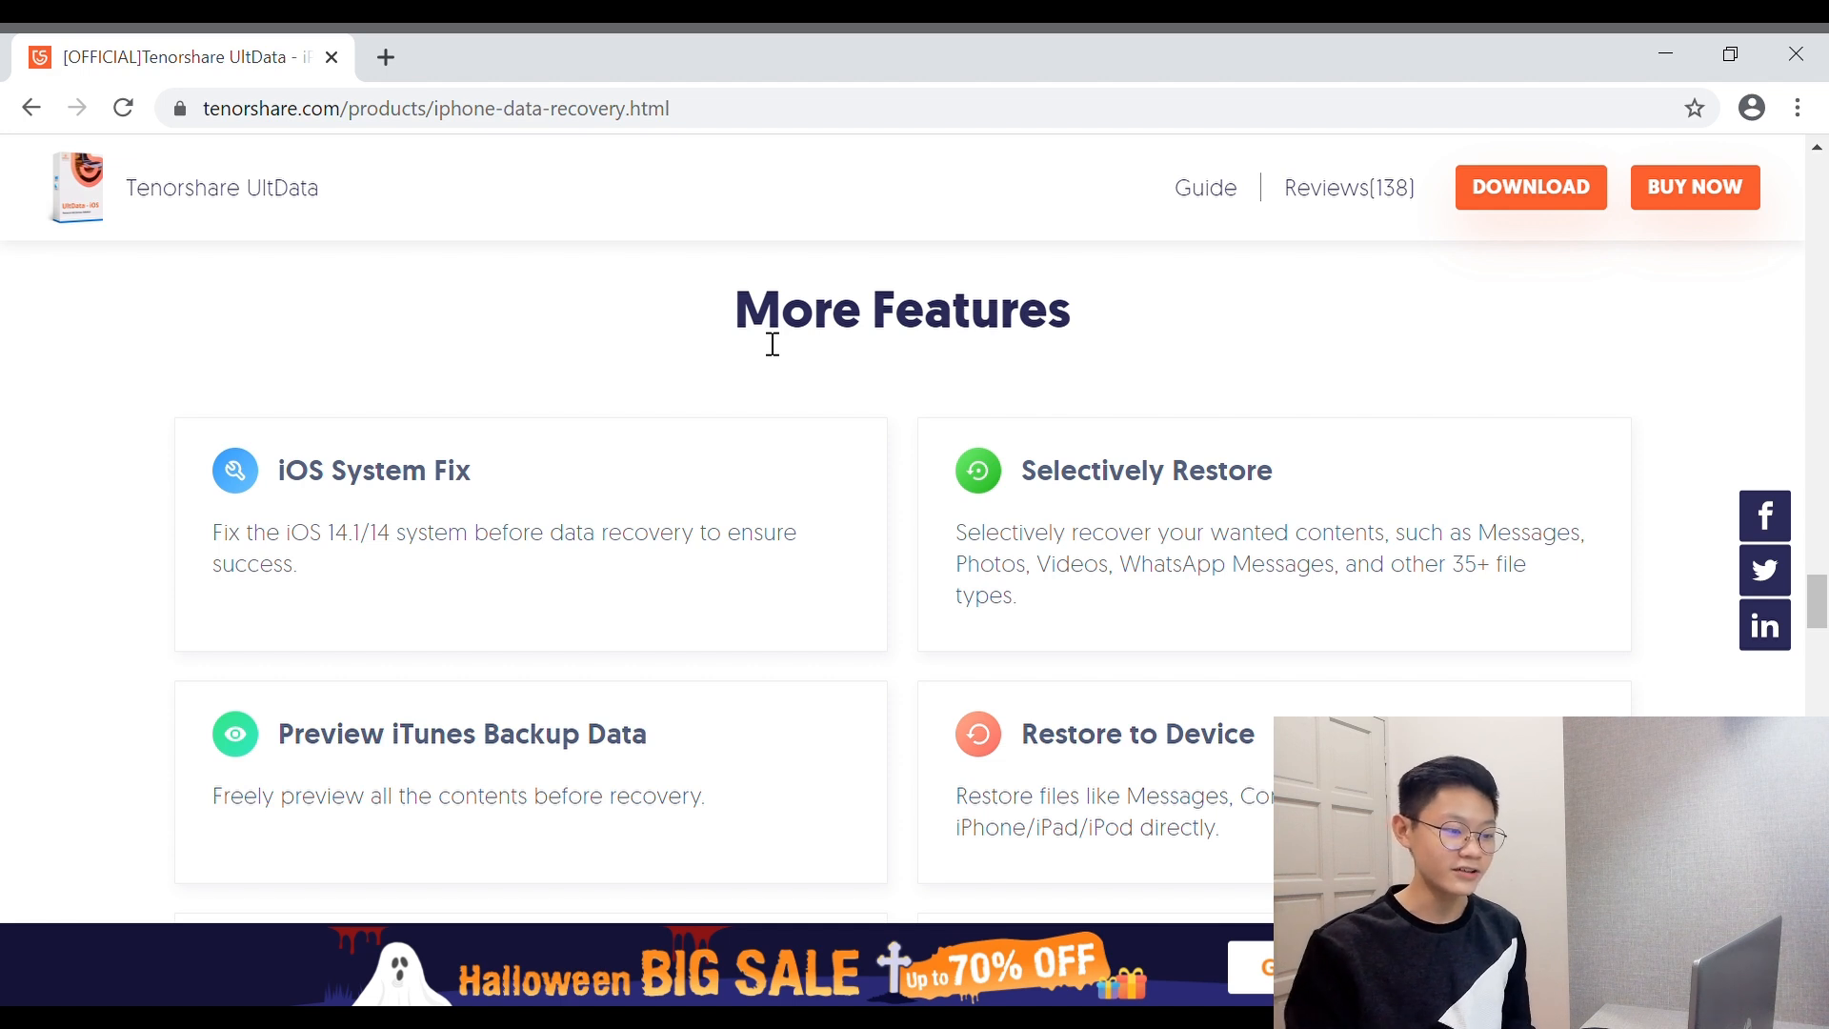
pyautogui.moveTo(1075, 383)
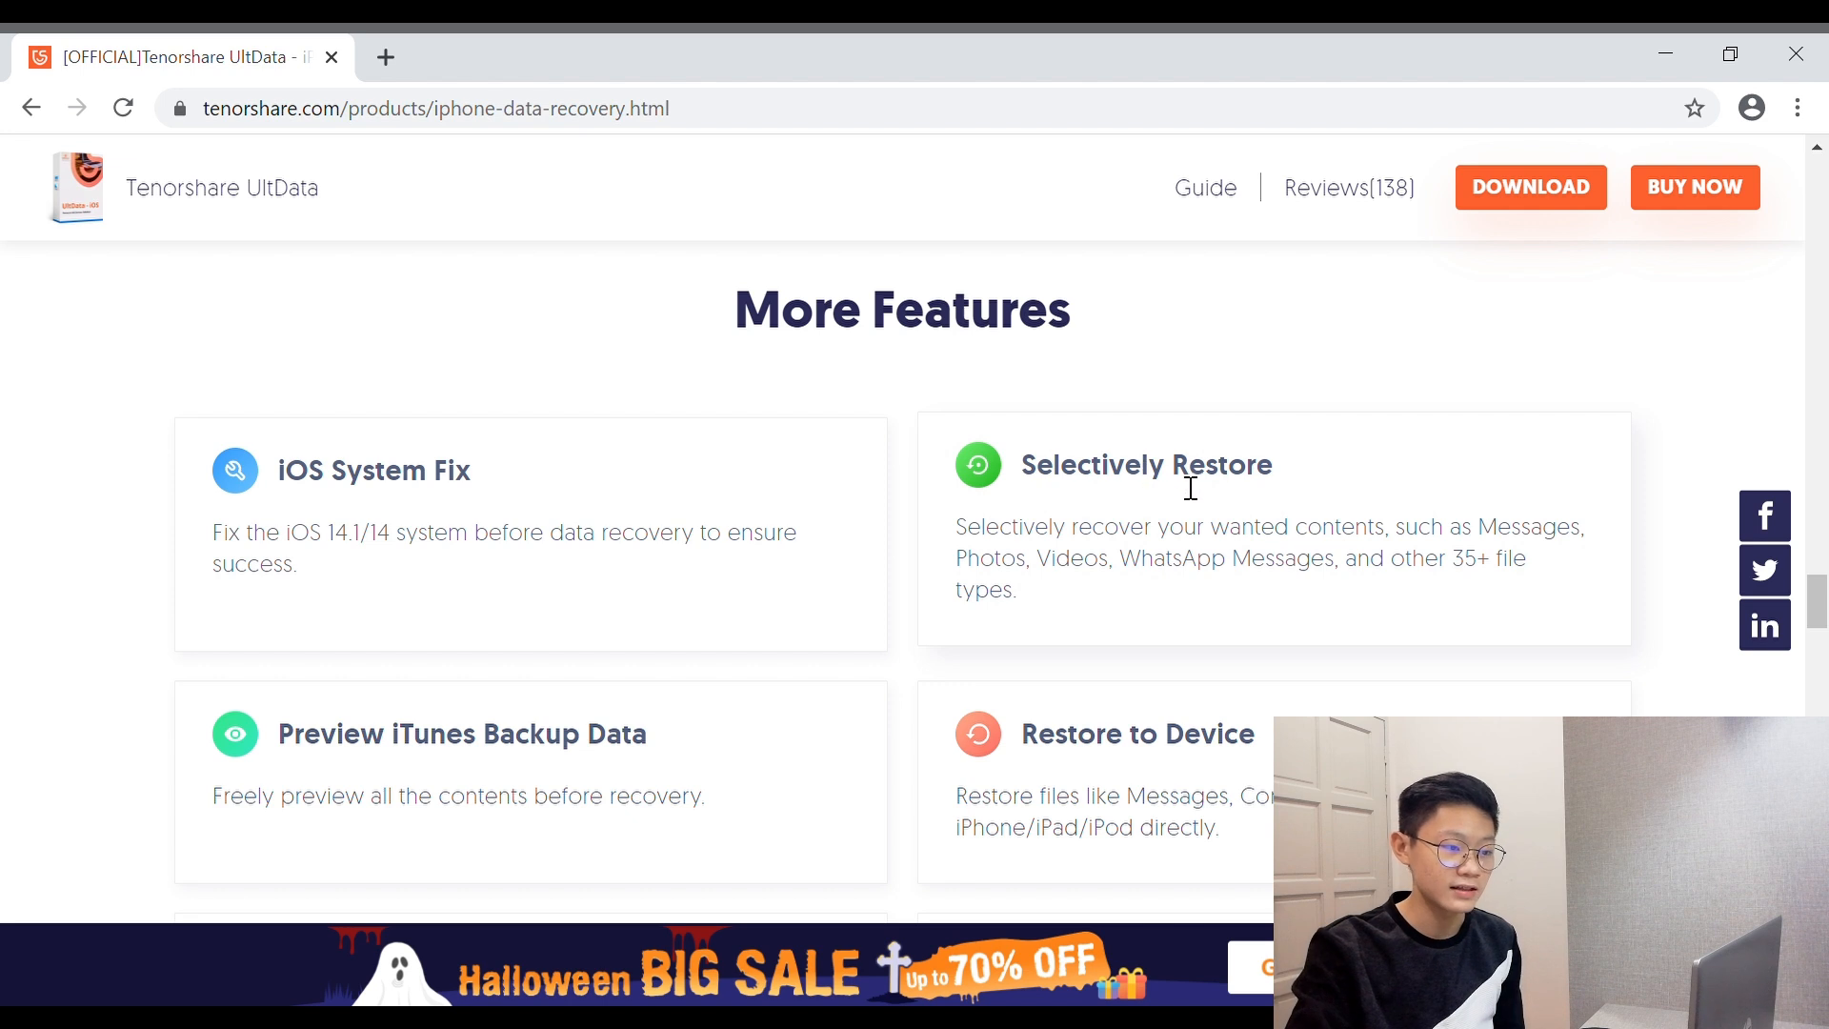
pyautogui.moveTo(1178, 492)
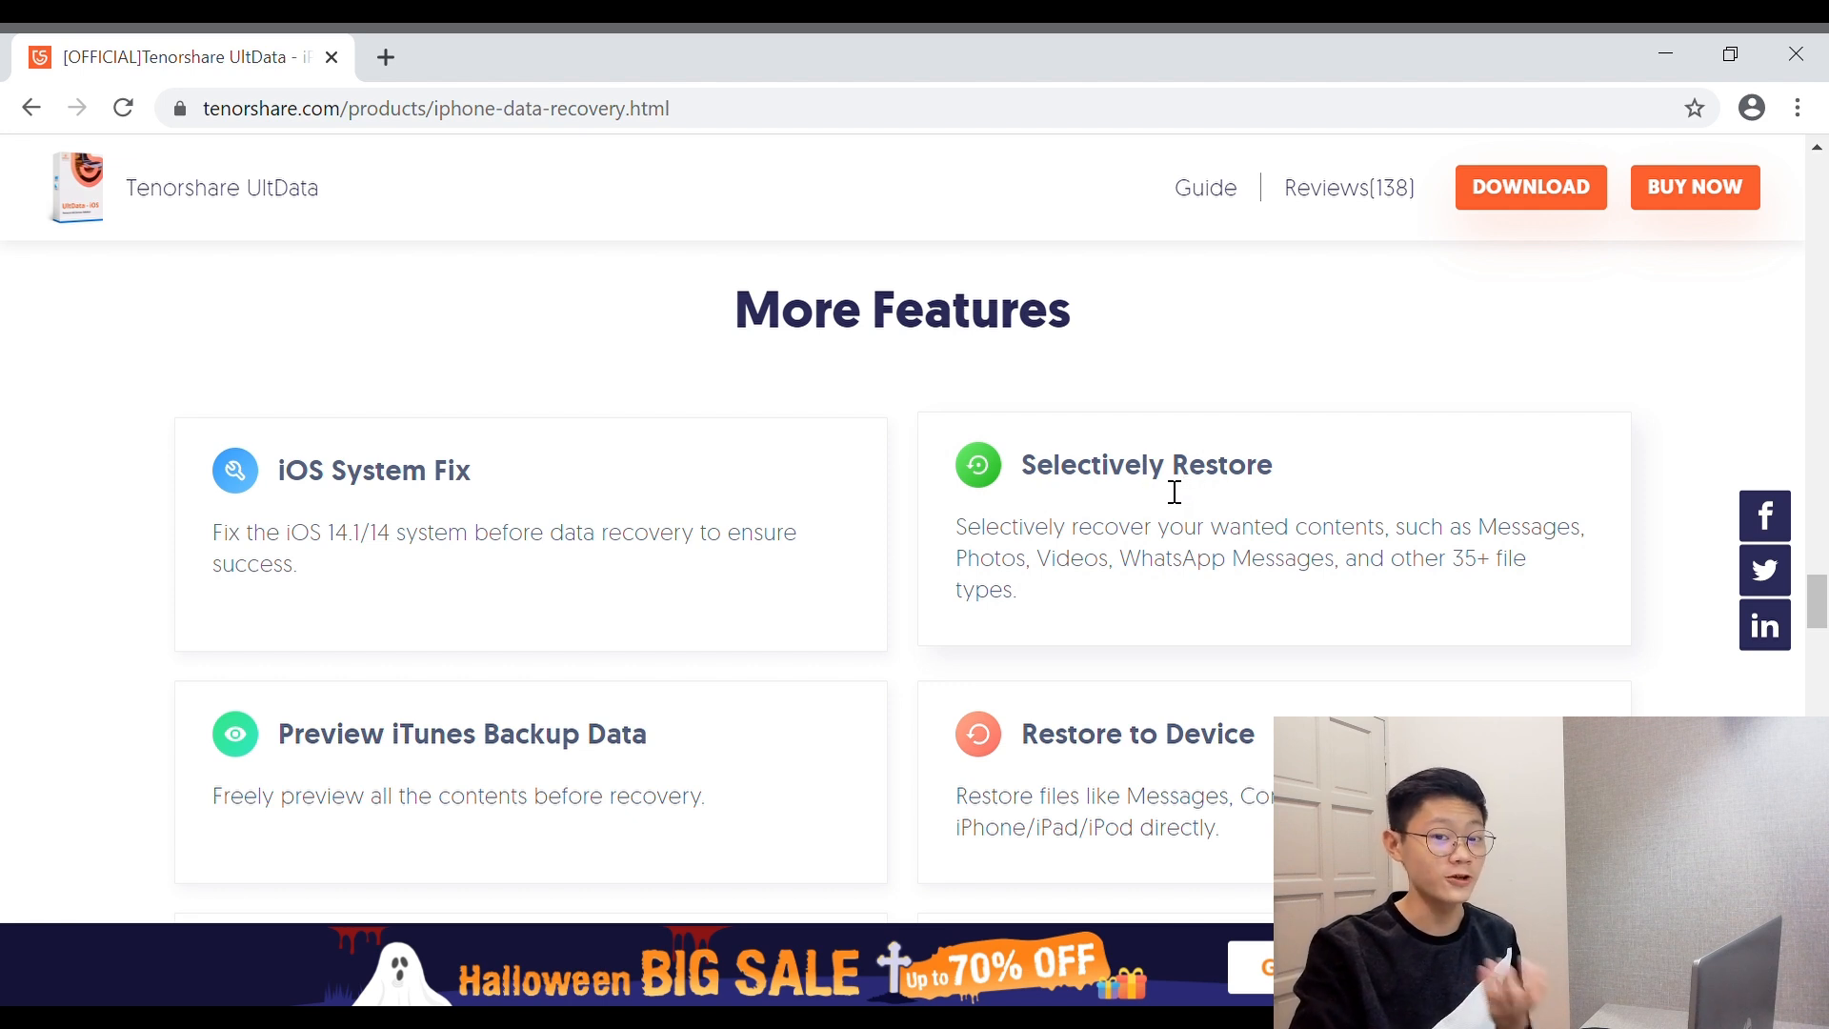
pyautogui.moveTo(1206, 556)
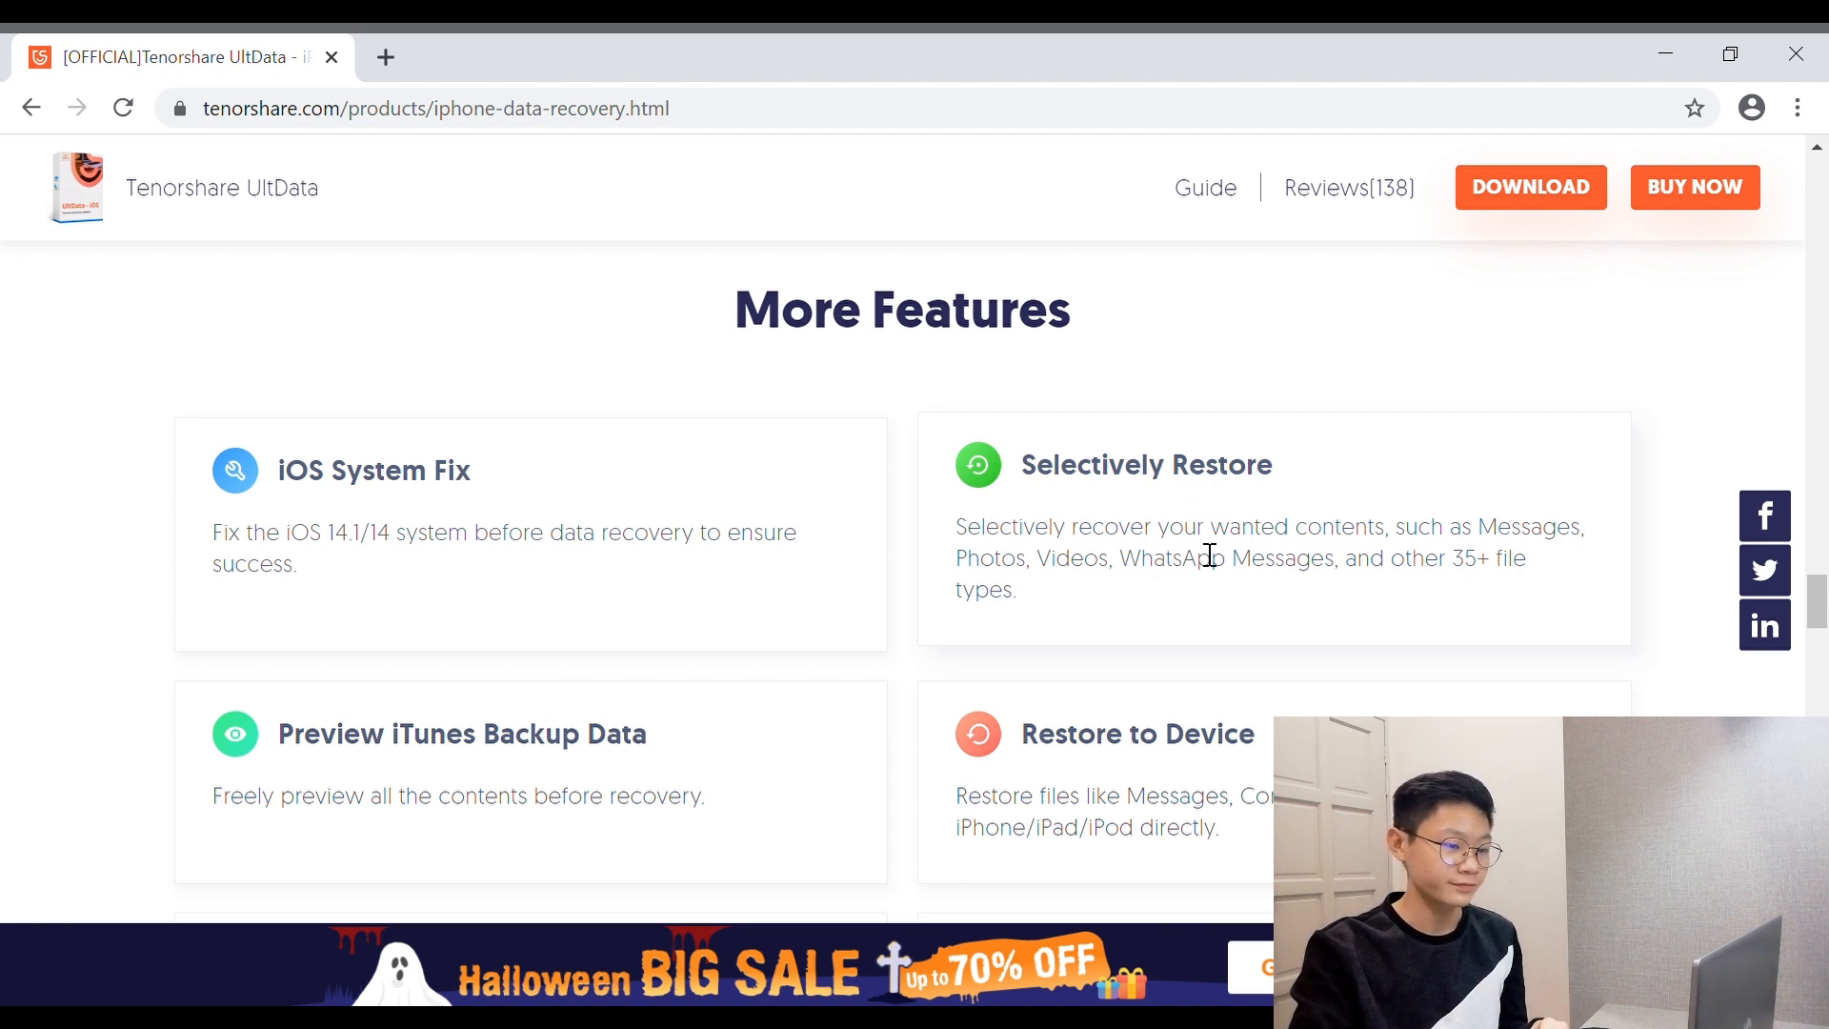
pyautogui.moveTo(1132, 535)
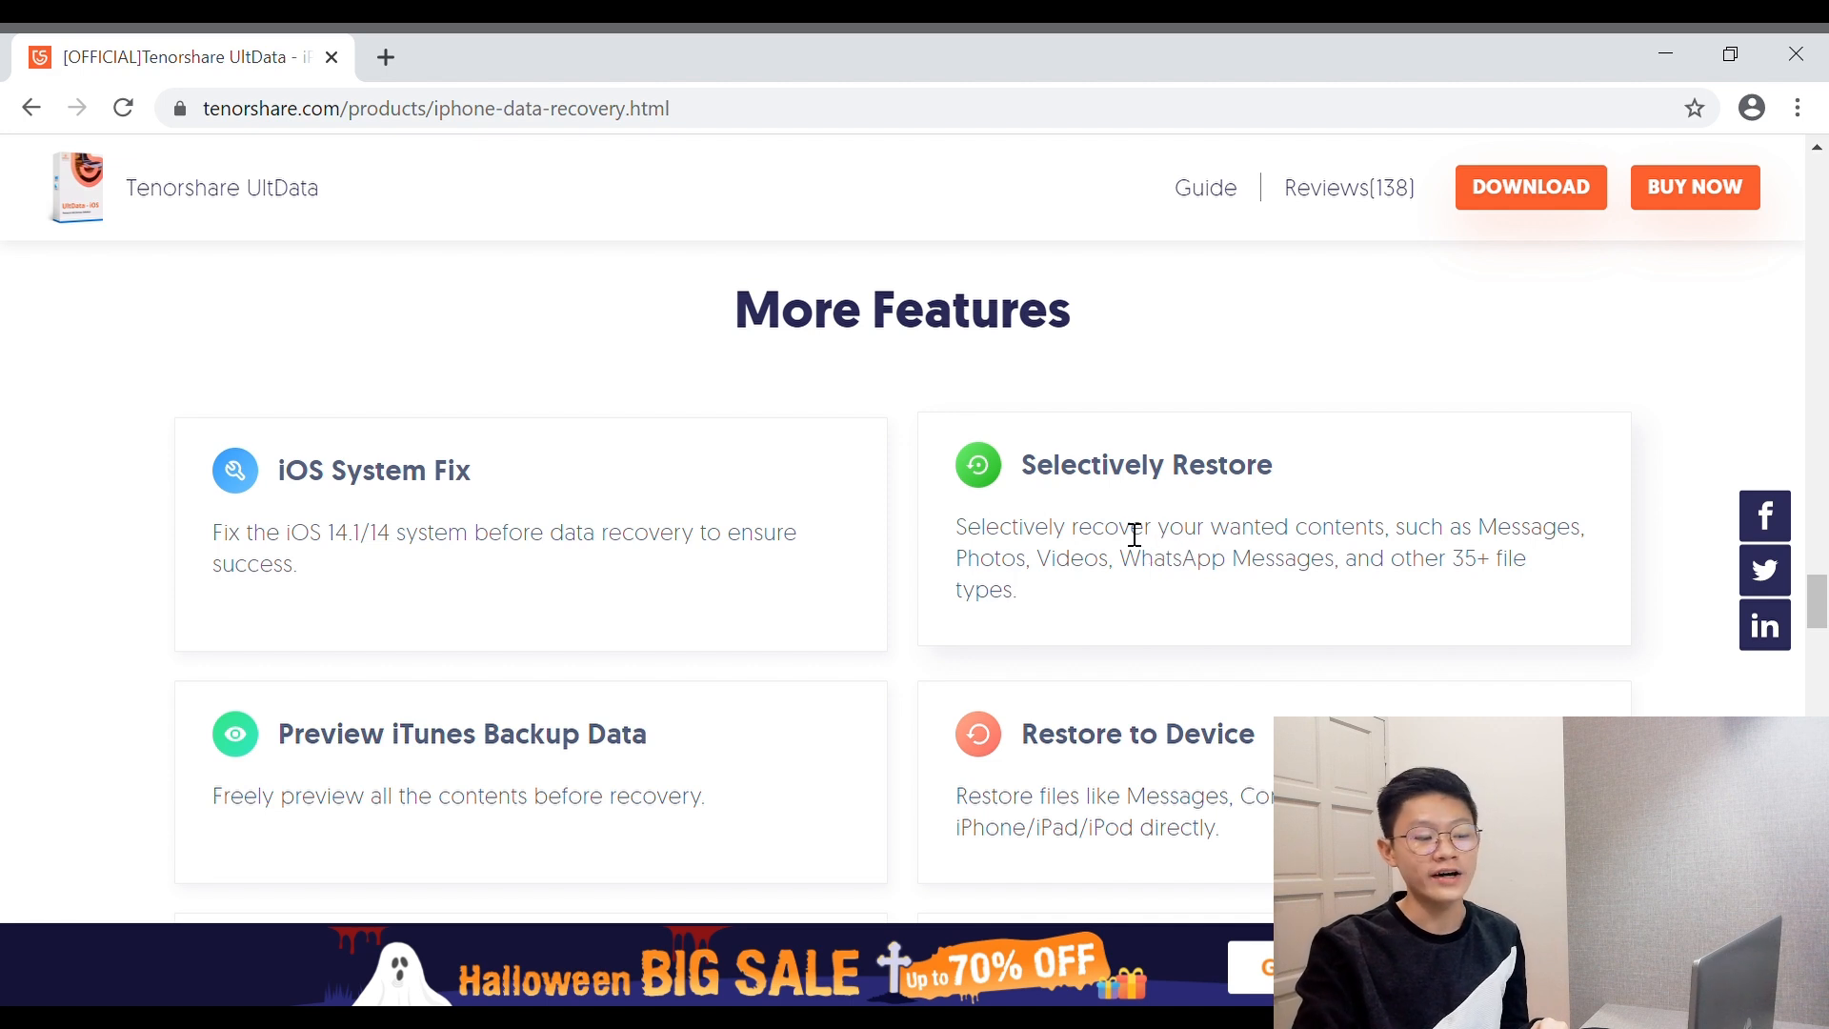
pyautogui.moveTo(1122, 546)
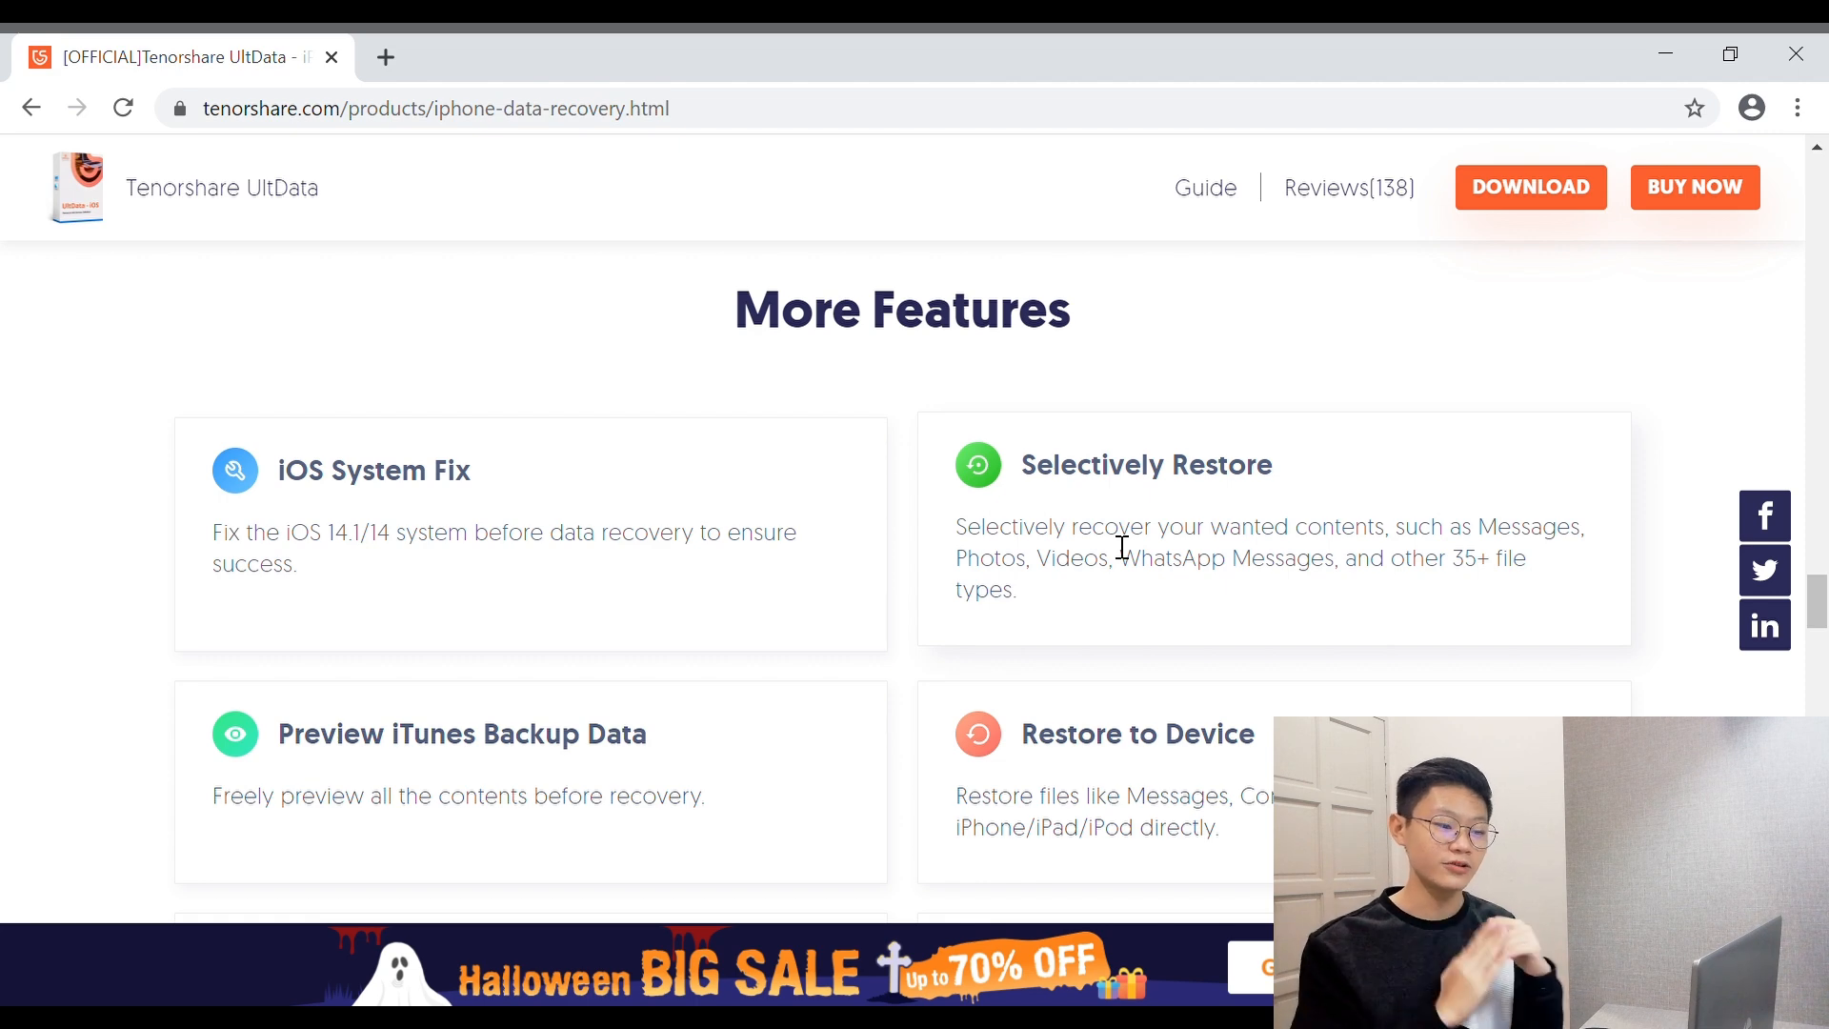
pyautogui.scroll(-3)
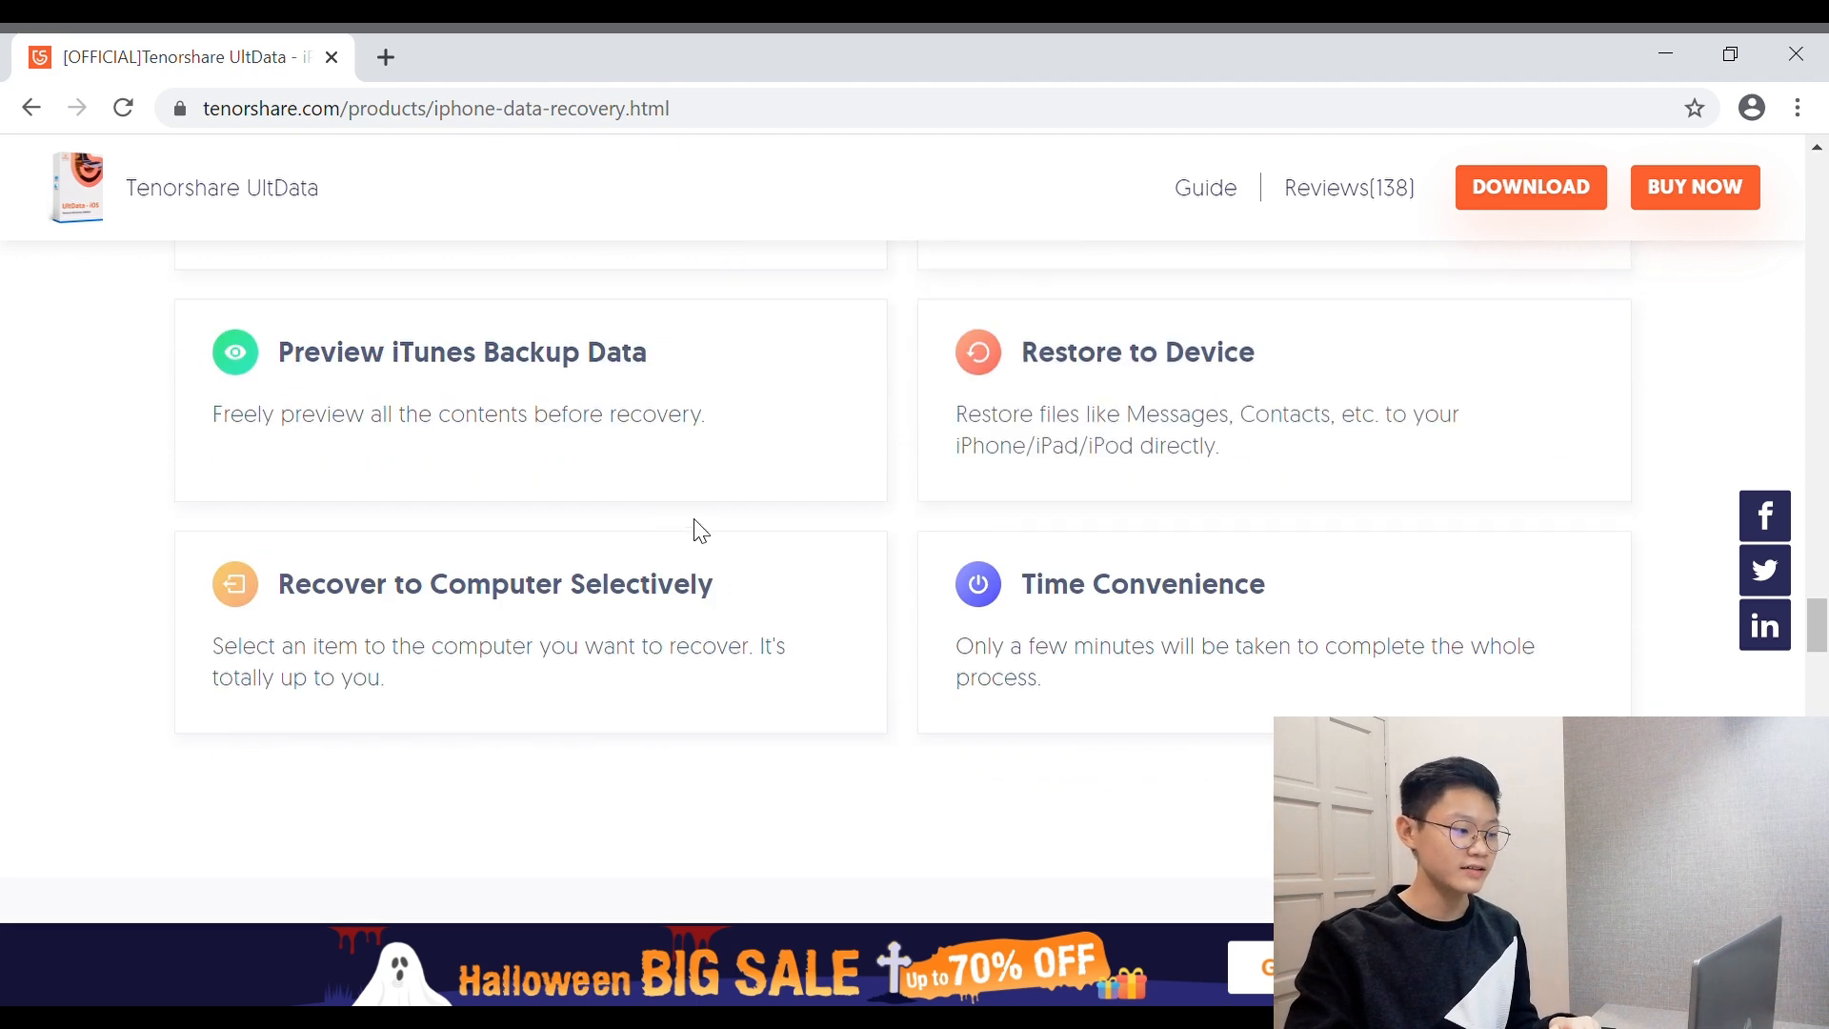
pyautogui.moveTo(1289, 494)
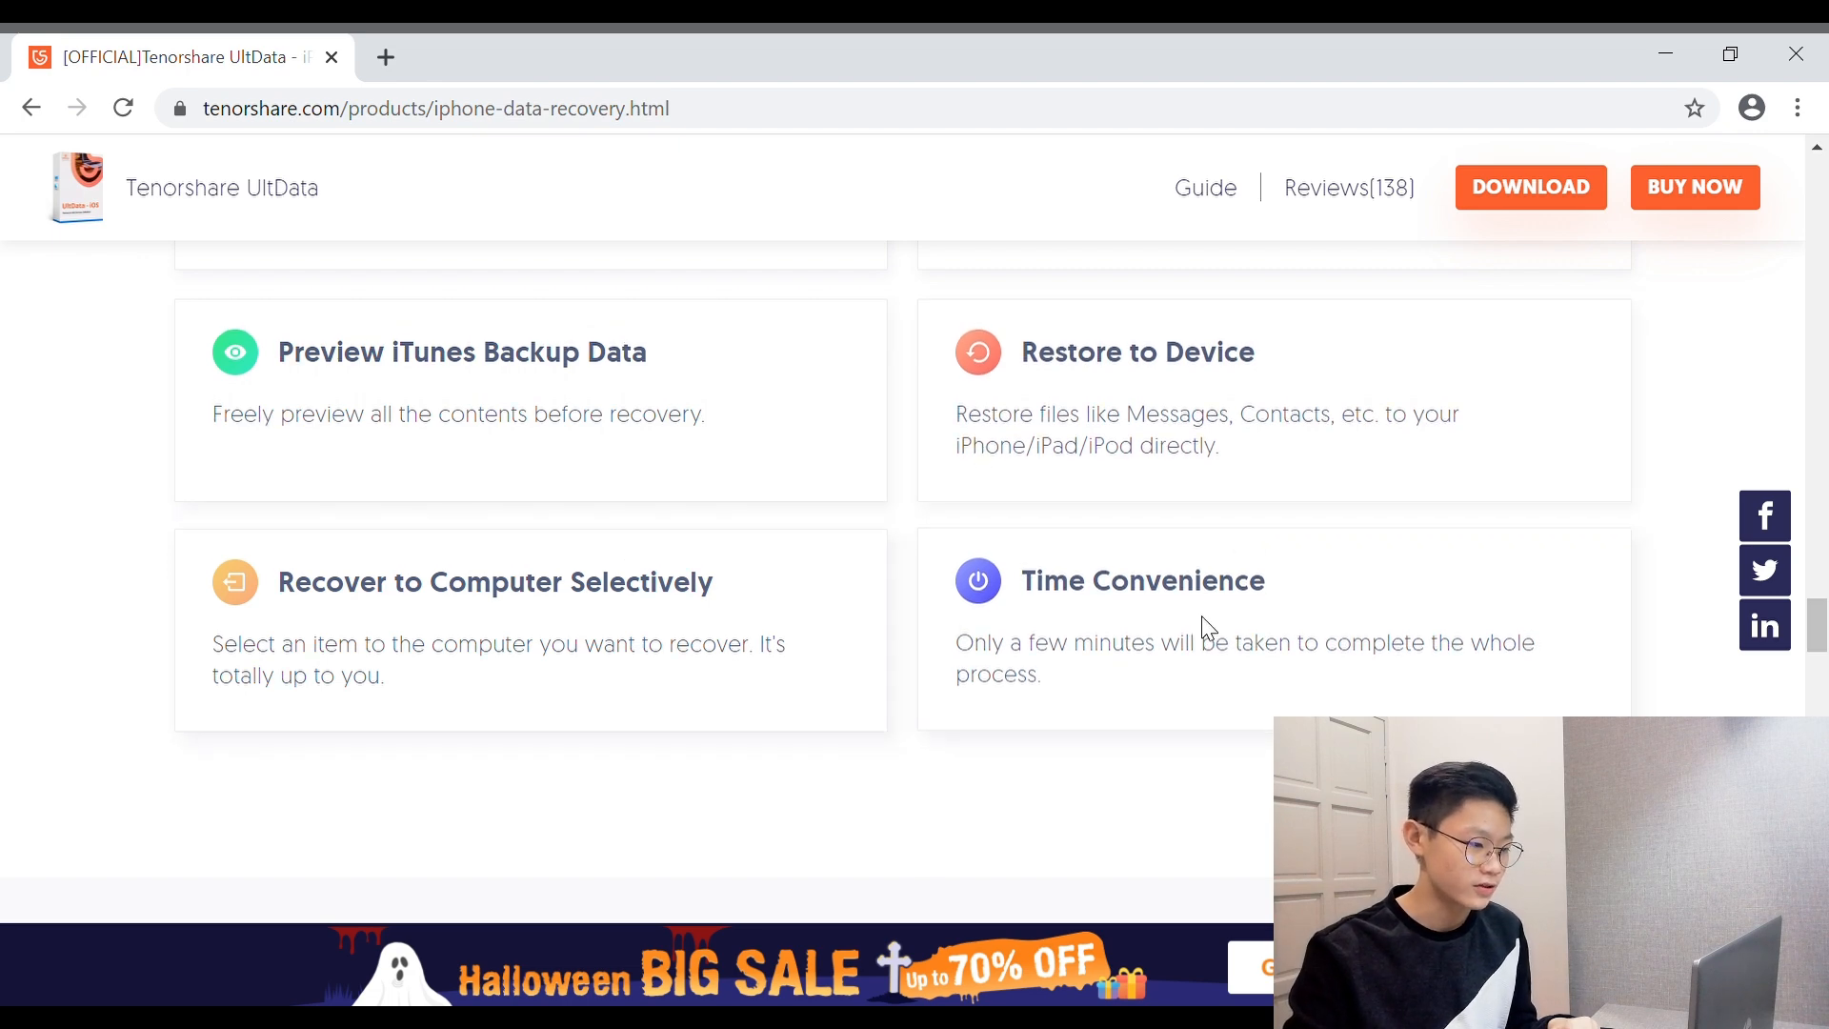
# Scroll to the User Comments reviews from Daniel, Daisy and Ina
pyautogui.scroll(-3)
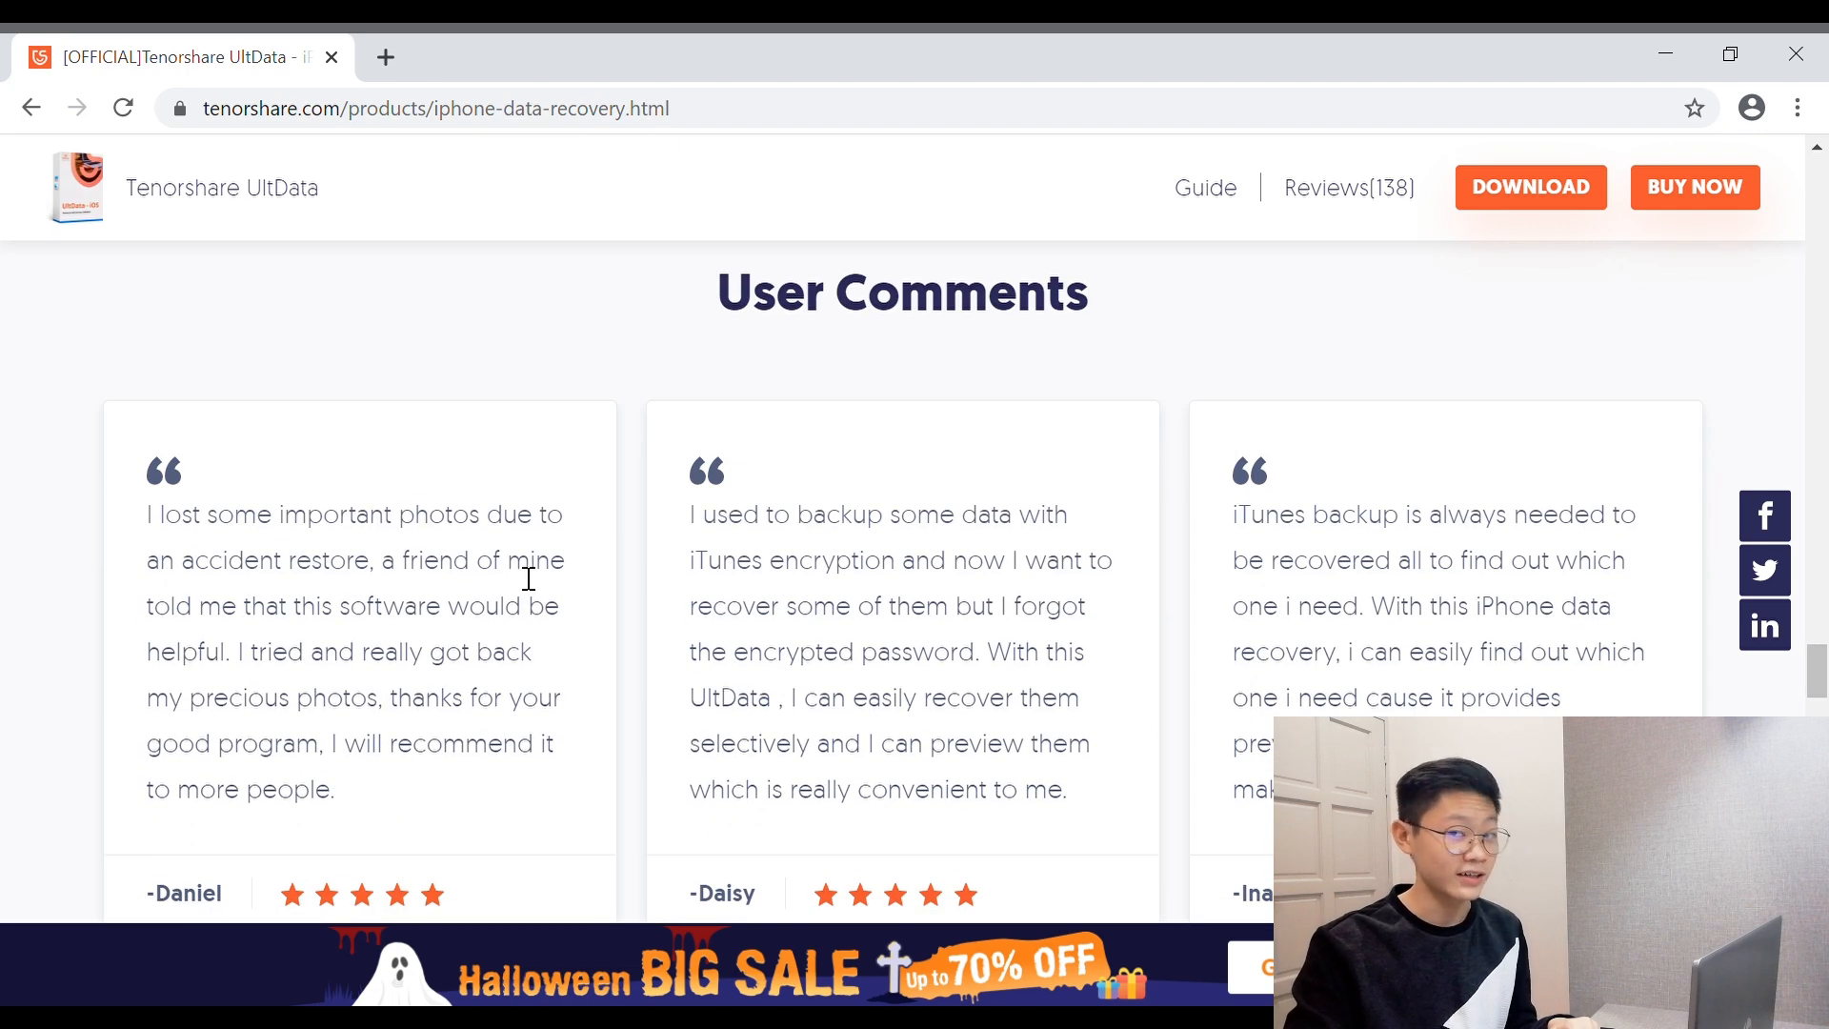
pyautogui.moveTo(909, 542)
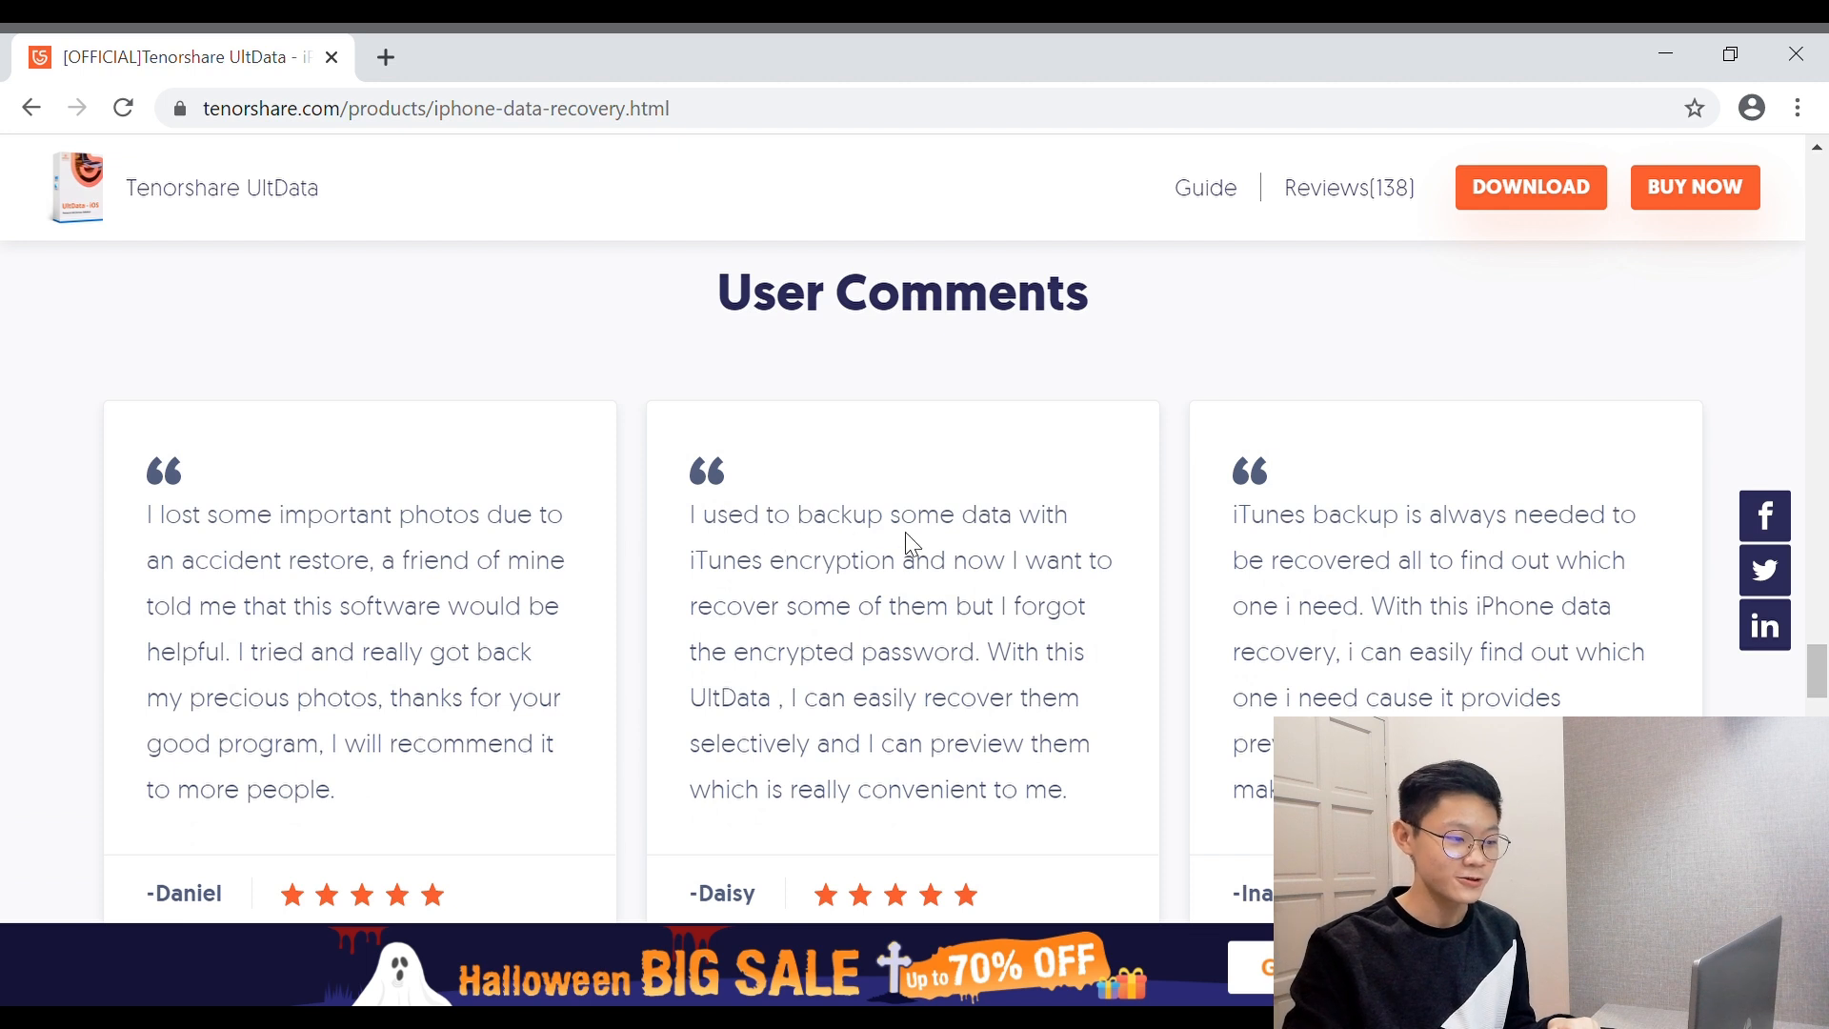
pyautogui.moveTo(916, 582)
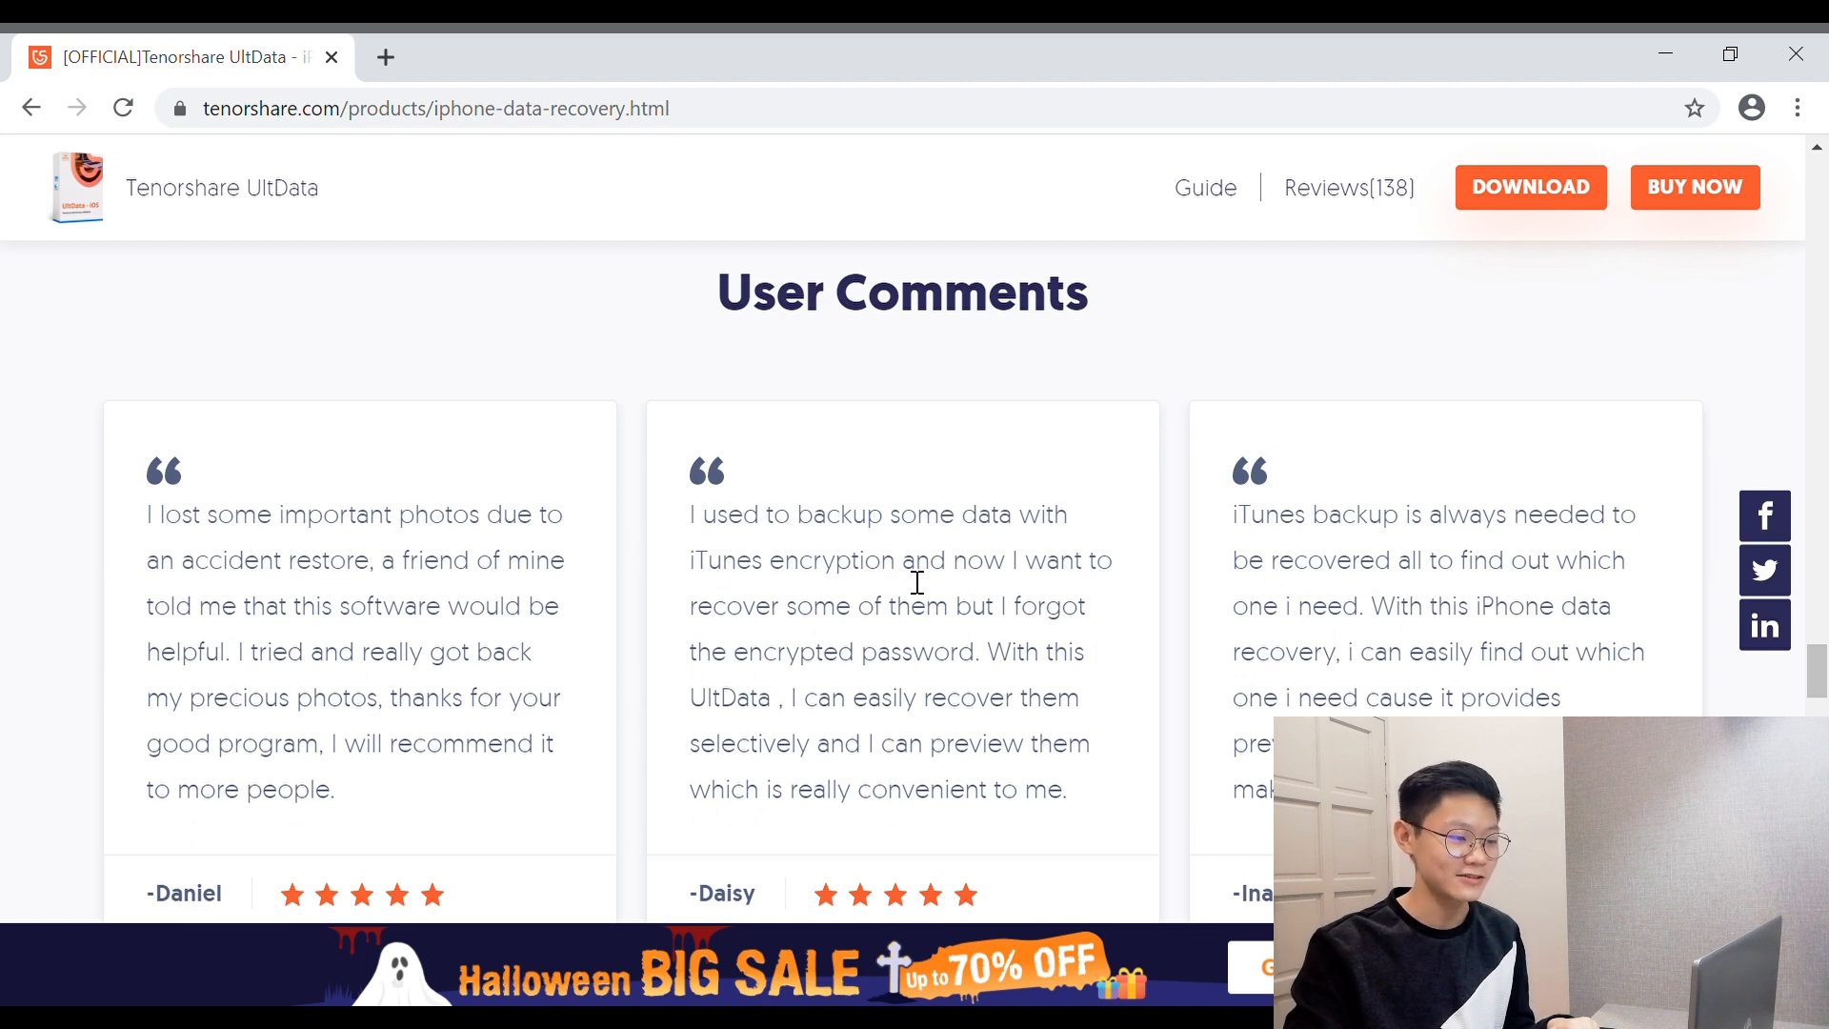
pyautogui.moveTo(945, 622)
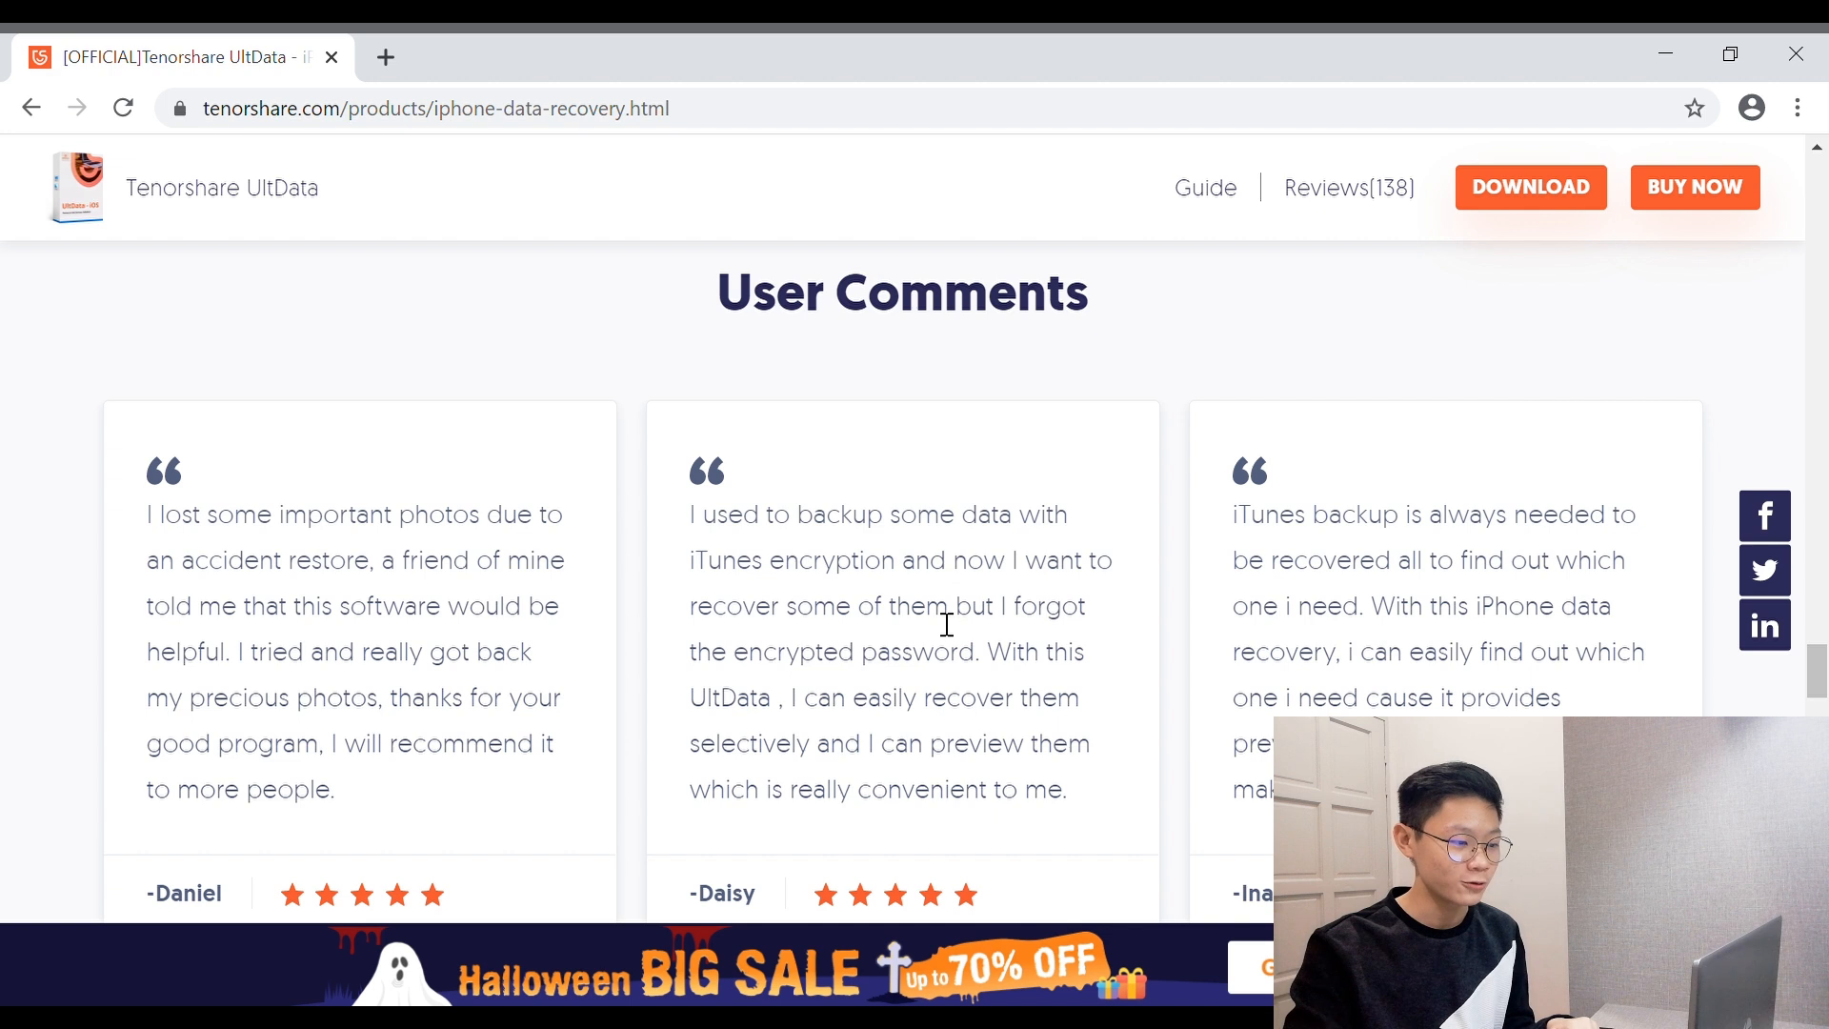
pyautogui.moveTo(895, 691)
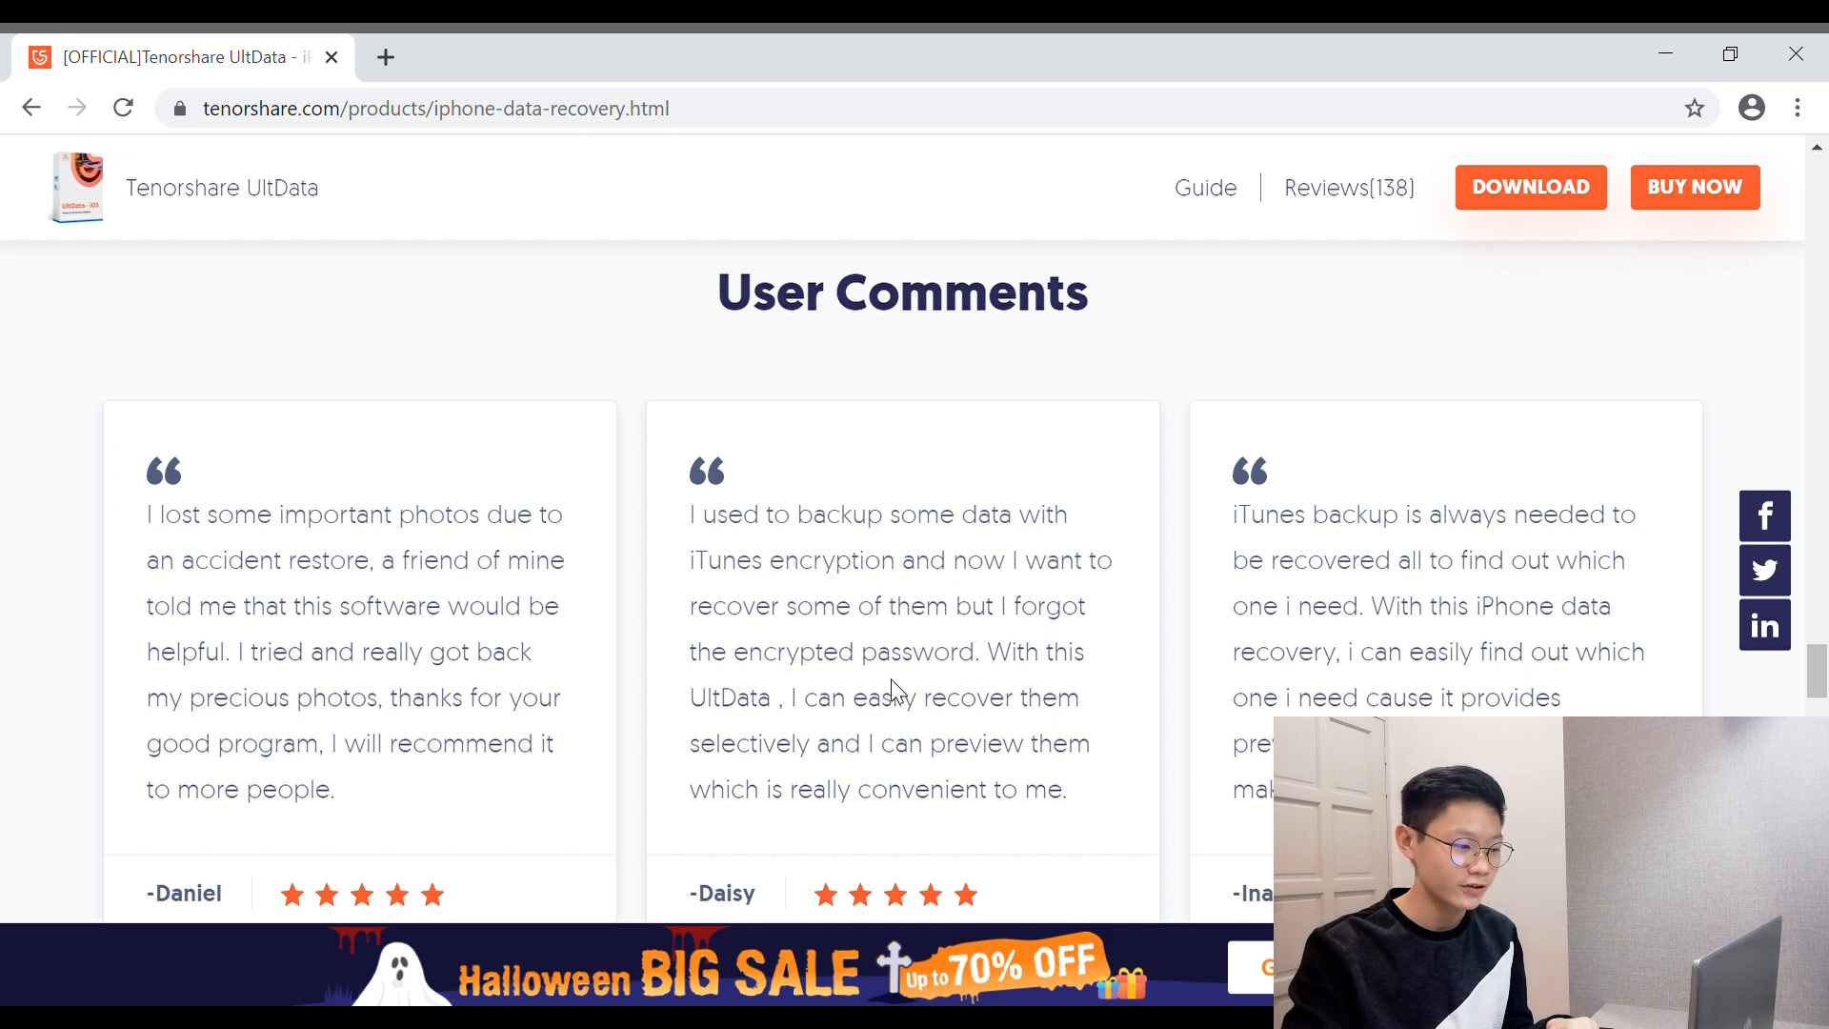
pyautogui.moveTo(842, 715)
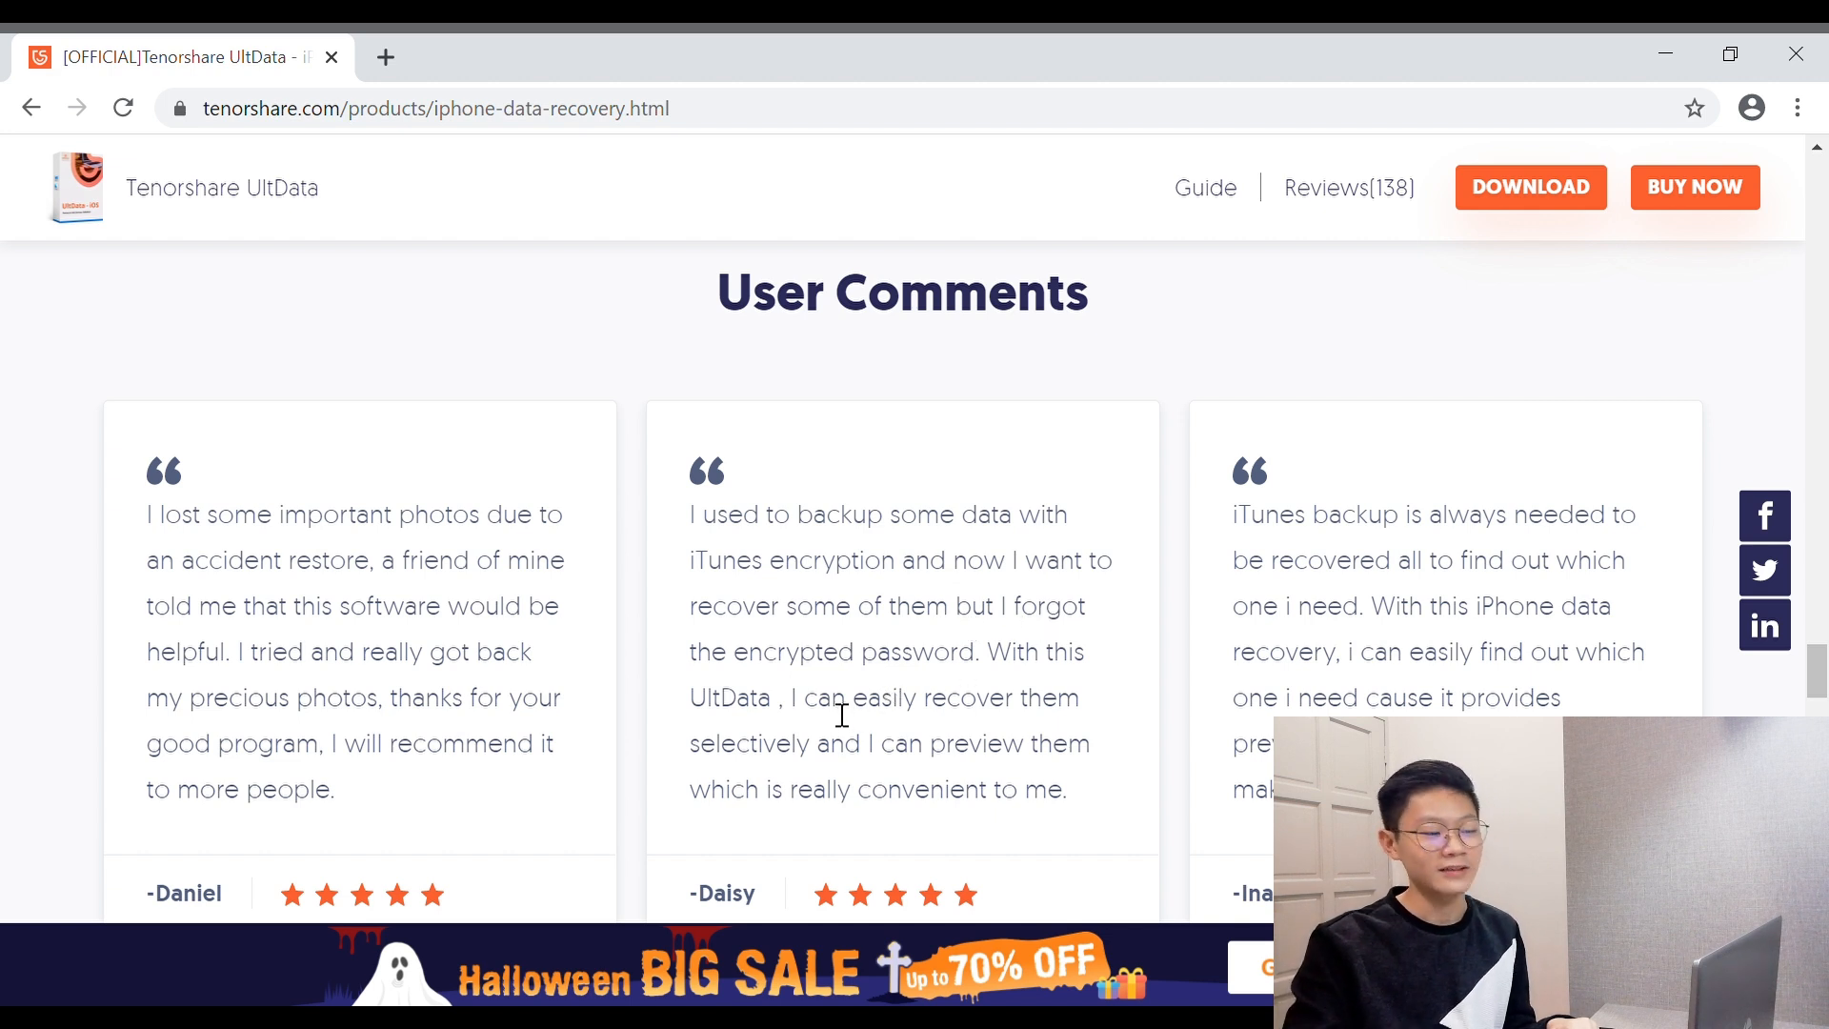
pyautogui.scroll(-3)
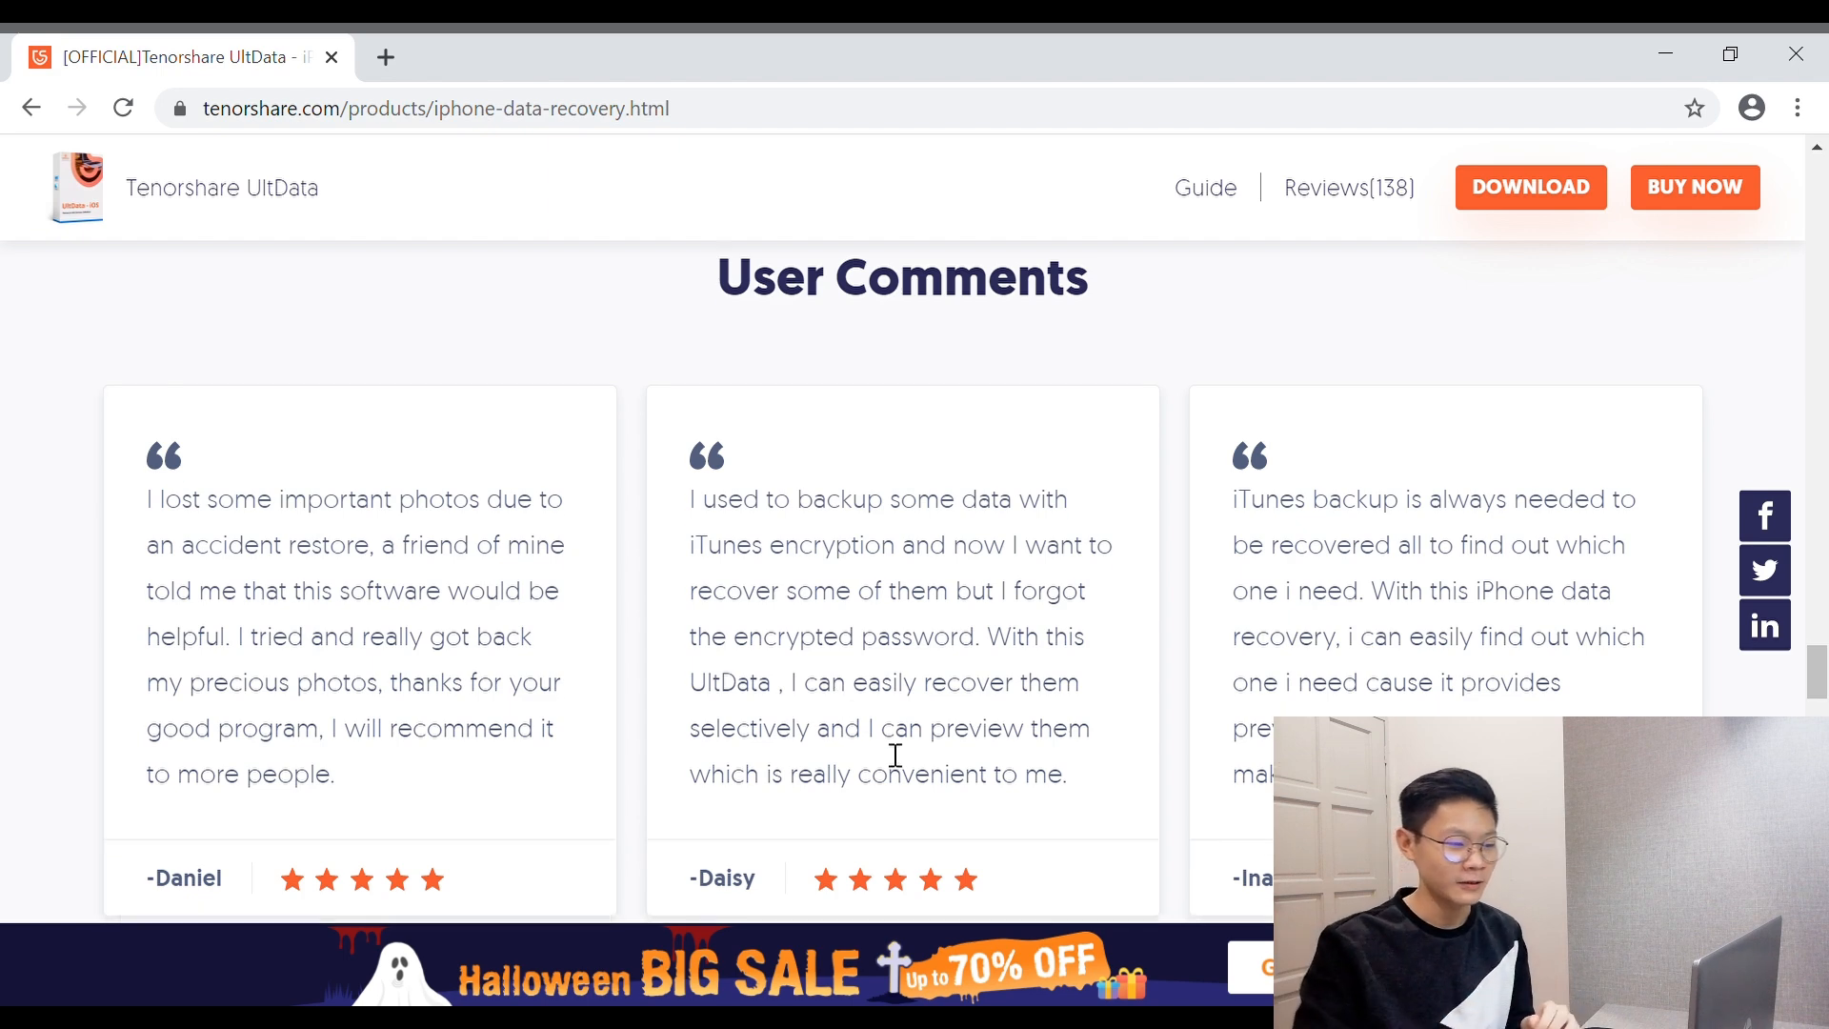
pyautogui.scroll(3)
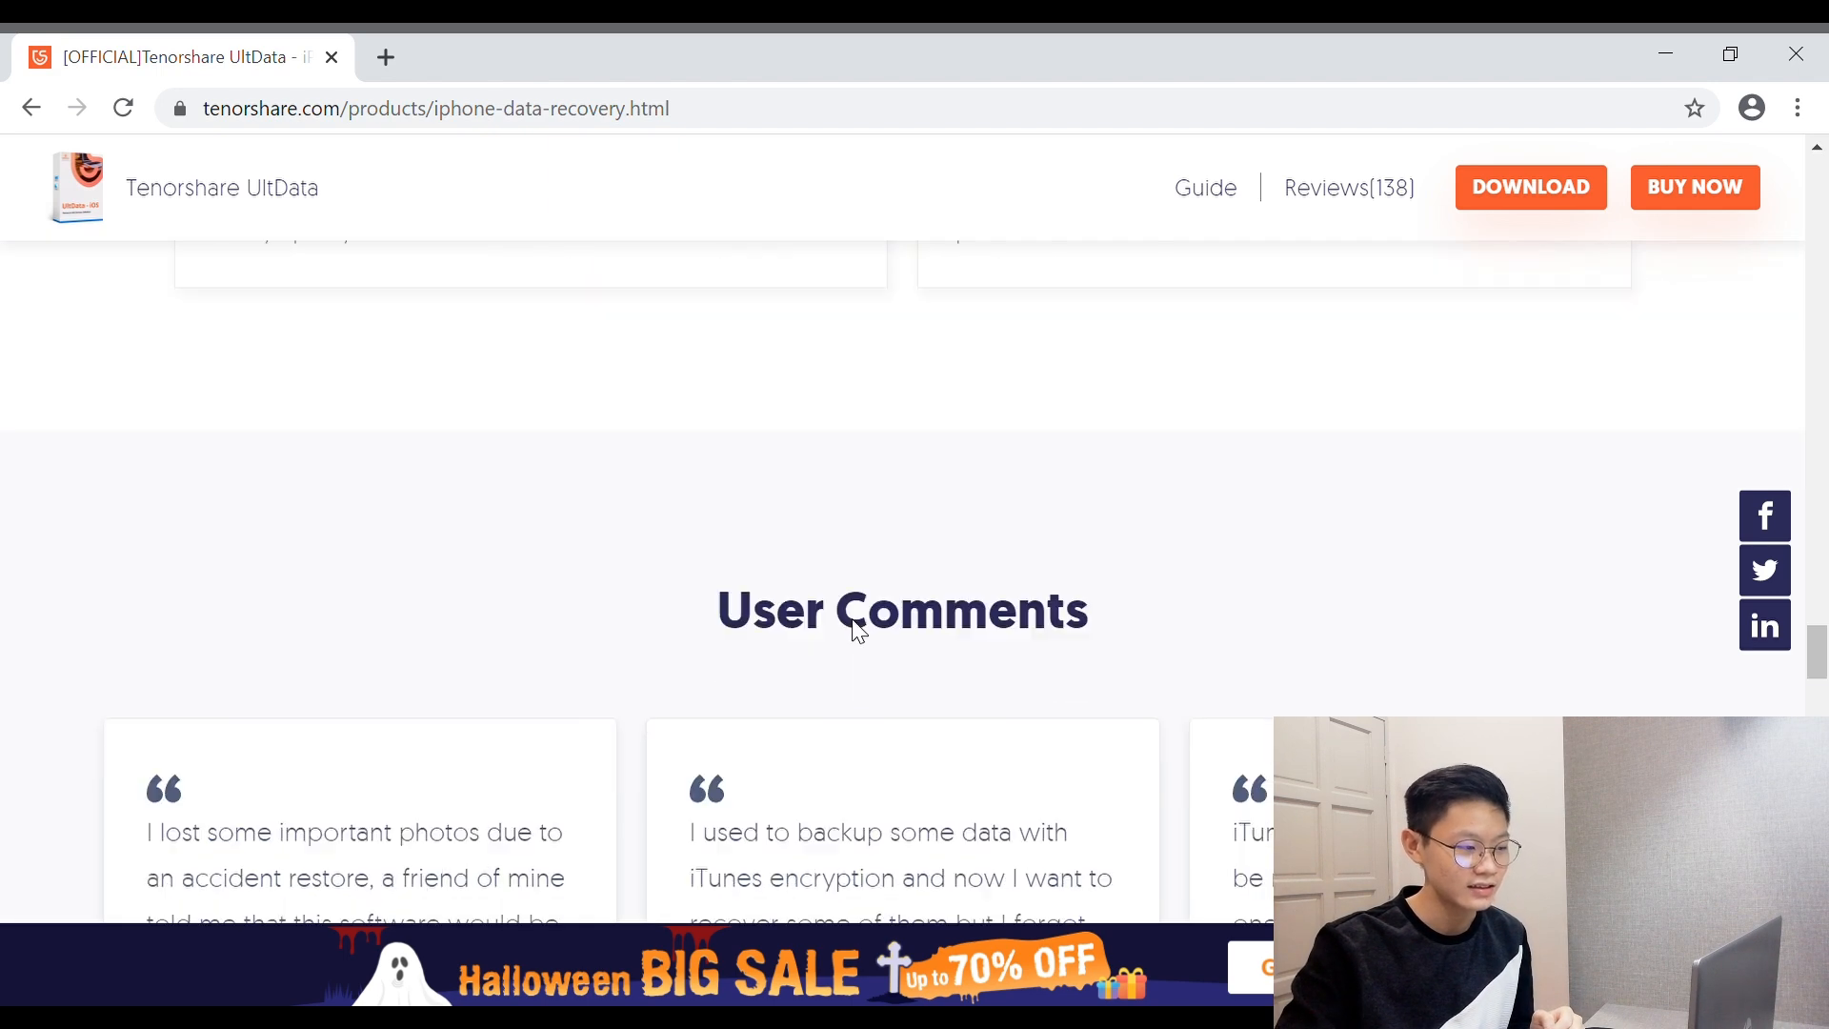
pyautogui.scroll(-3)
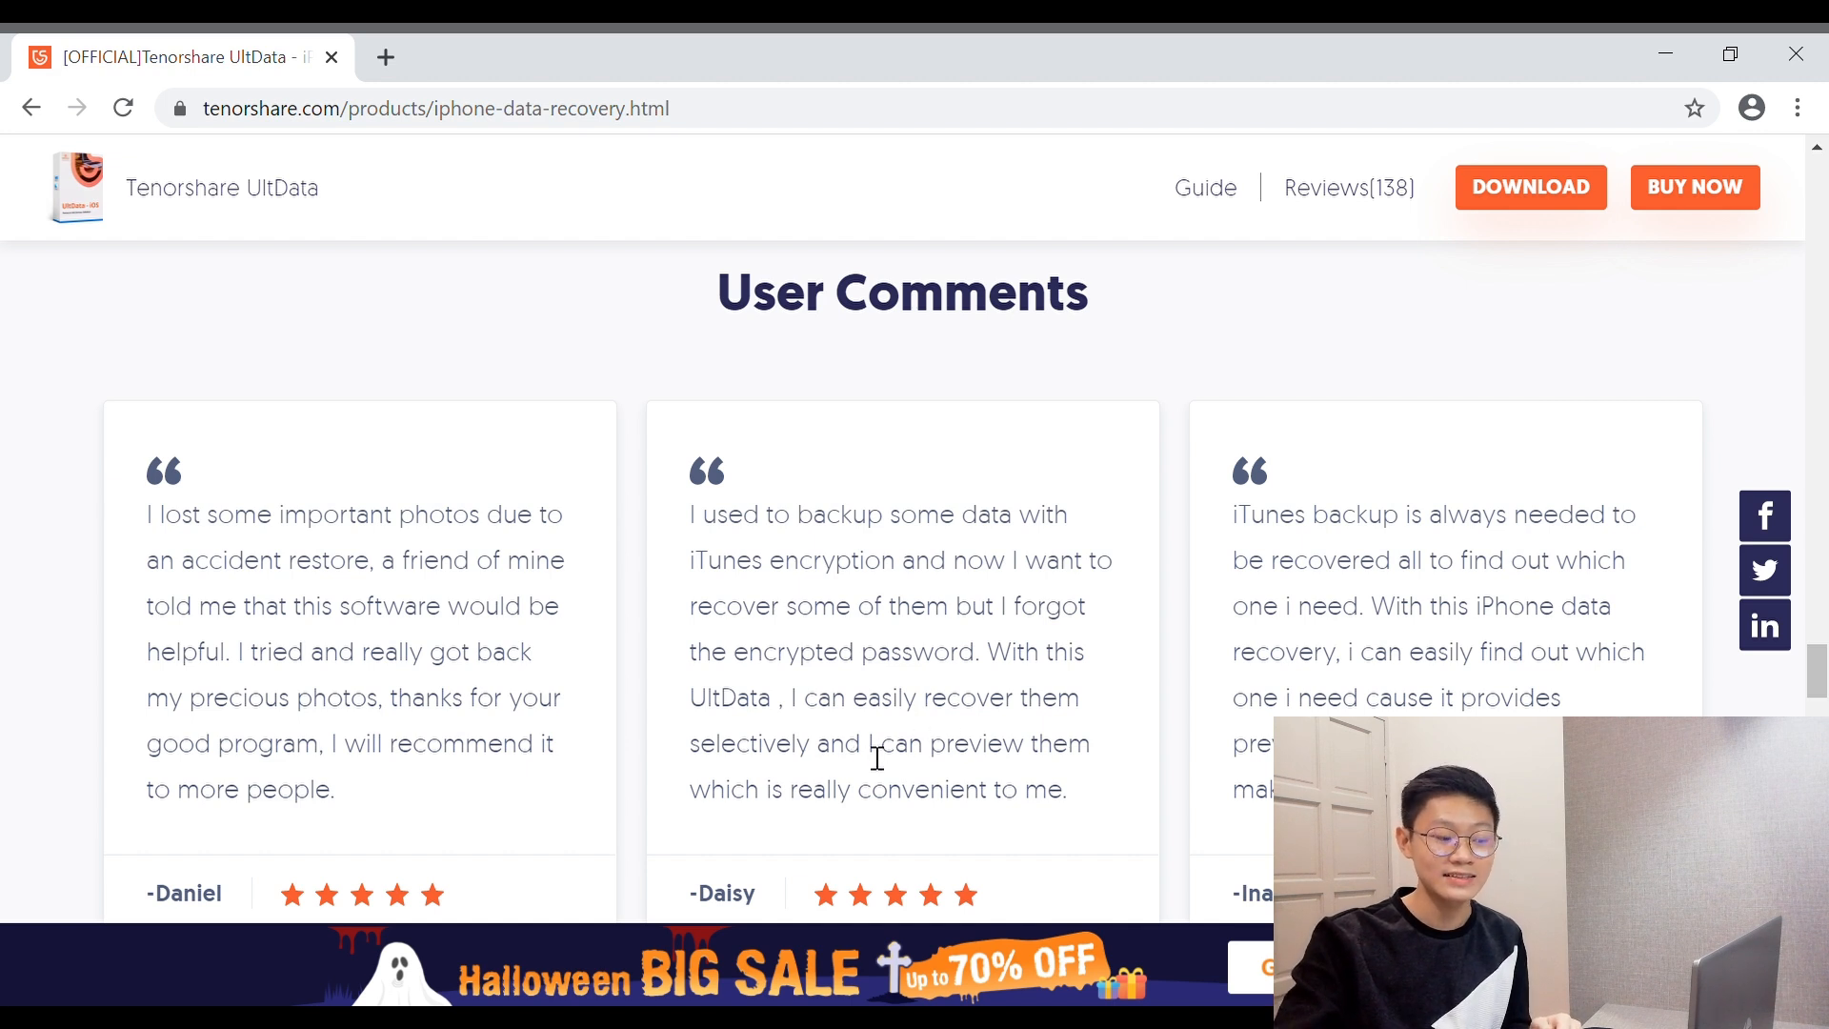
pyautogui.moveTo(991, 794)
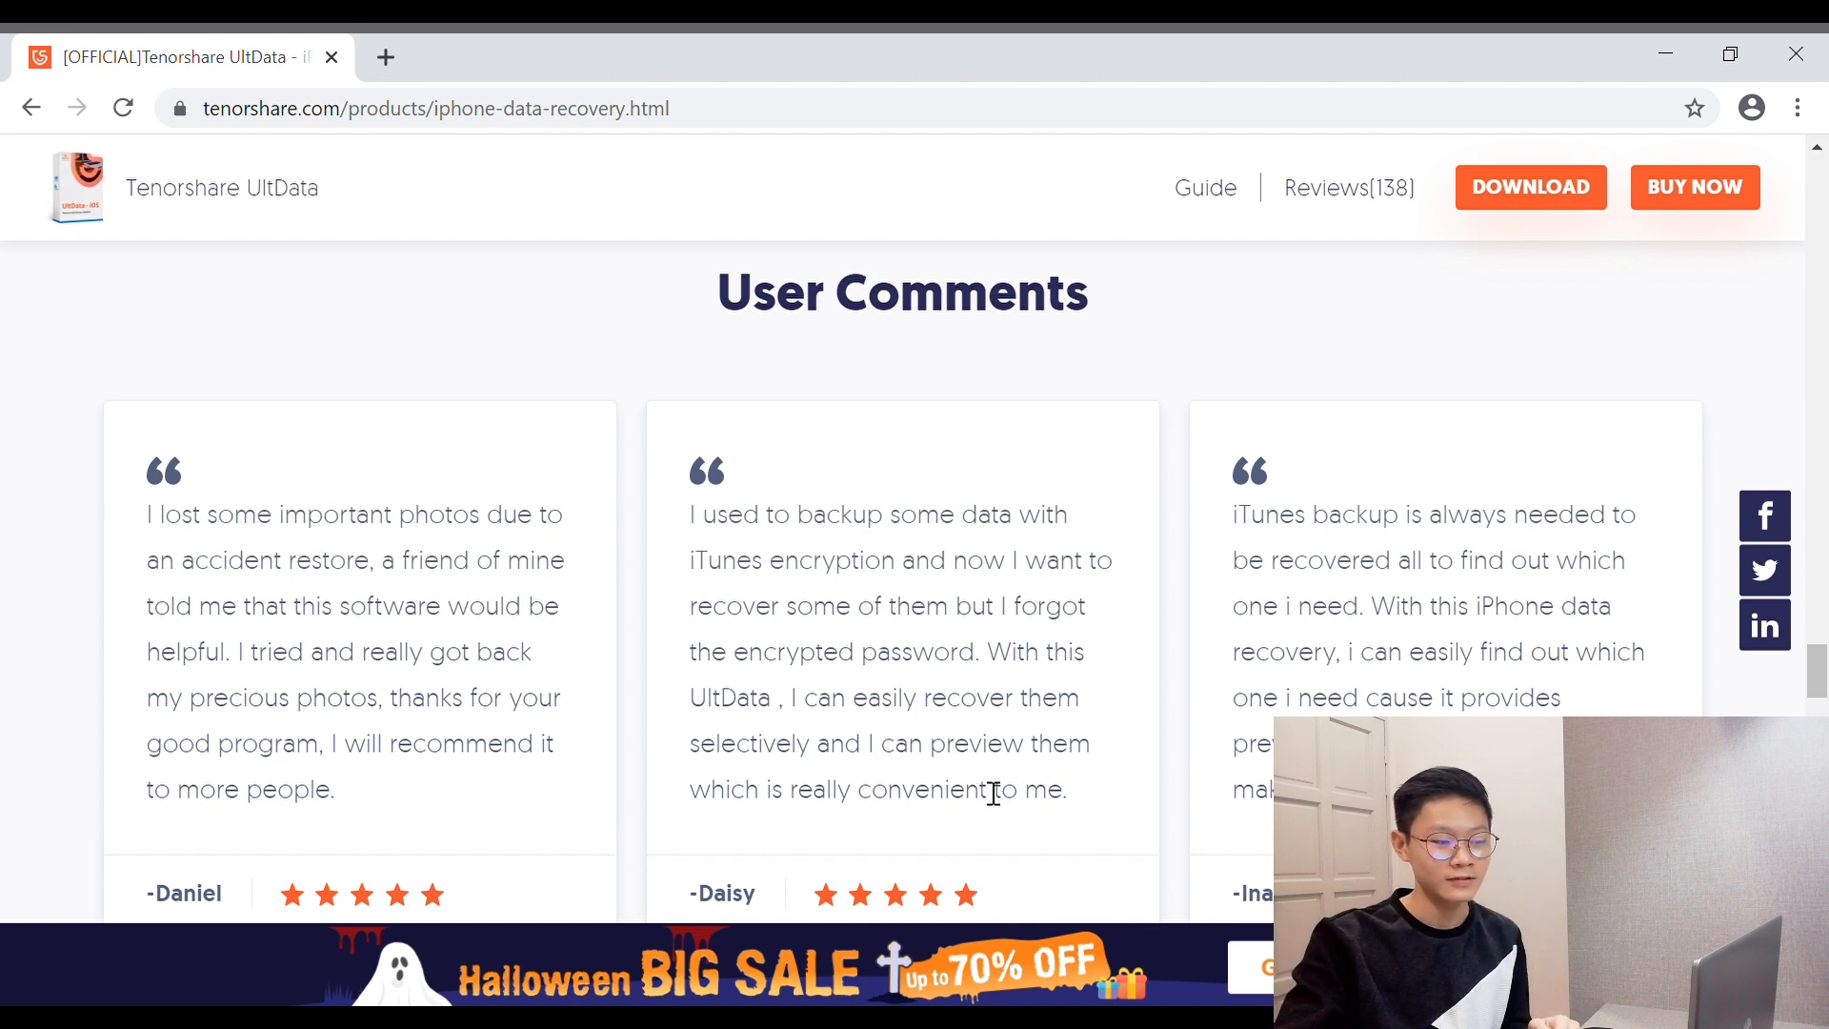
pyautogui.moveTo(1009, 770)
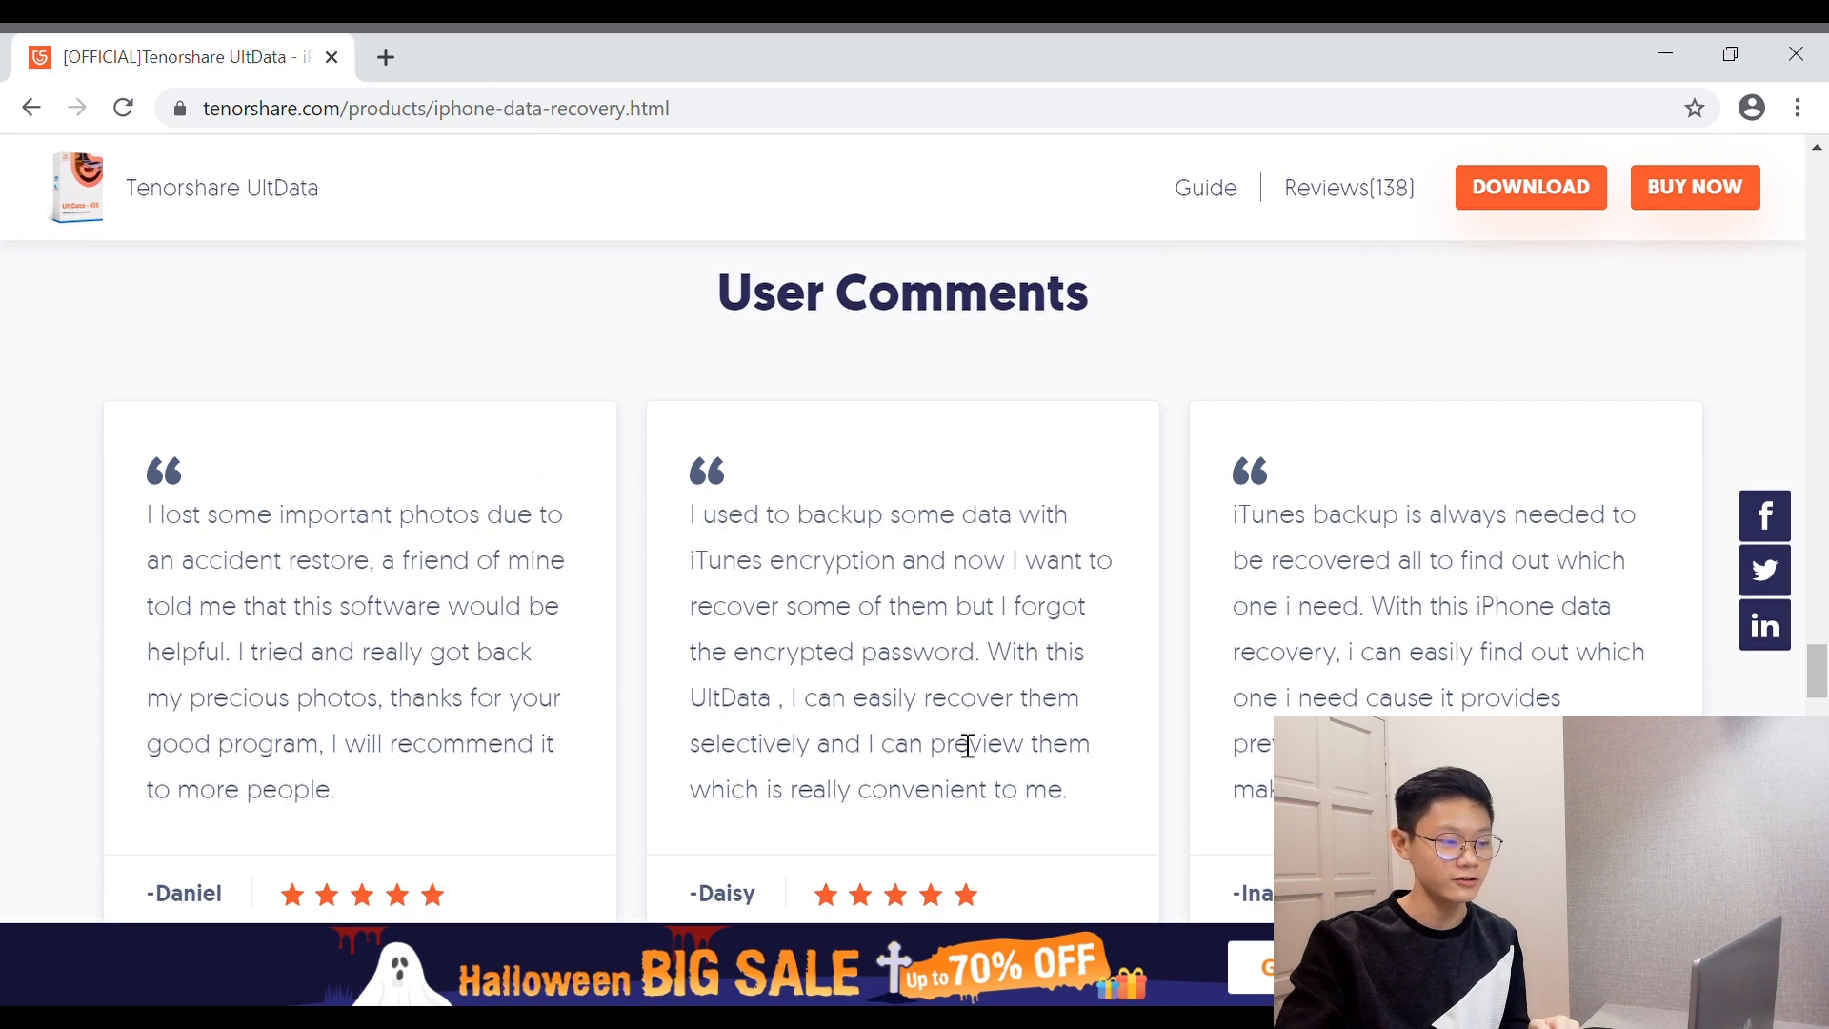
pyautogui.scroll(-3)
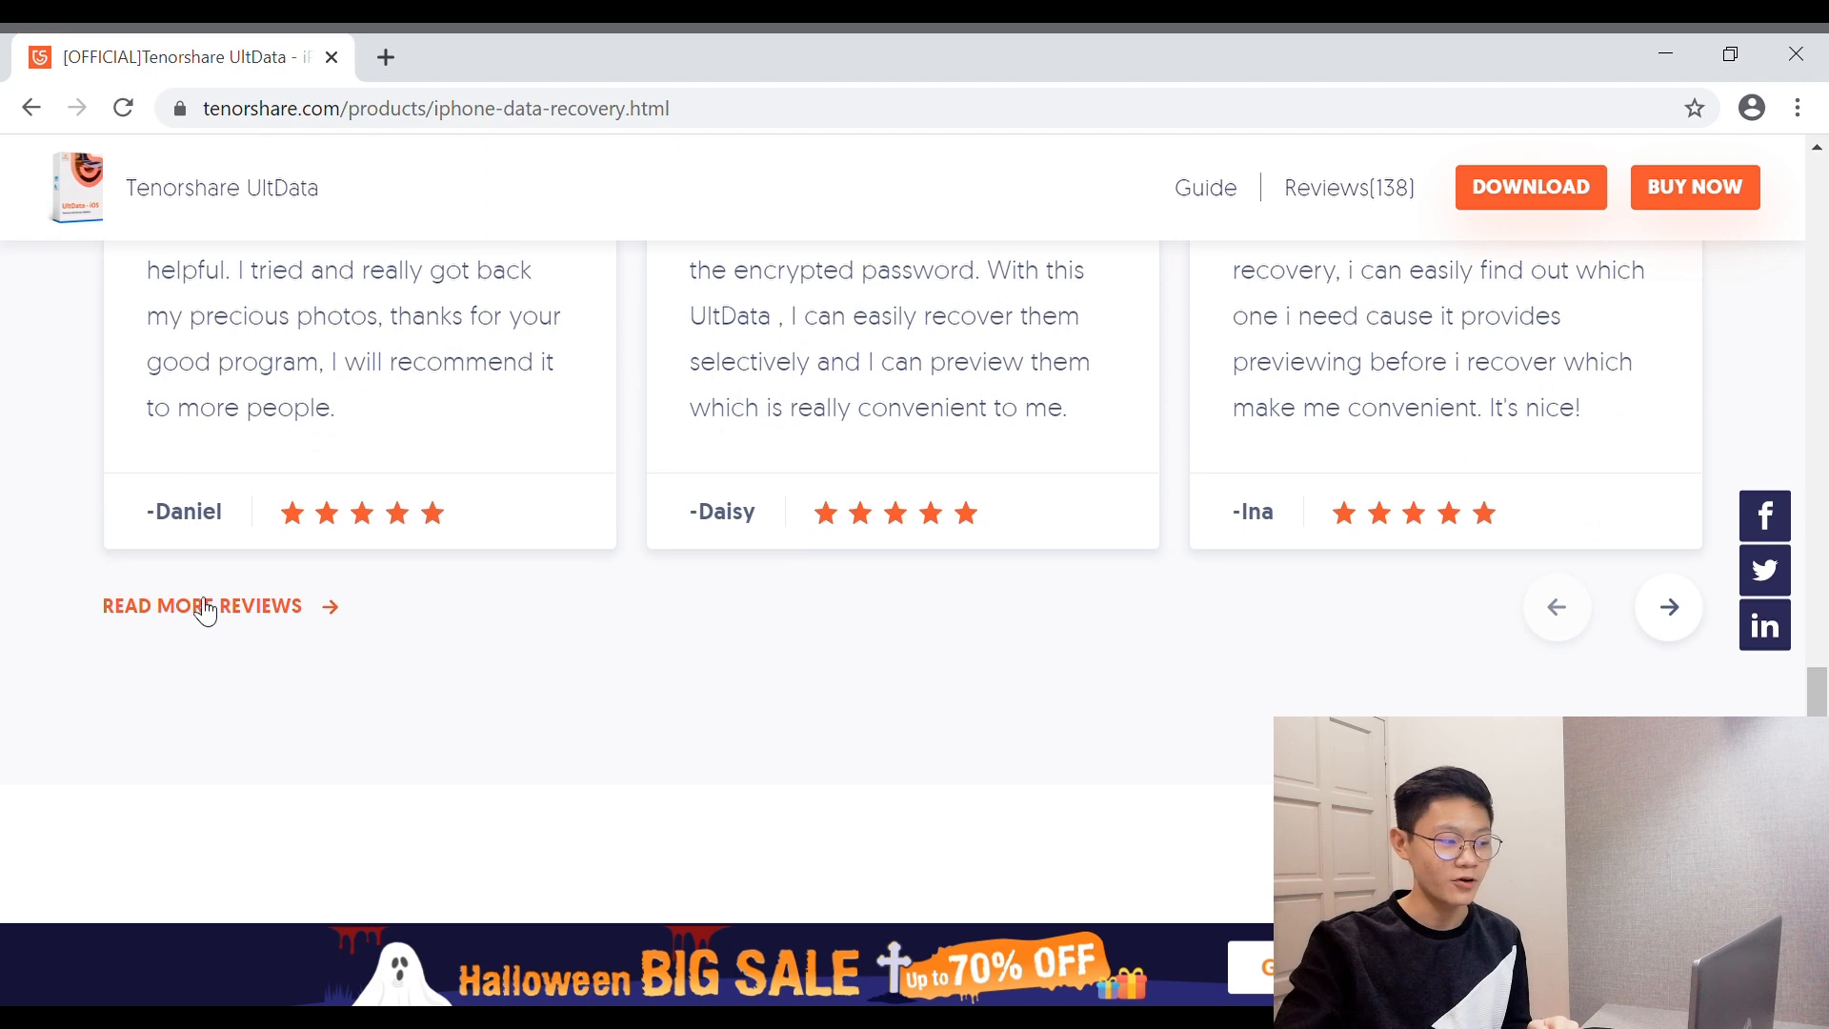
# Open READ MORE REVIEWS in a new tab and scroll back toward the page top
pyautogui.click(202, 605)
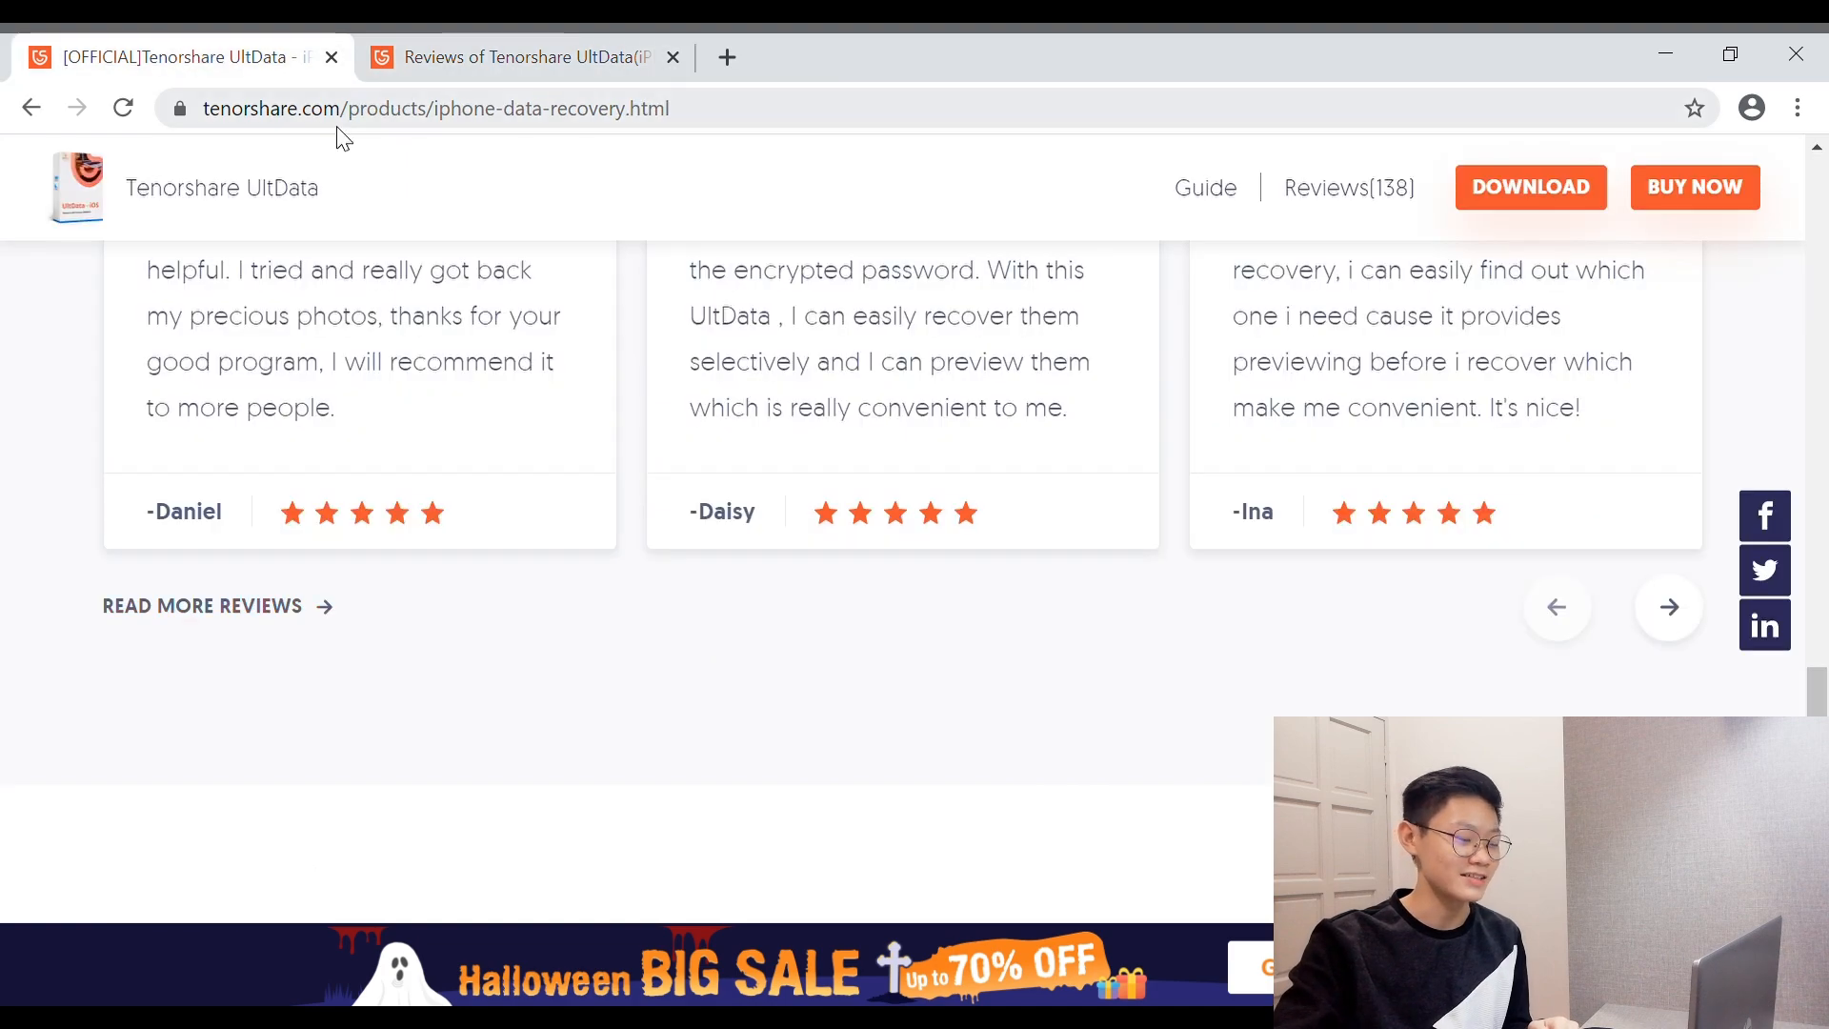
pyautogui.scroll(3)
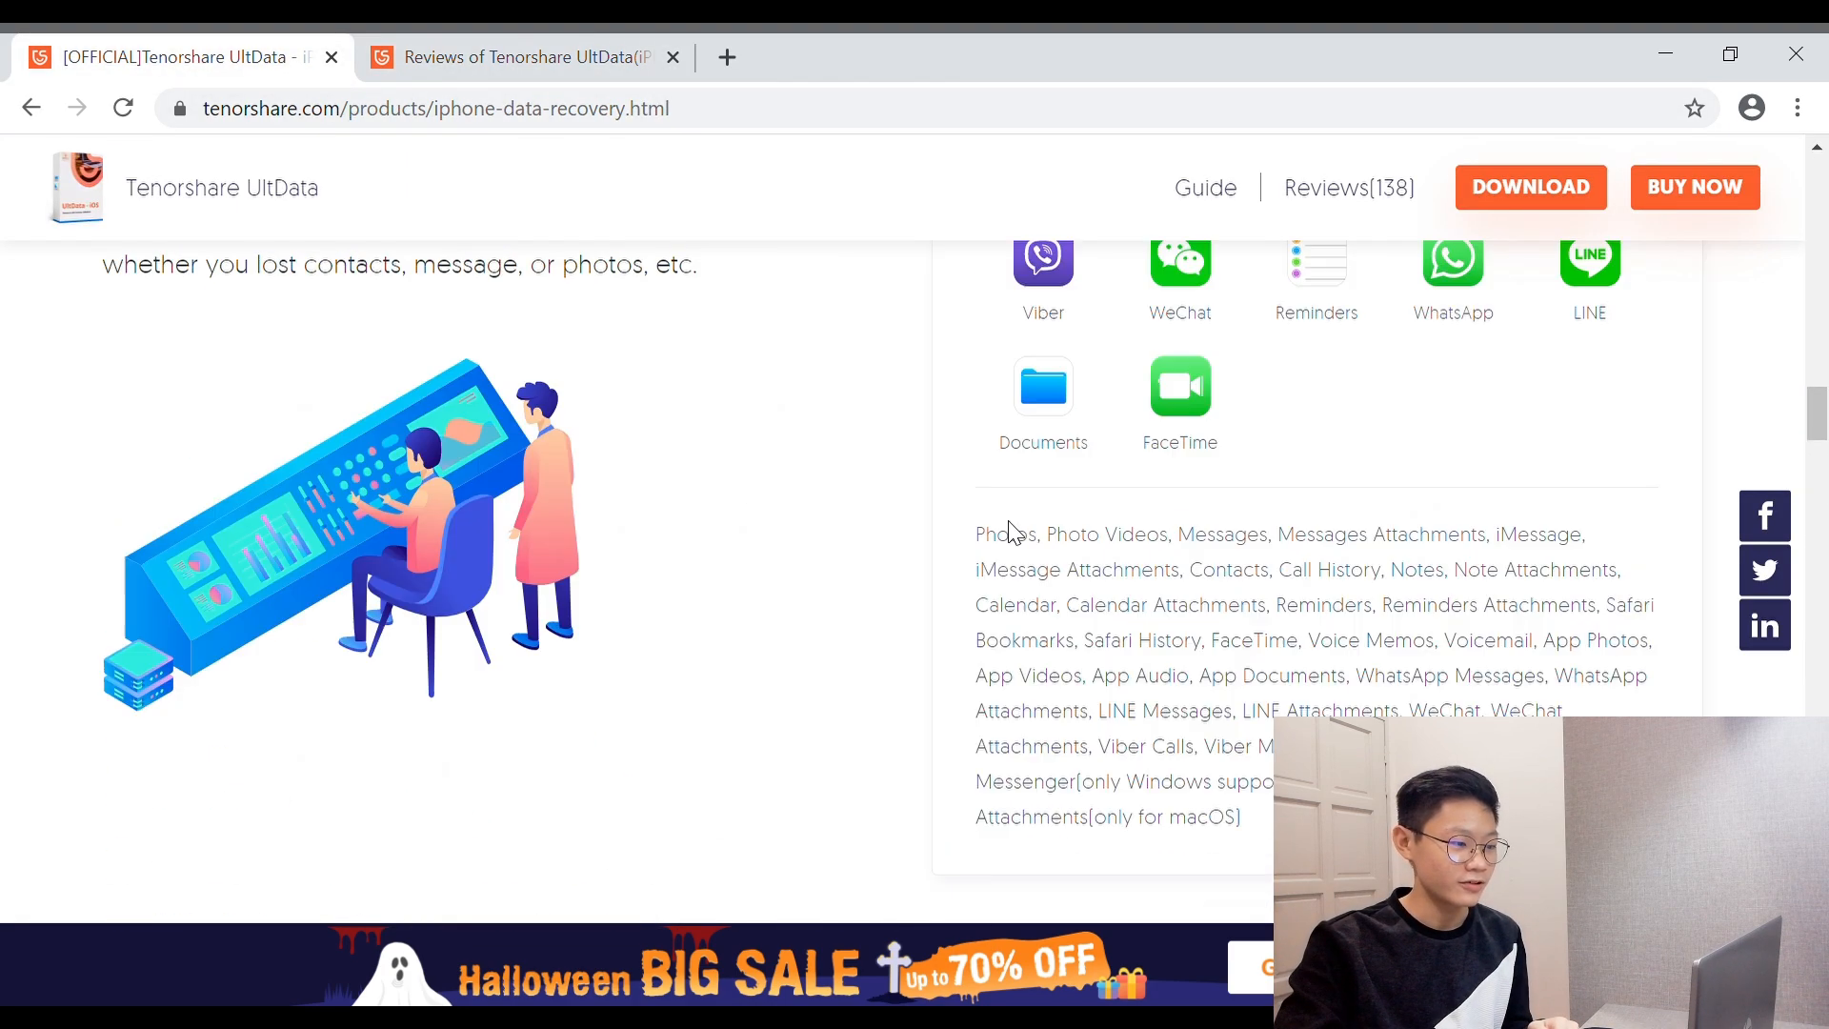
pyautogui.scroll(3)
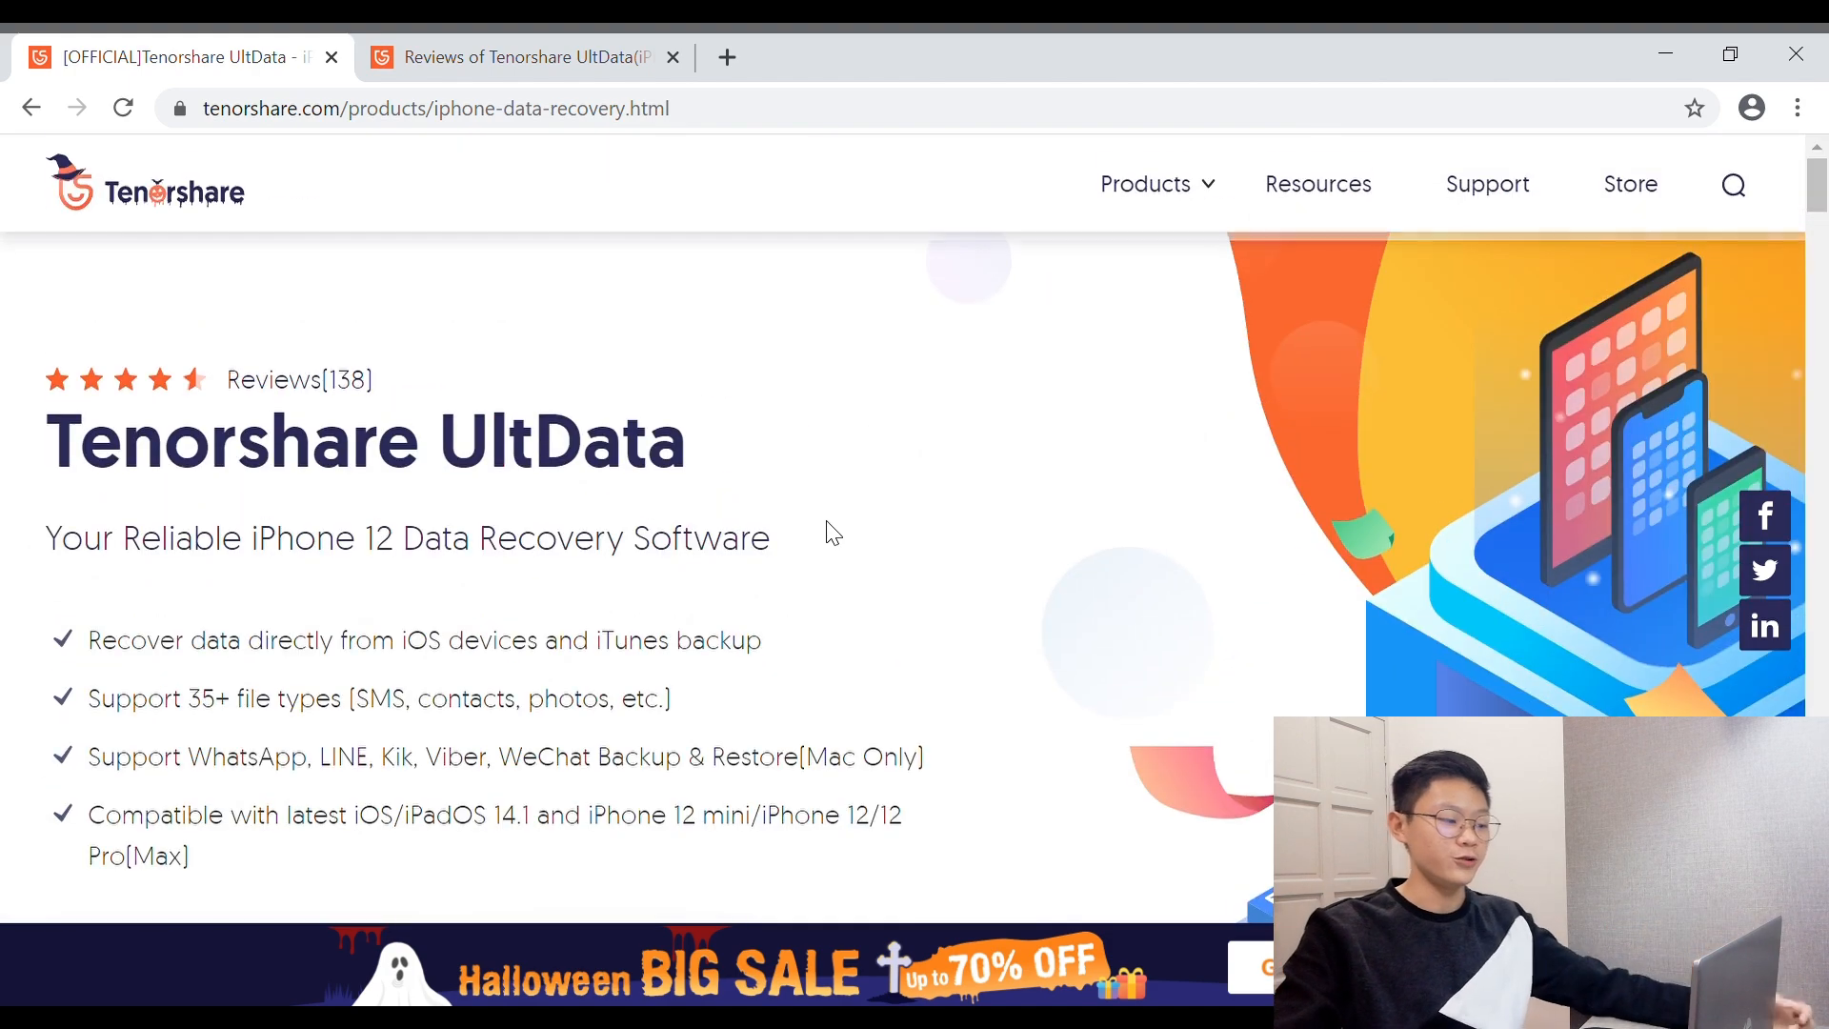
pyautogui.scroll(-3)
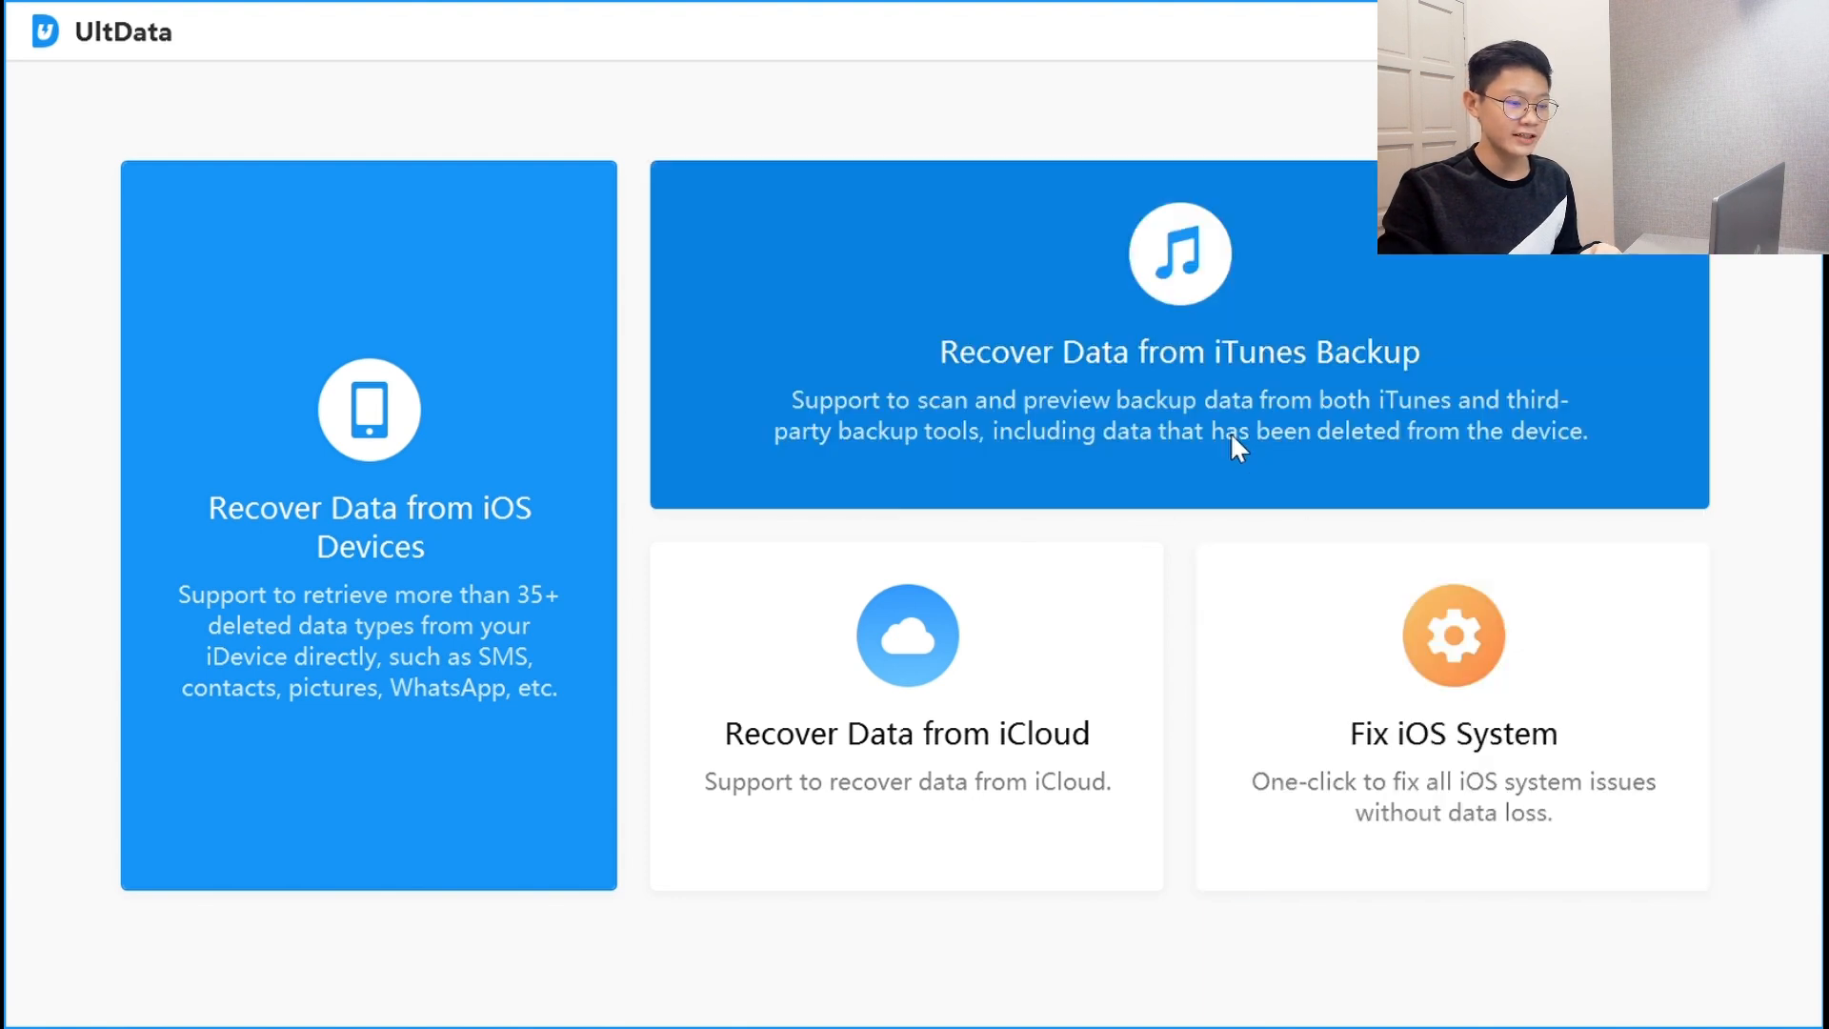
pyautogui.moveTo(1308, 411)
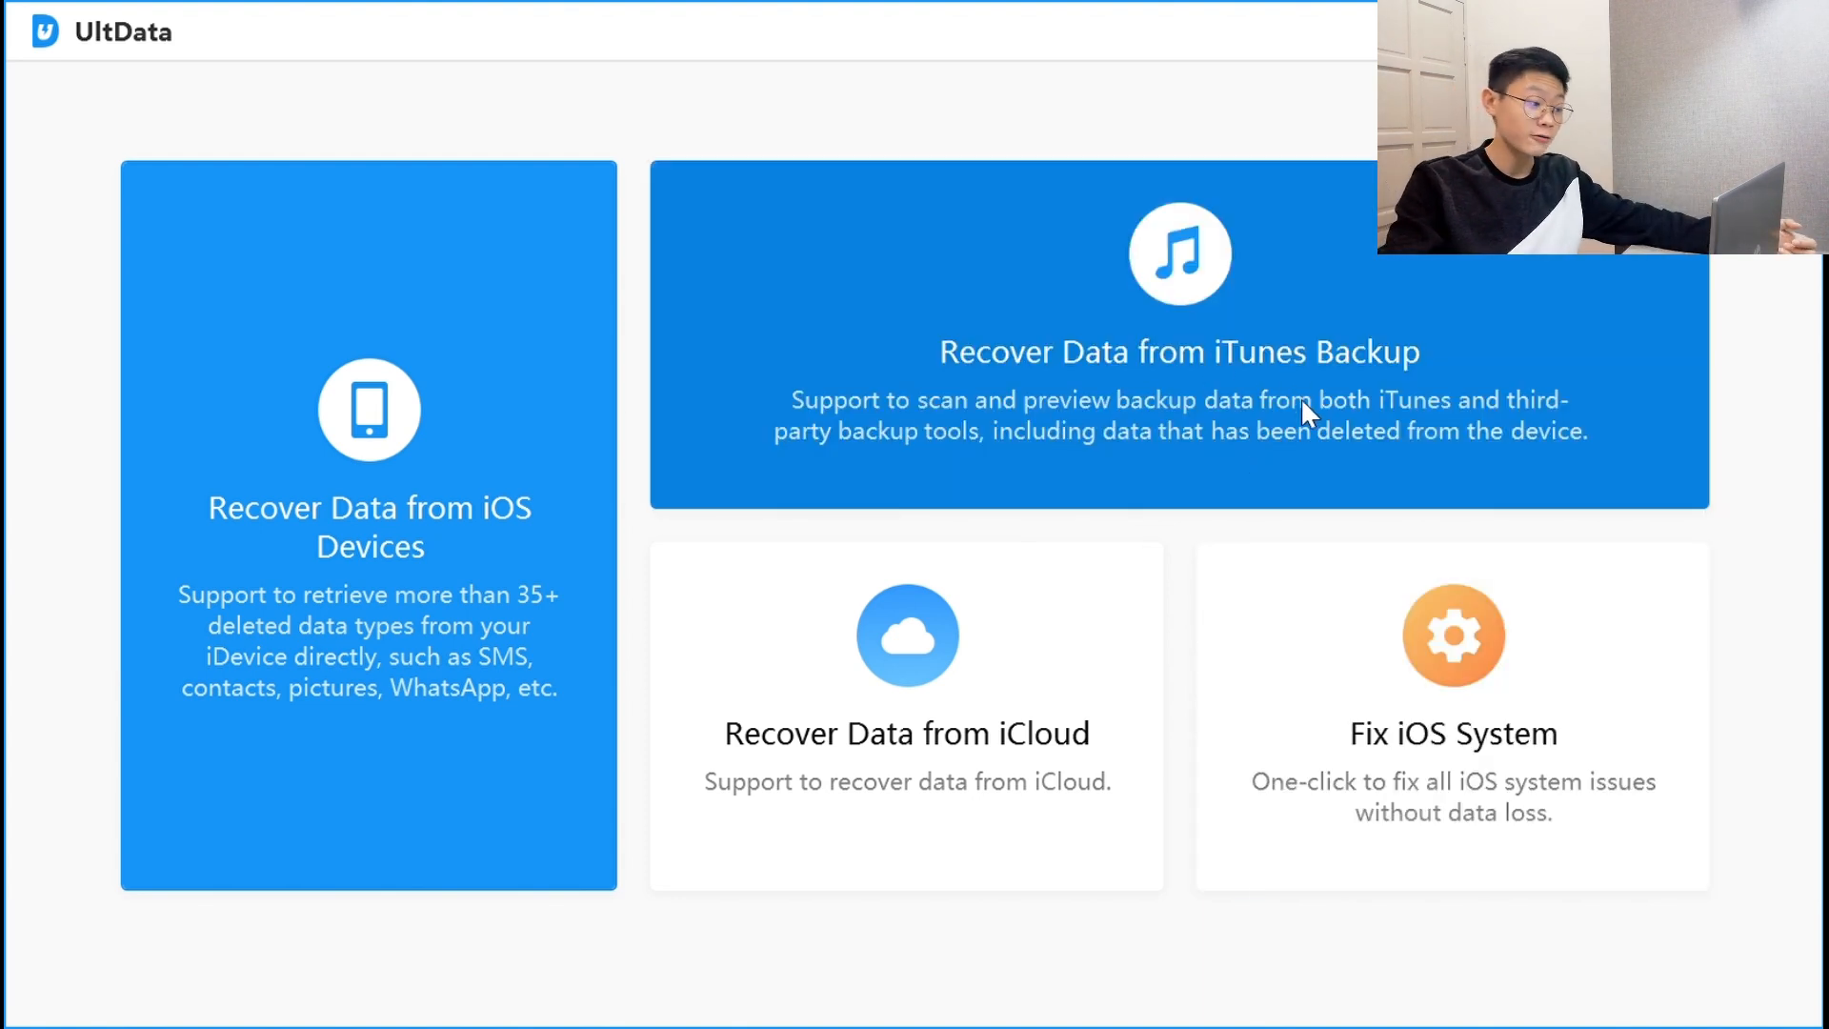
pyautogui.moveTo(432, 531)
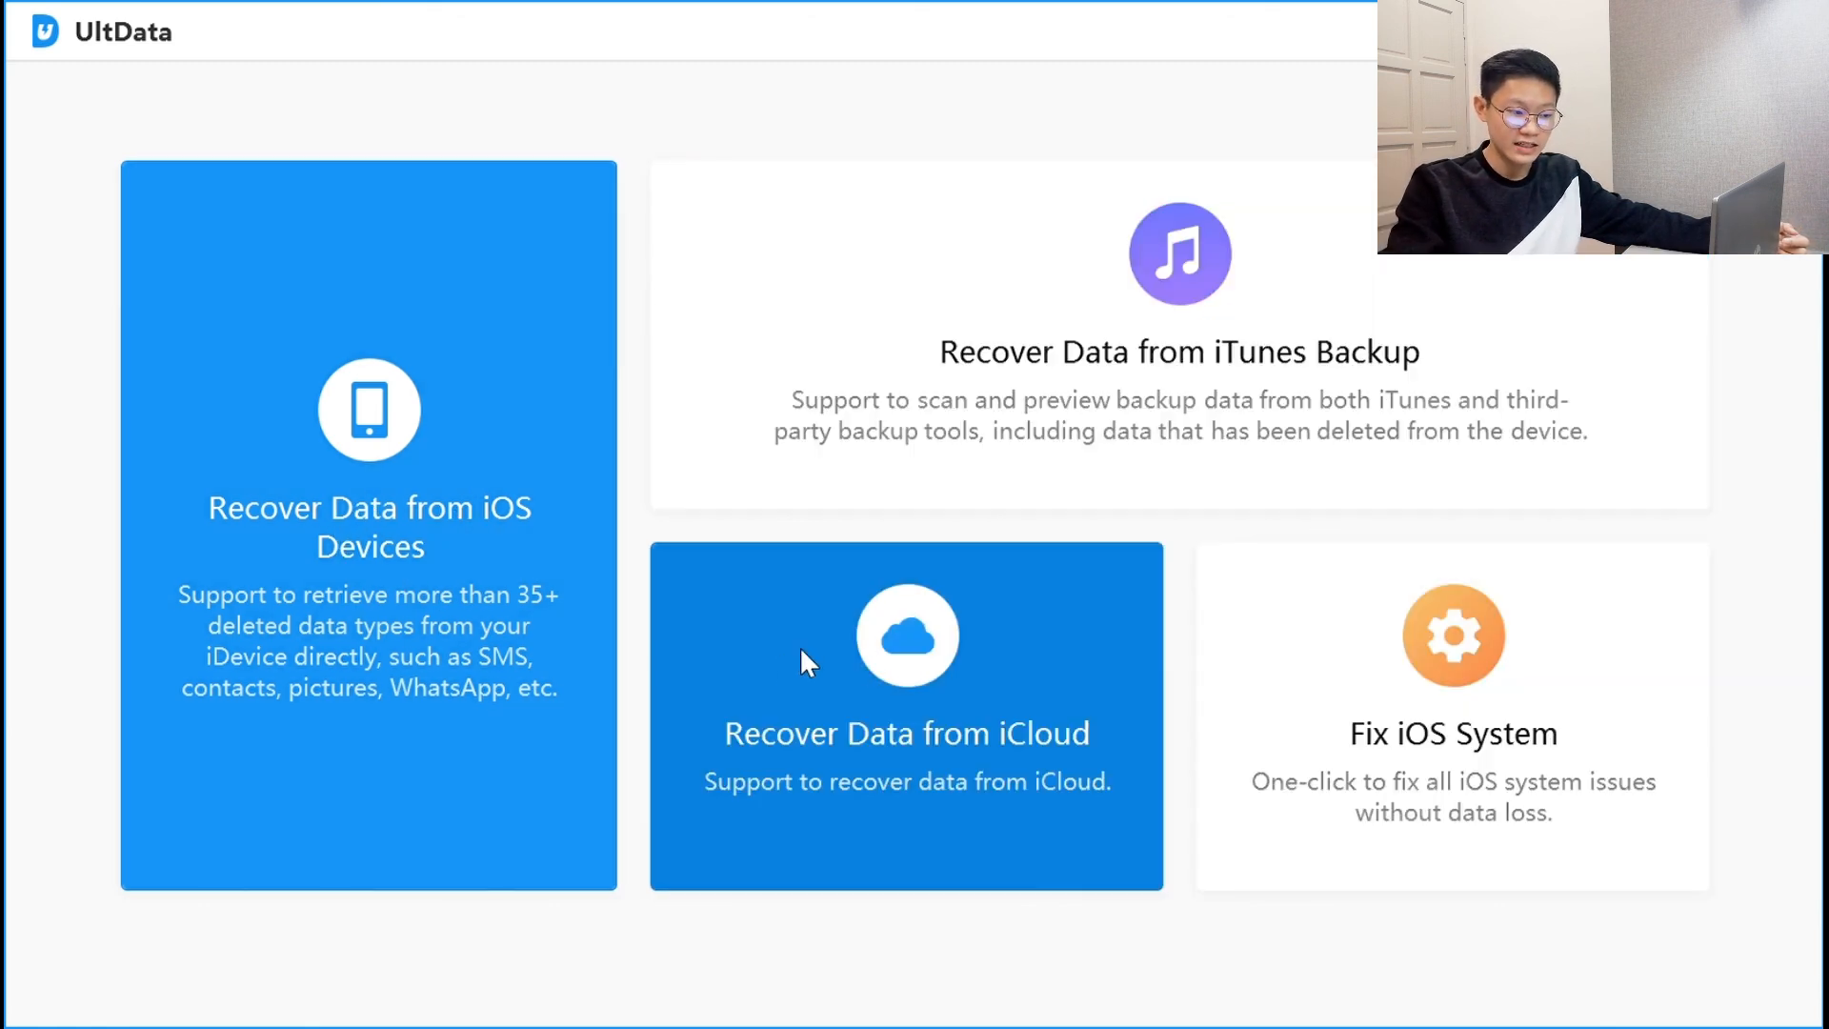
pyautogui.moveTo(1063, 701)
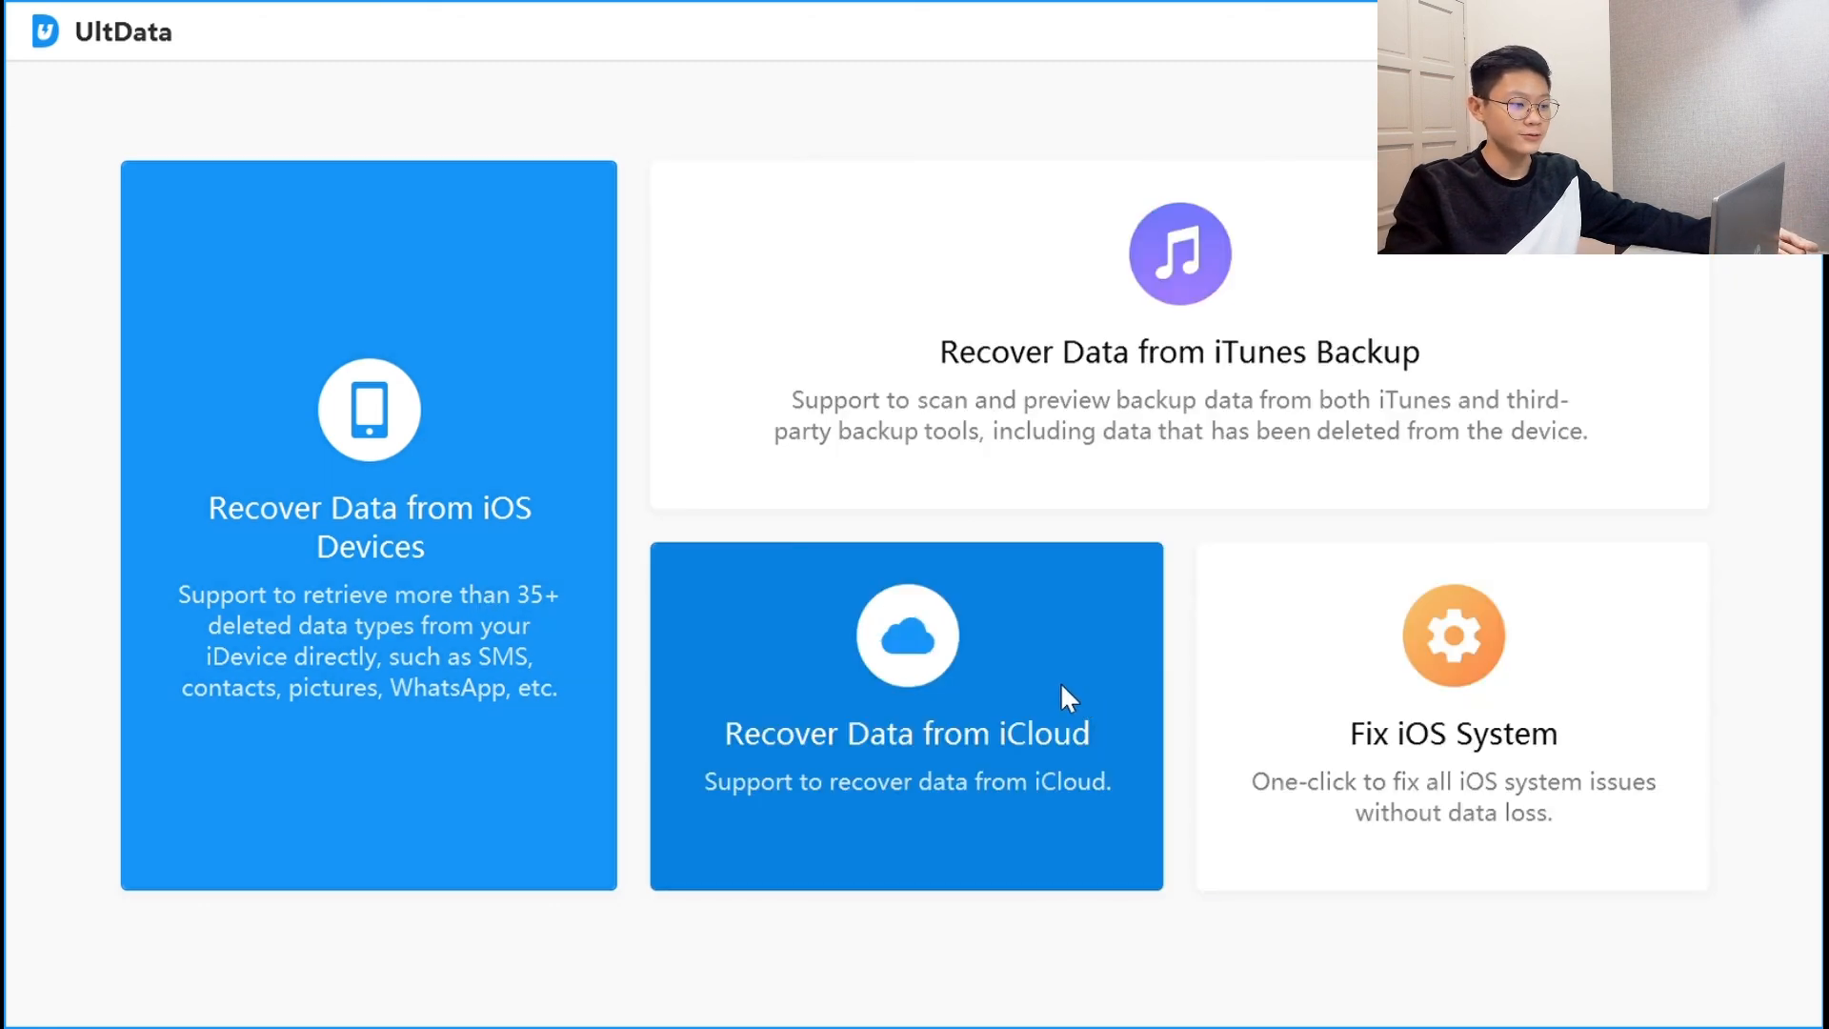
pyautogui.moveTo(1539, 618)
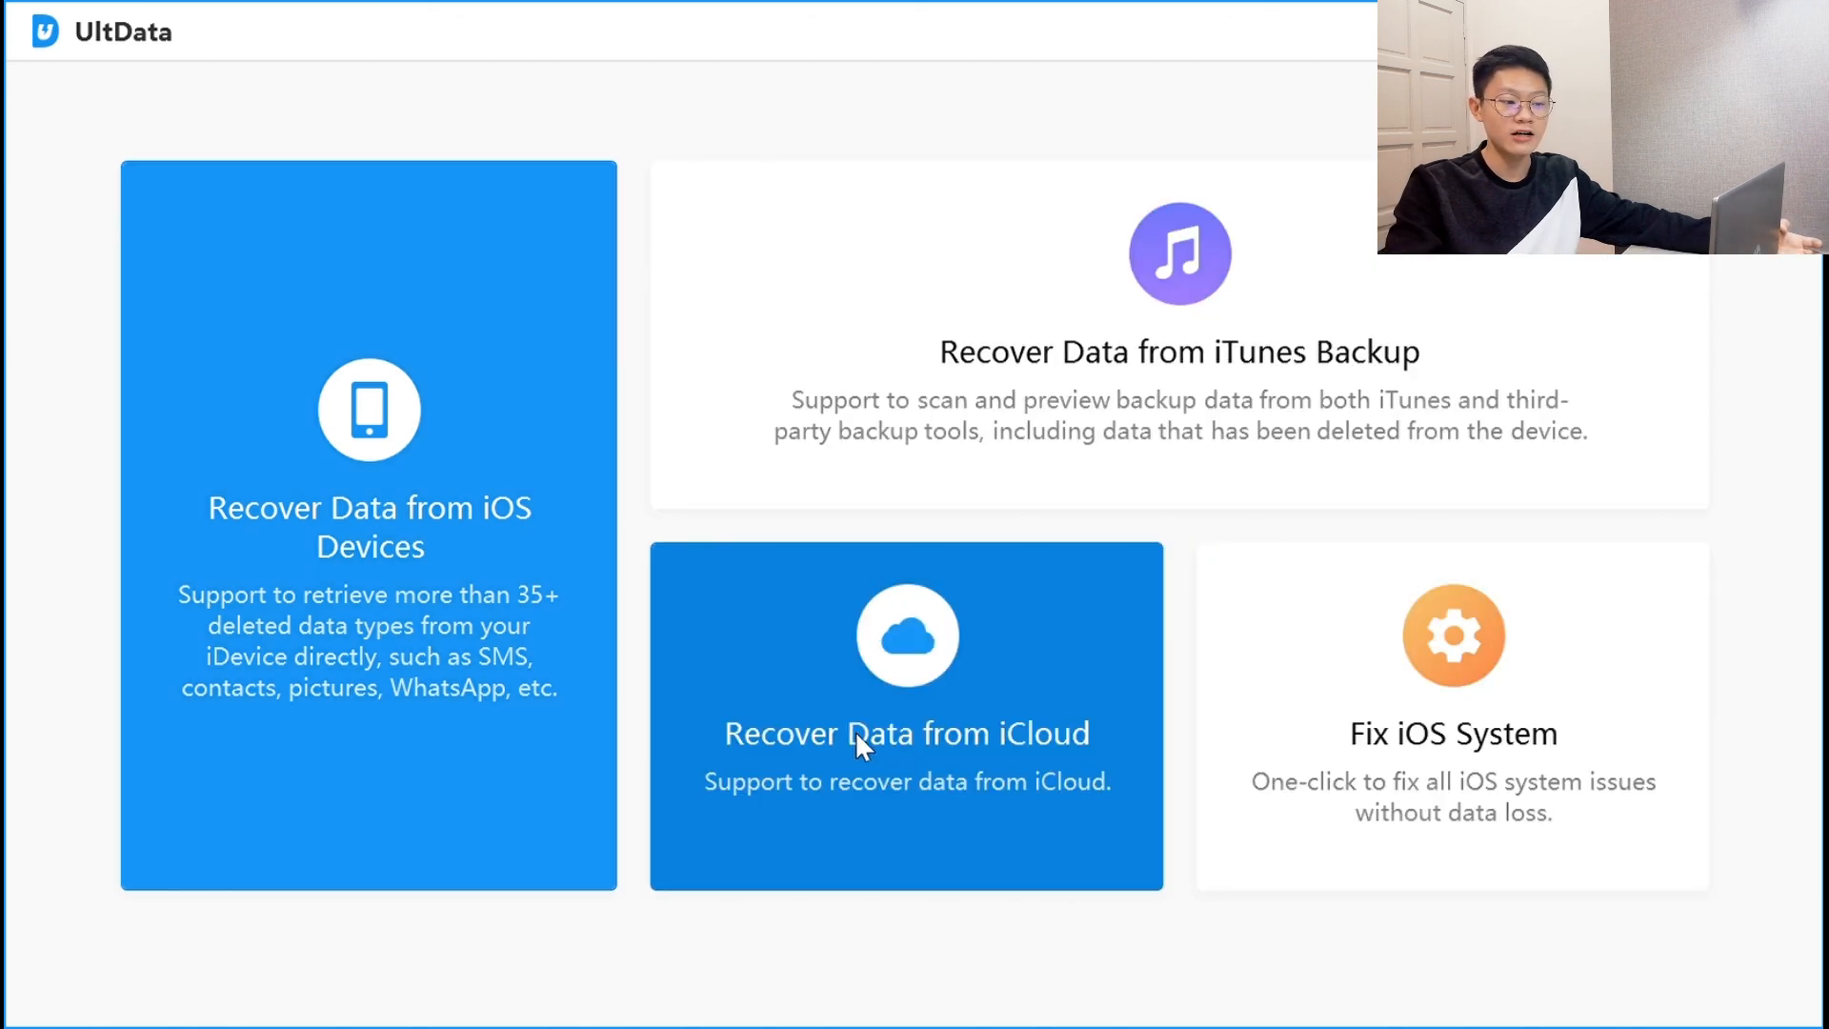
pyautogui.moveTo(1451, 733)
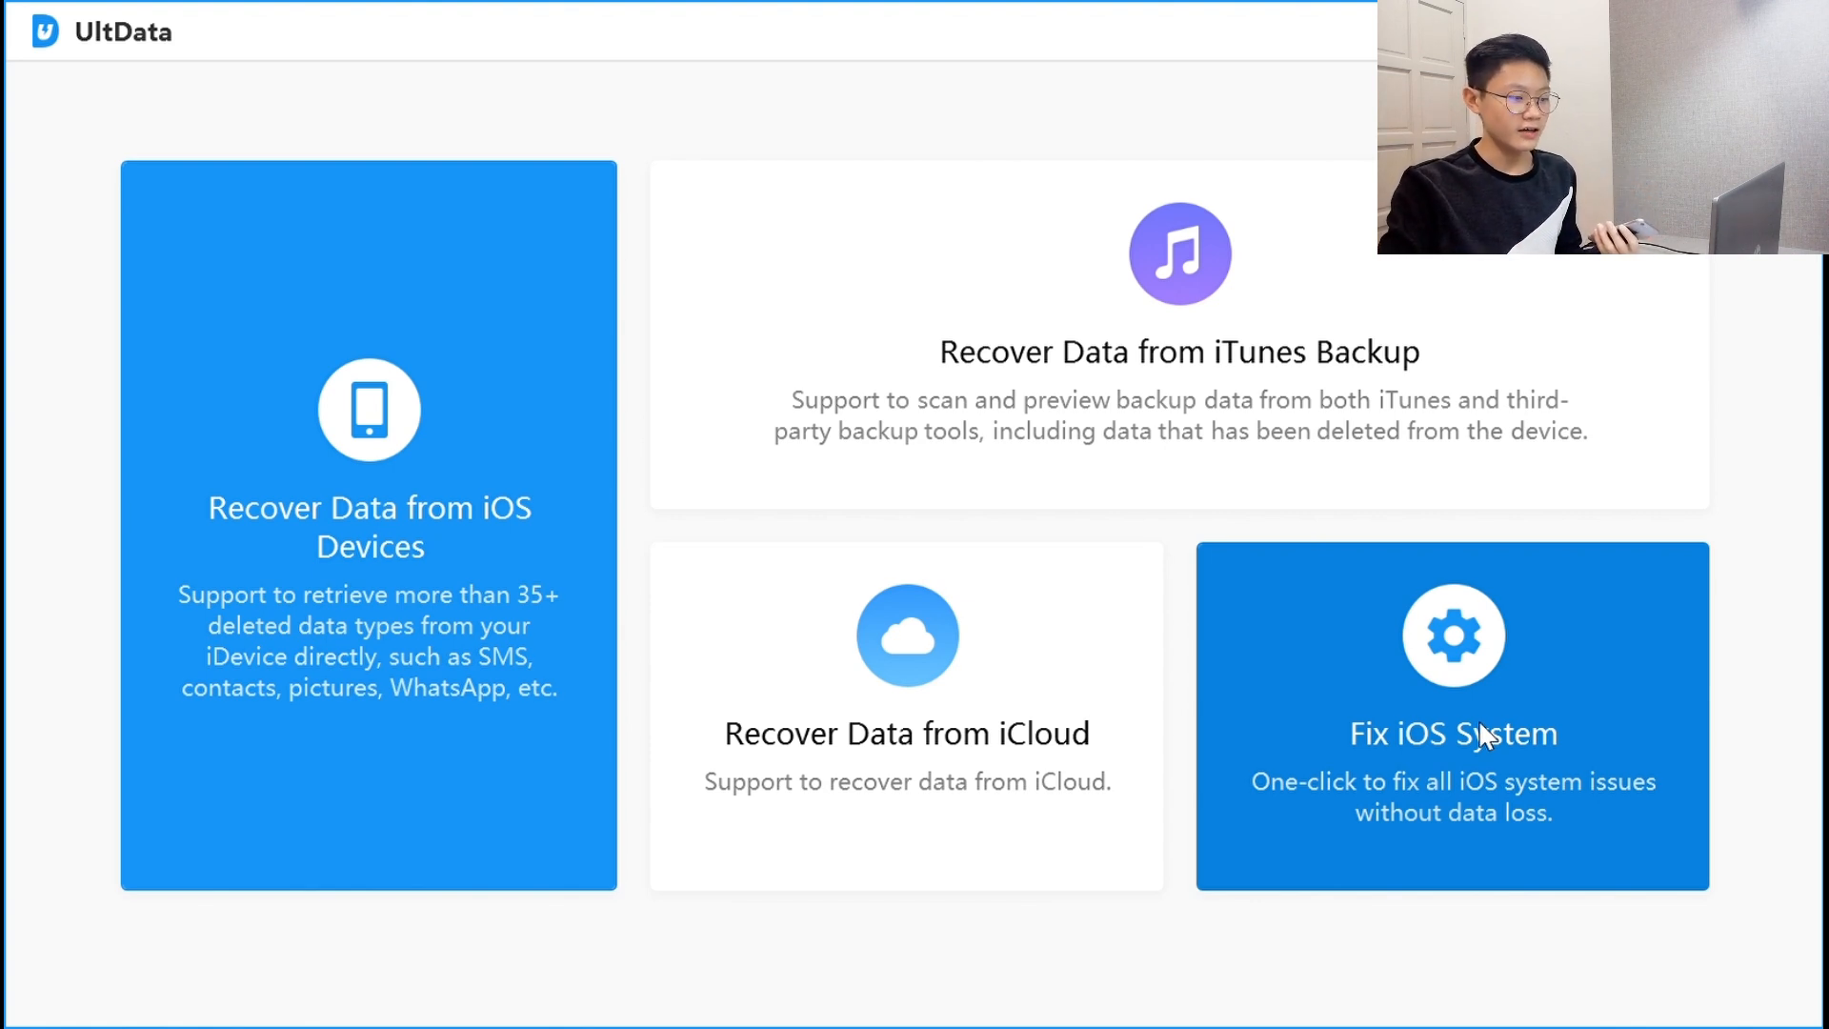
pyautogui.moveTo(686, 303)
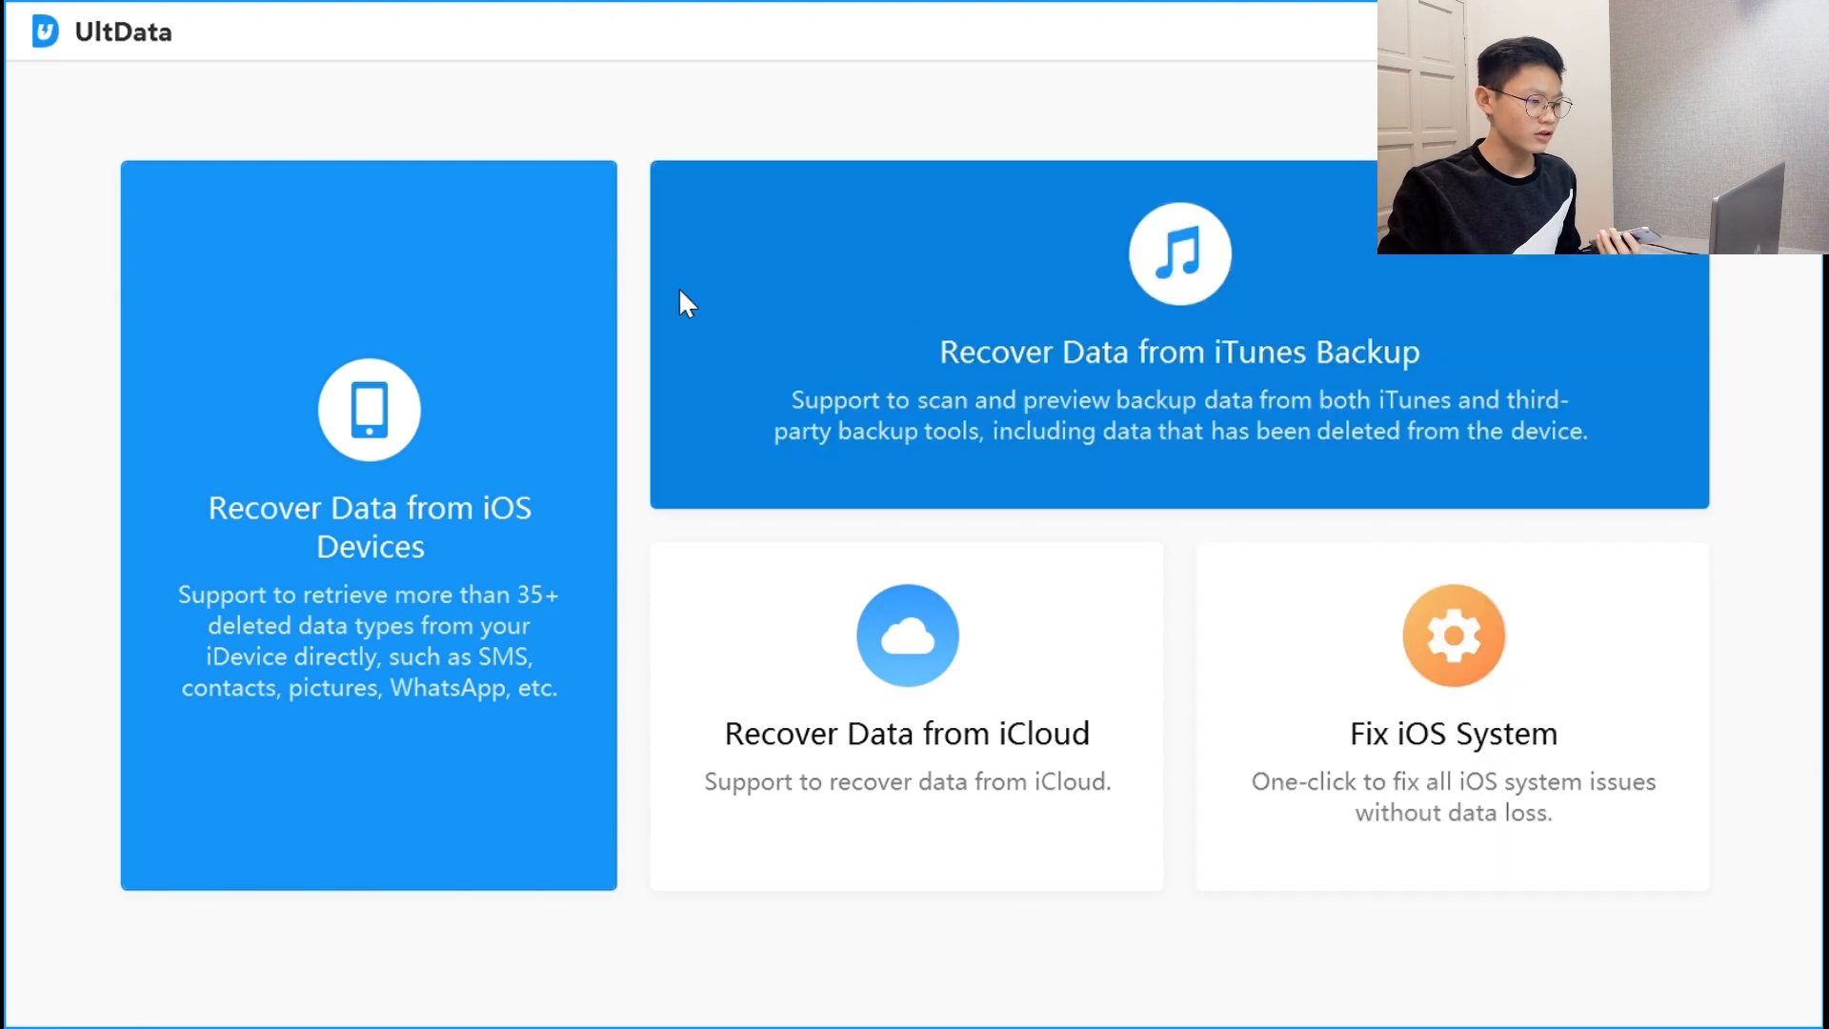
pyautogui.moveTo(368, 542)
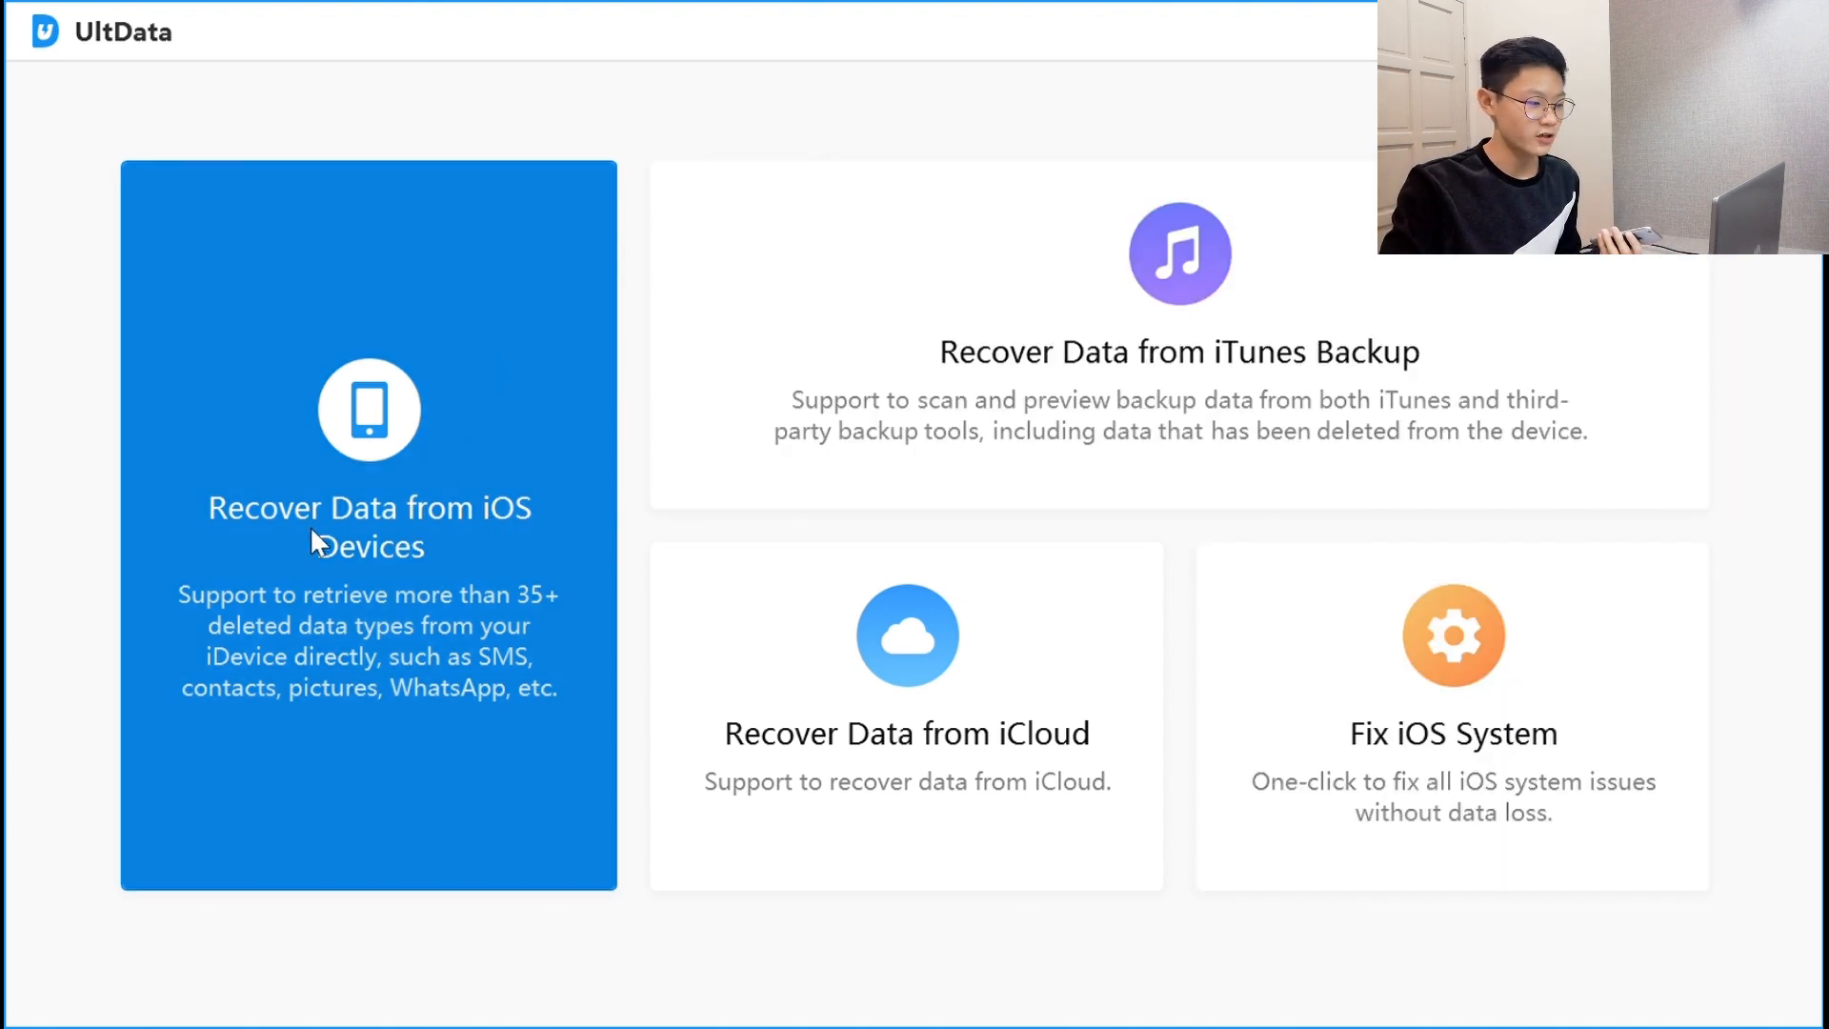
pyautogui.moveTo(464, 477)
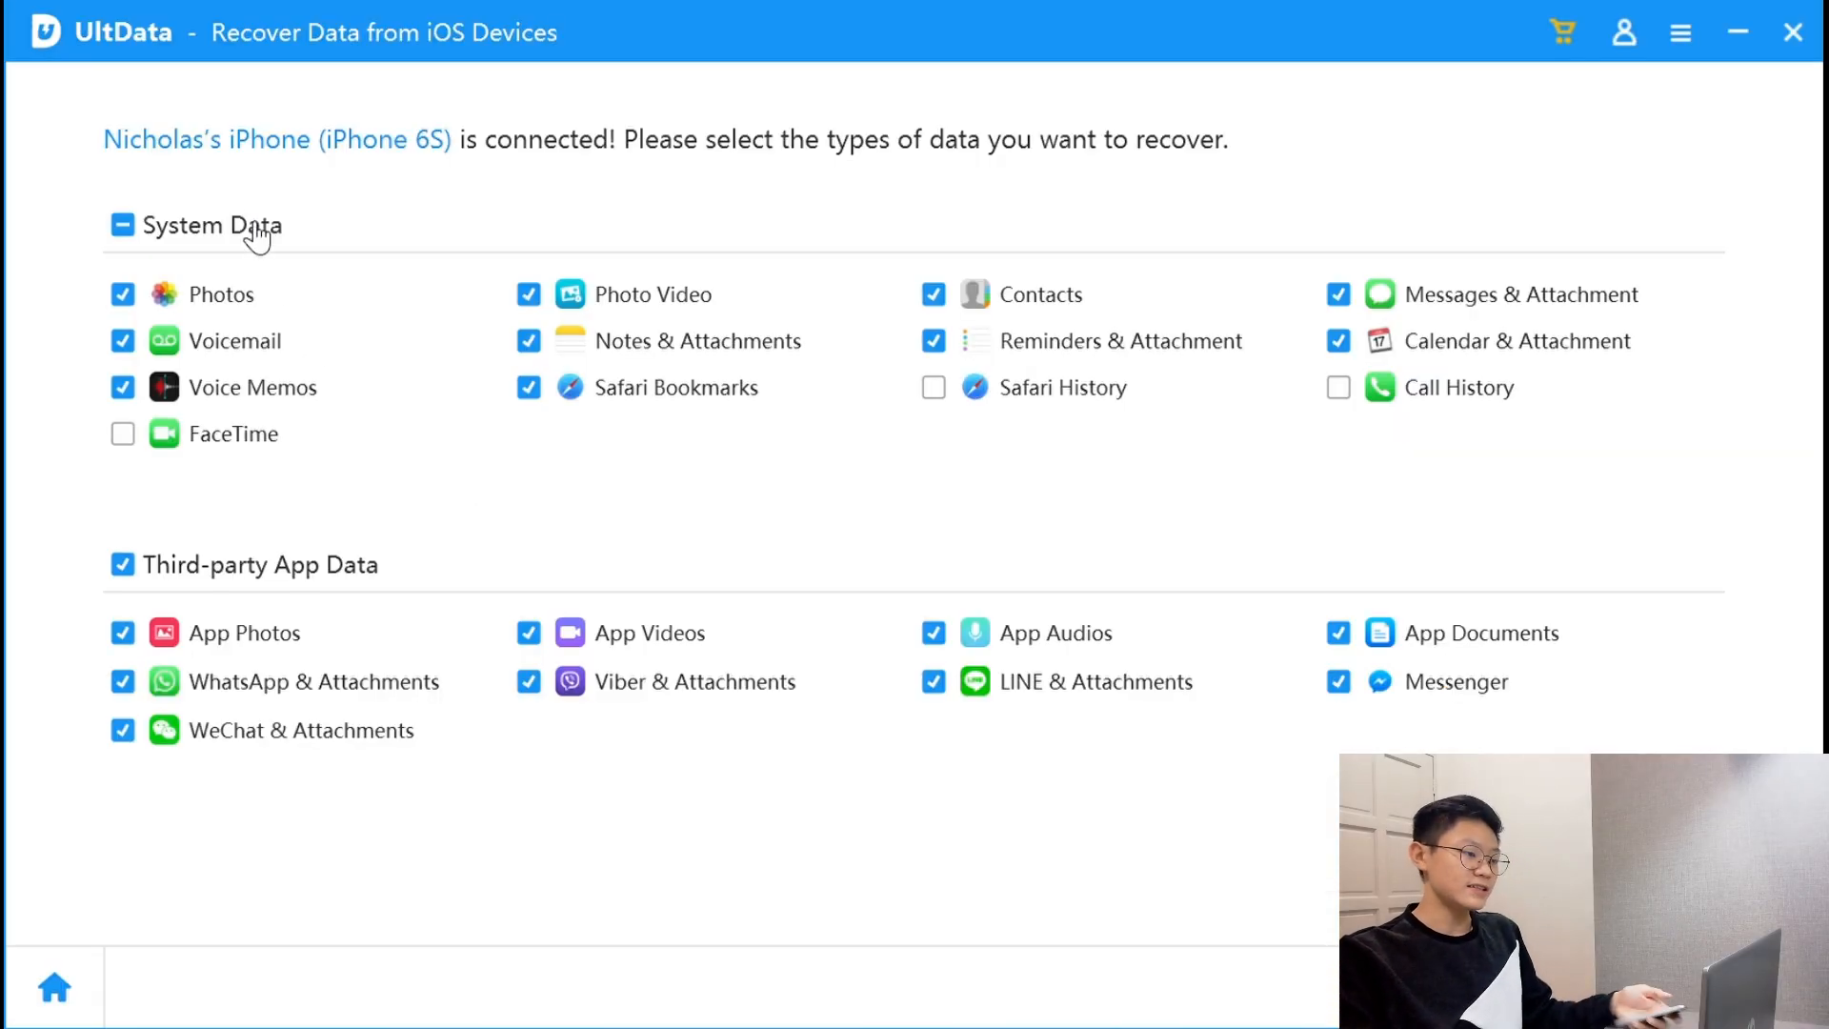
pyautogui.moveTo(401, 180)
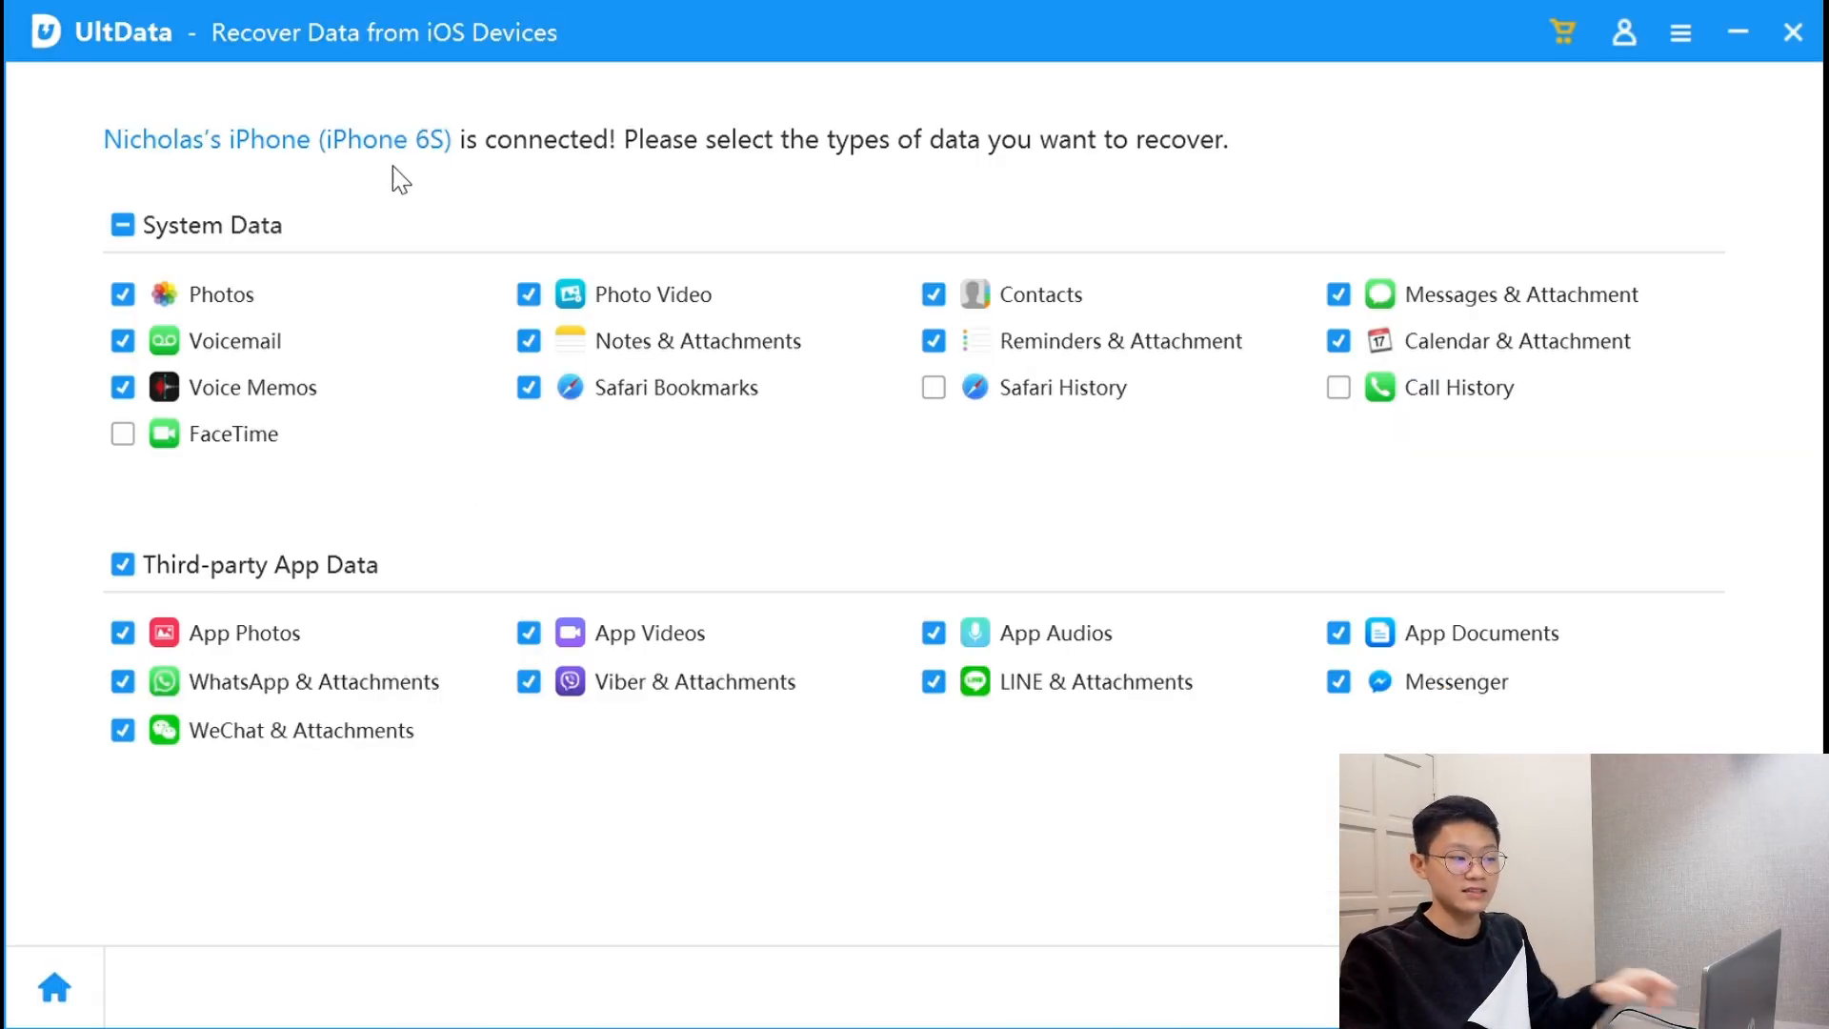
pyautogui.moveTo(723, 175)
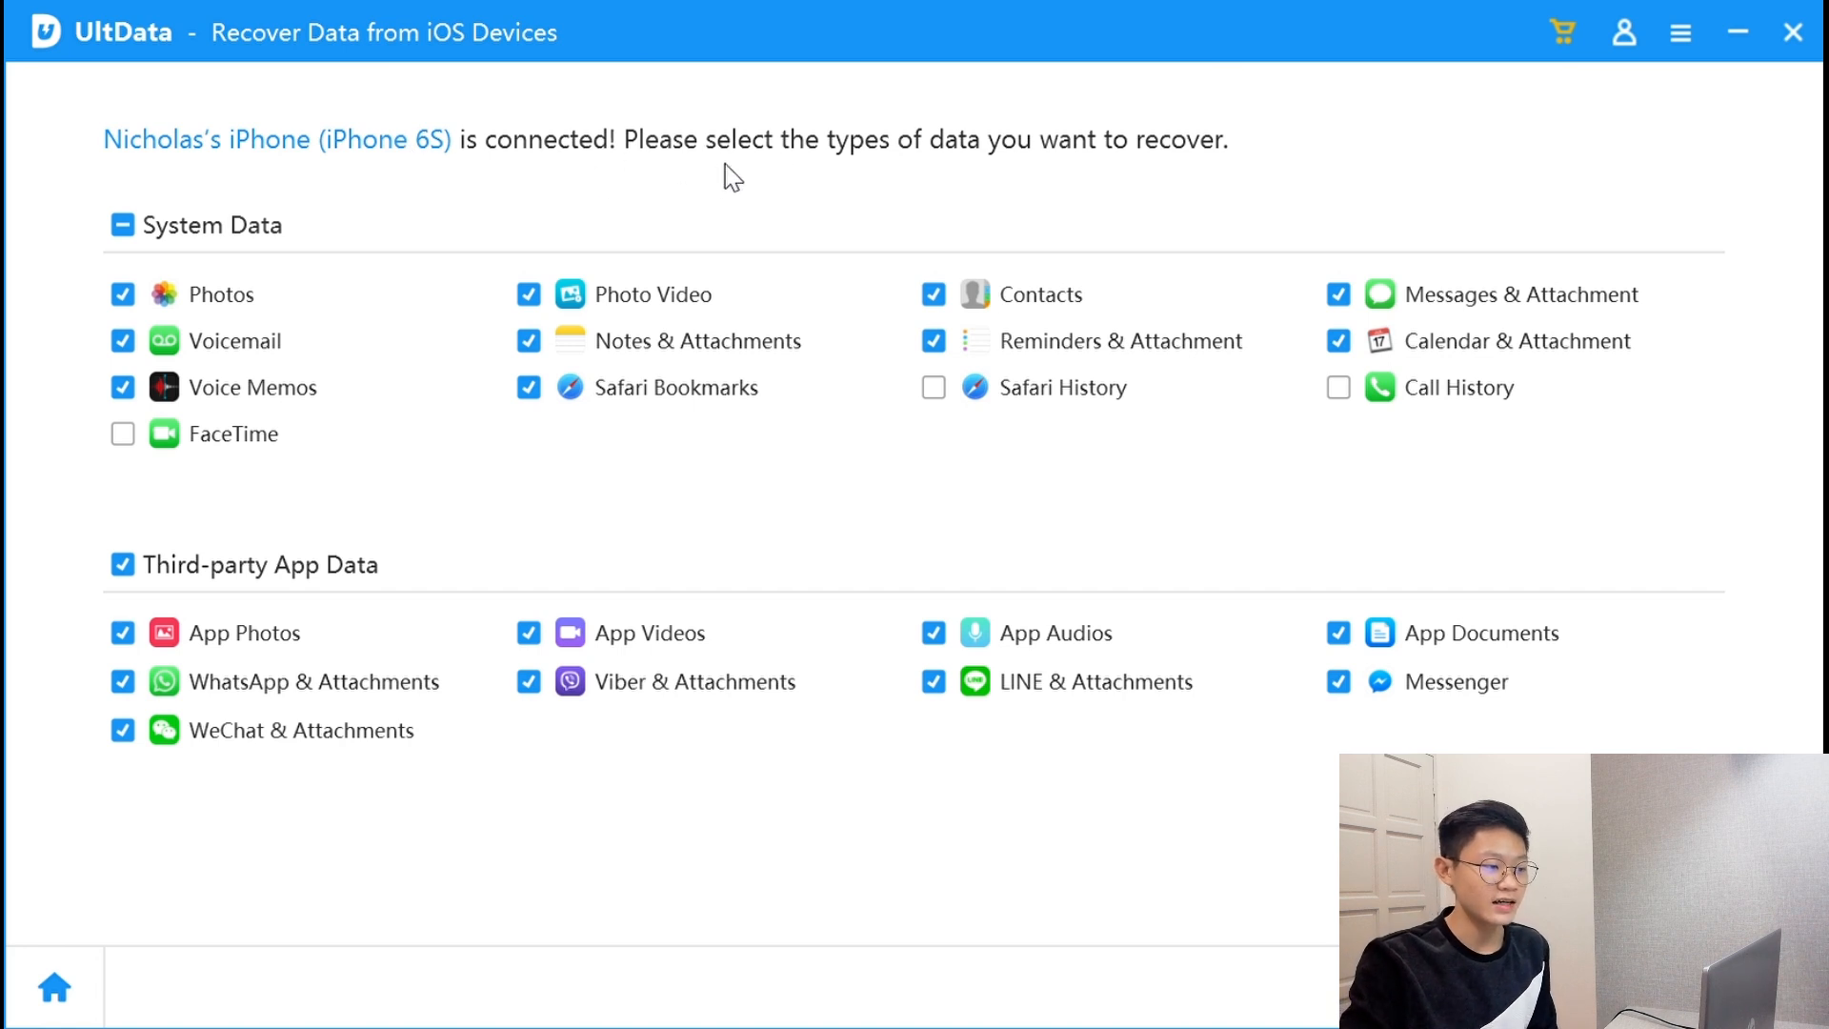
pyautogui.moveTo(950, 157)
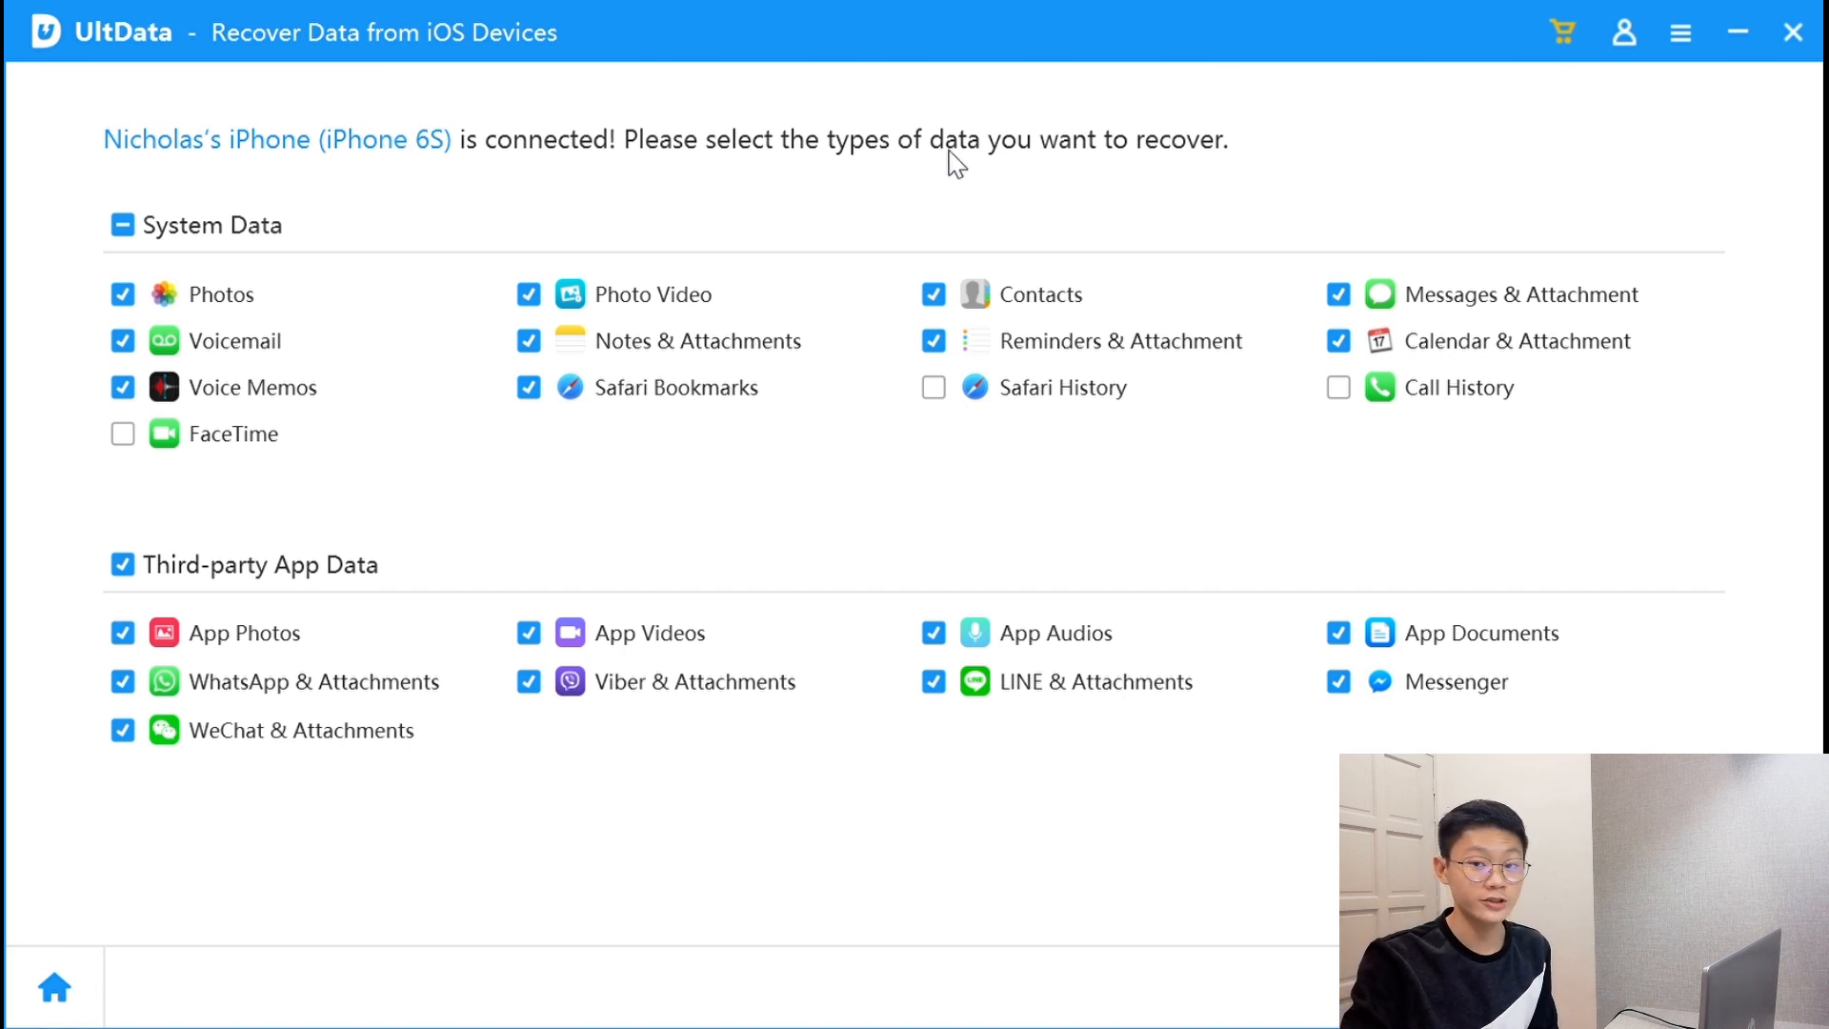
pyautogui.moveTo(1054, 156)
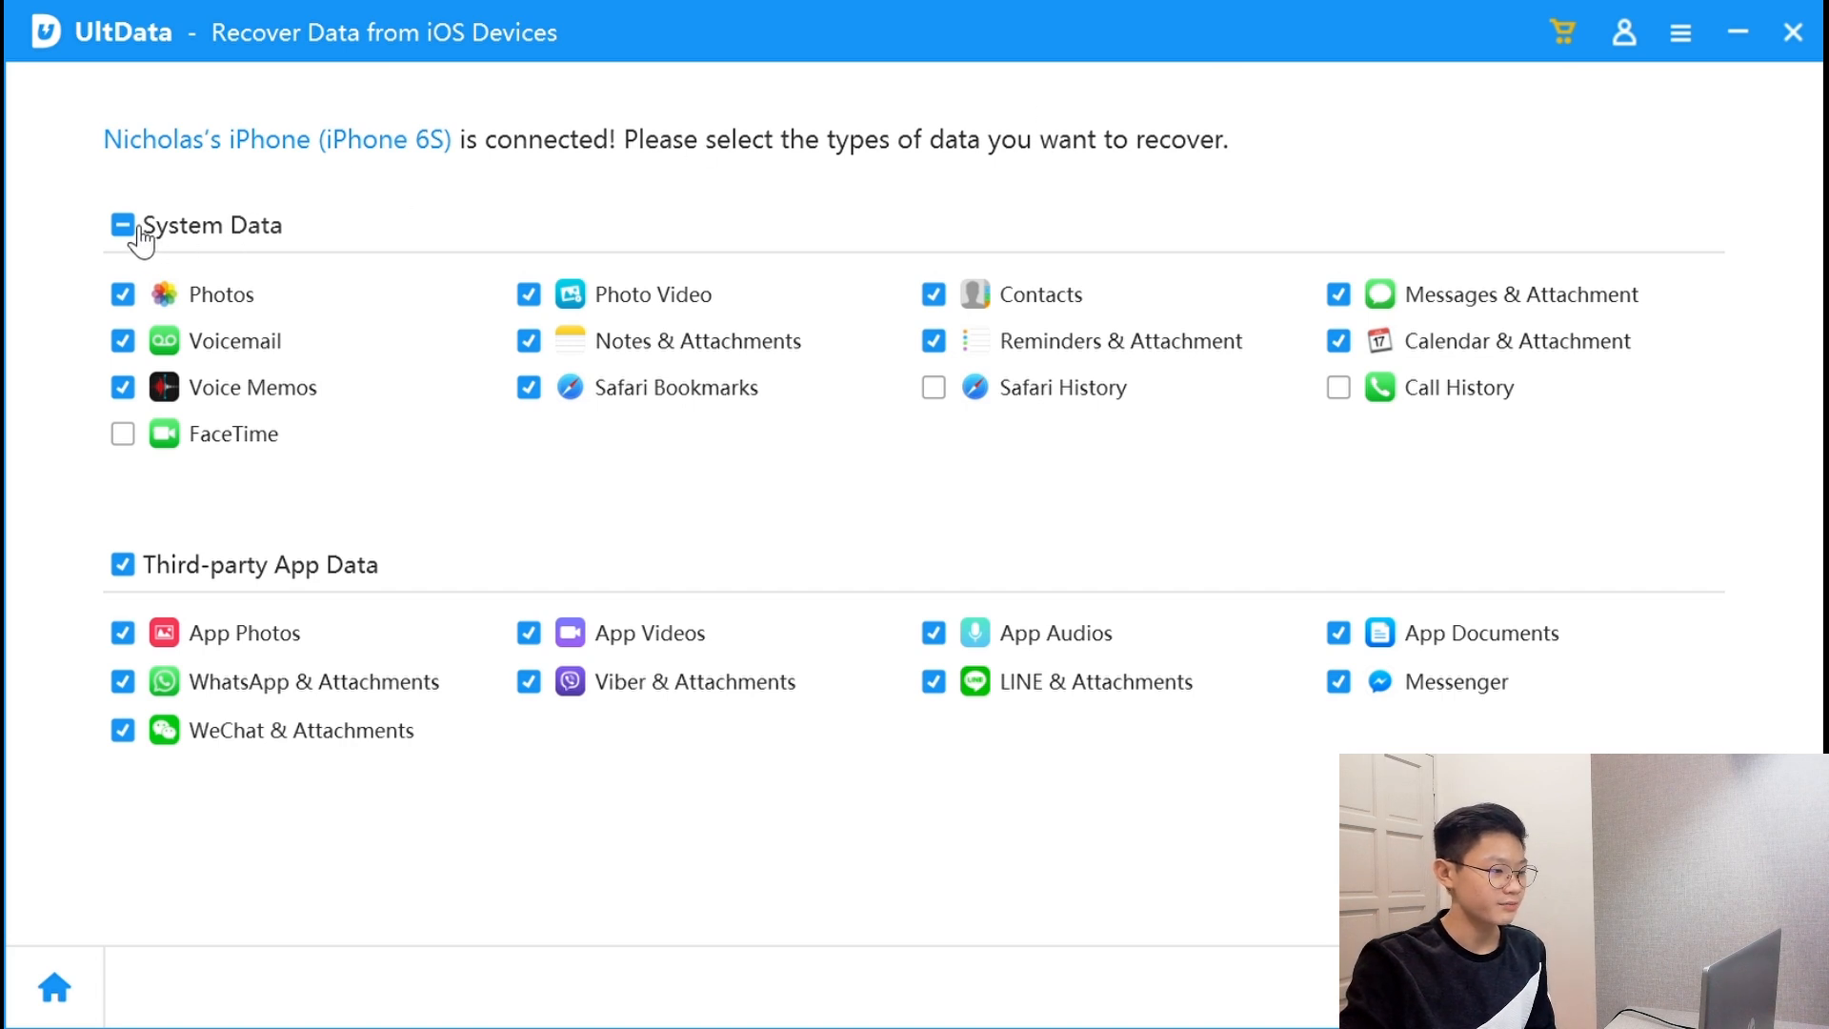
pyautogui.moveTo(145, 580)
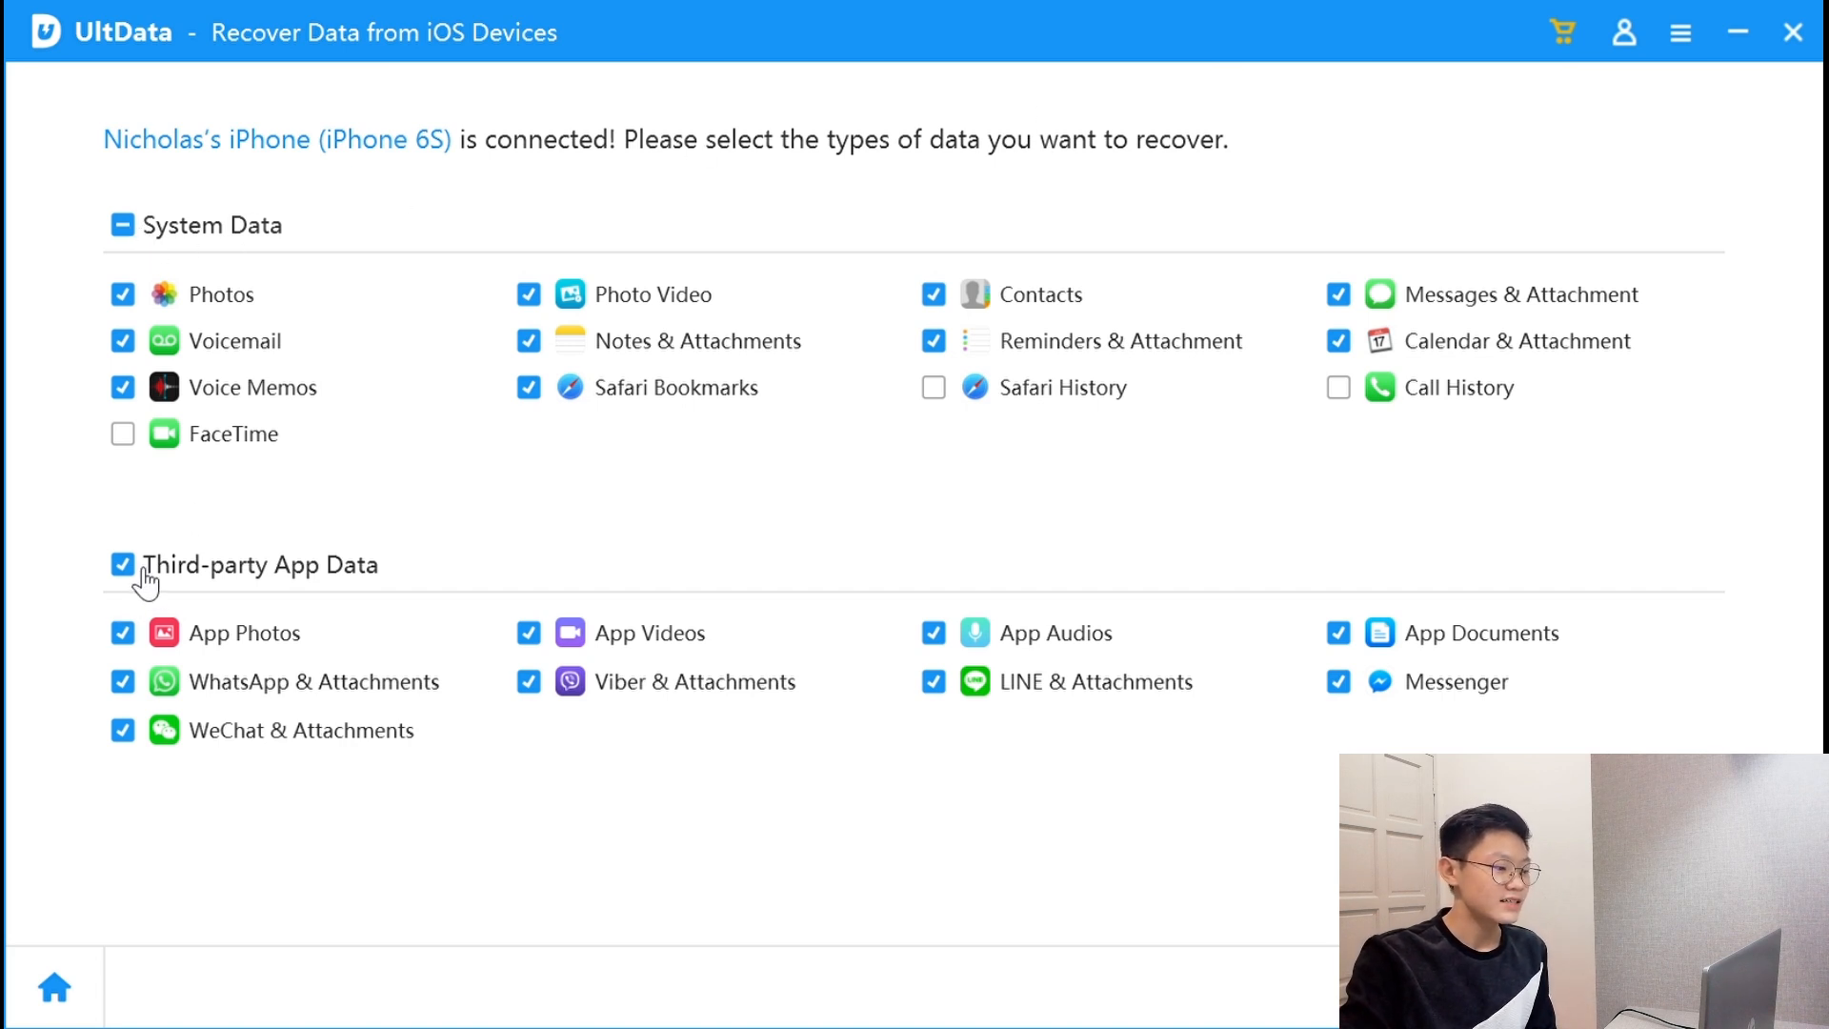
# Untick all Third-party App Data types and tick the System Data types
pyautogui.click(123, 565)
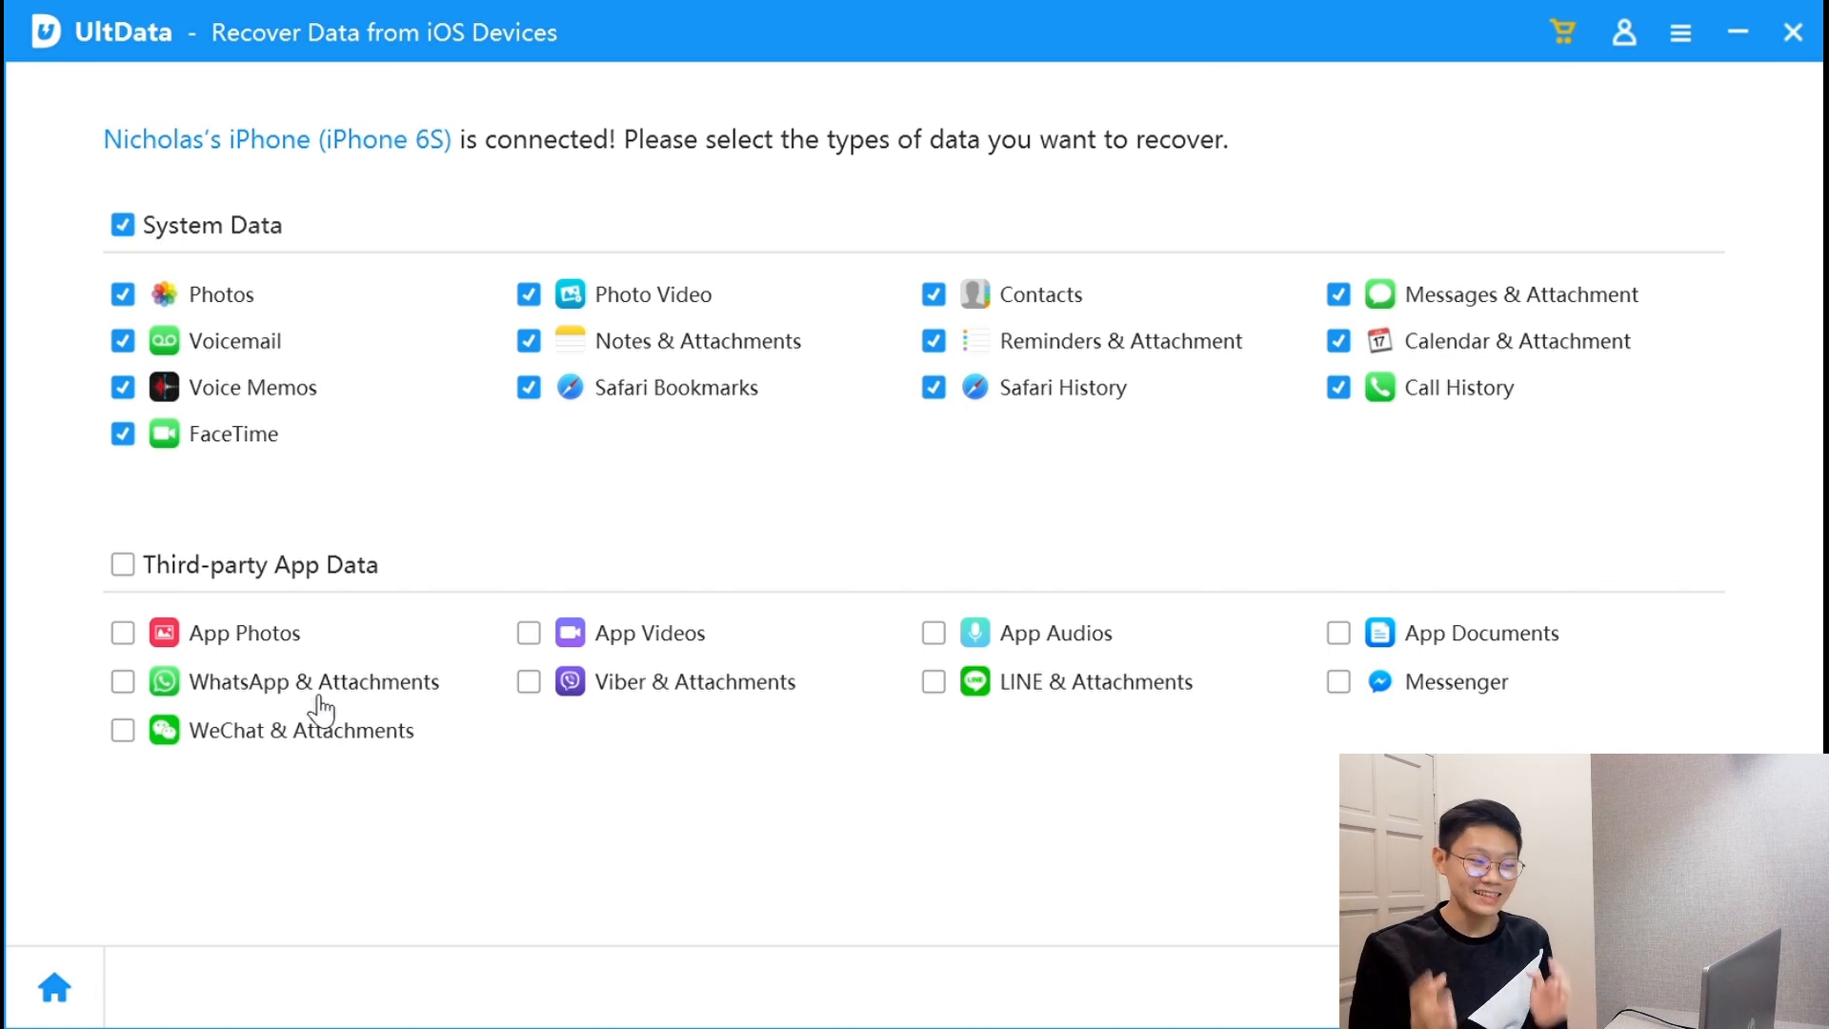
pyautogui.moveTo(382, 743)
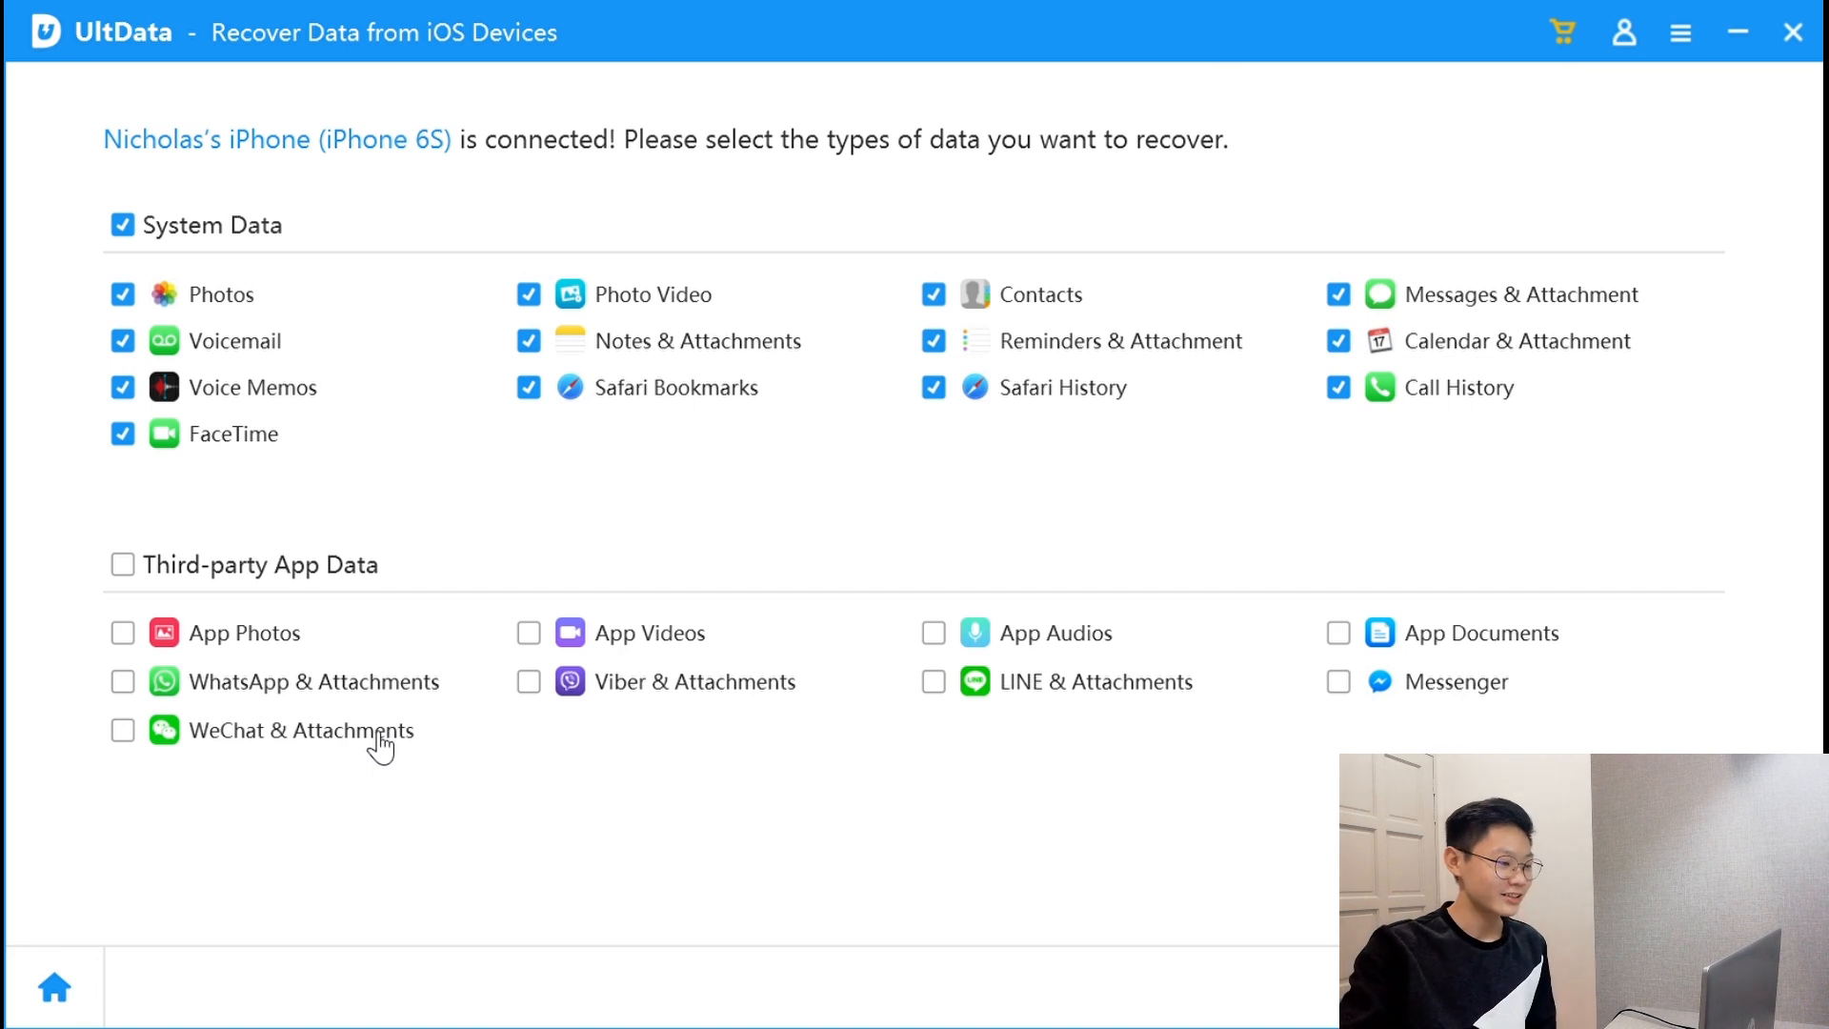
pyautogui.moveTo(430, 315)
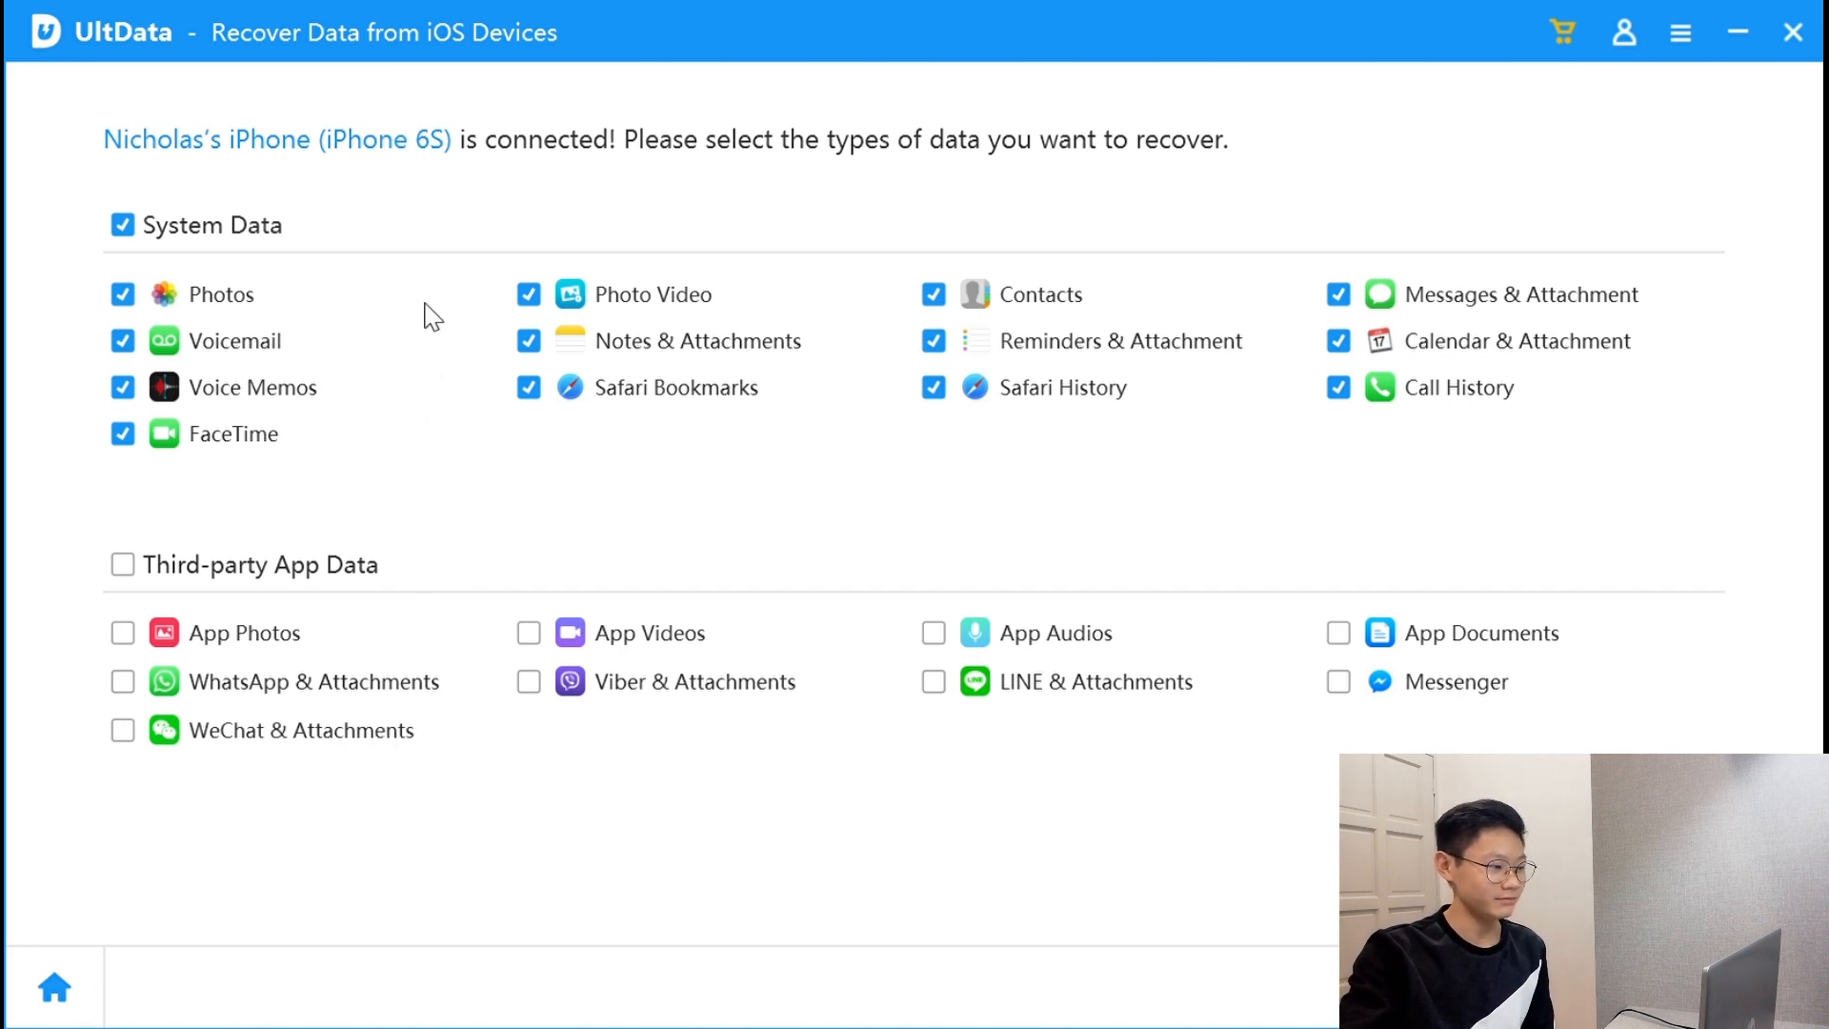
pyautogui.click(121, 224)
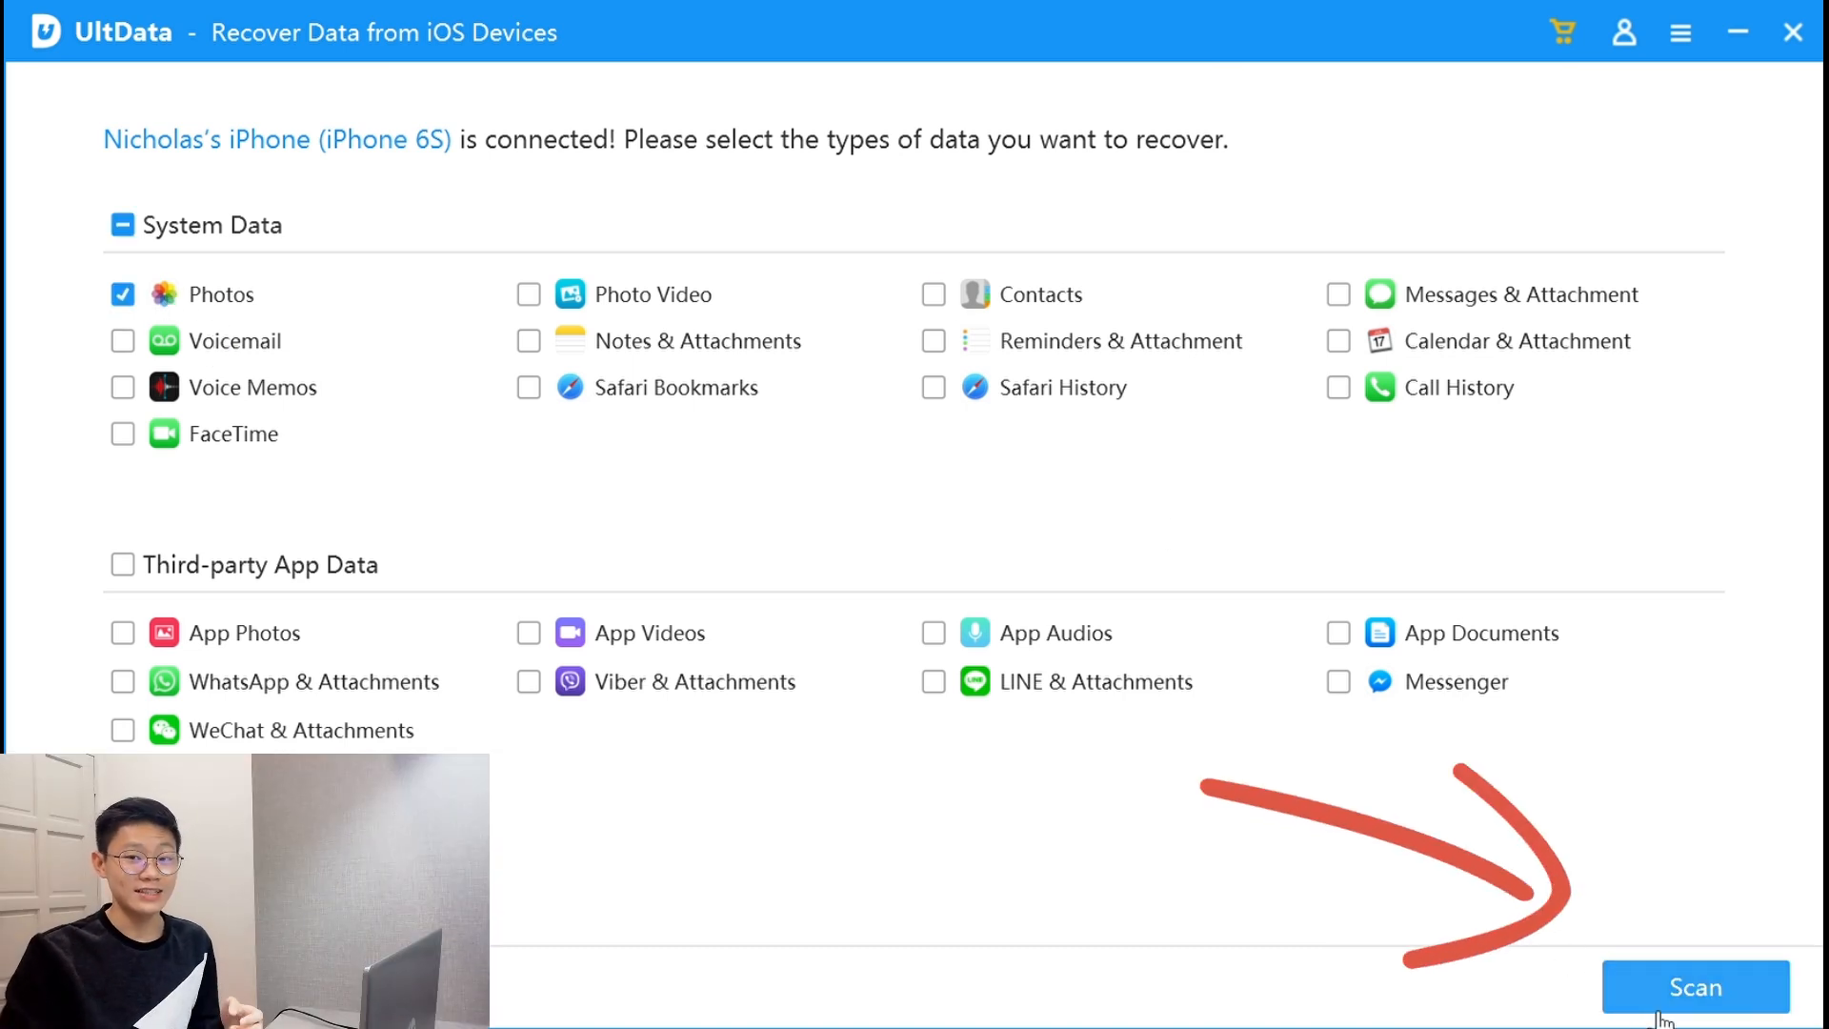
pyautogui.moveTo(1594, 852)
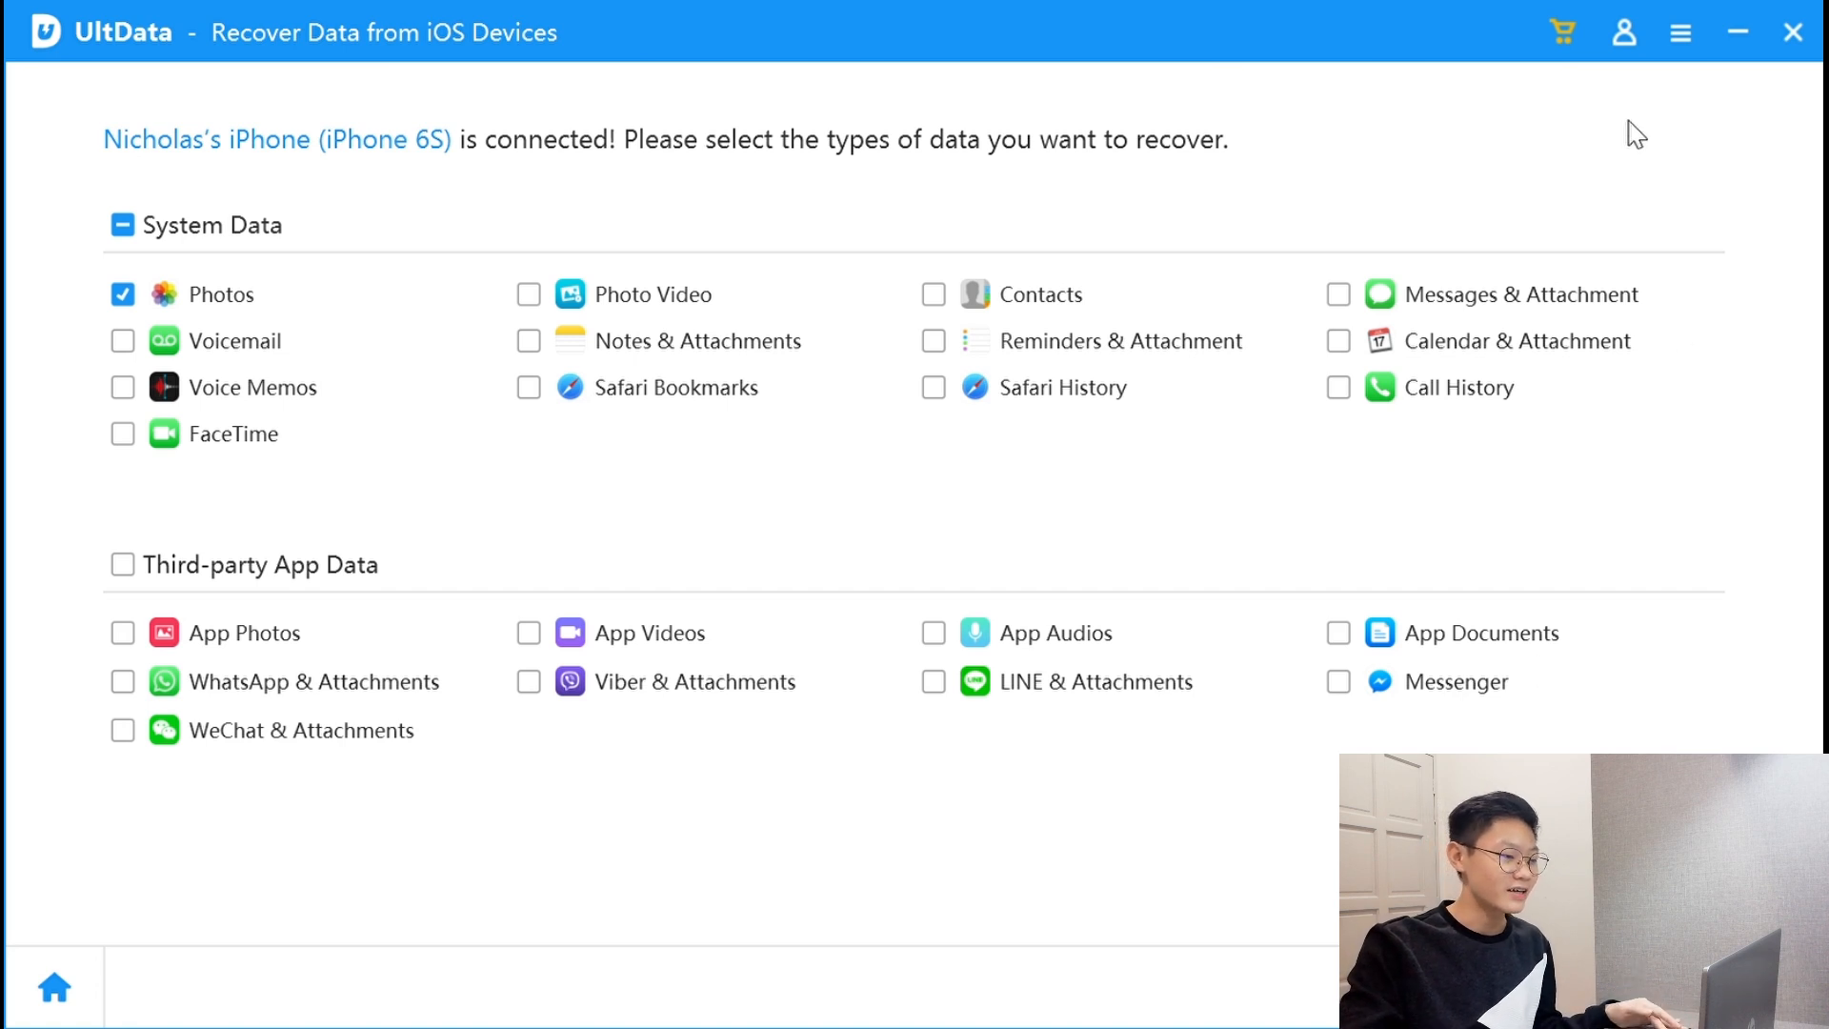
pyautogui.moveTo(898, 145)
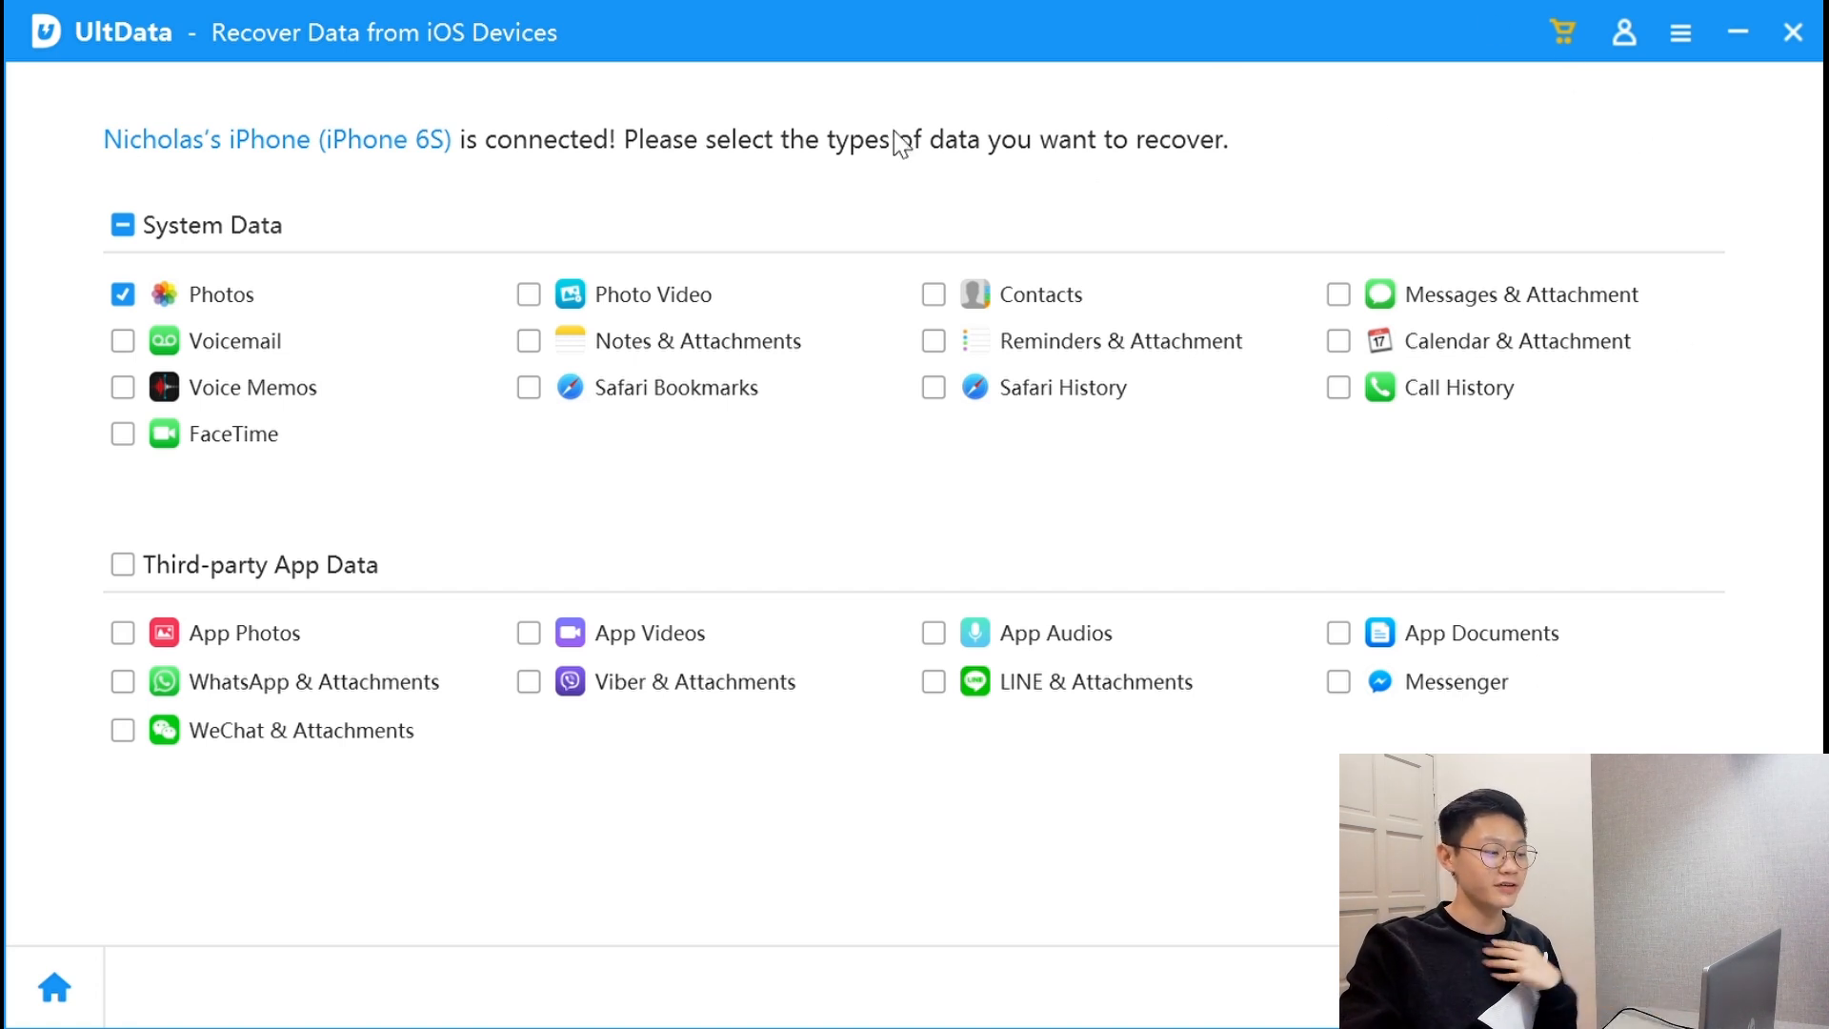
pyautogui.moveTo(149, 305)
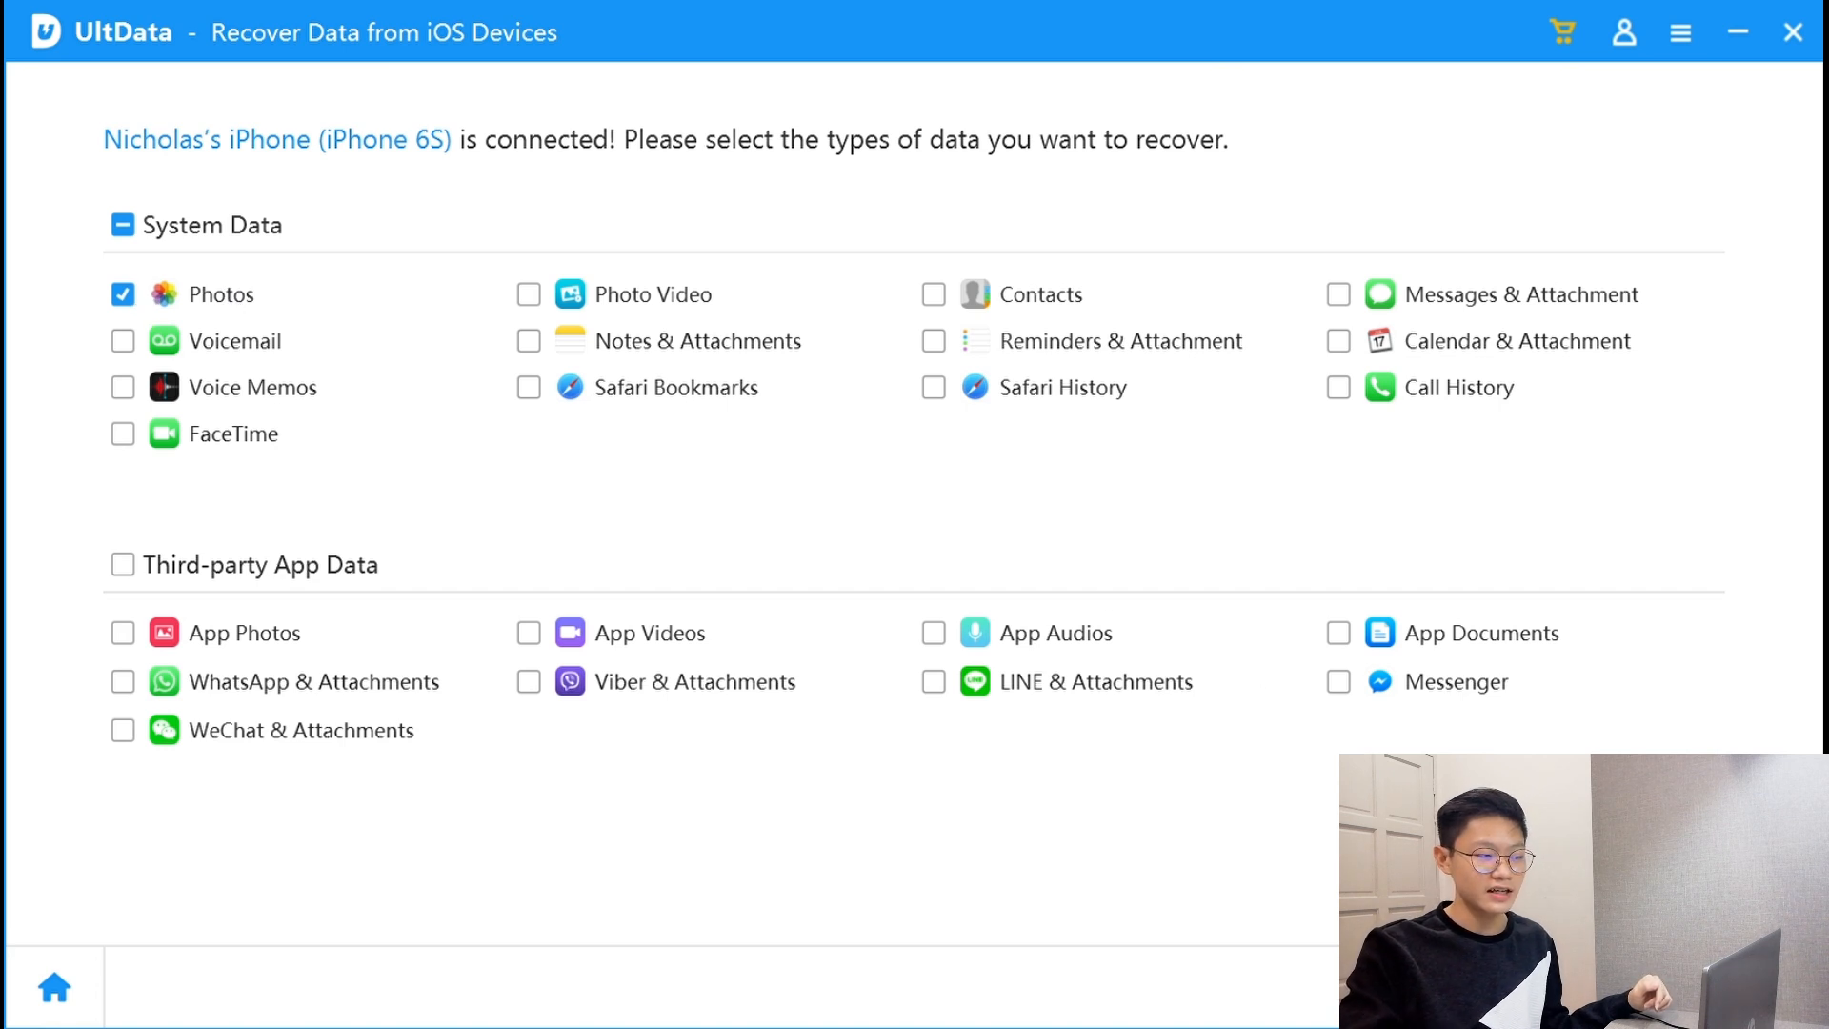
pyautogui.moveTo(1091, 320)
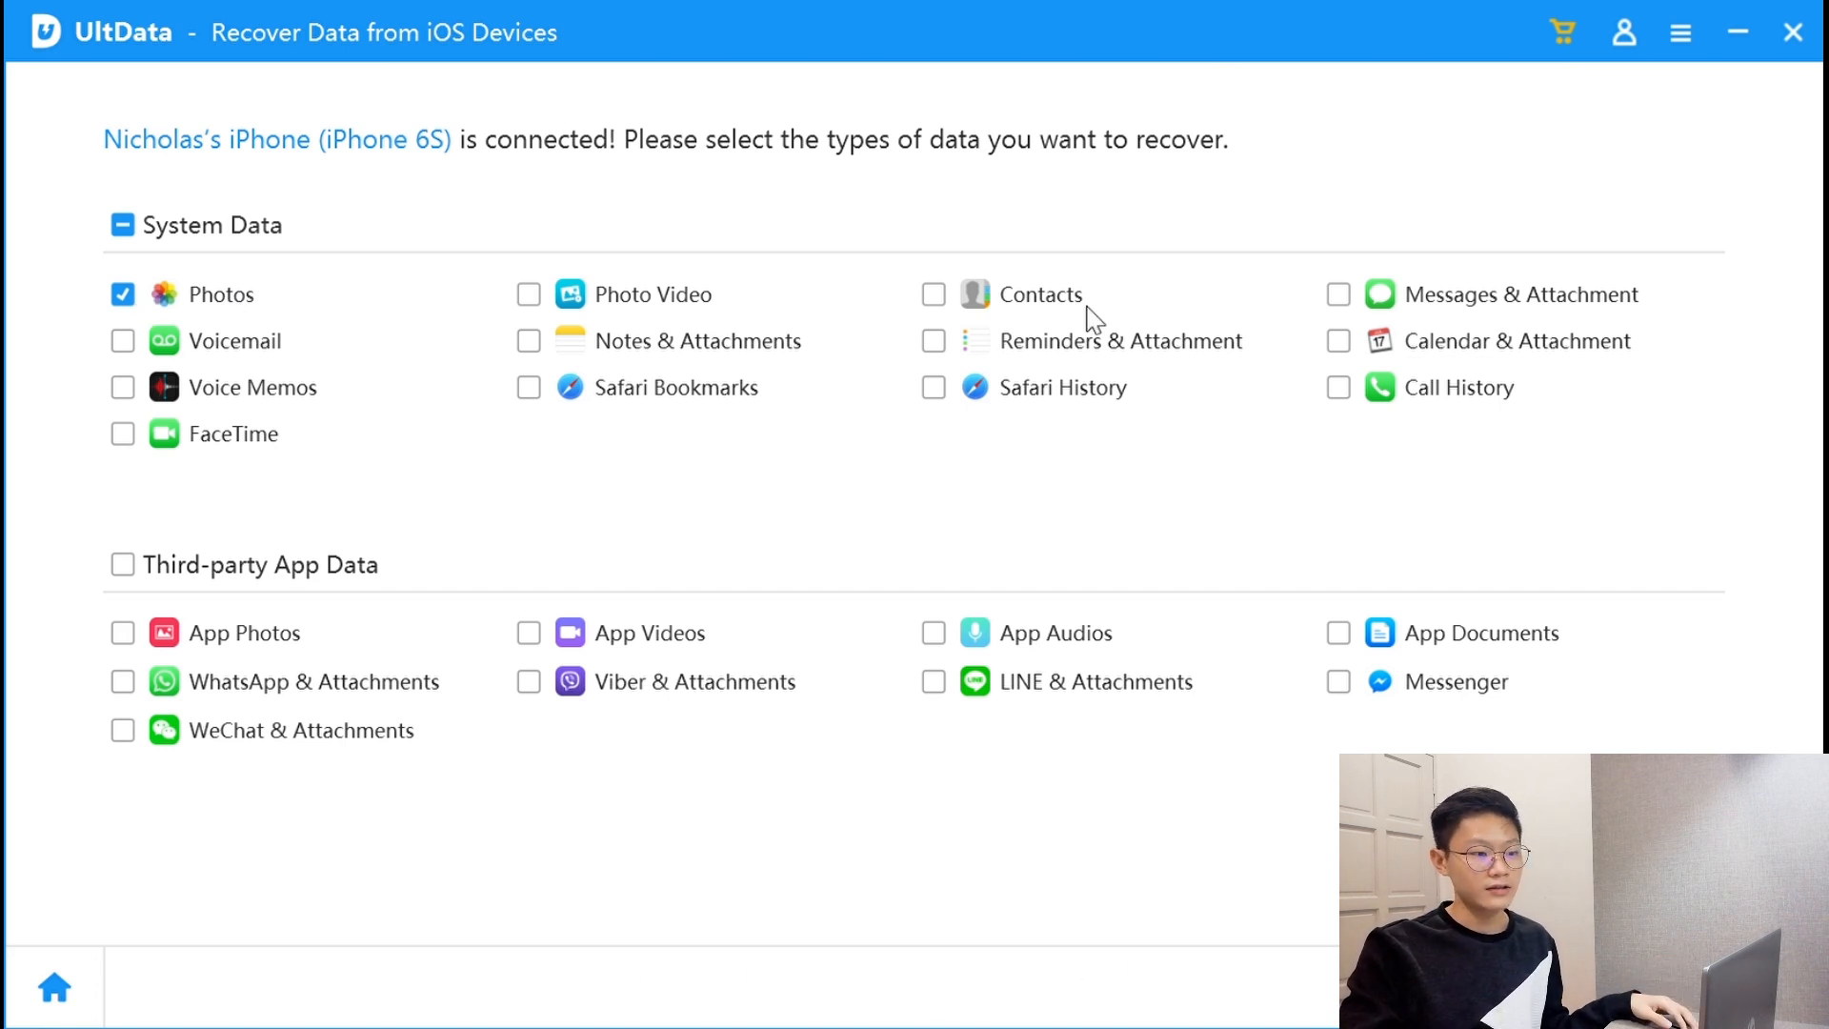
pyautogui.moveTo(1101, 308)
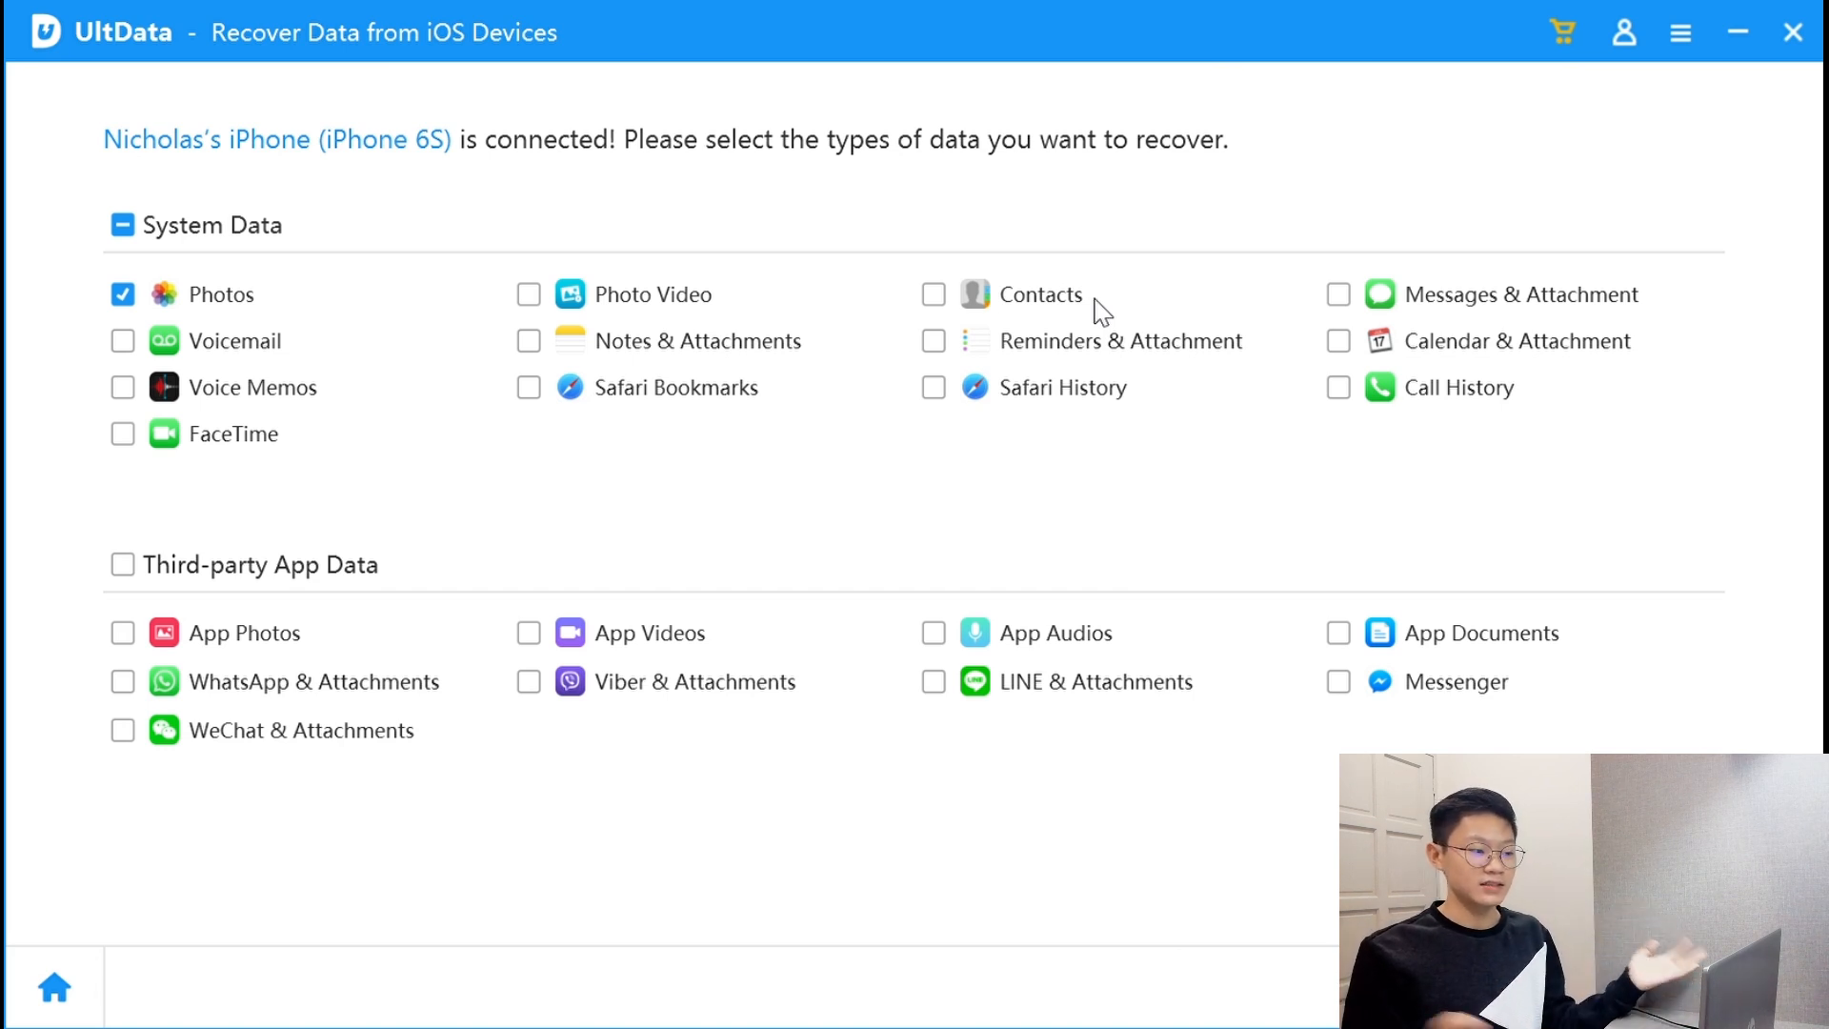
pyautogui.moveTo(942, 274)
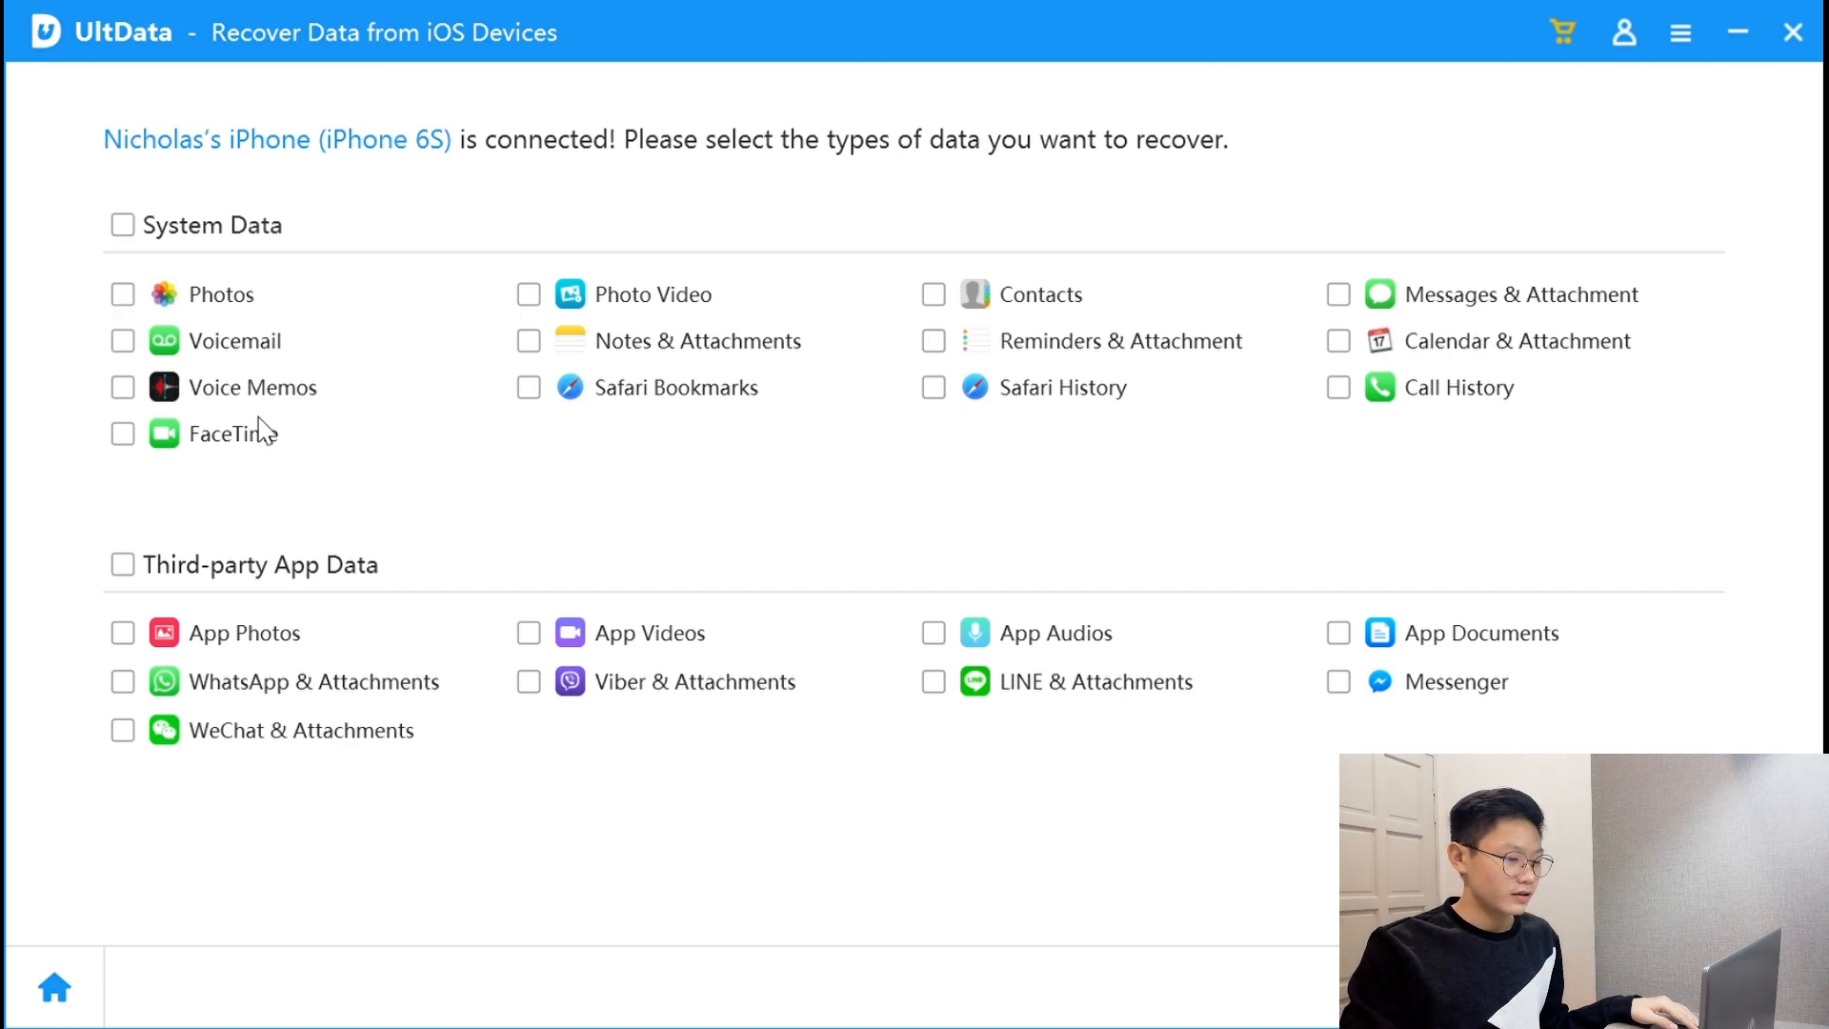
pyautogui.moveTo(619, 323)
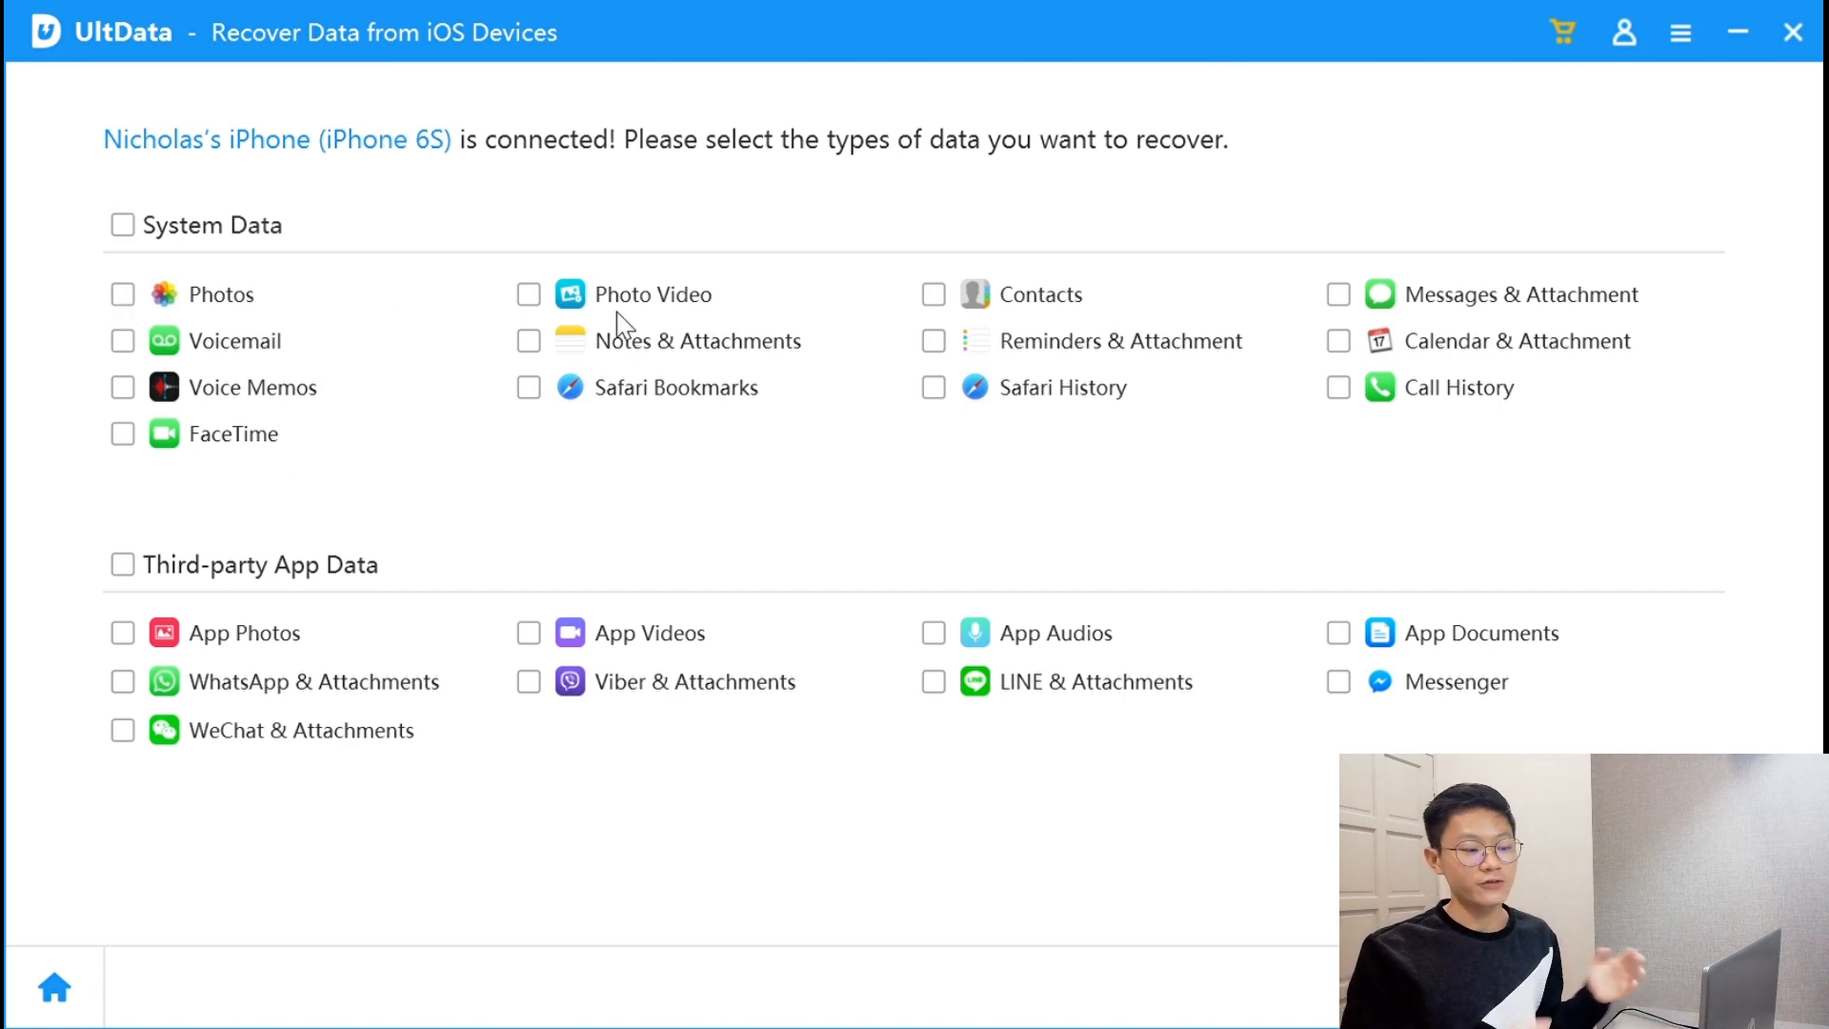
pyautogui.moveTo(239, 286)
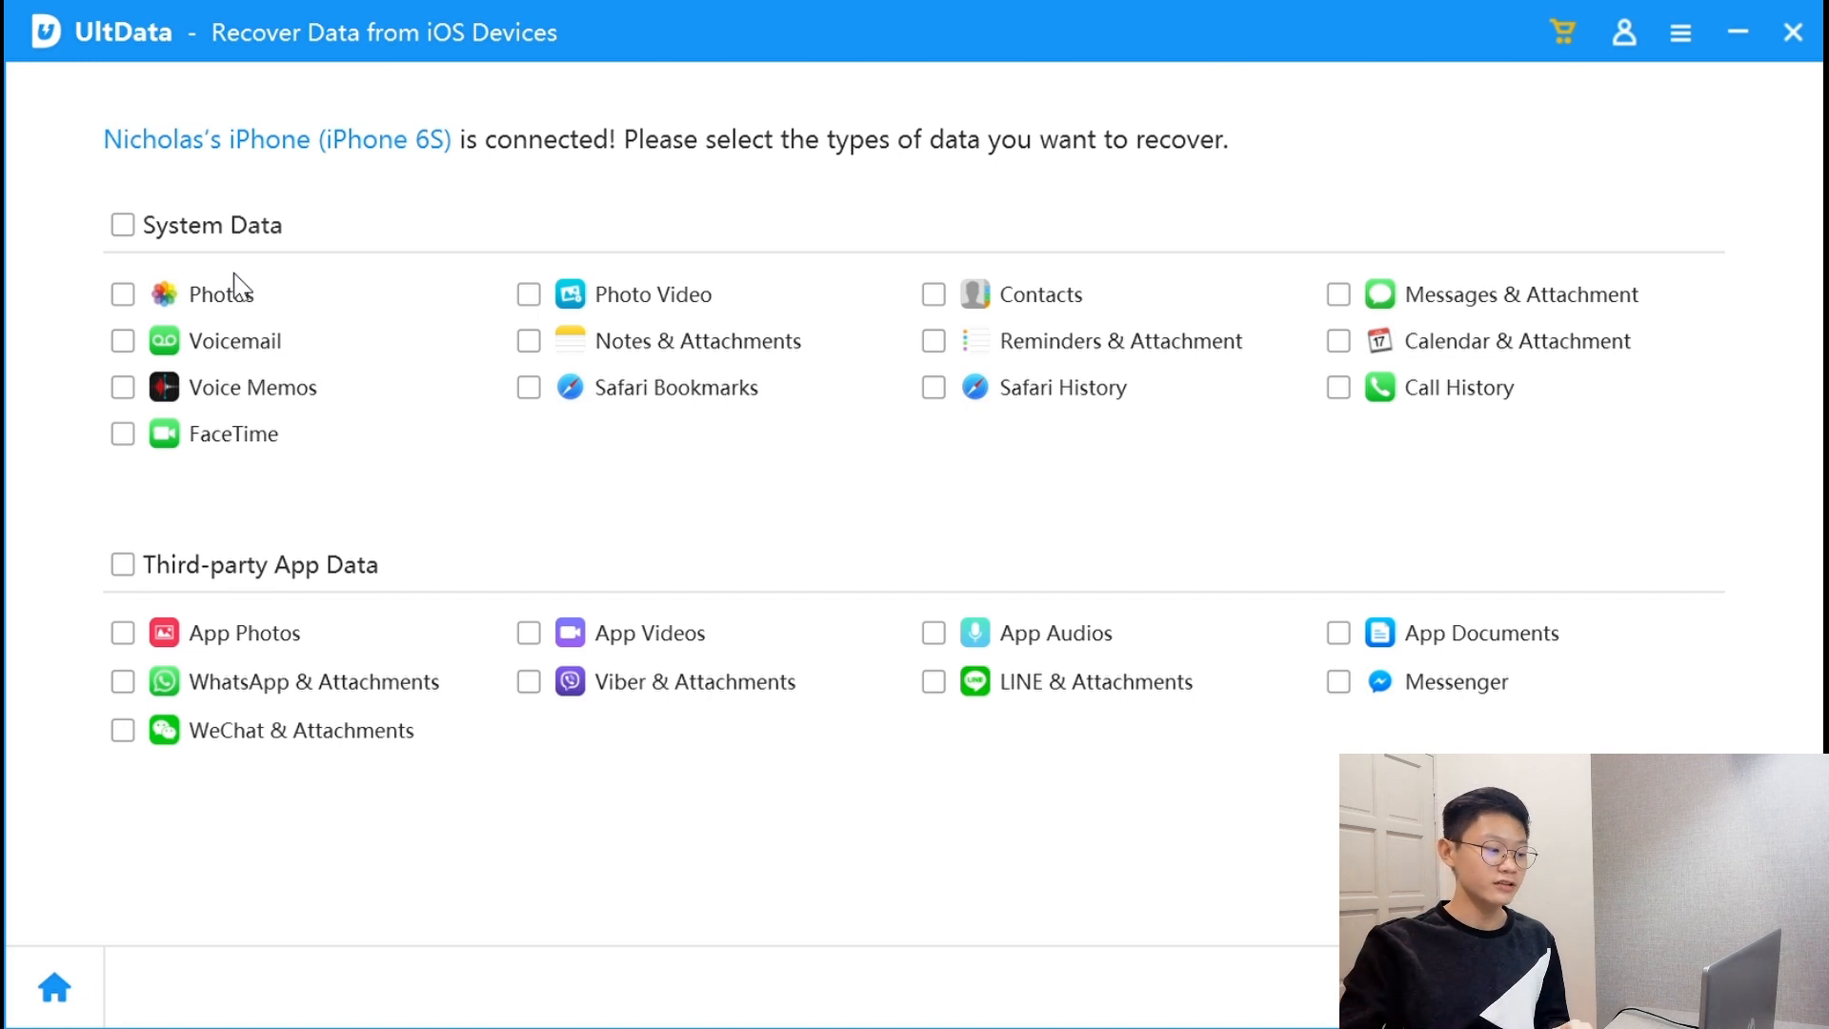
pyautogui.moveTo(303, 596)
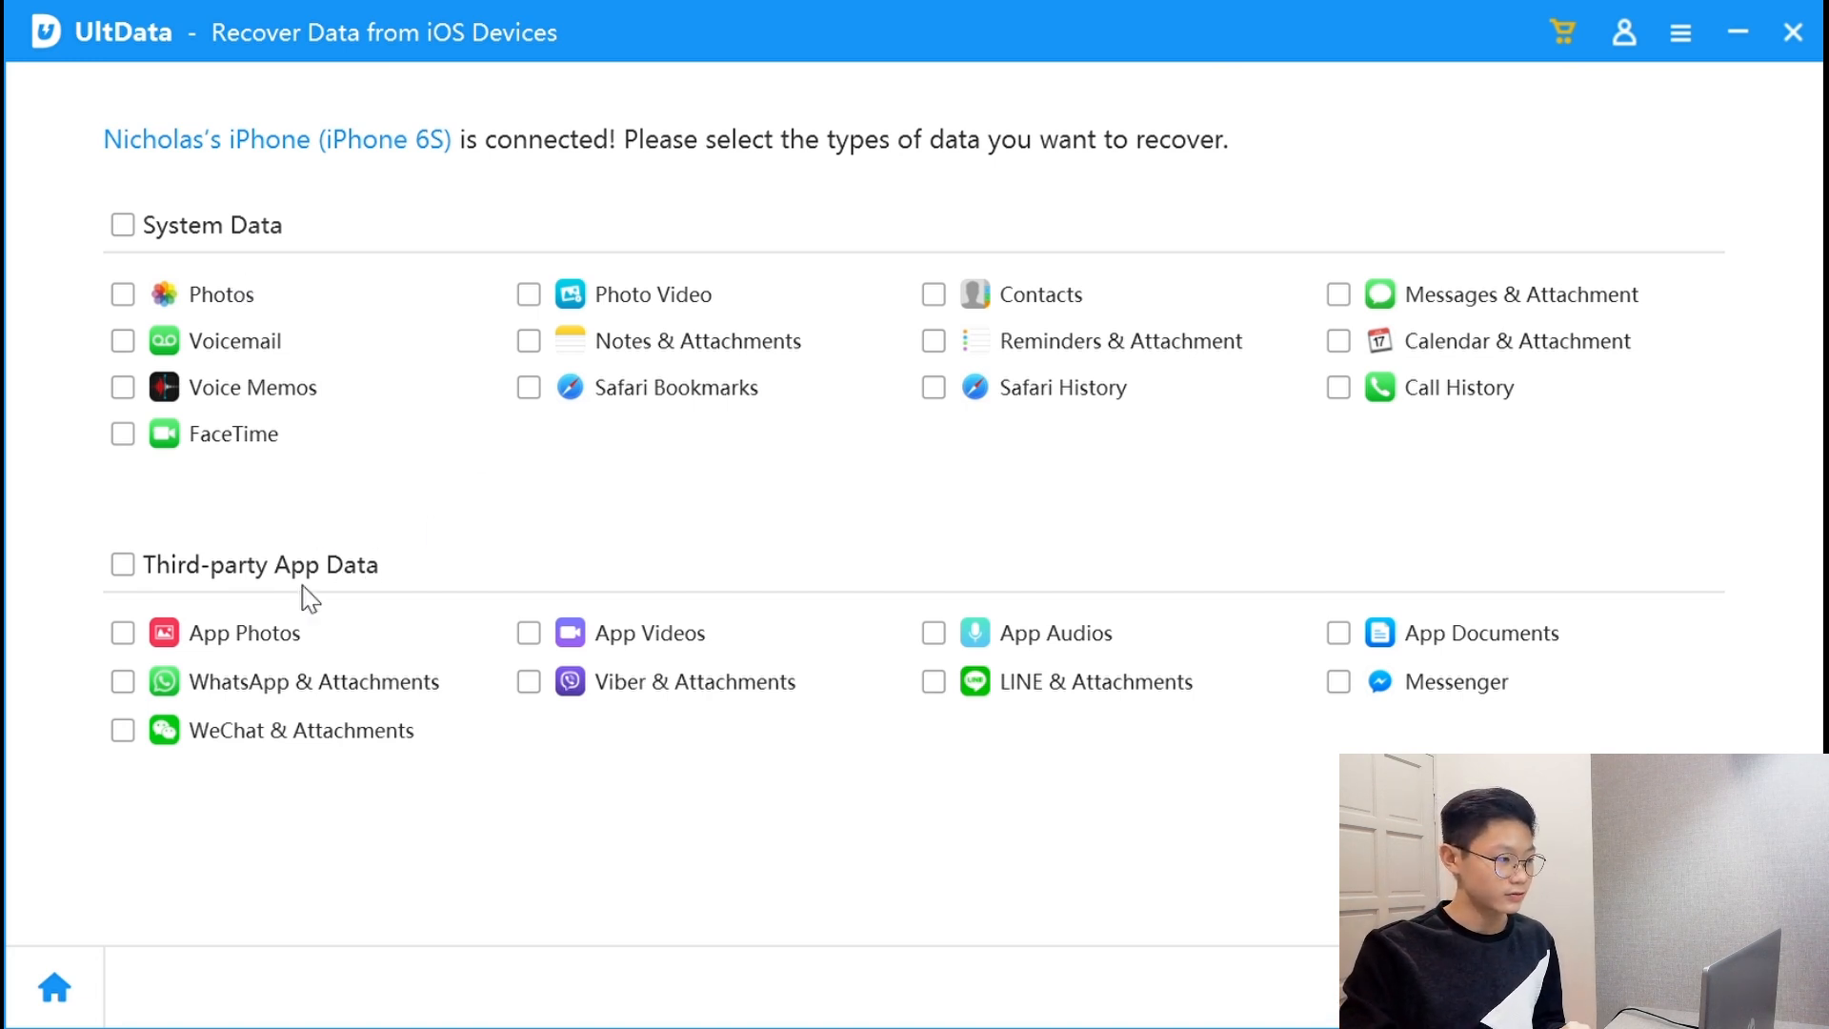
pyautogui.moveTo(55, 985)
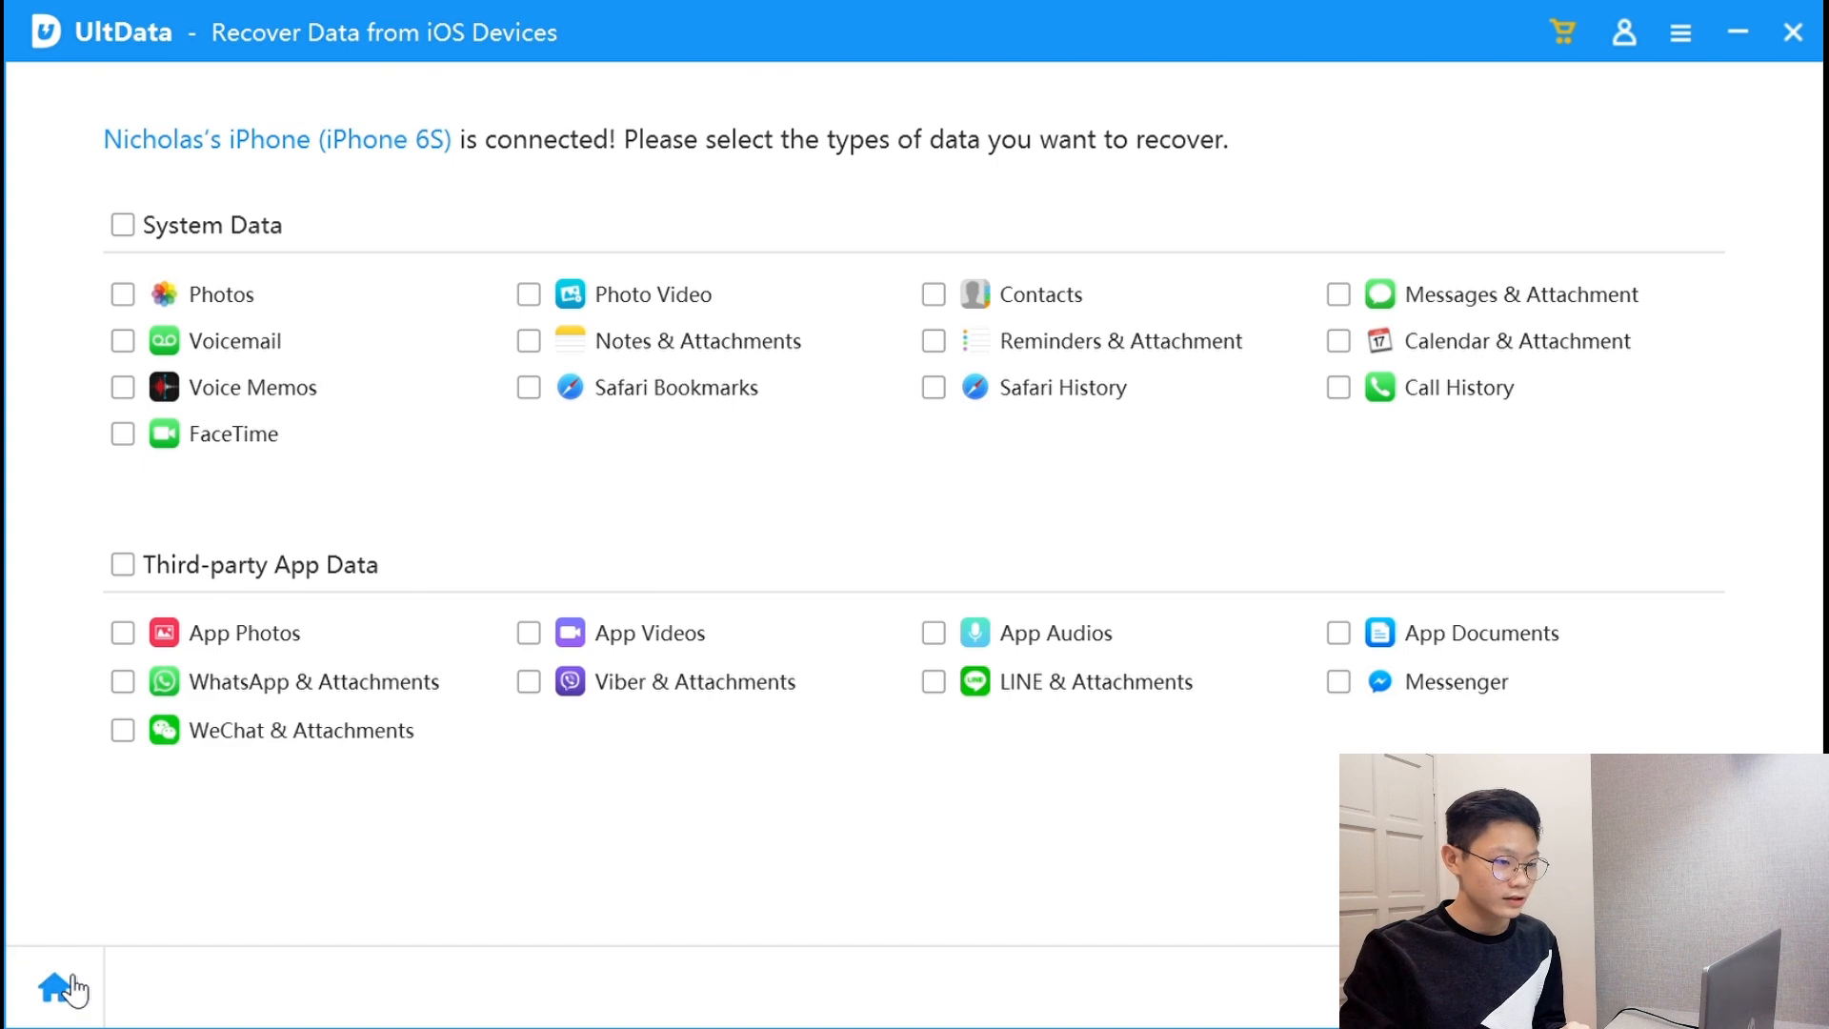
# Go Home and open Recover Data from iTunes Backup, which lists no backups
pyautogui.click(55, 986)
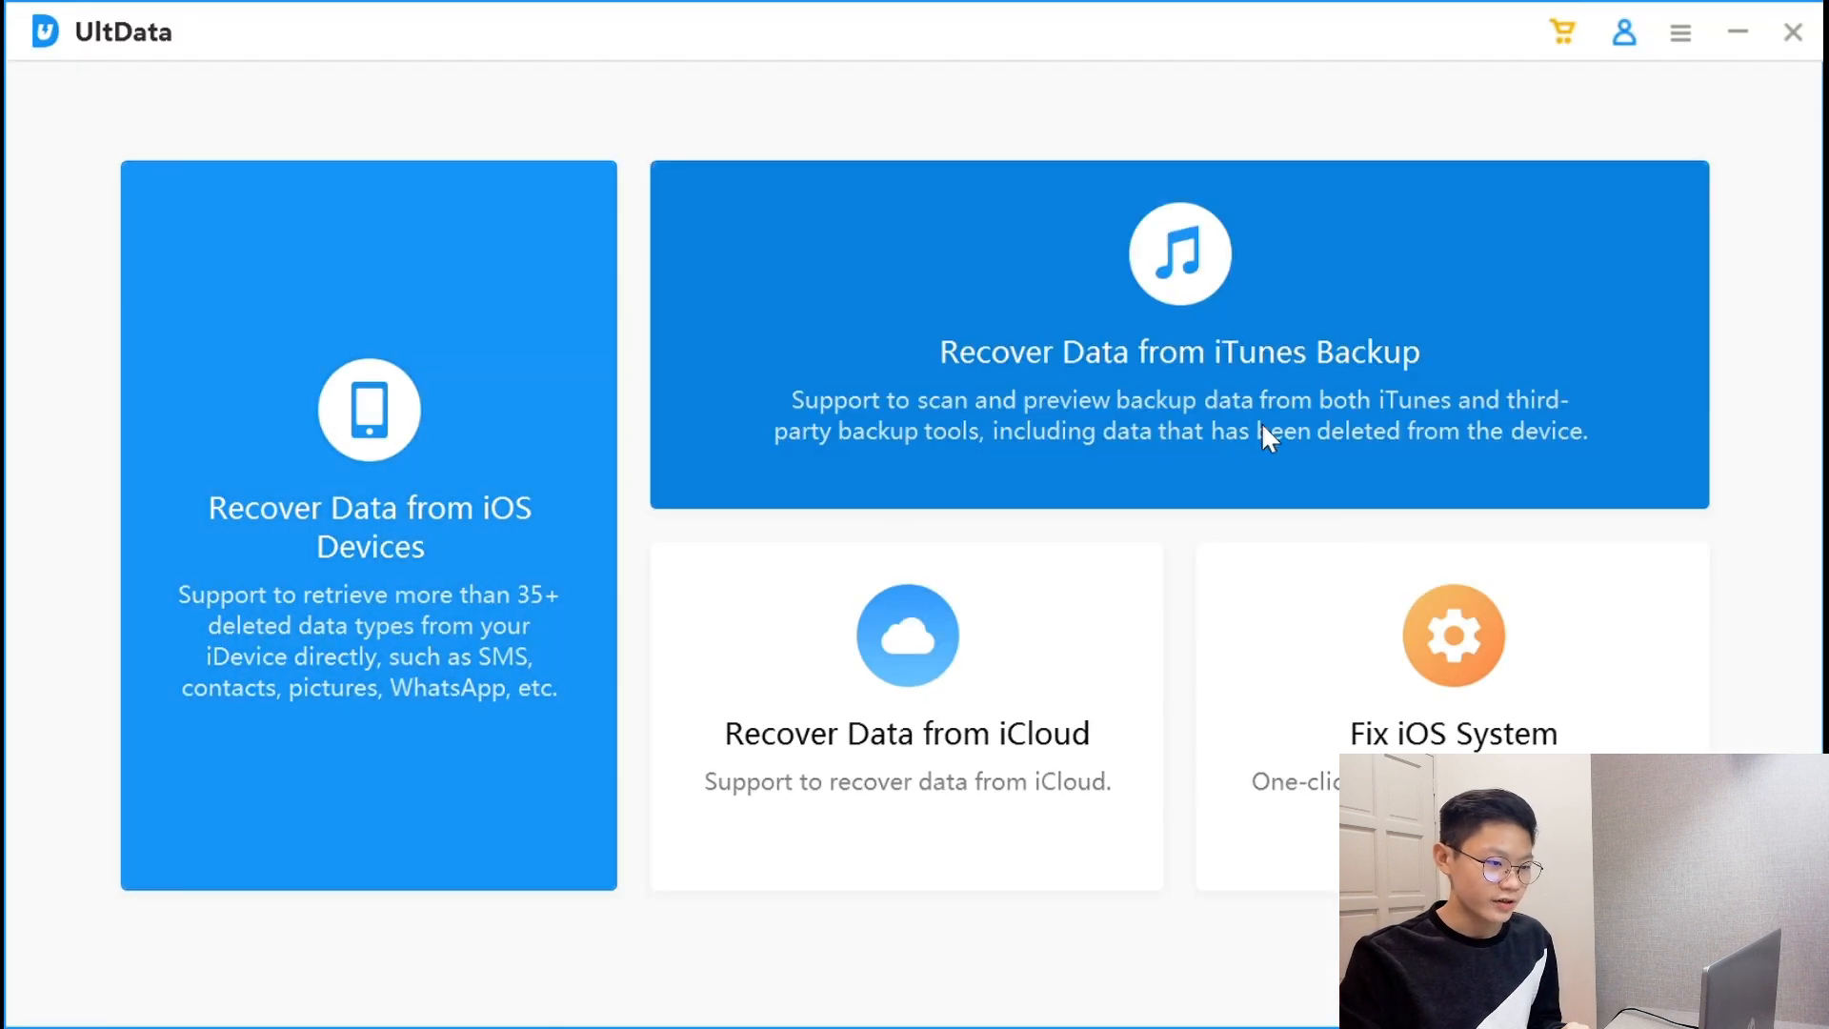
pyautogui.click(1179, 338)
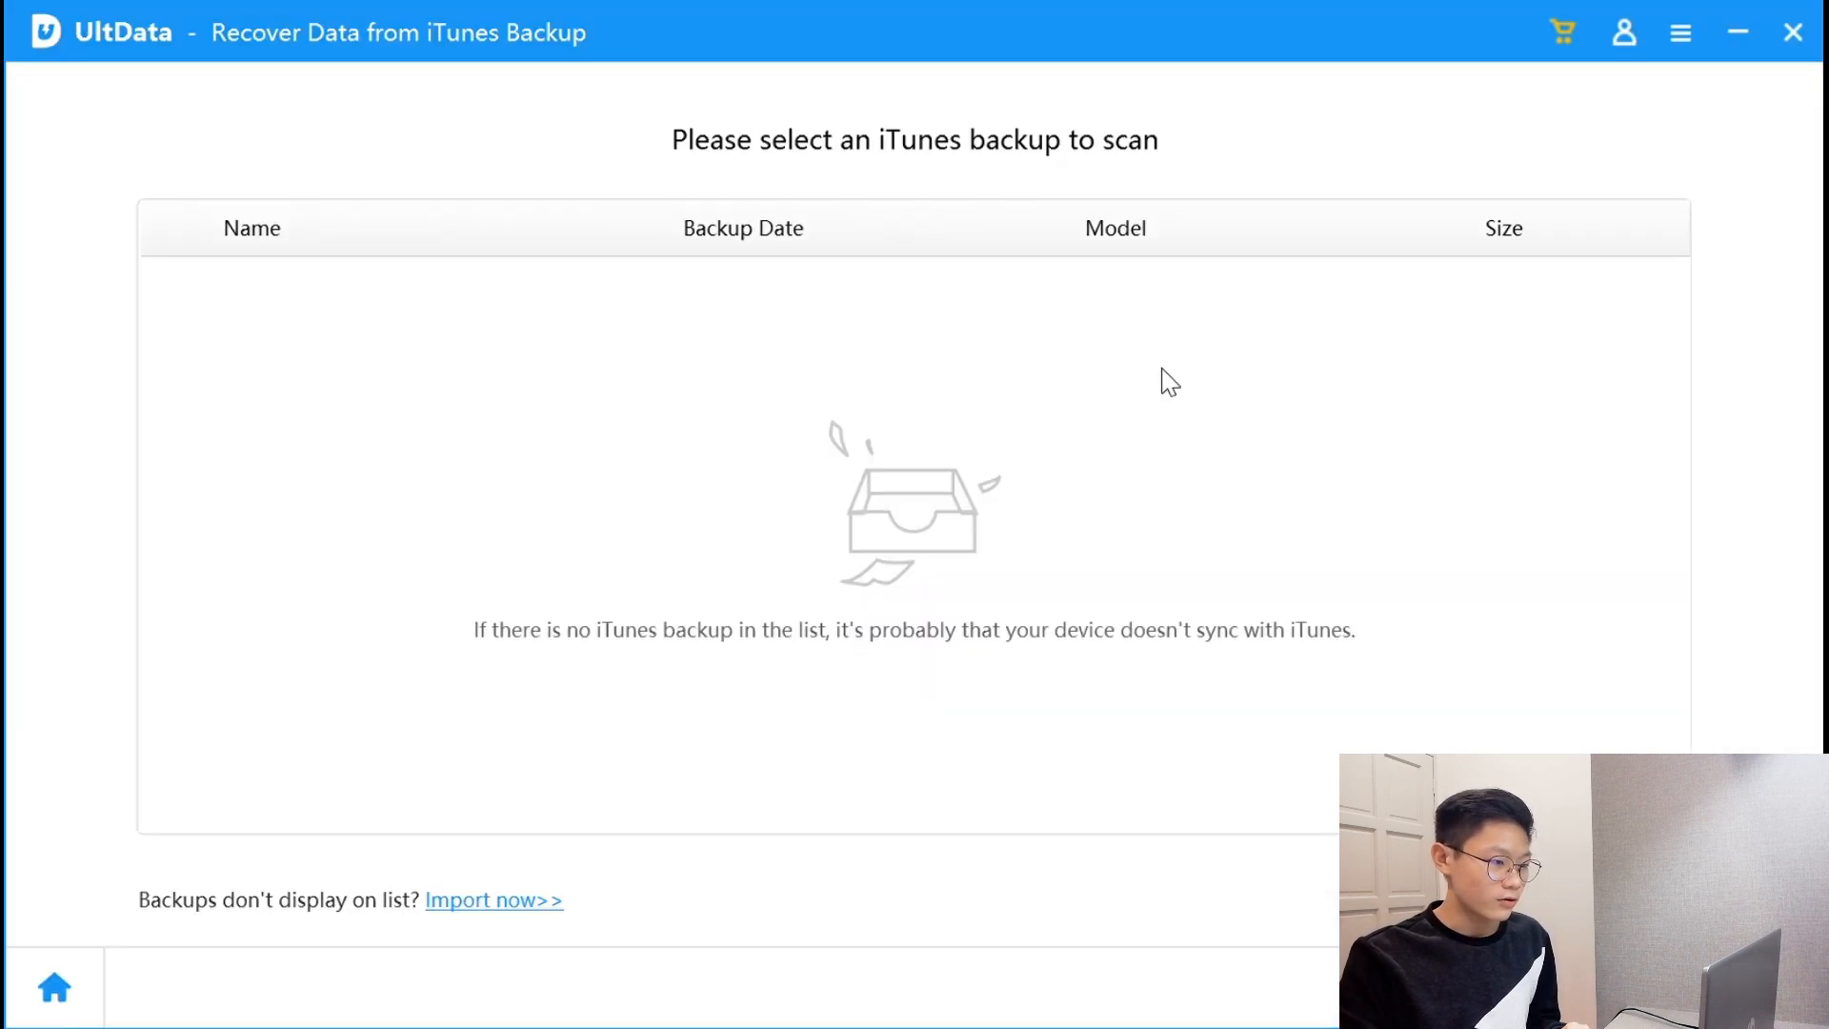
pyautogui.moveTo(1168, 609)
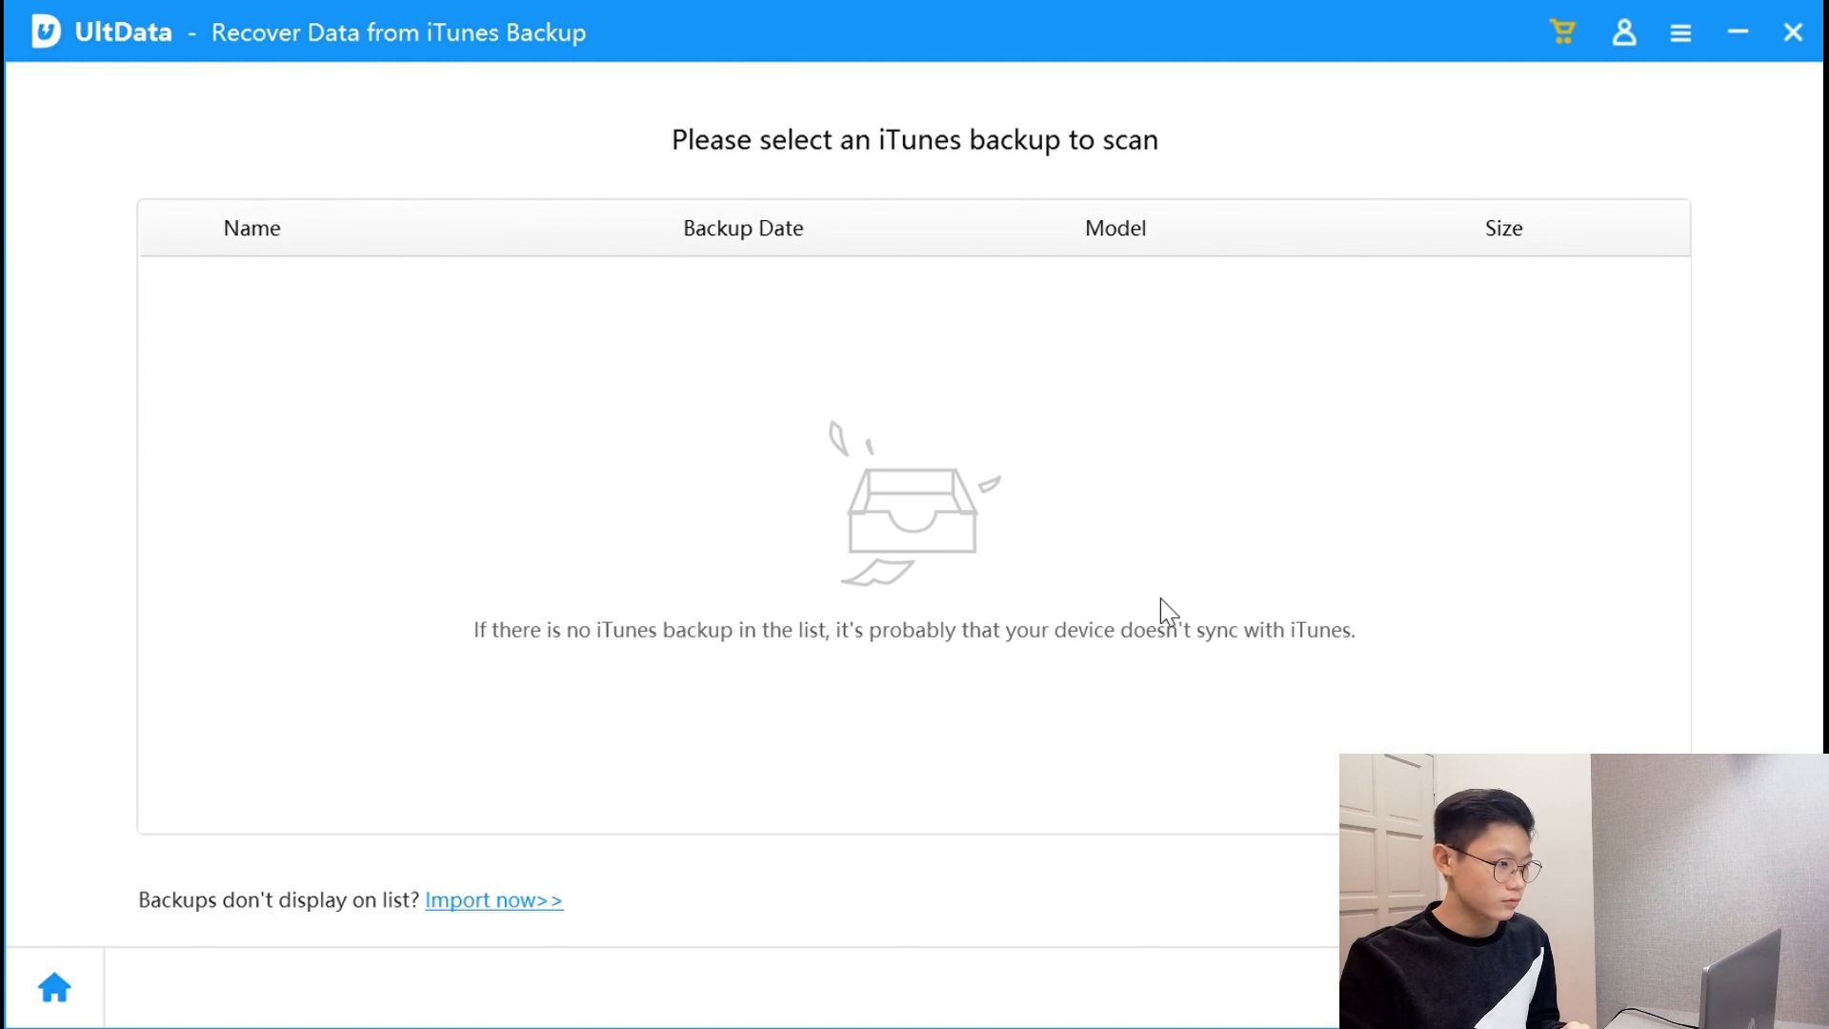
pyautogui.moveTo(1251, 234)
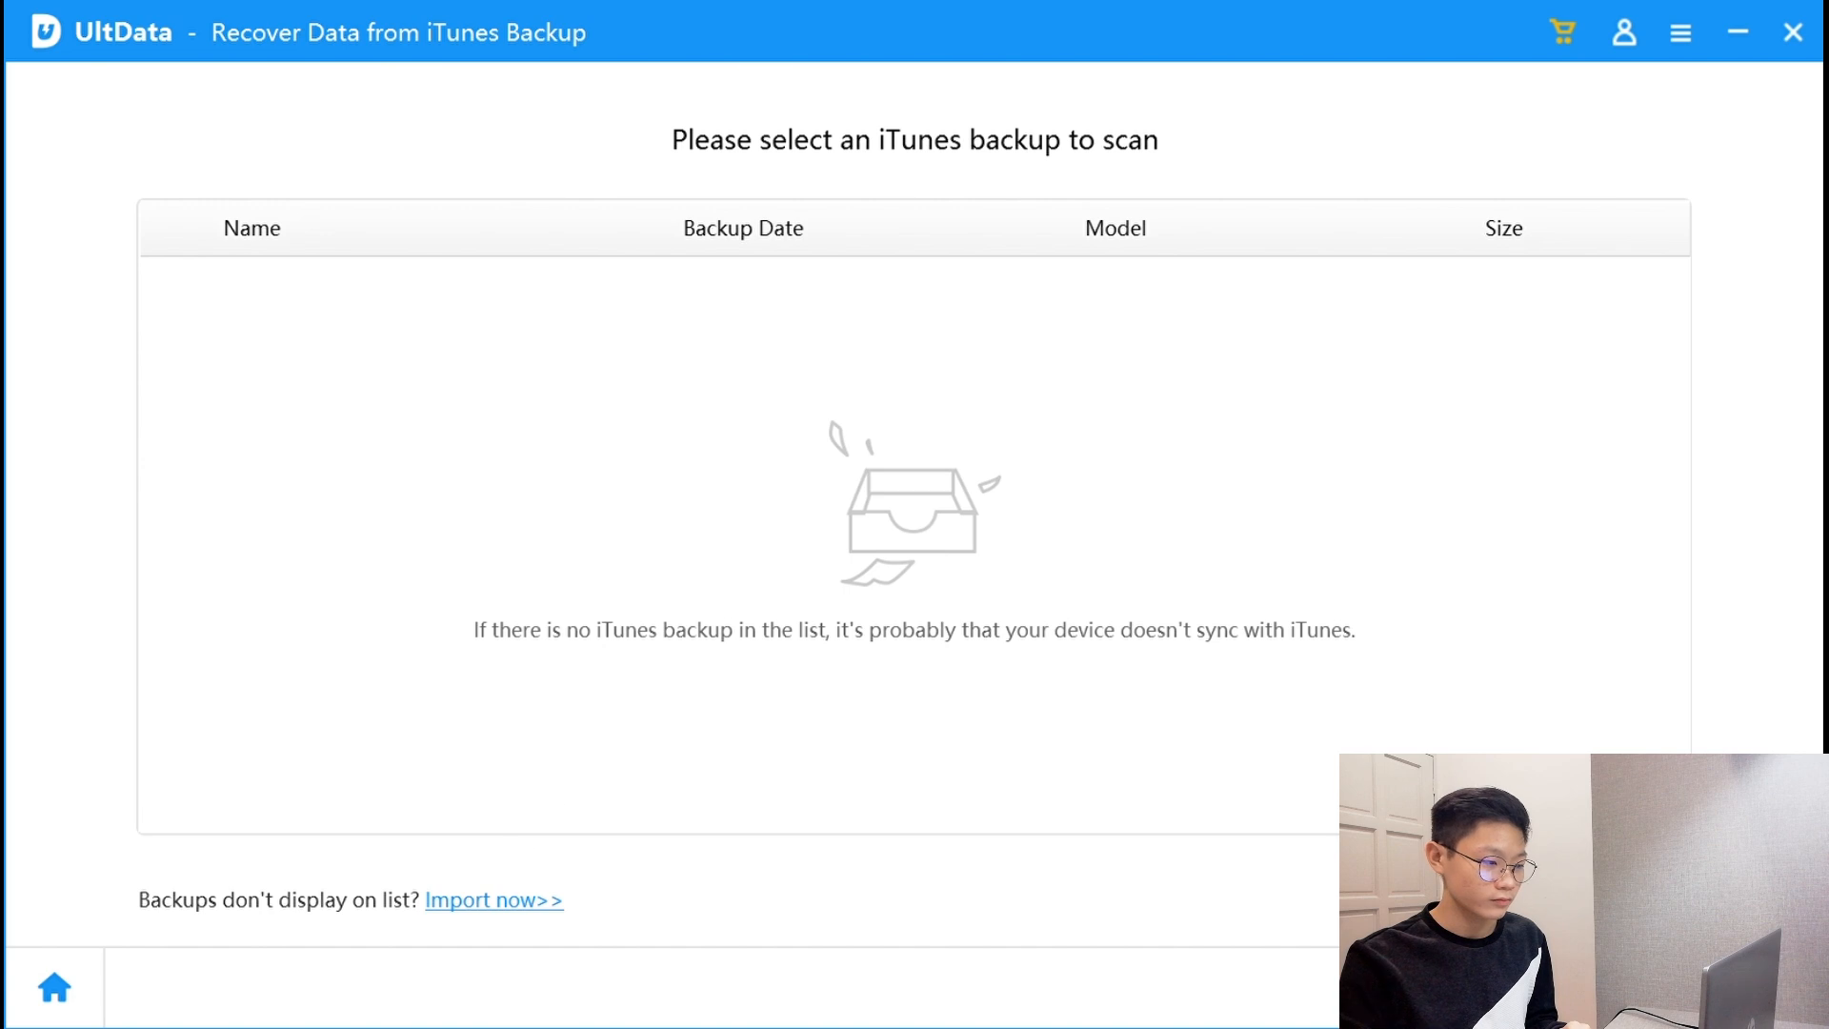
pyautogui.moveTo(1202, 585)
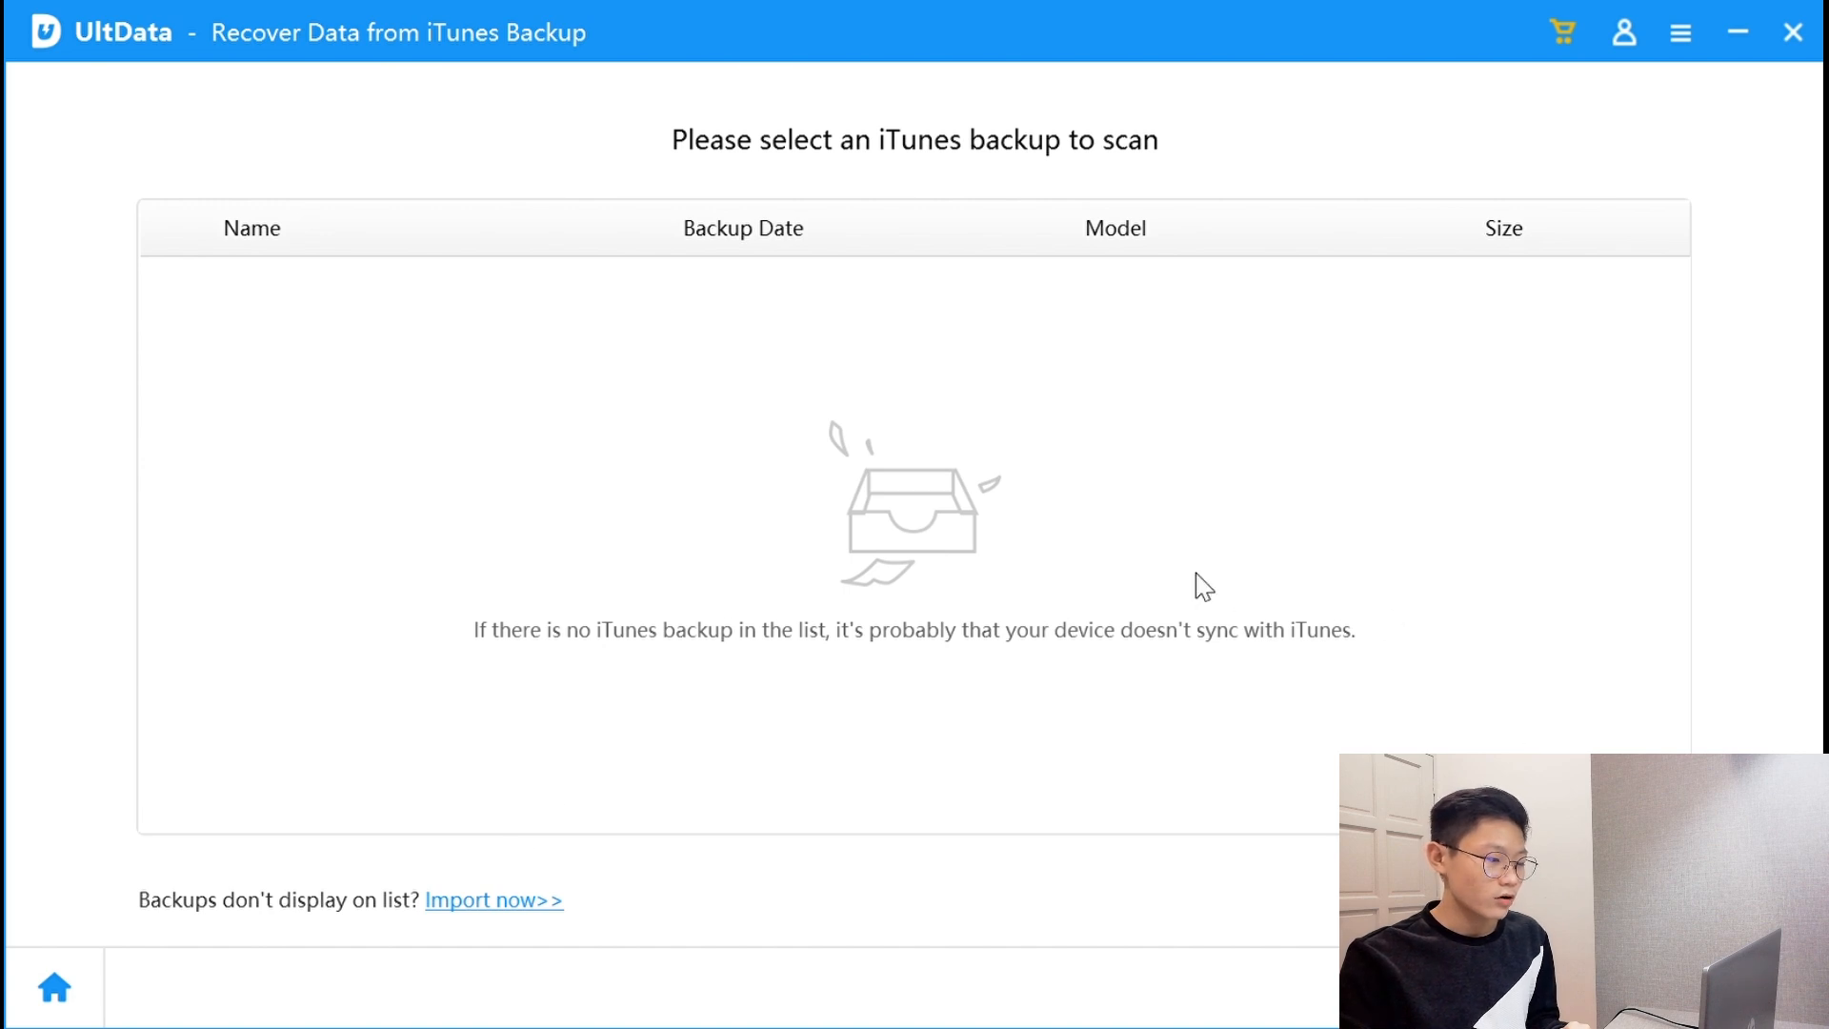
pyautogui.moveTo(942, 407)
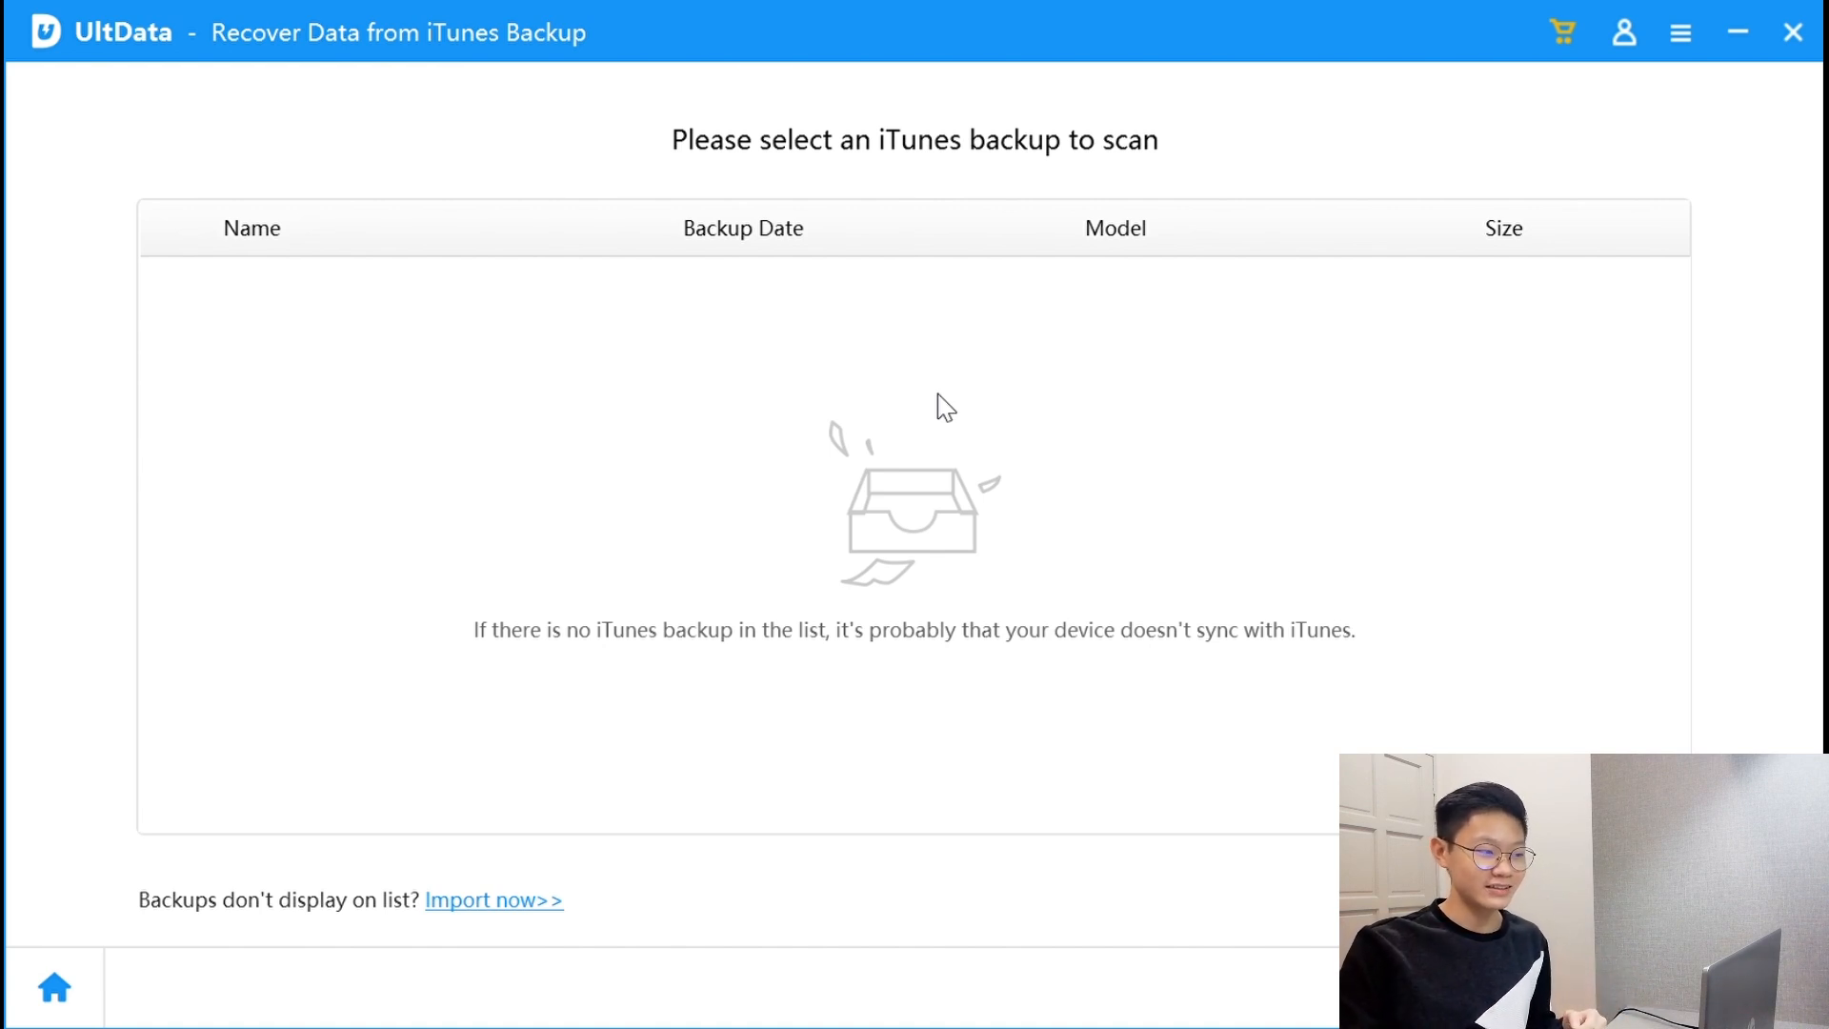
pyautogui.moveTo(583, 384)
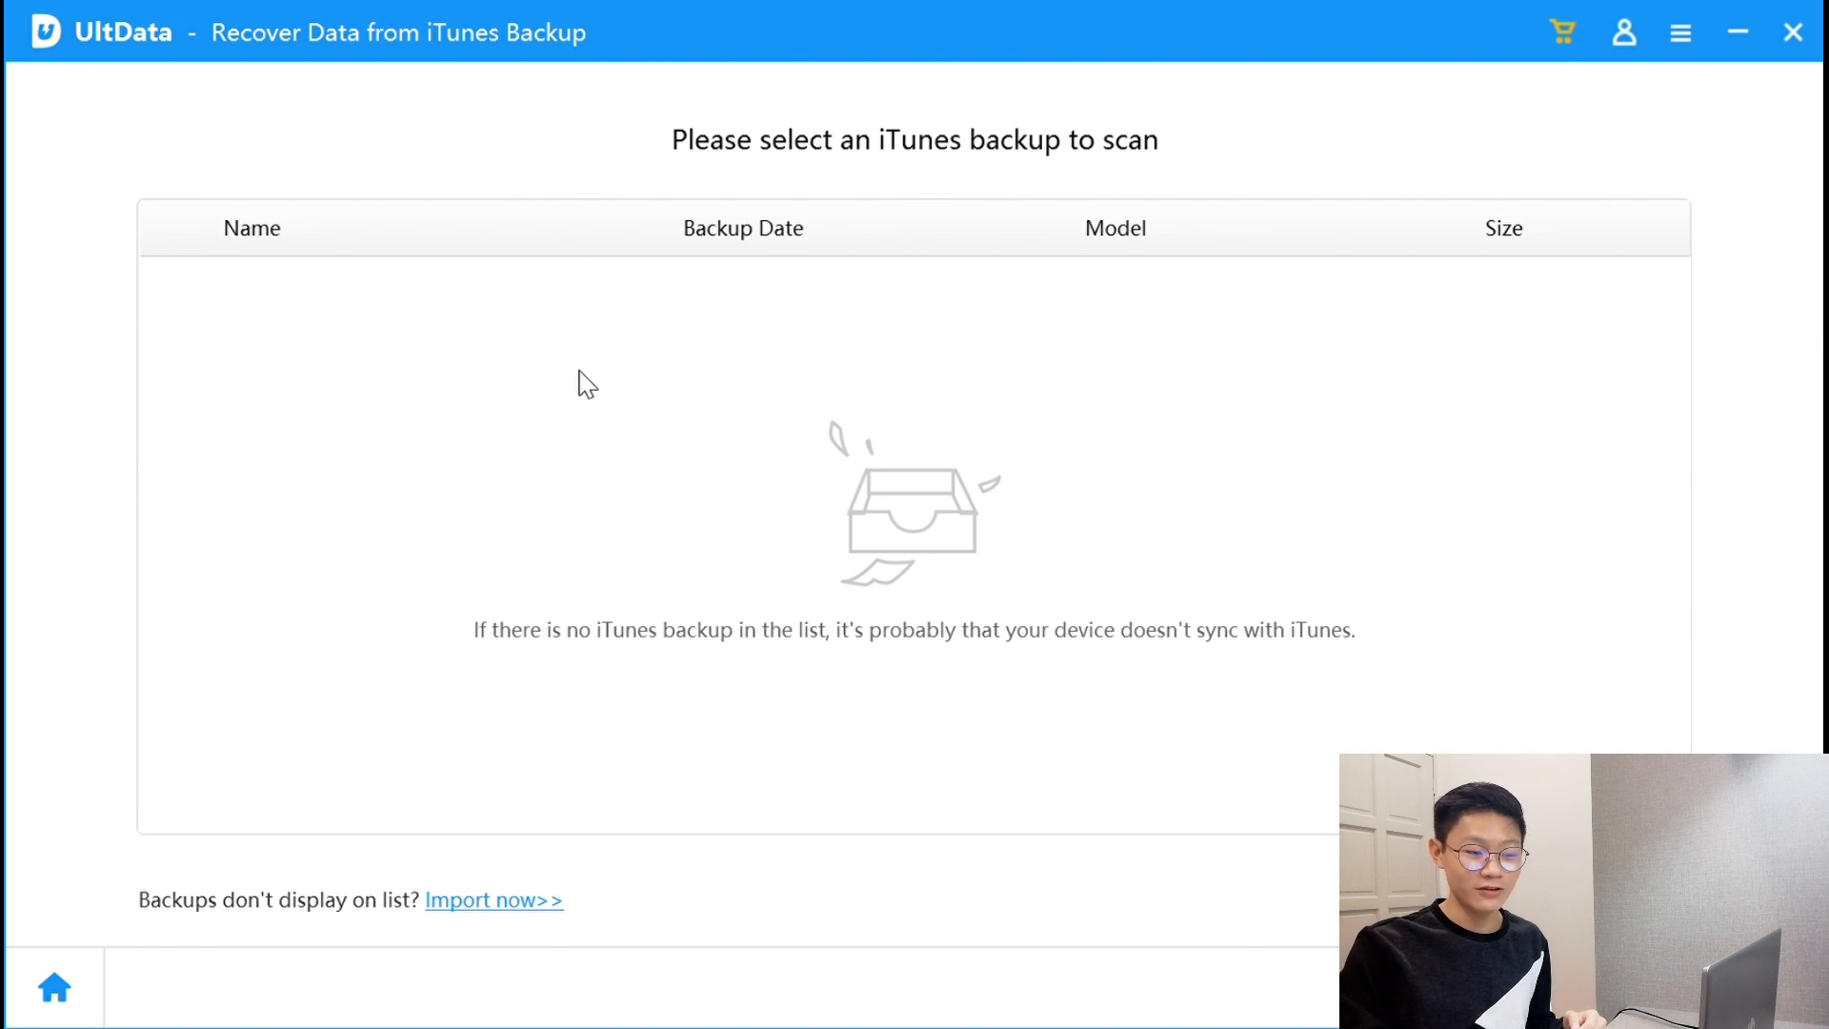
pyautogui.moveTo(1016, 348)
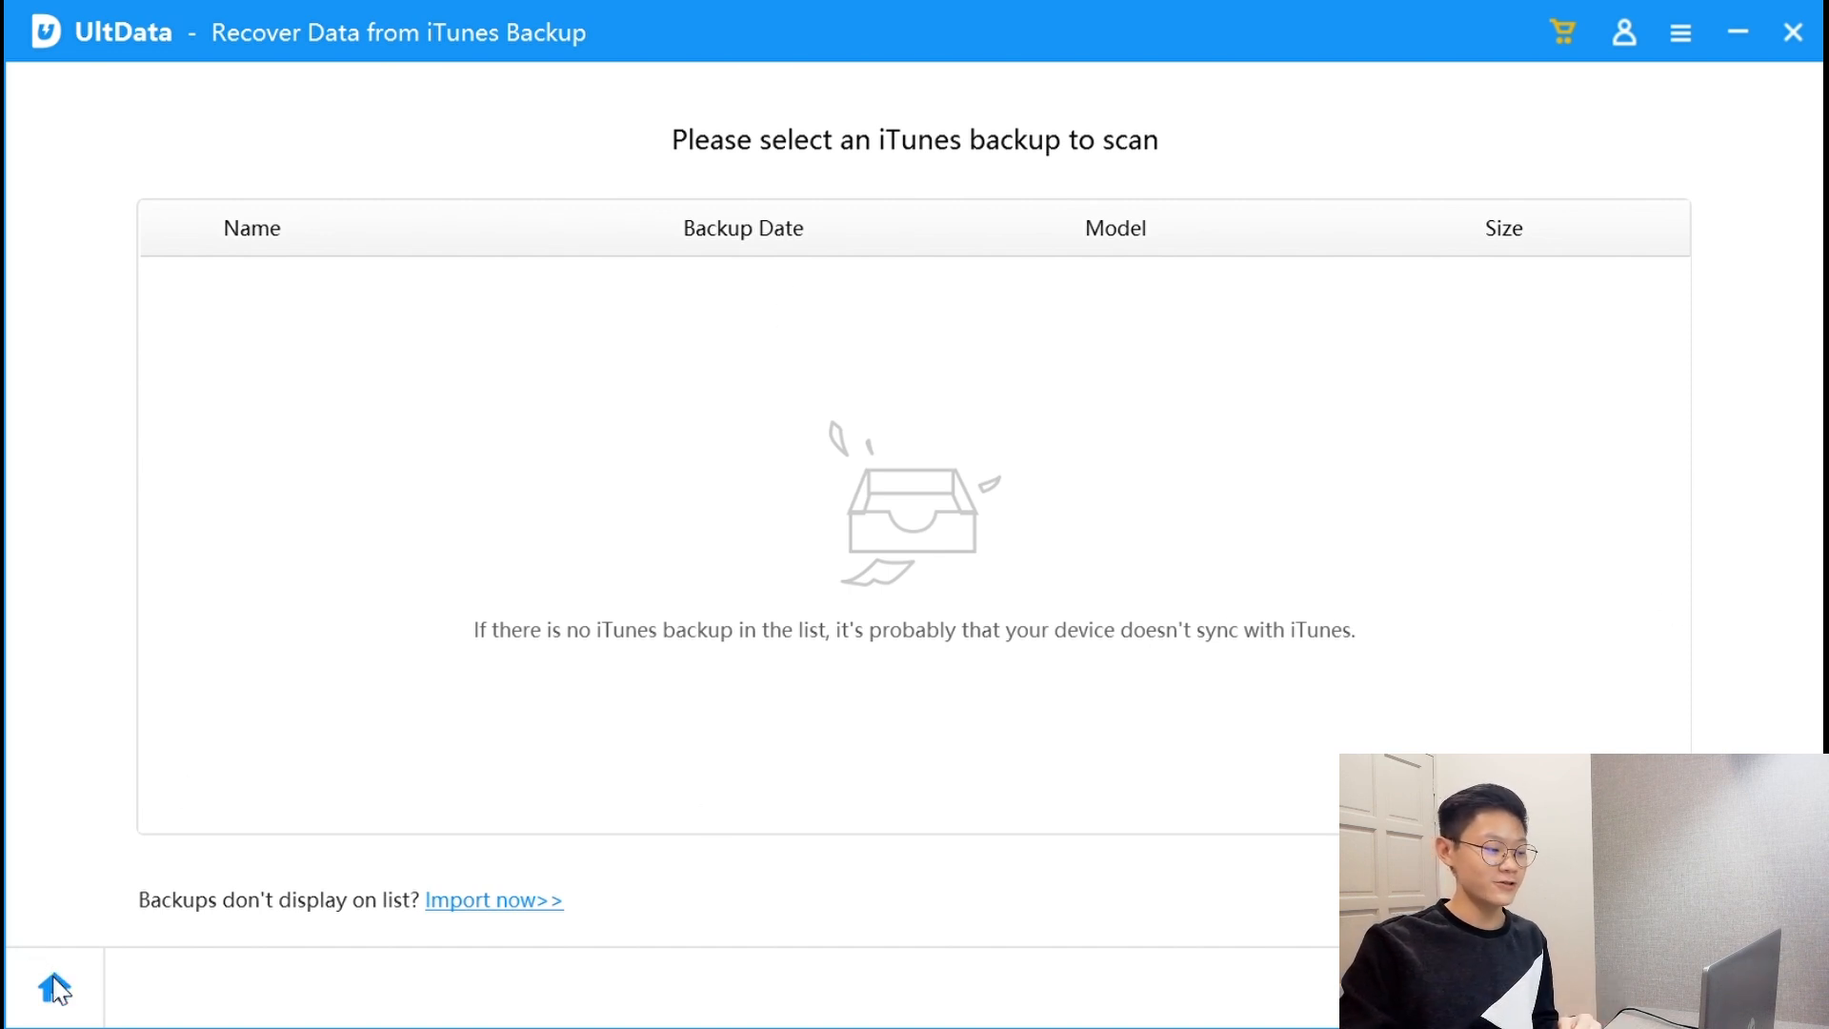
pyautogui.click(52, 988)
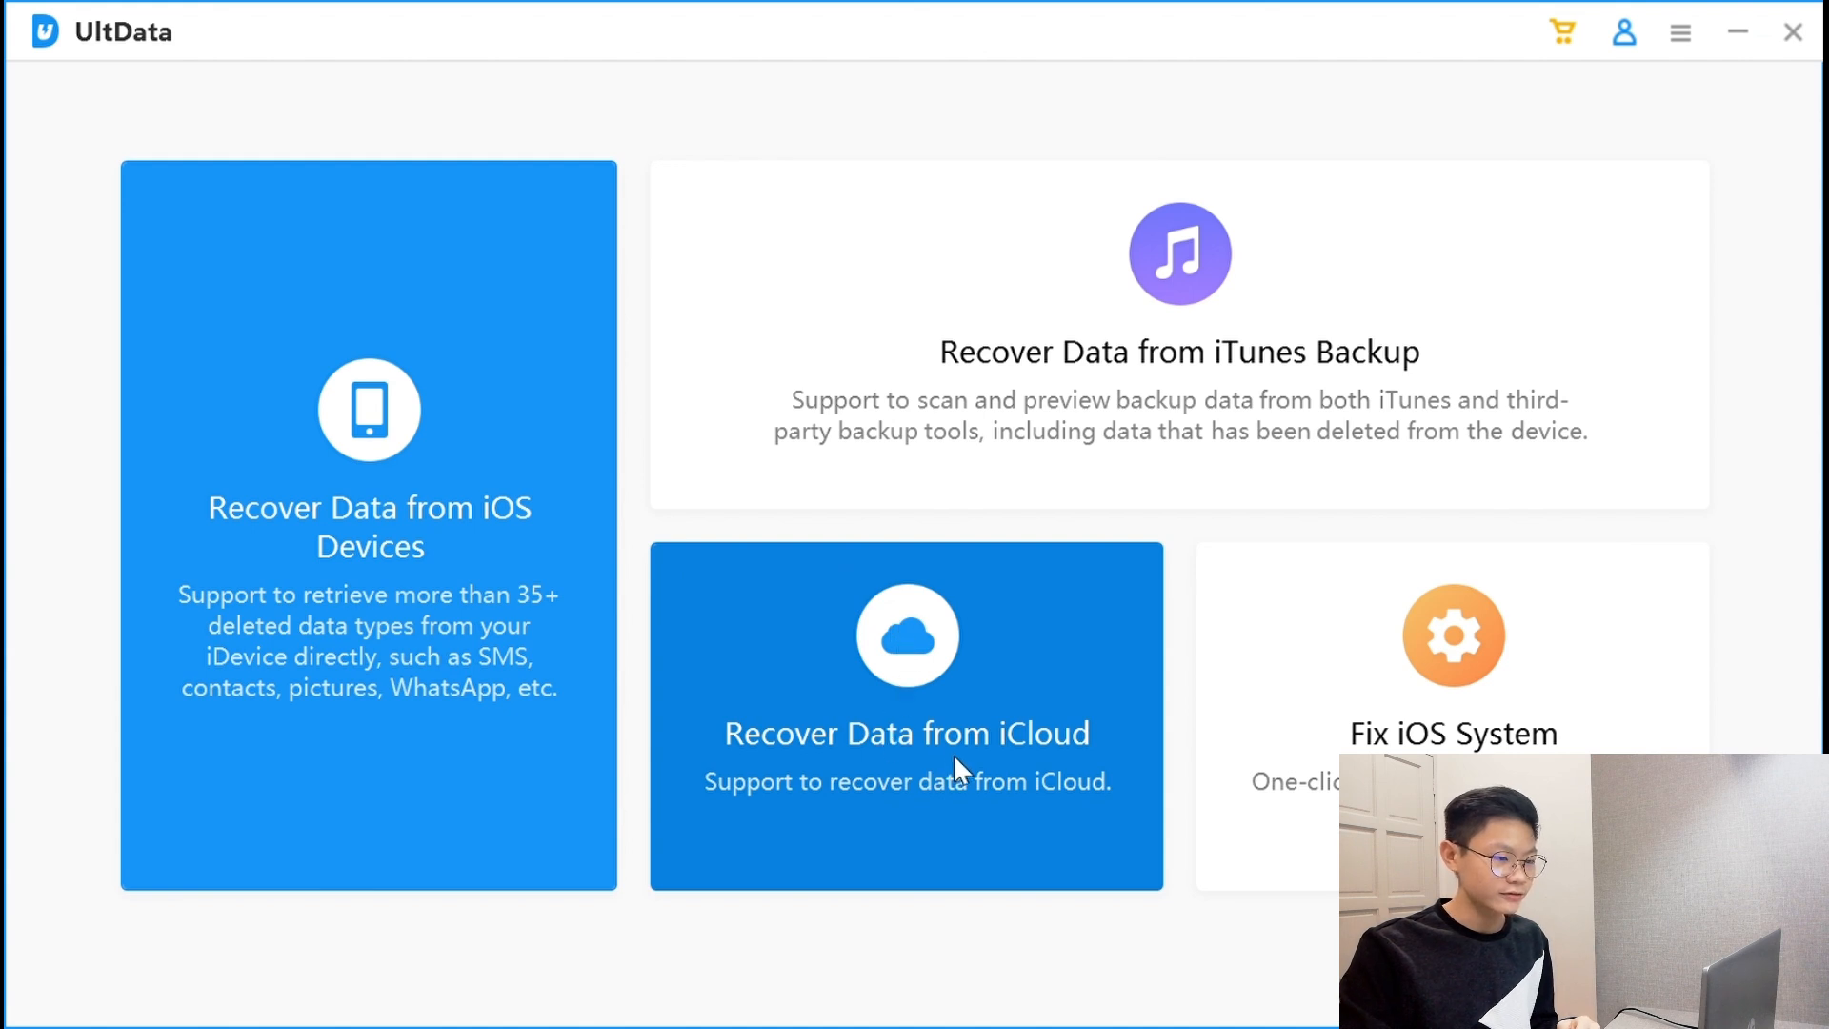
pyautogui.moveTo(933, 682)
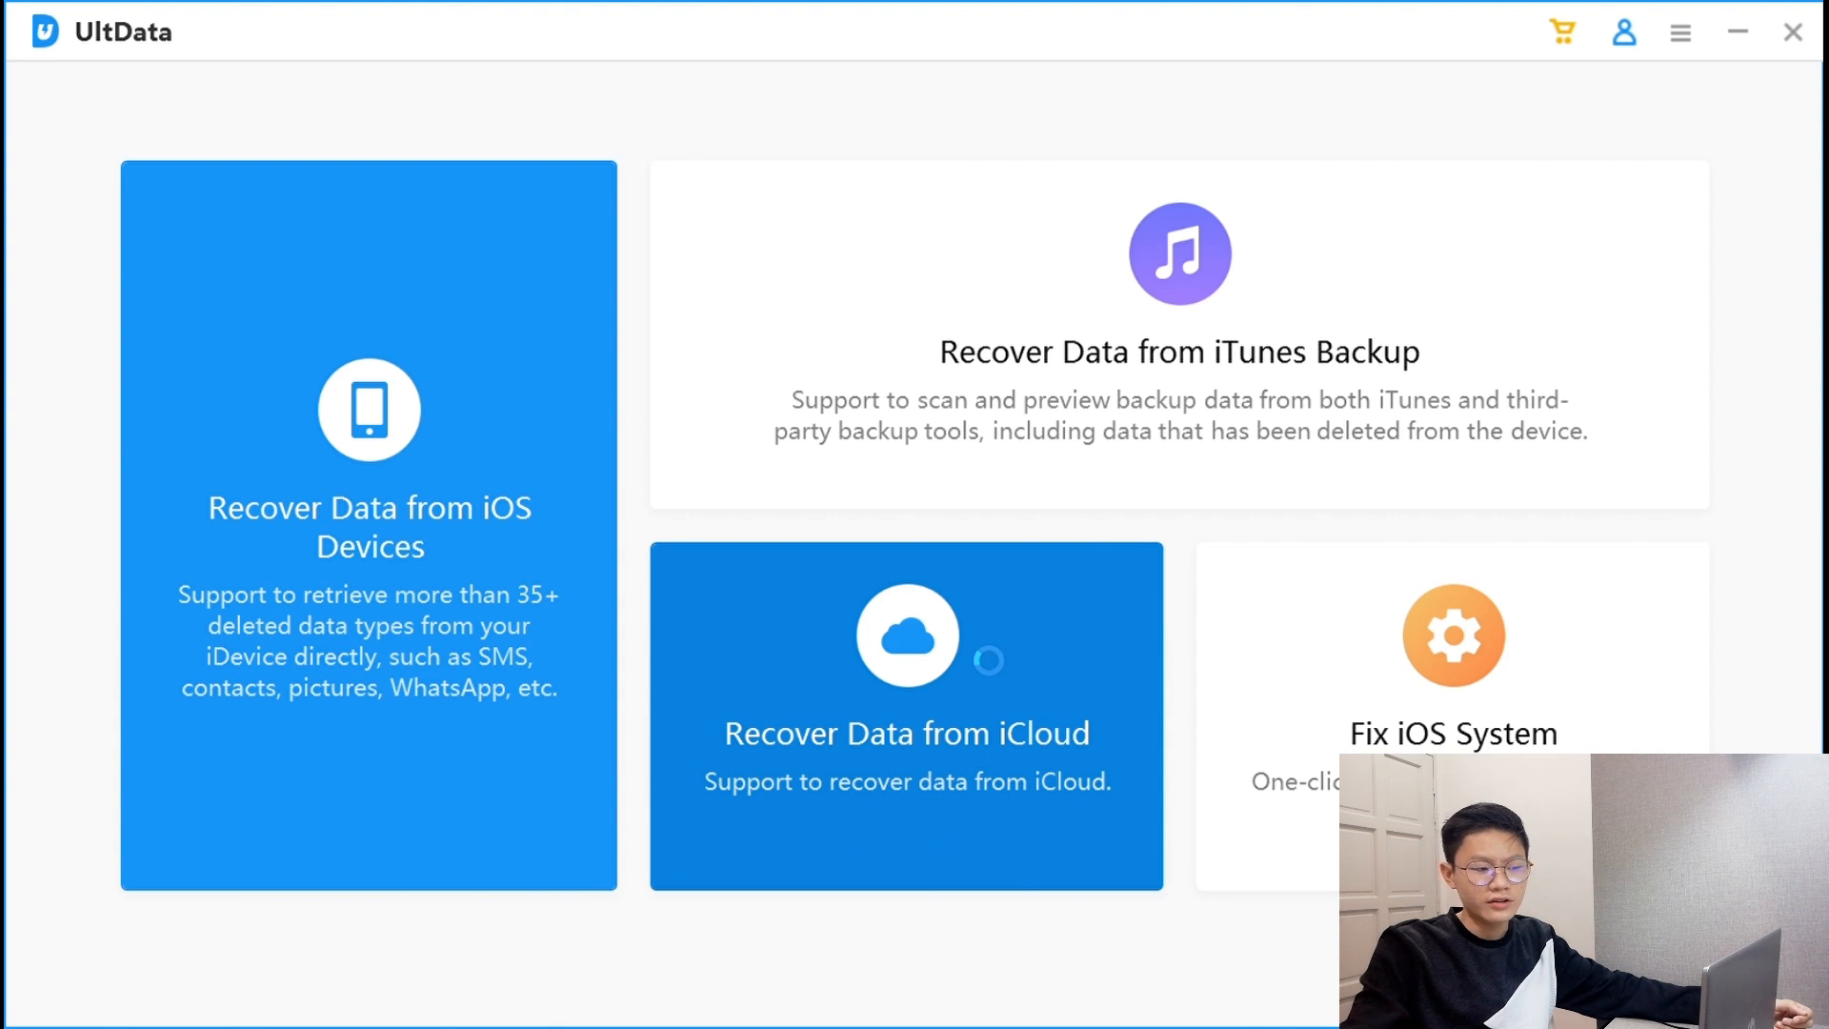
pyautogui.click(905, 716)
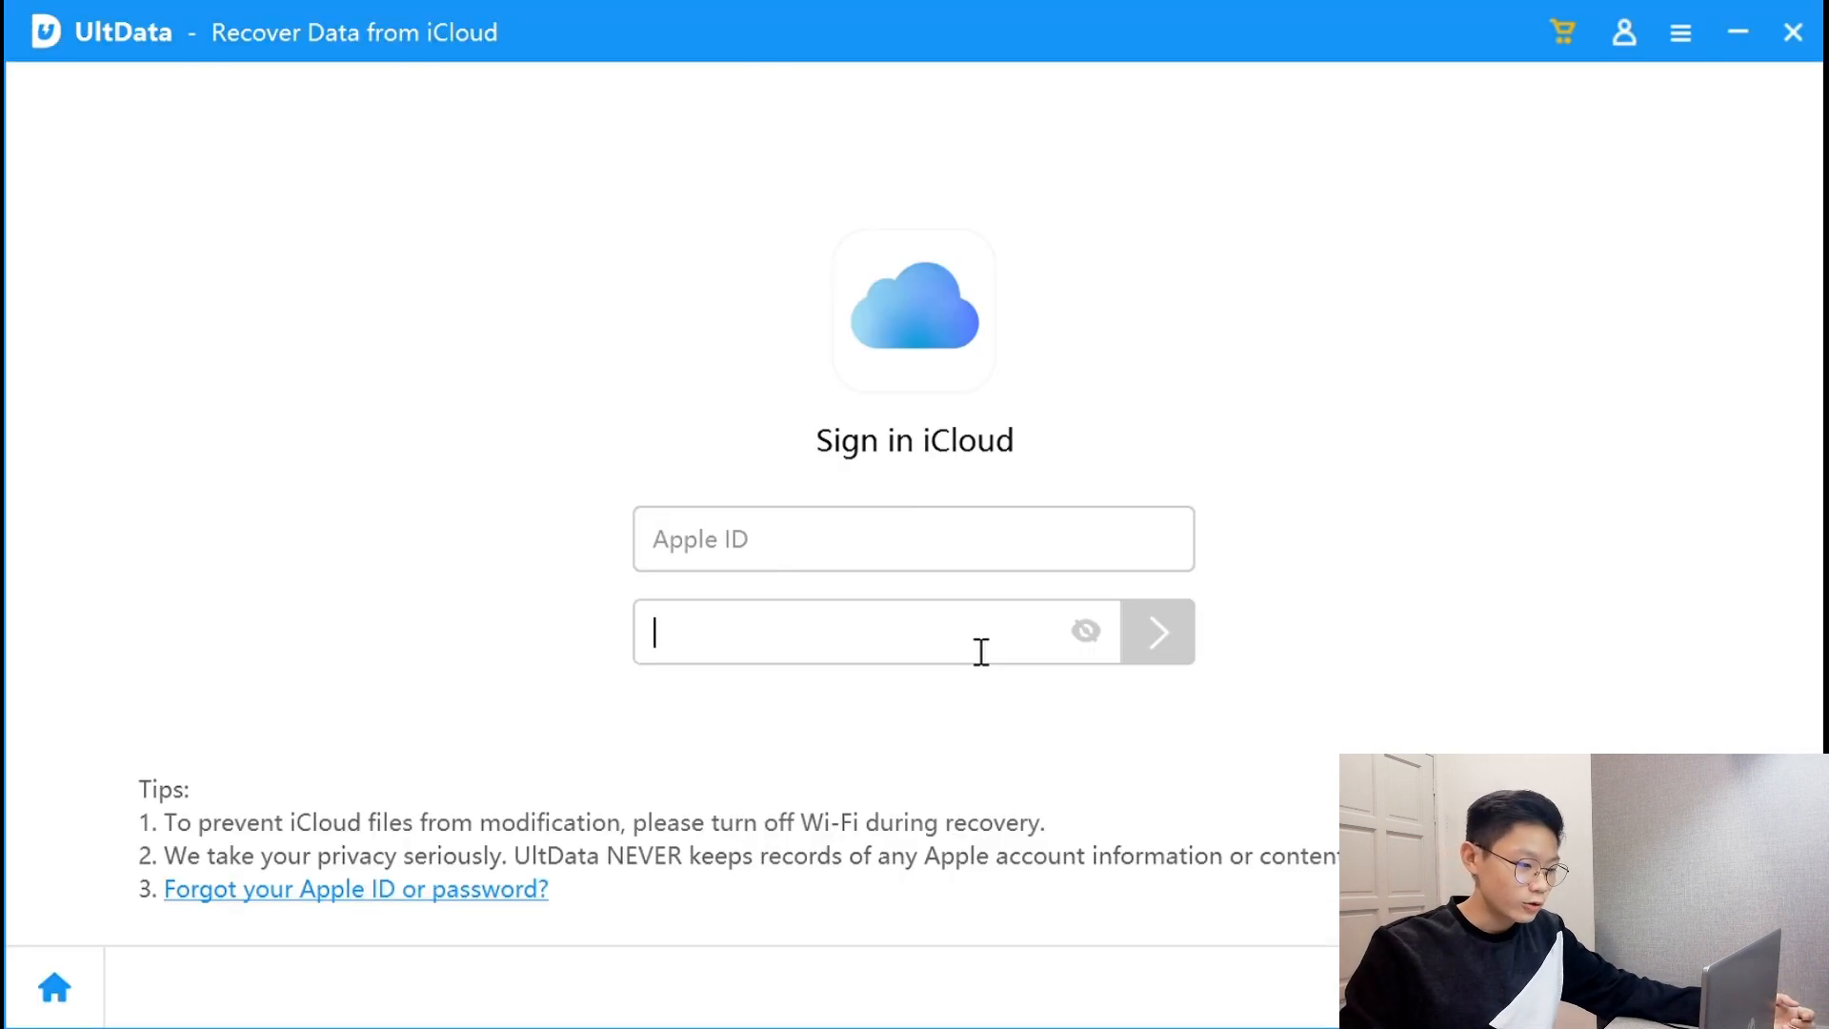
pyautogui.click(913, 537)
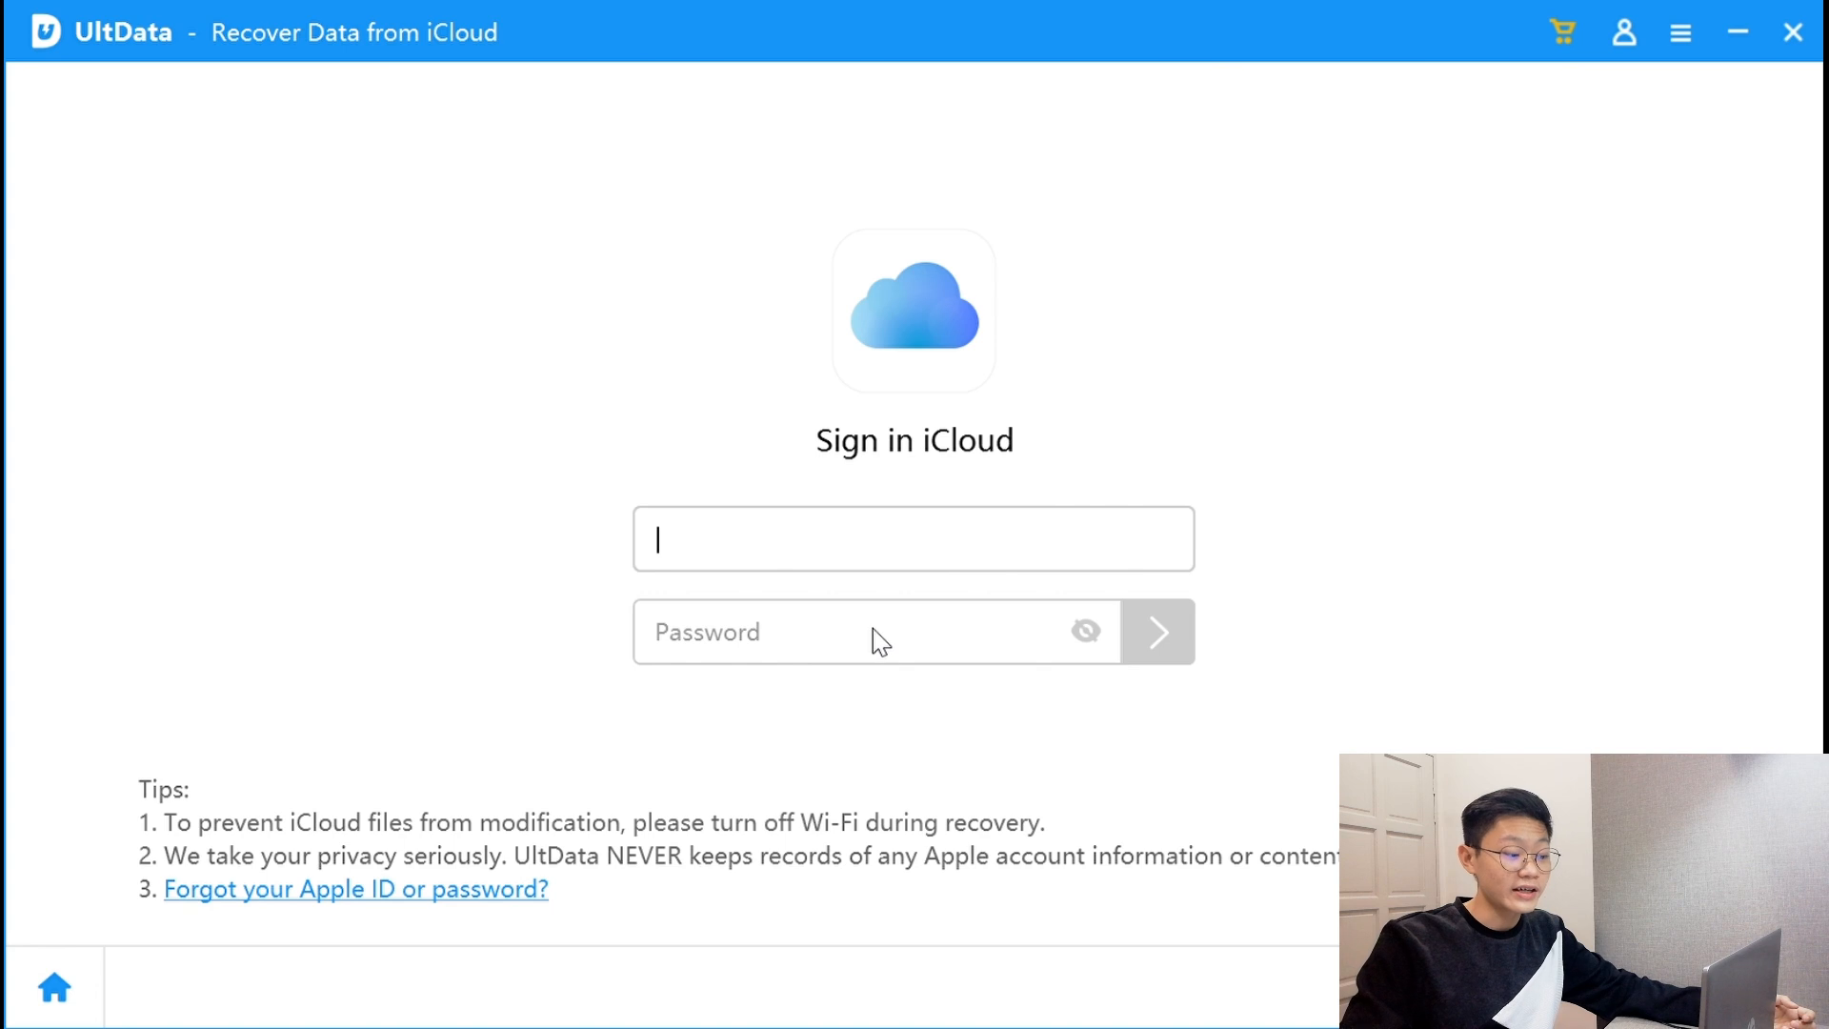
pyautogui.moveTo(912, 634)
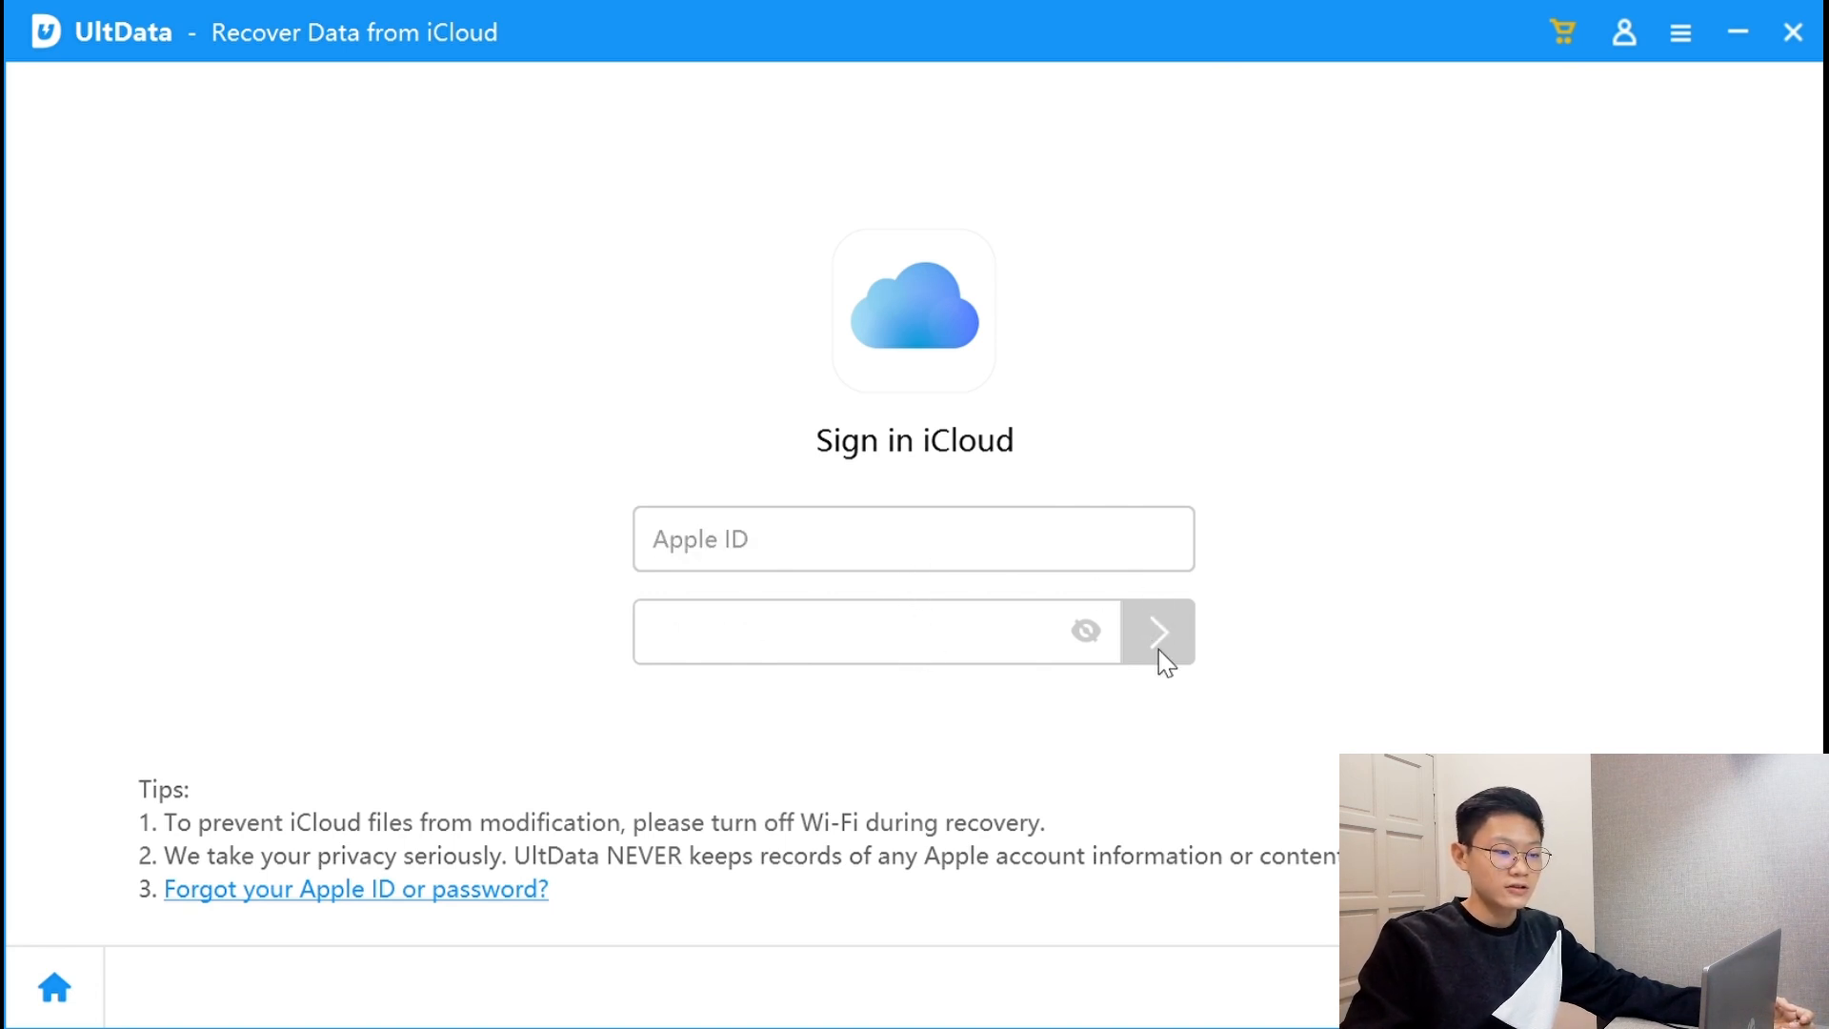
pyautogui.moveTo(1239, 583)
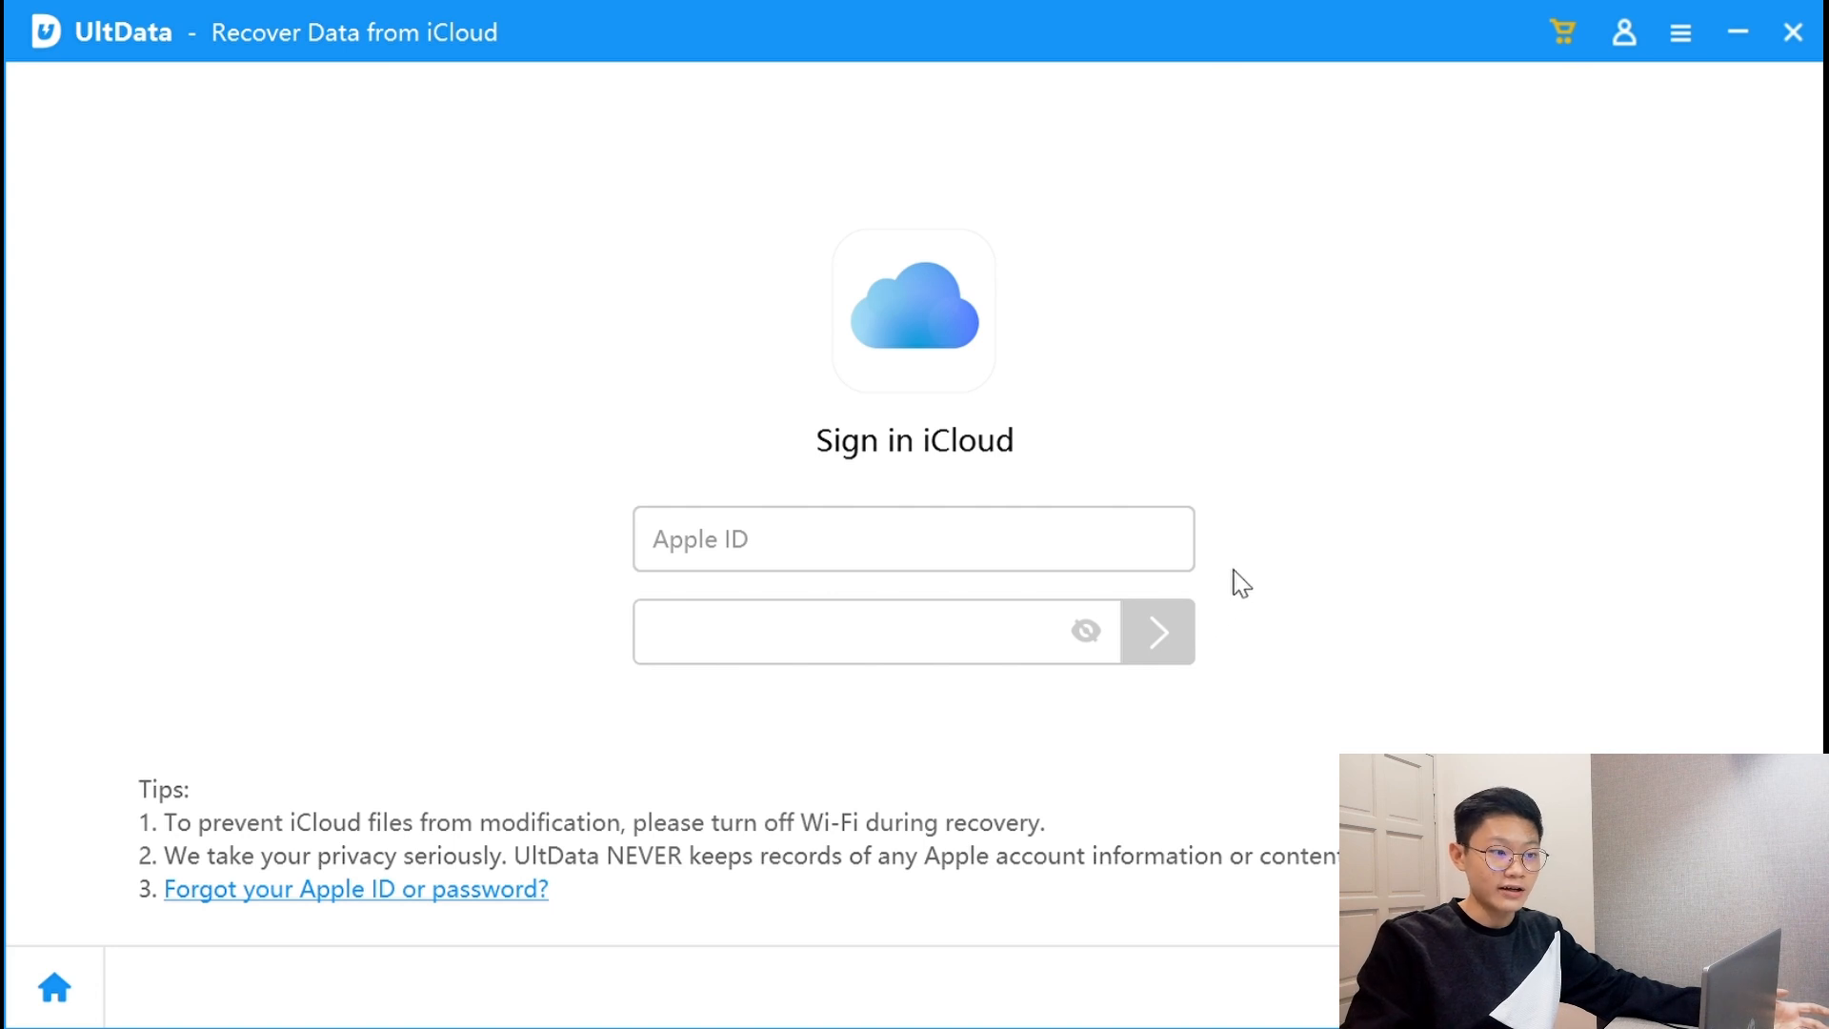
# Click once on the iCloud sign-in screen, leaving Apple ID and password empty
pyautogui.click(874, 630)
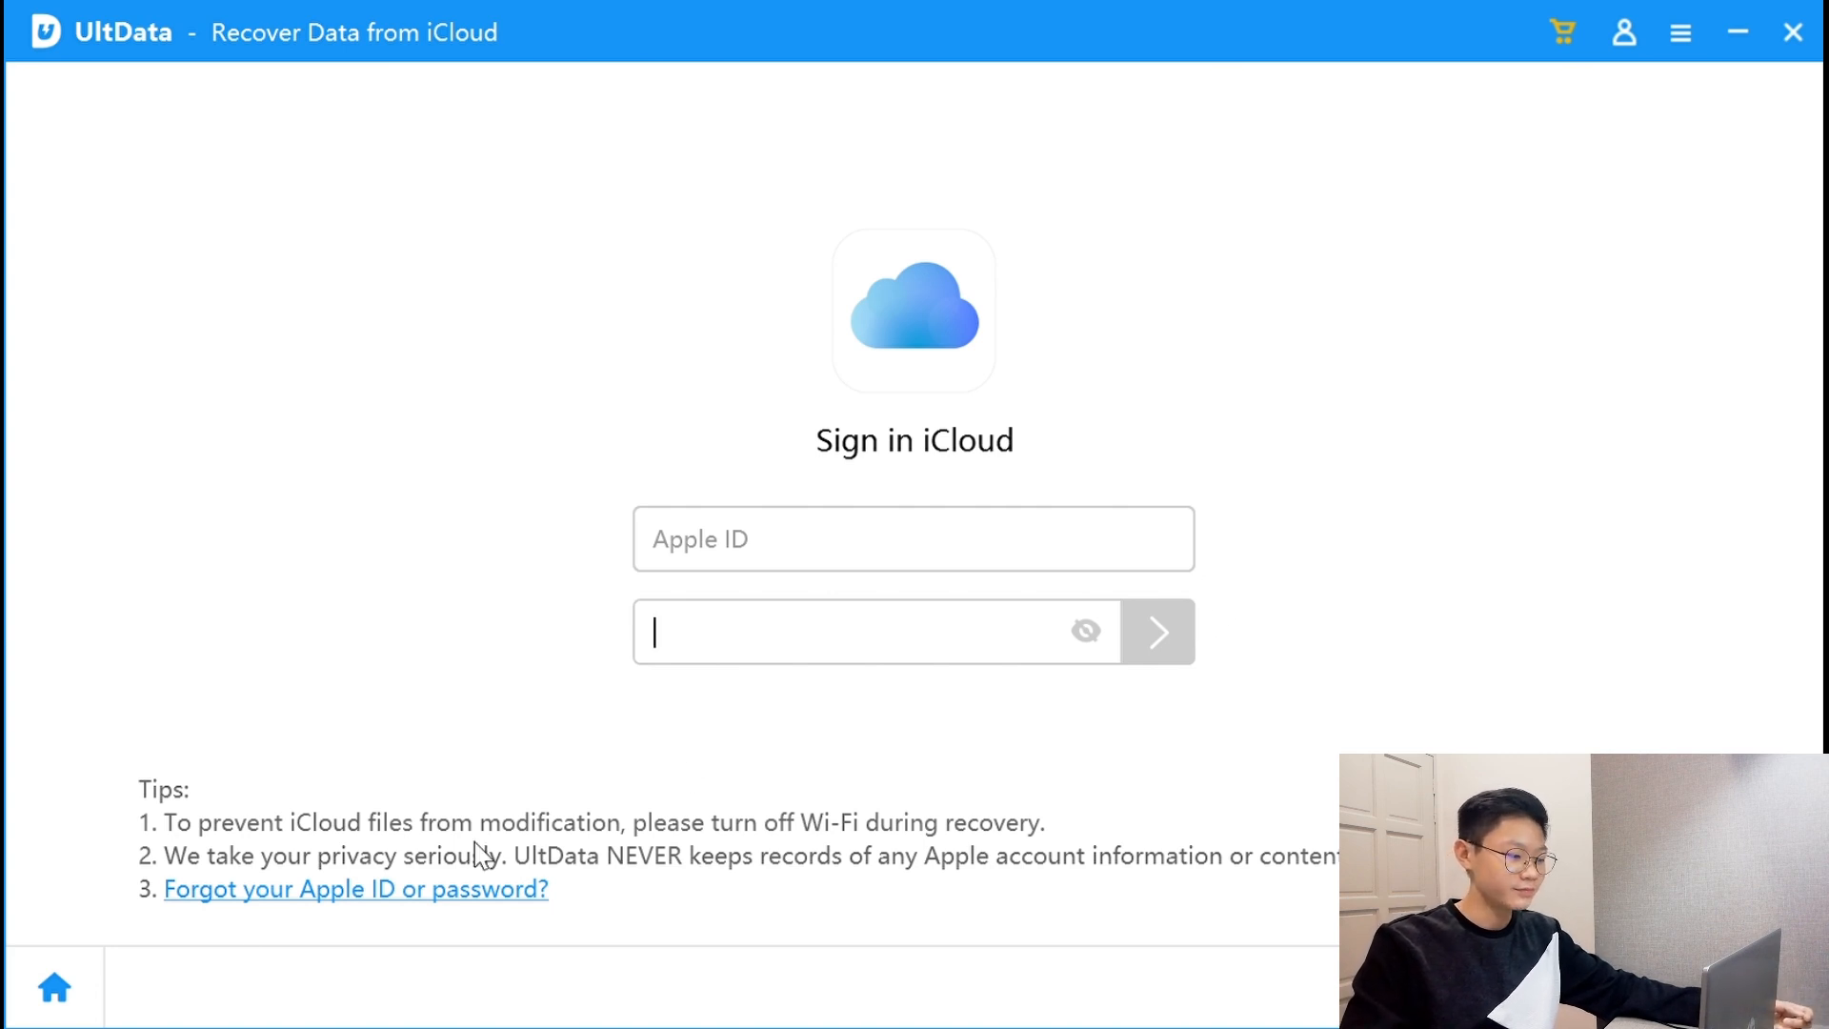
pyautogui.moveTo(67, 985)
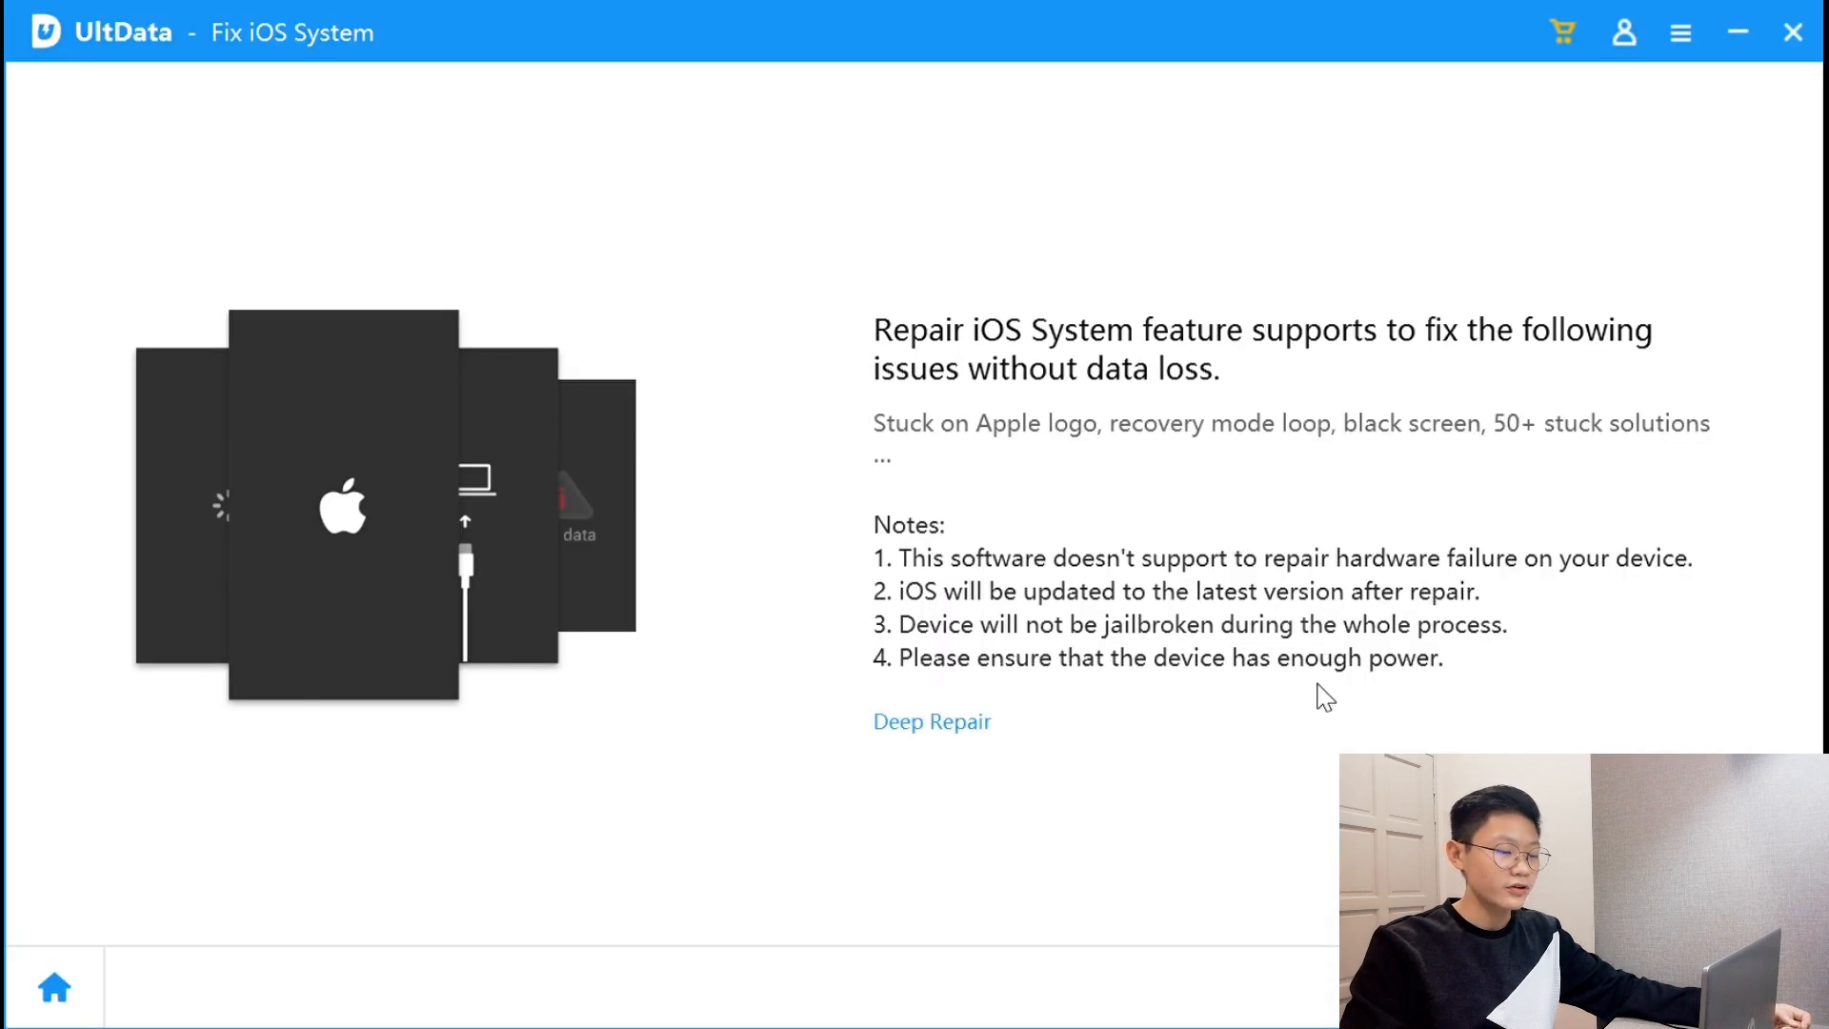
pyautogui.moveTo(717, 452)
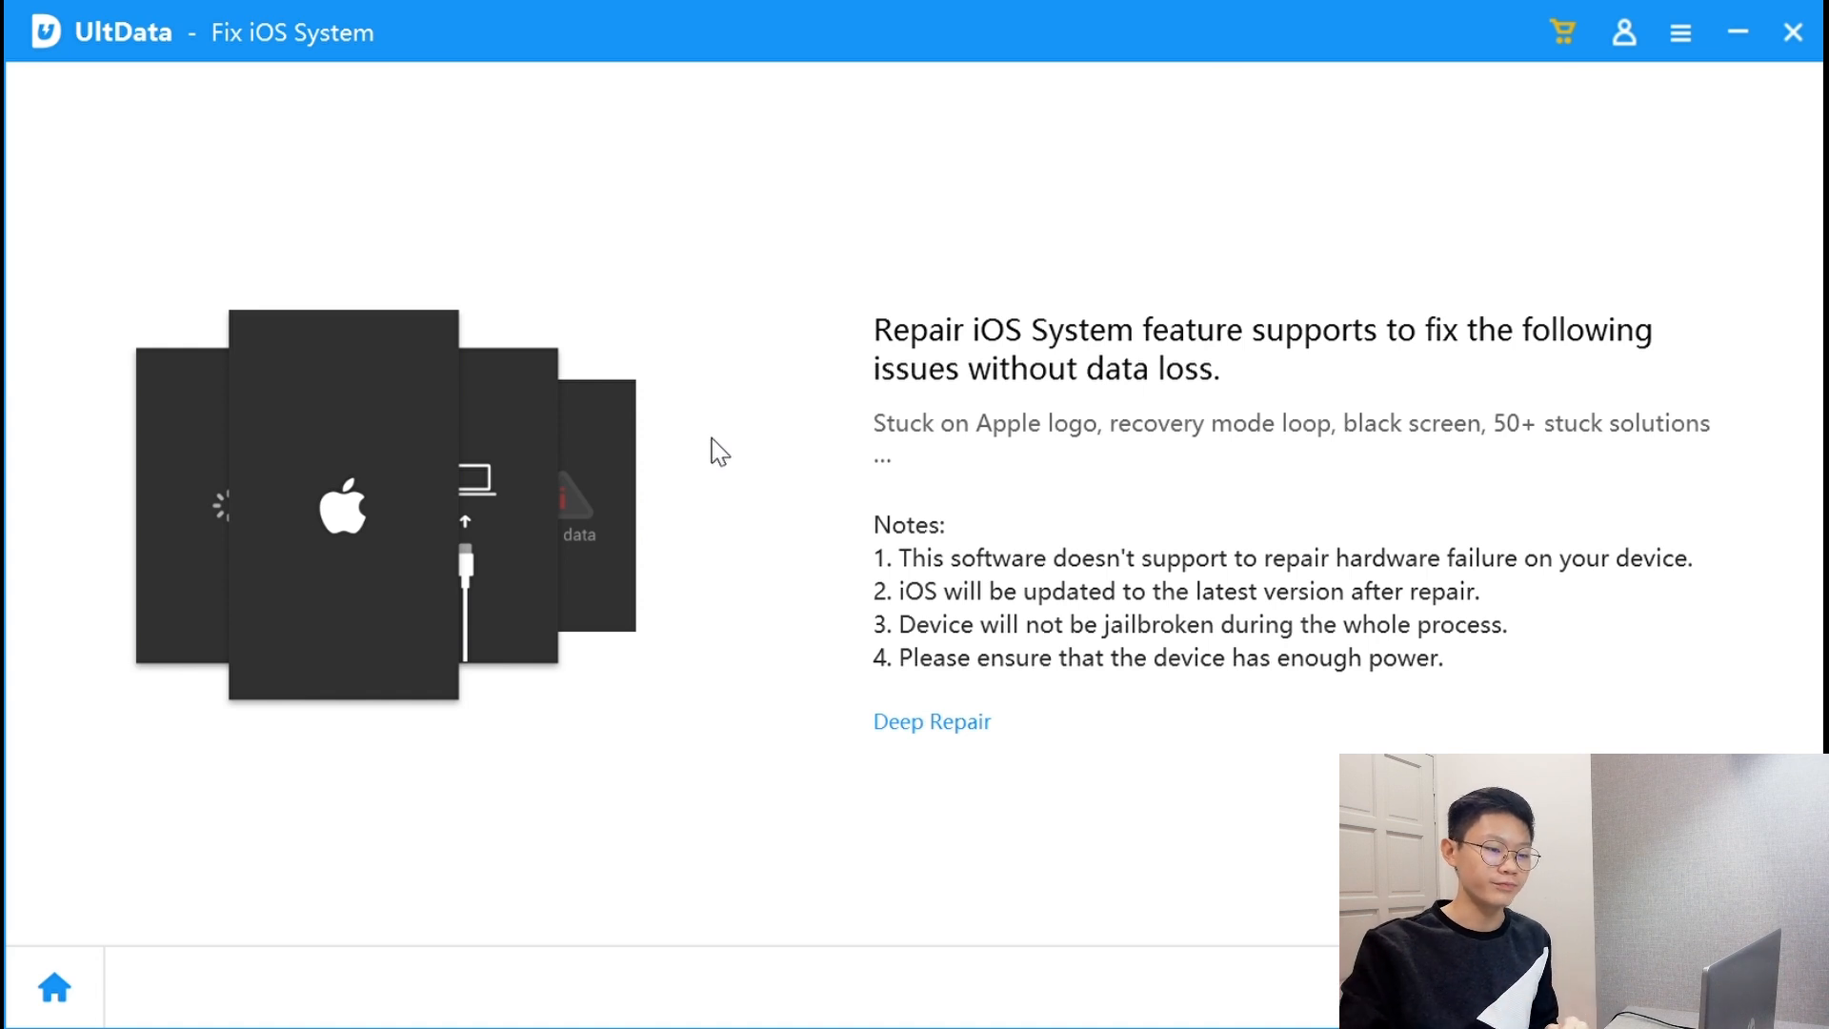
pyautogui.moveTo(1184, 363)
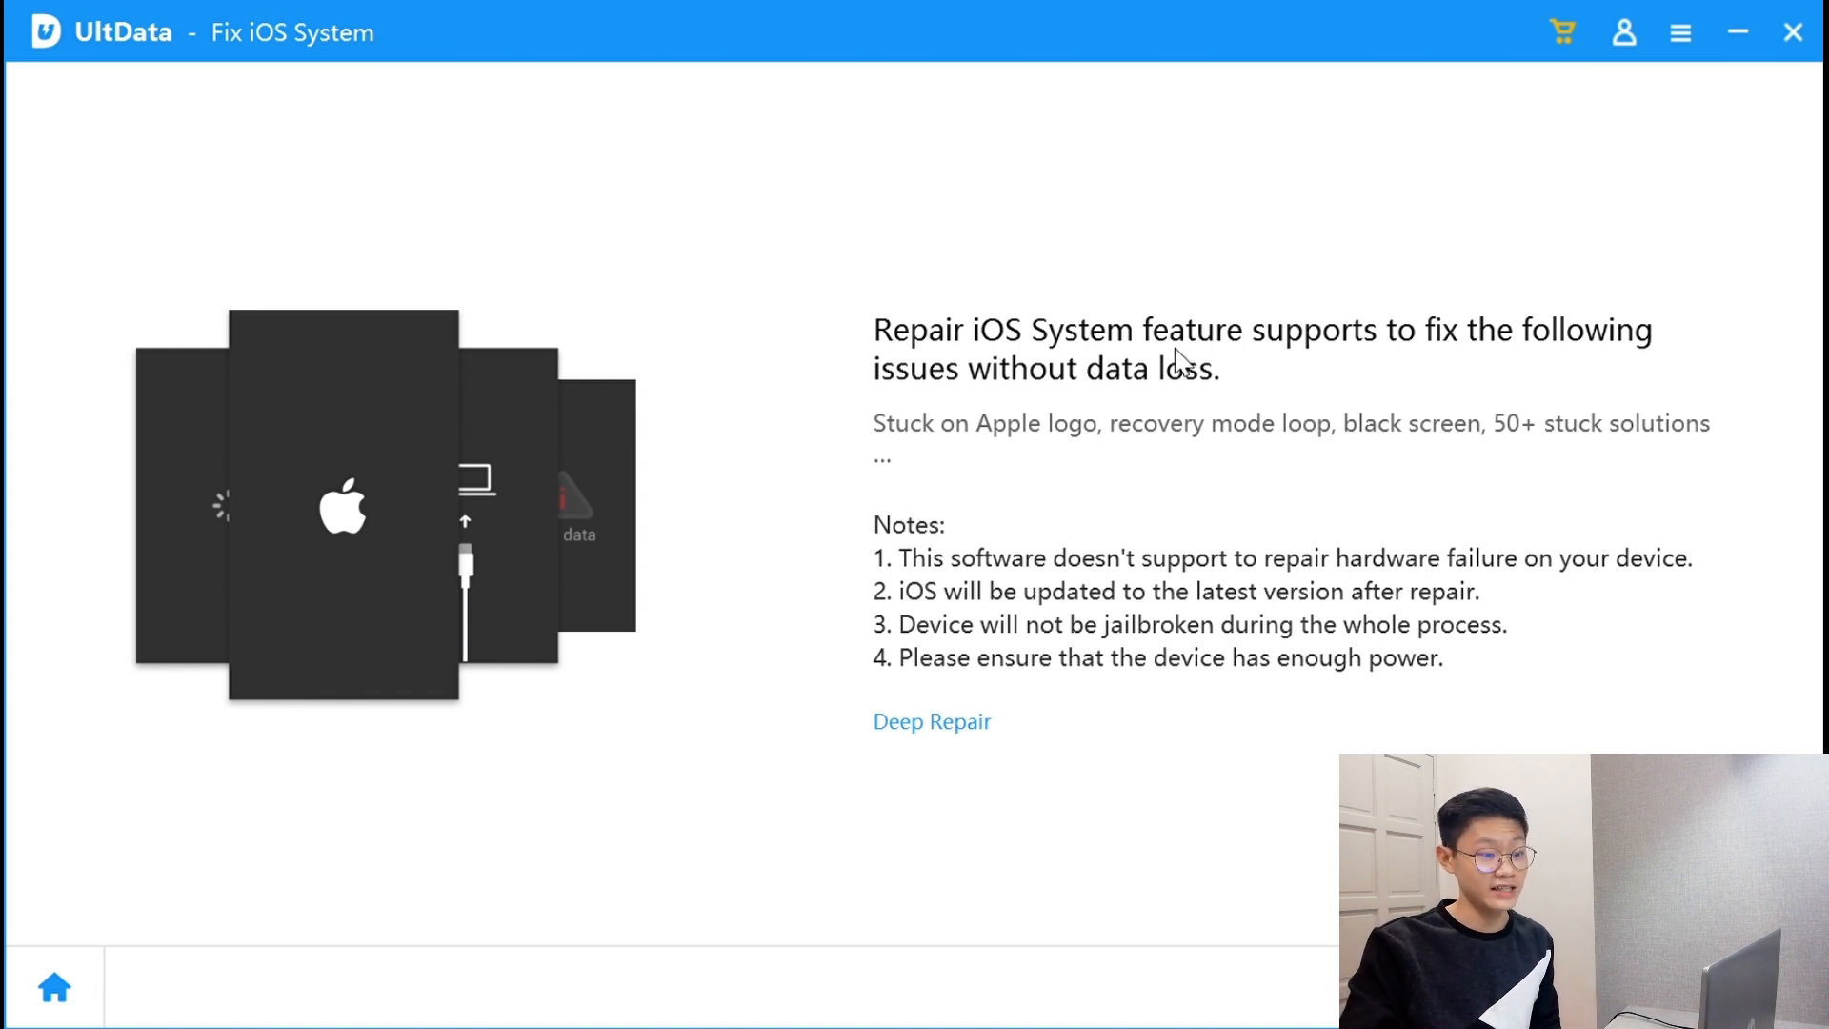
pyautogui.moveTo(1059, 395)
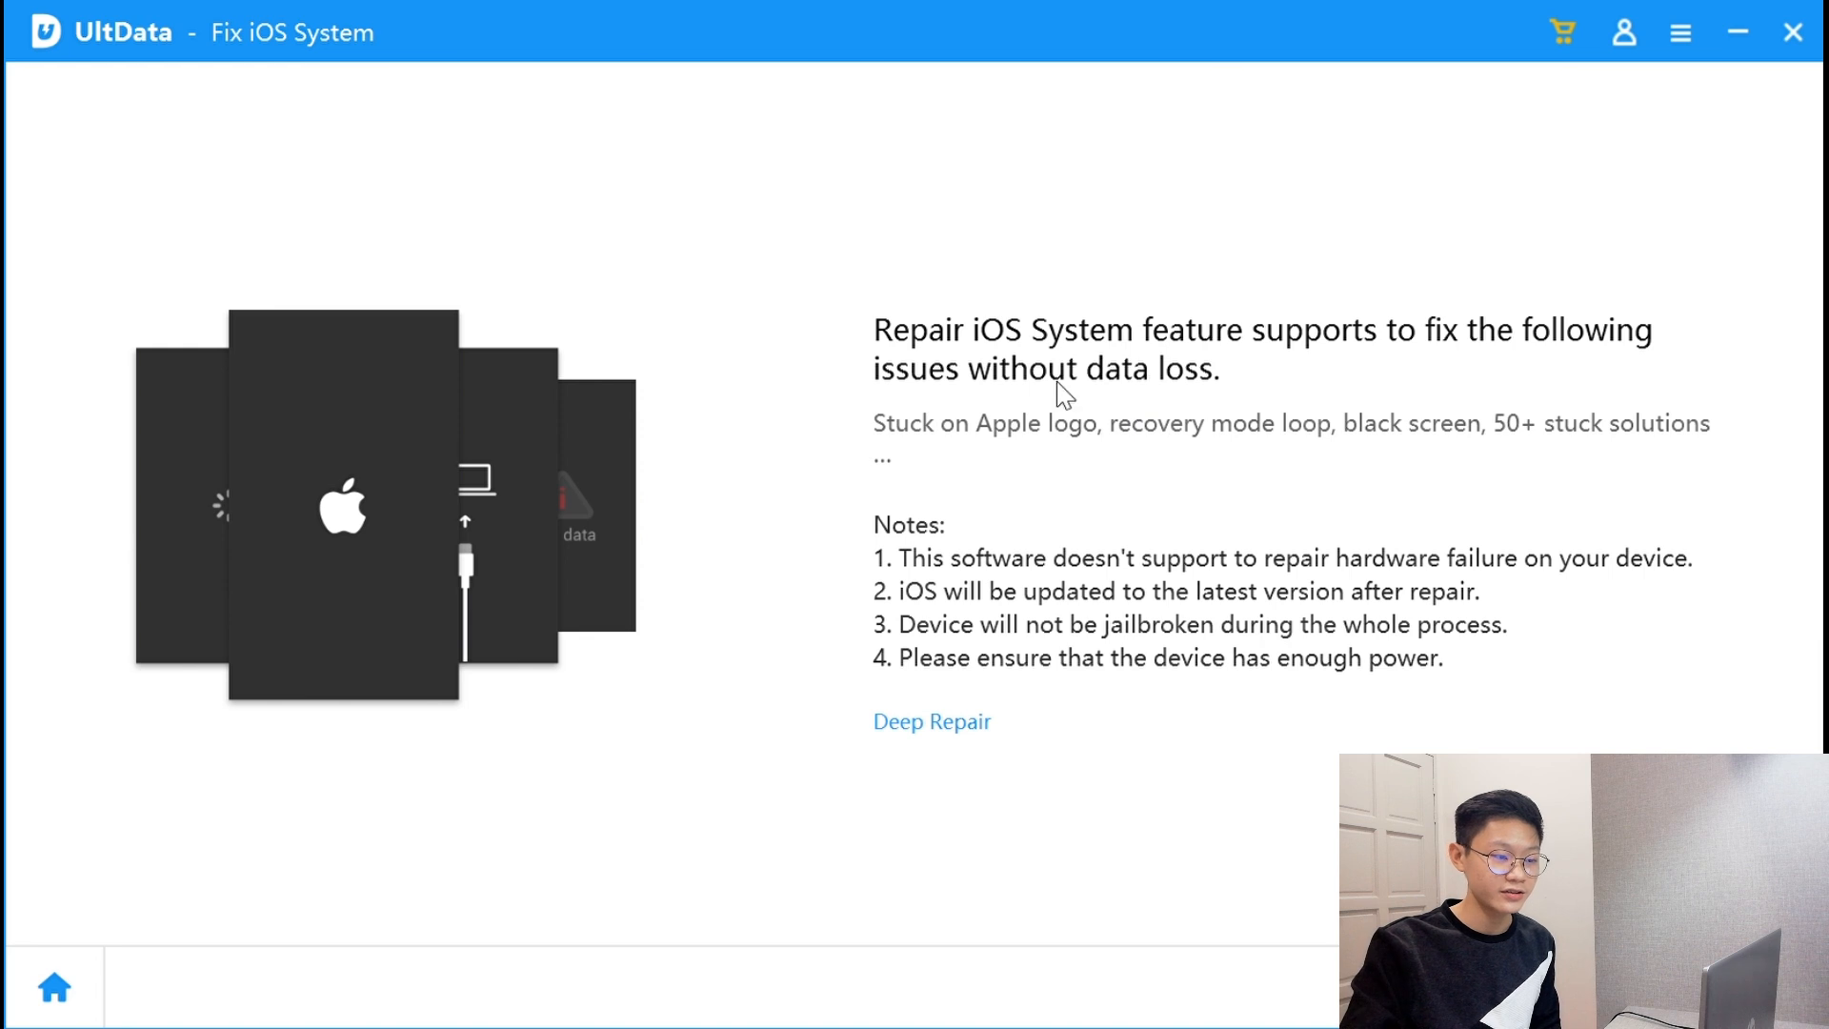
pyautogui.moveTo(1175, 478)
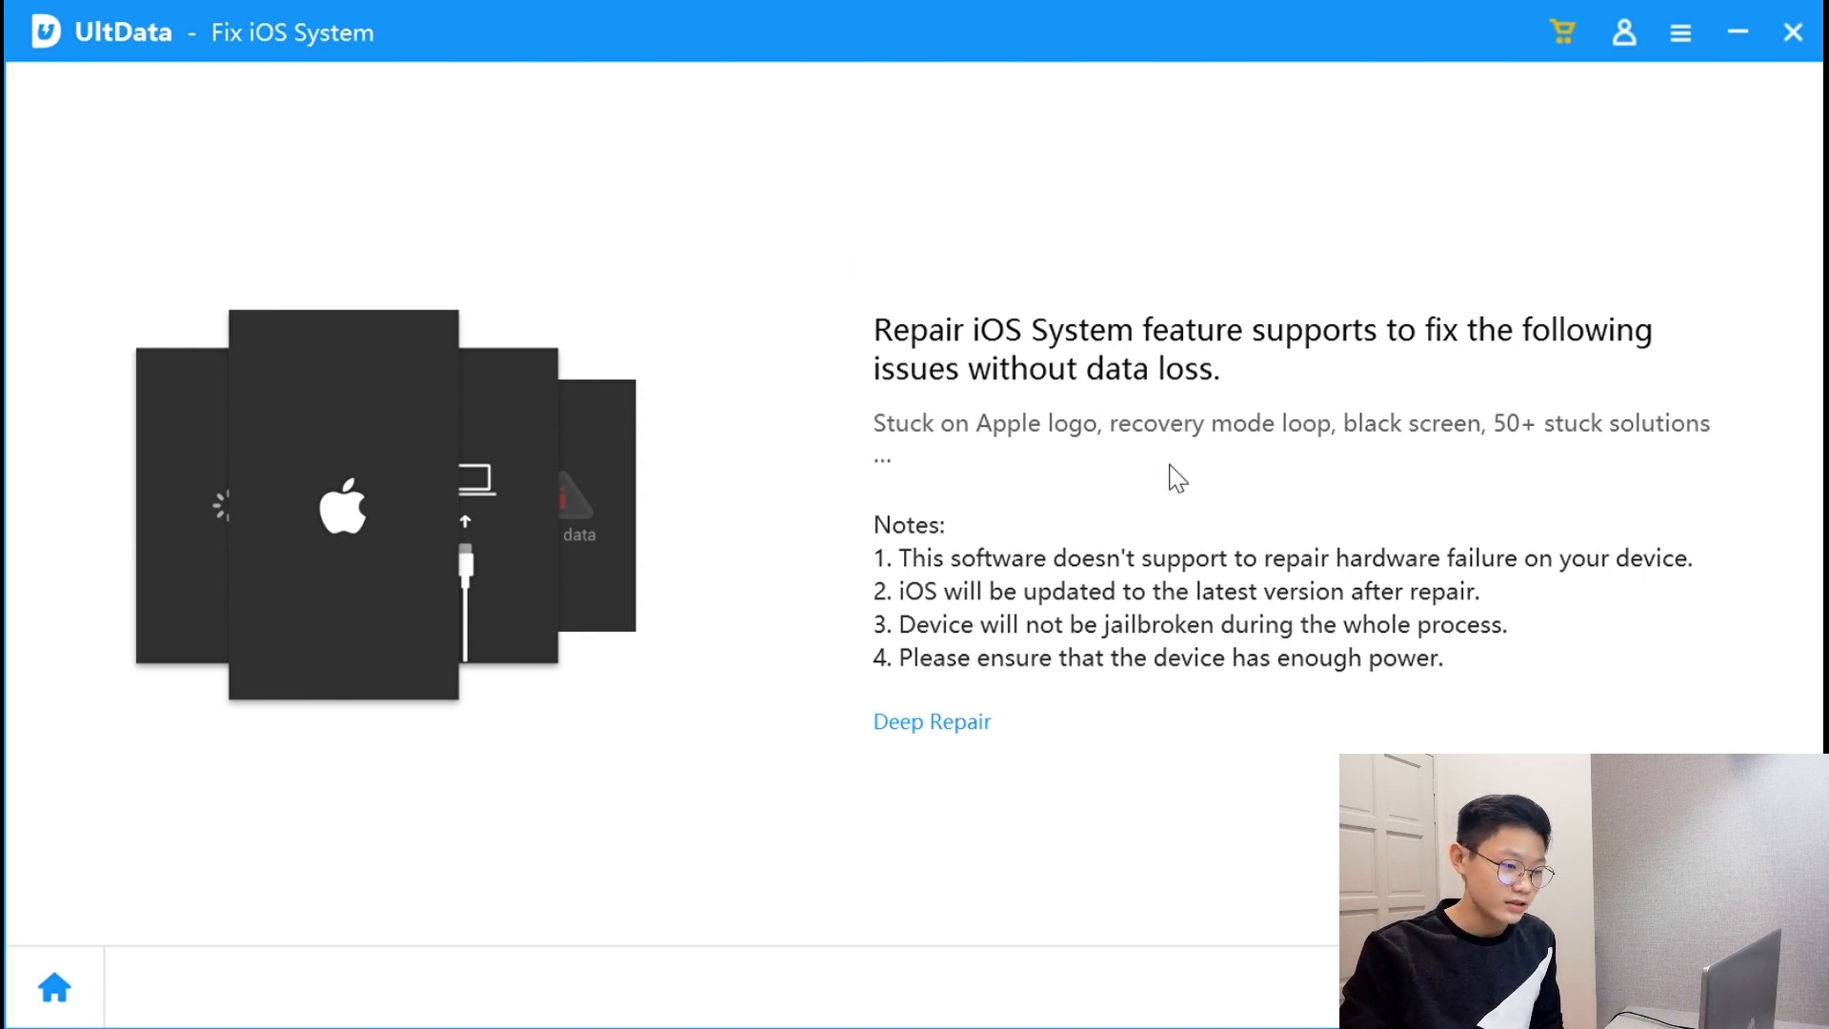
pyautogui.moveTo(1035, 630)
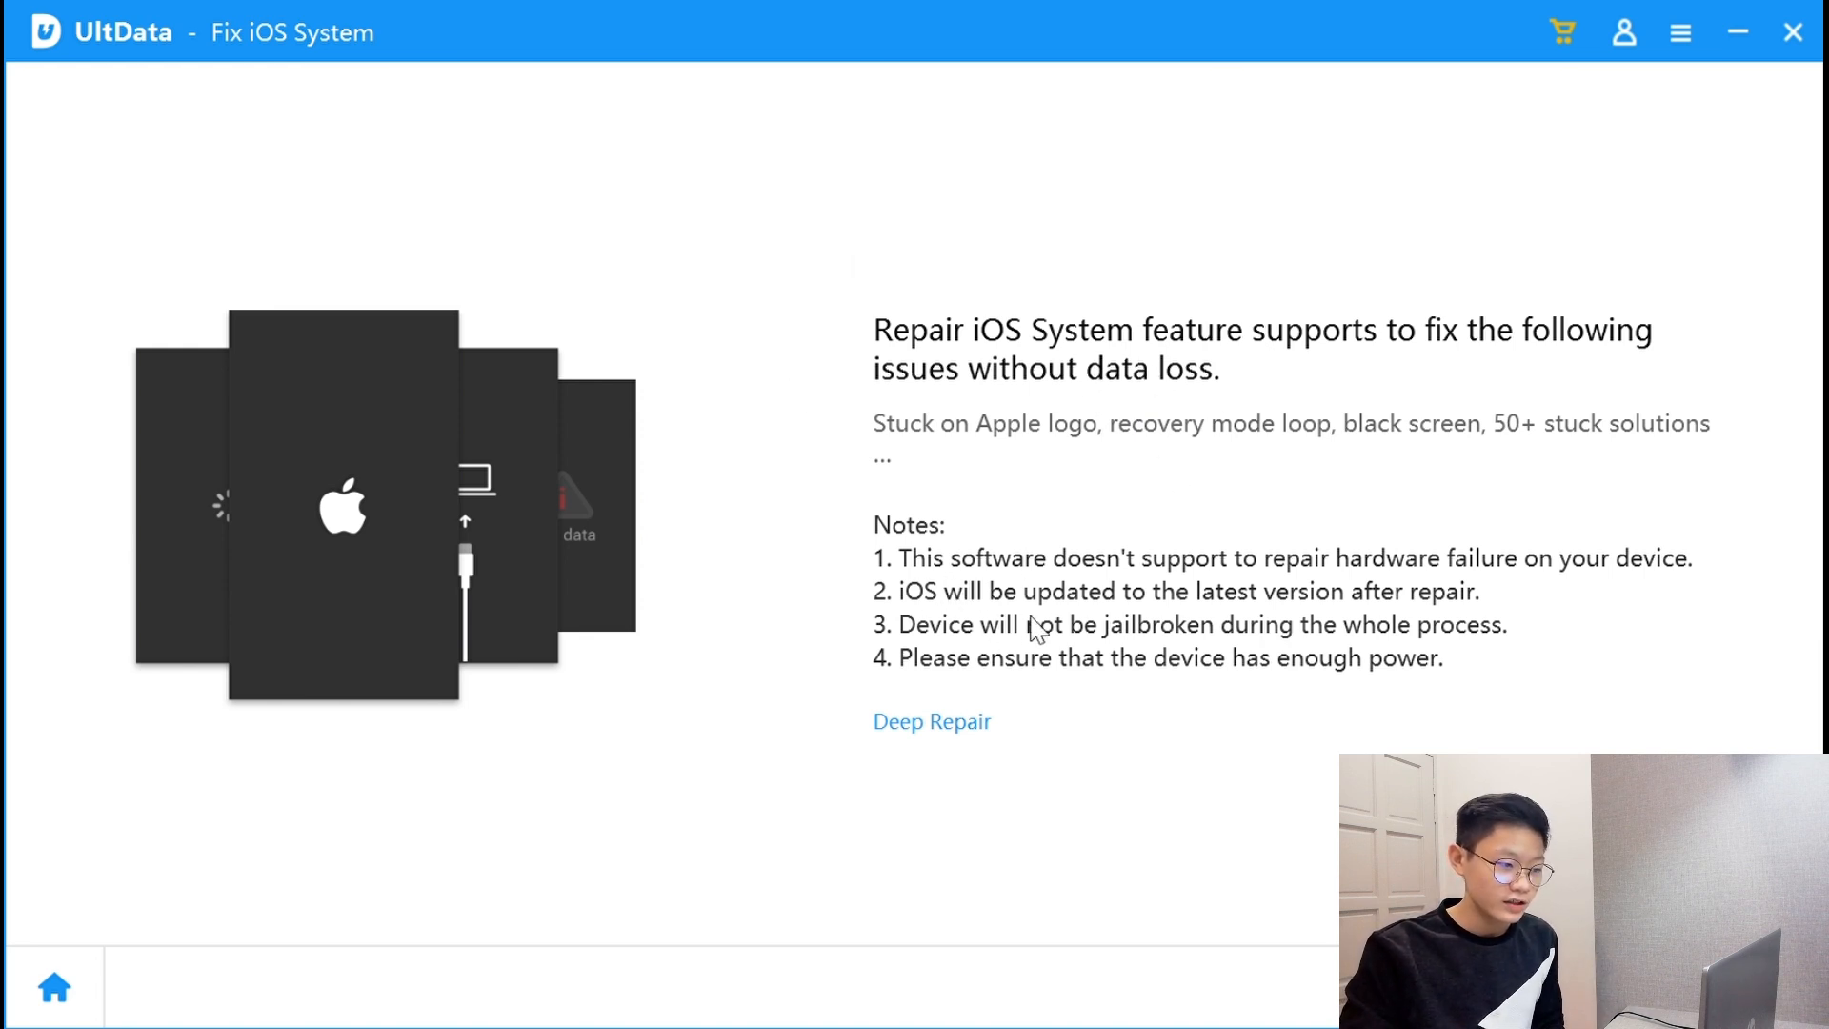
pyautogui.moveTo(950, 502)
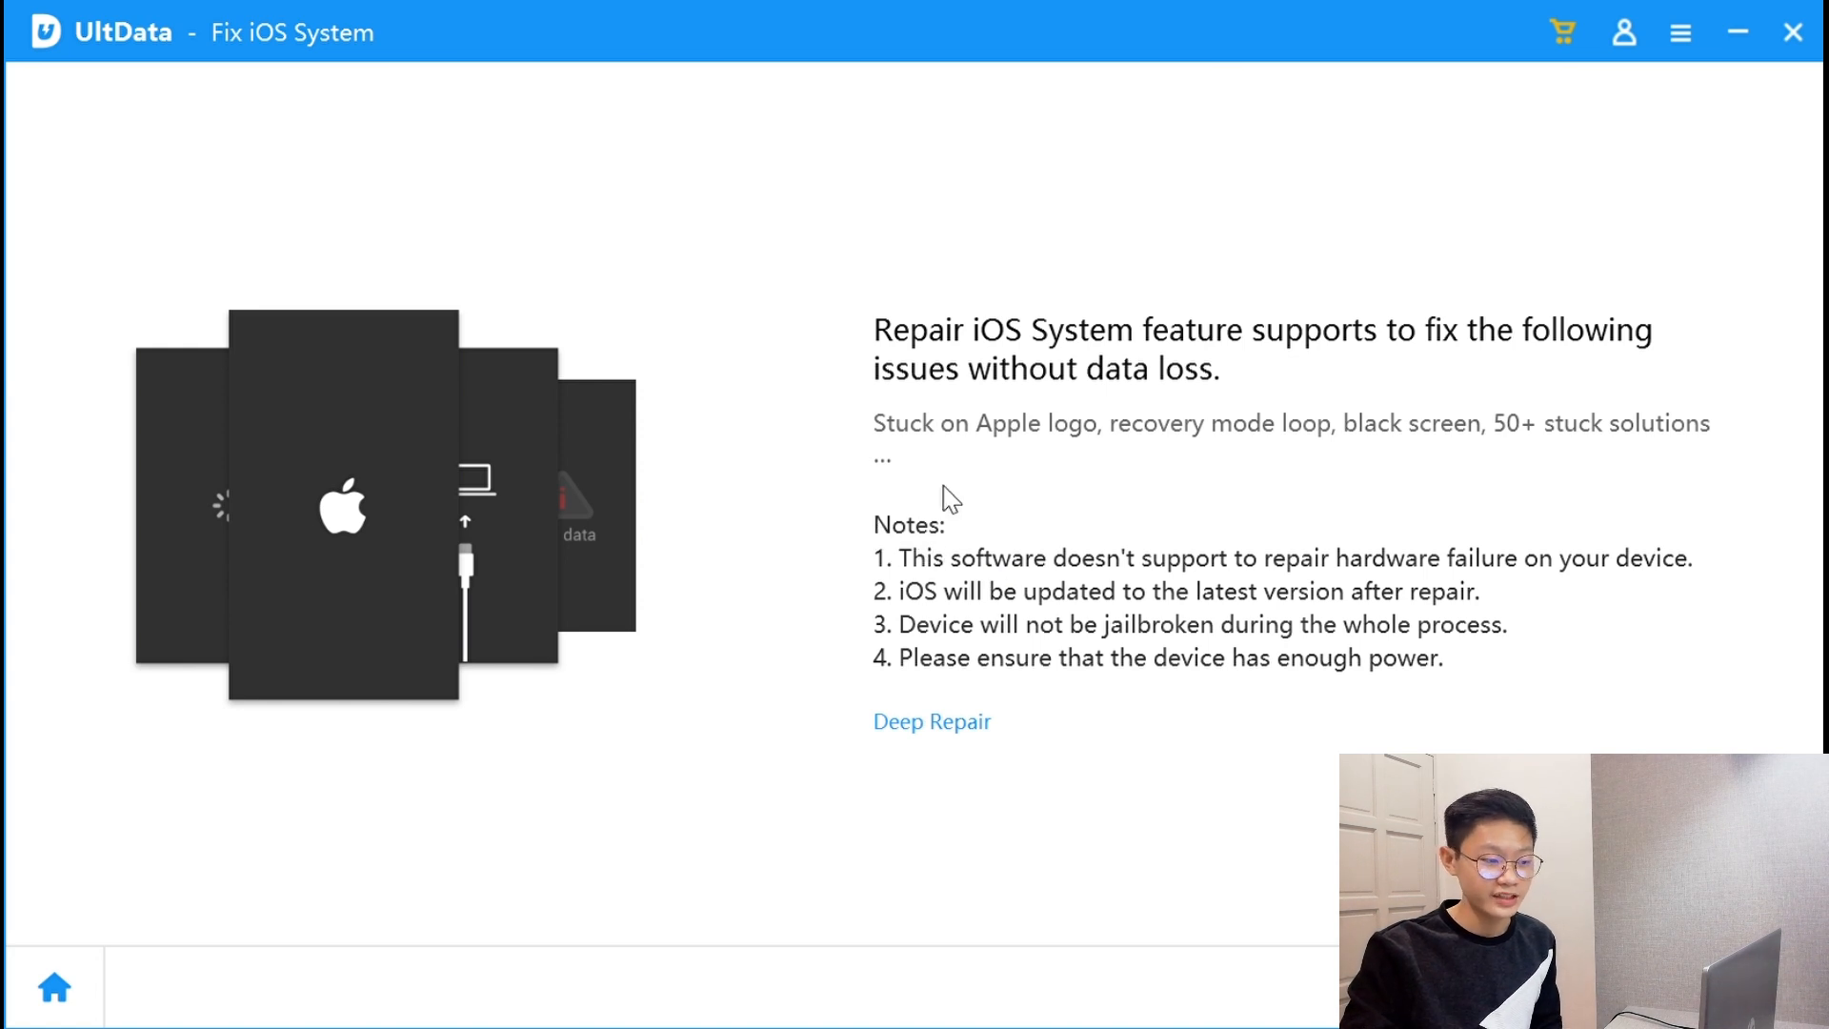
pyautogui.moveTo(955, 597)
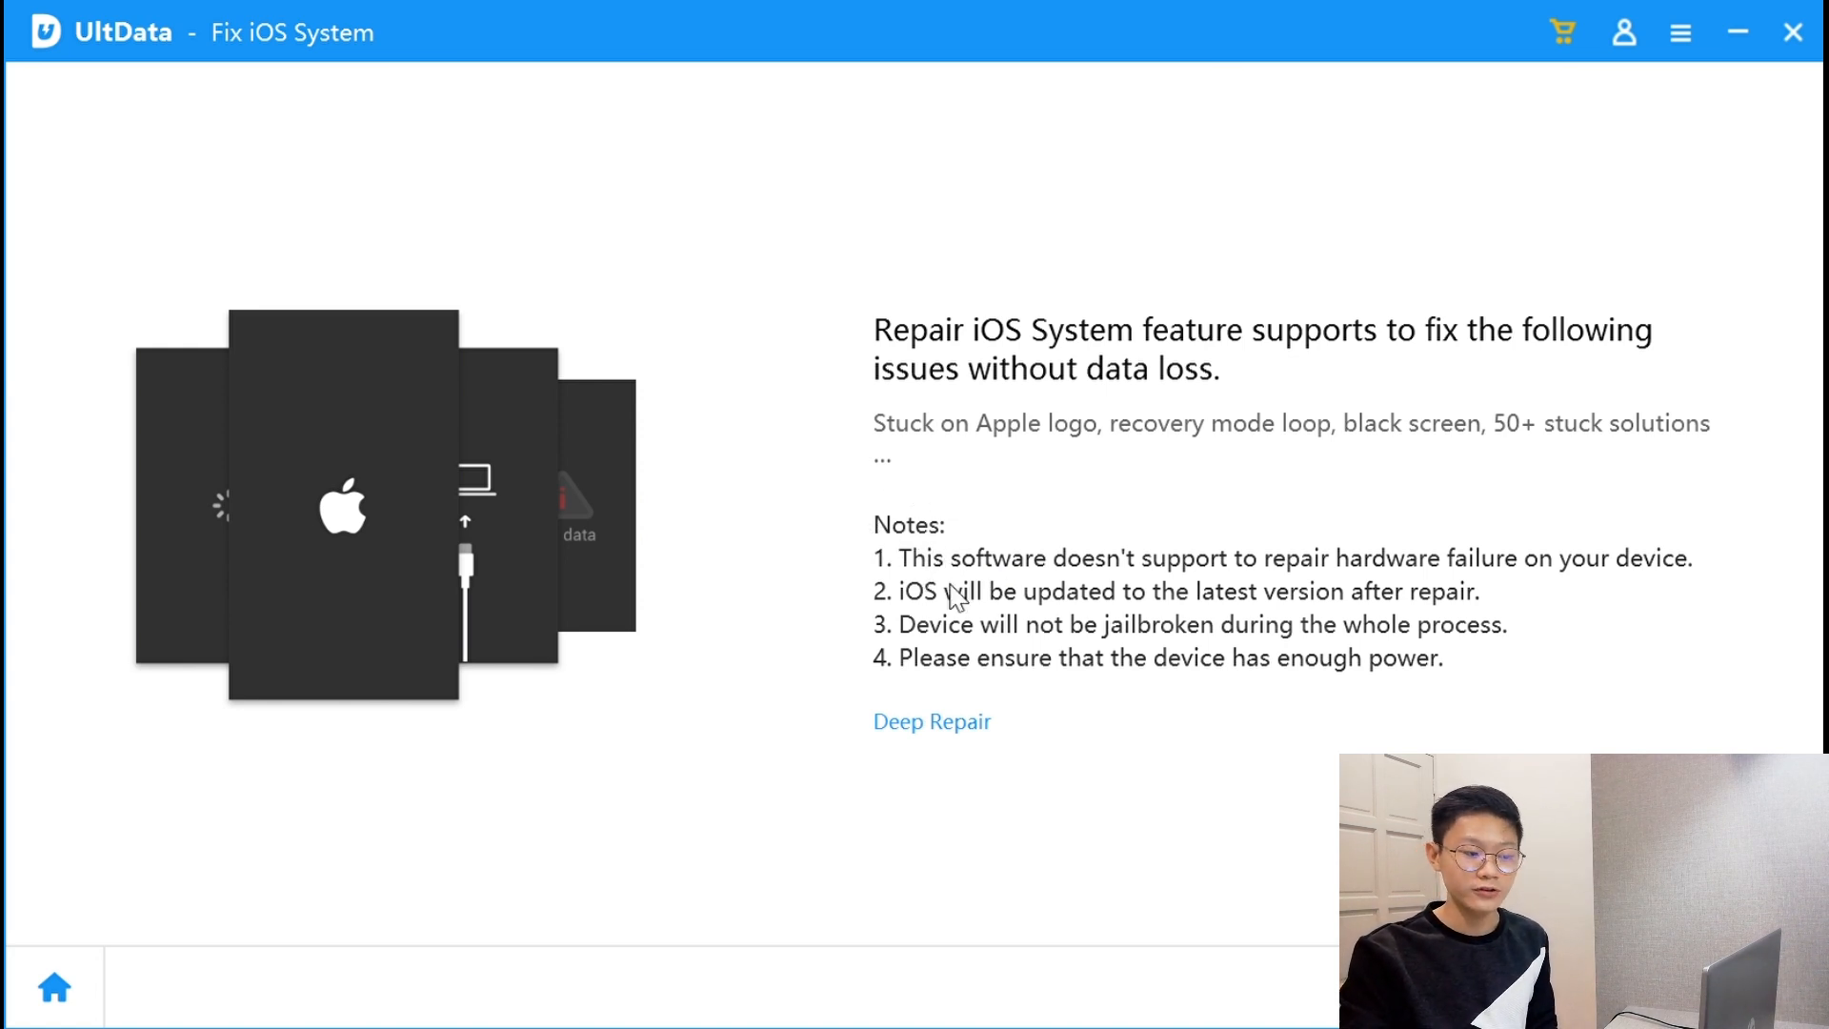
pyautogui.moveTo(1376, 583)
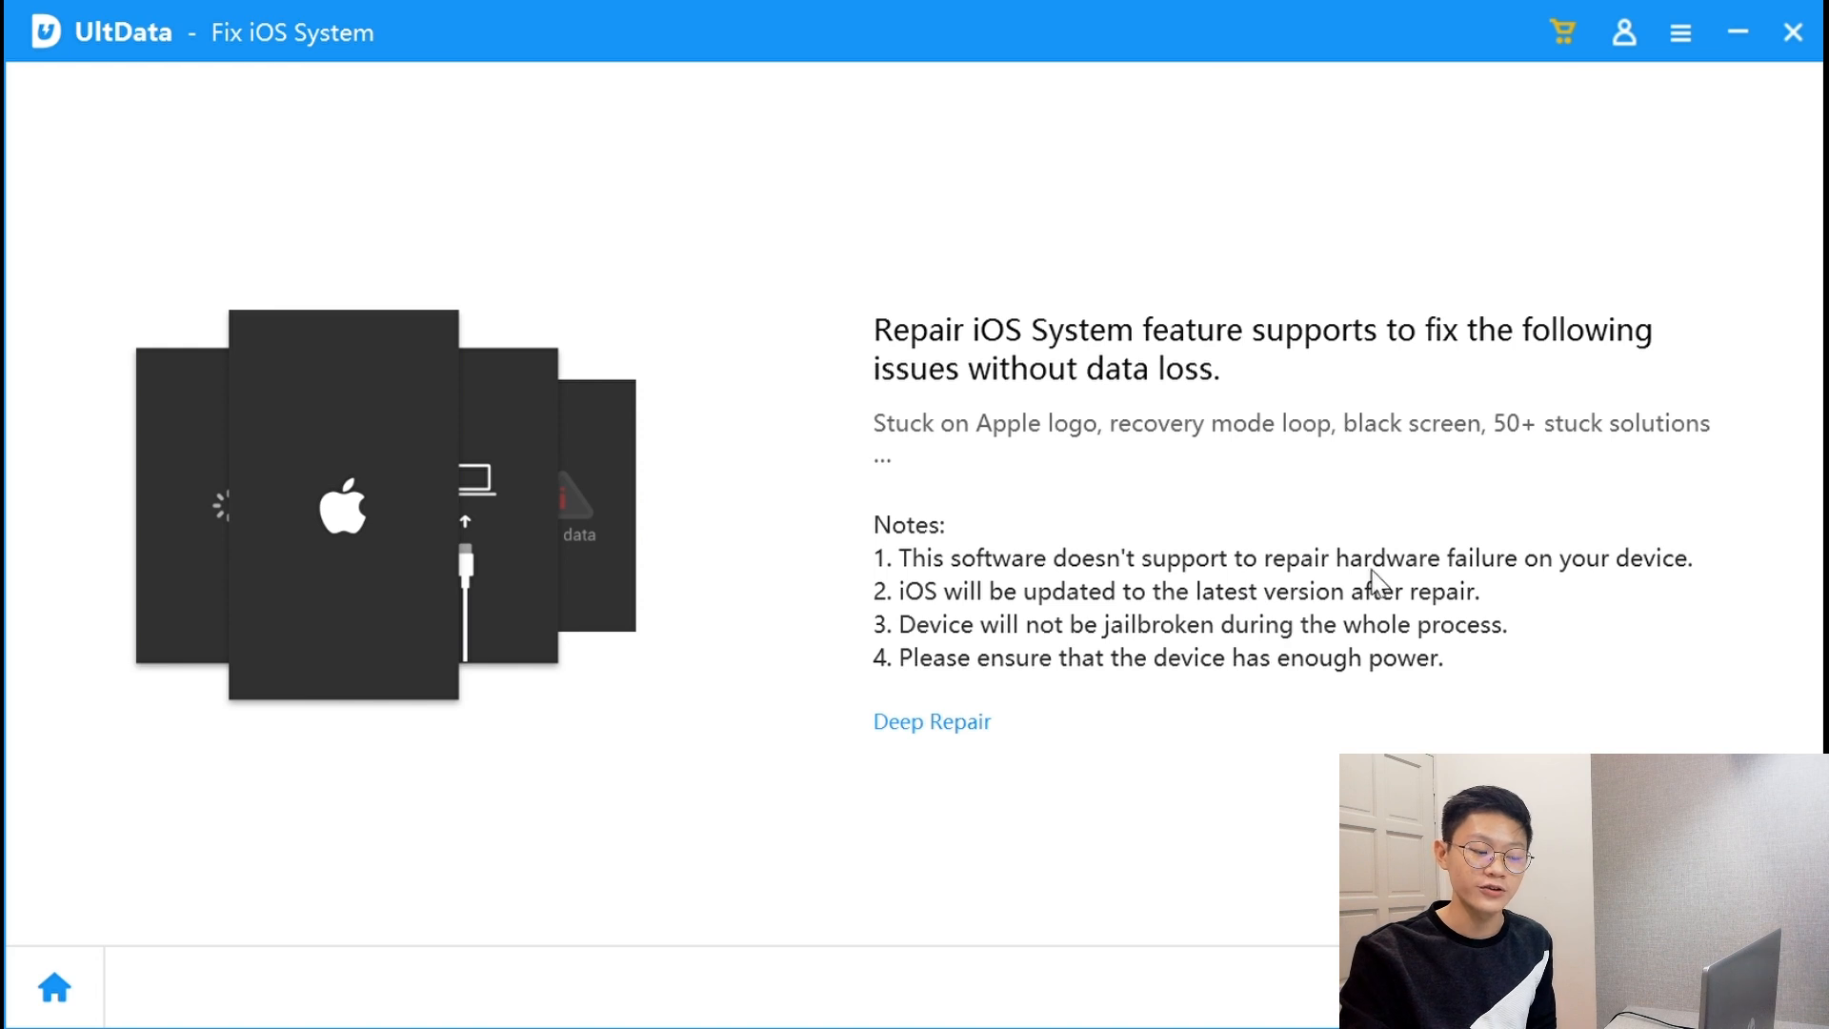
pyautogui.moveTo(1709, 593)
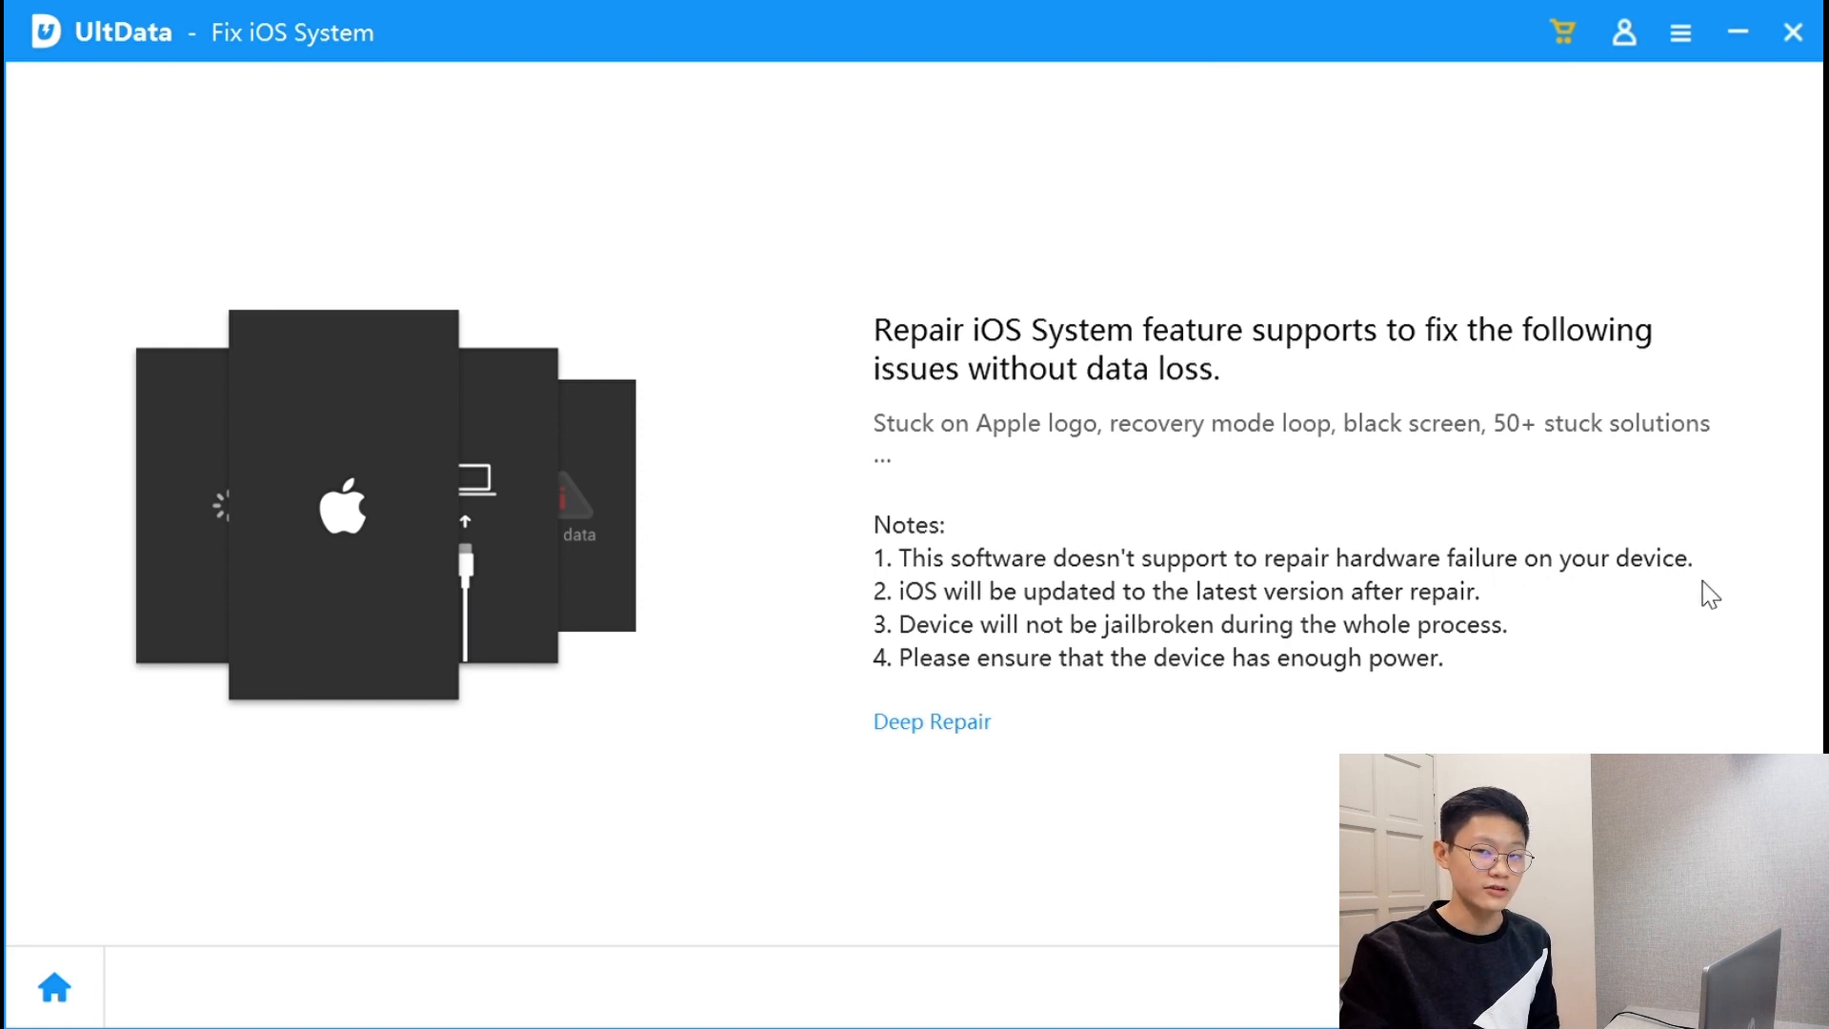
pyautogui.moveTo(1306, 557)
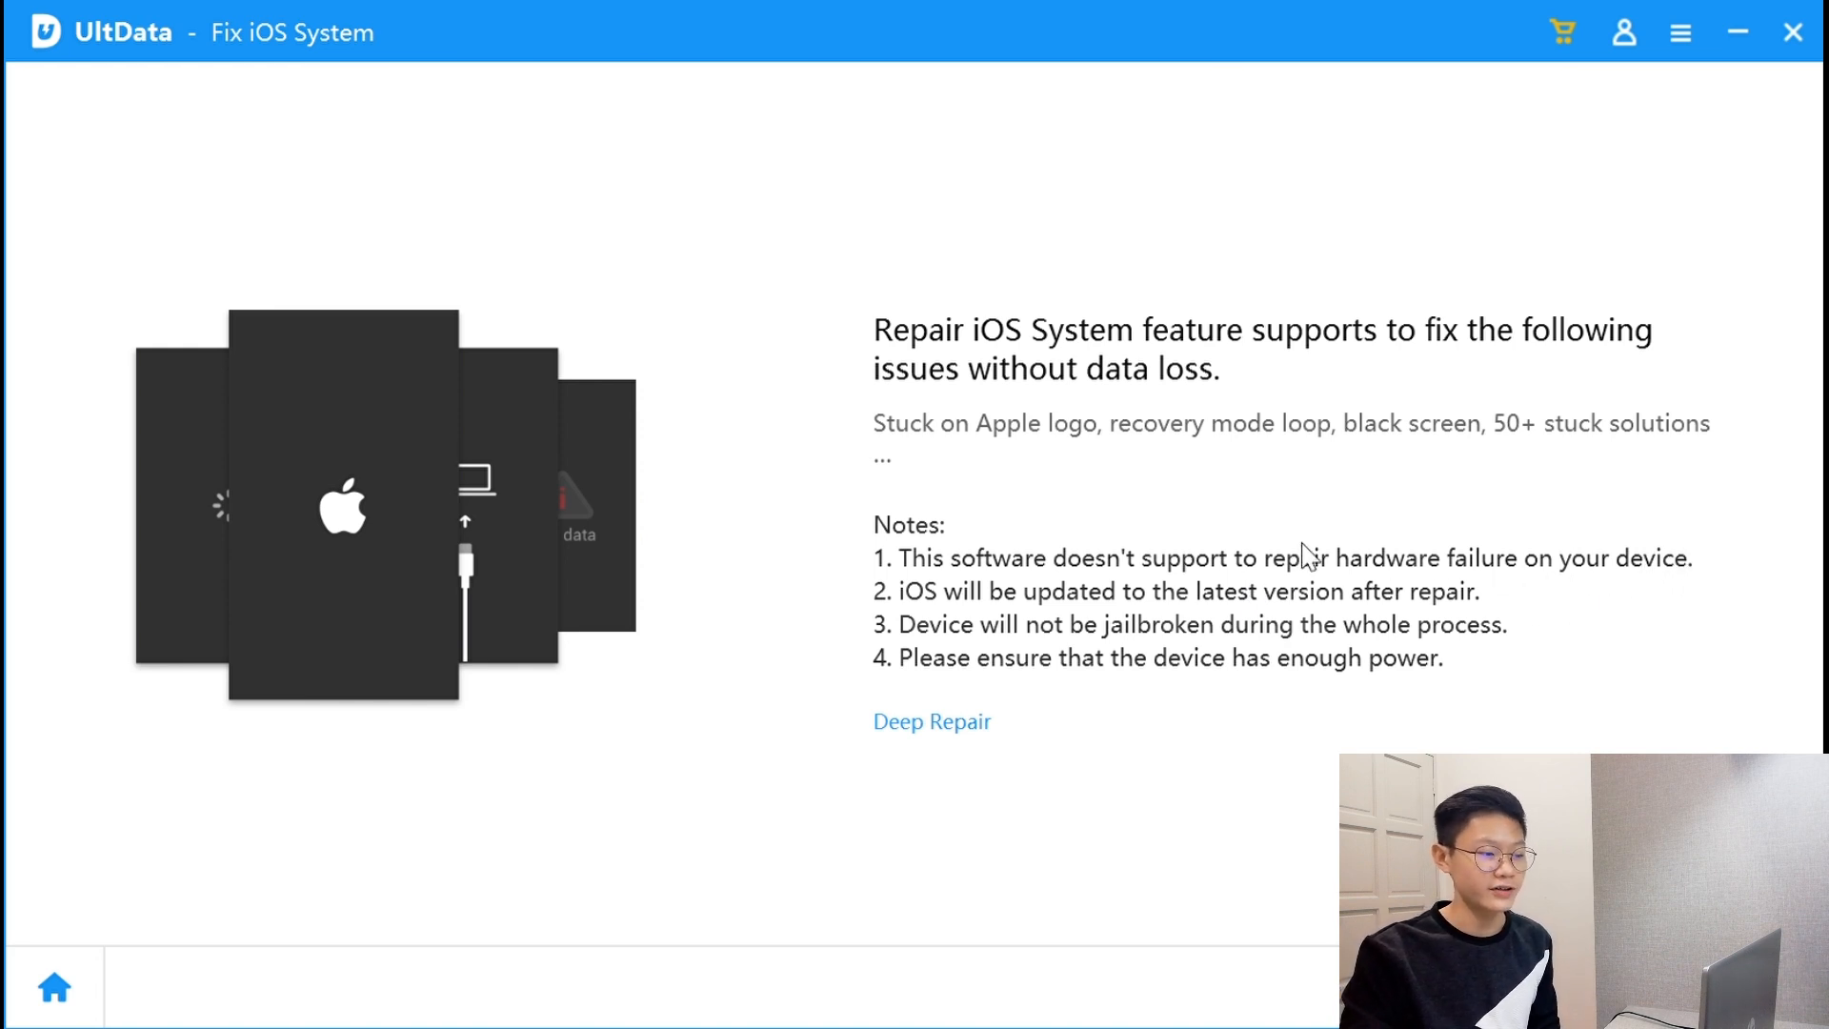
pyautogui.moveTo(902, 601)
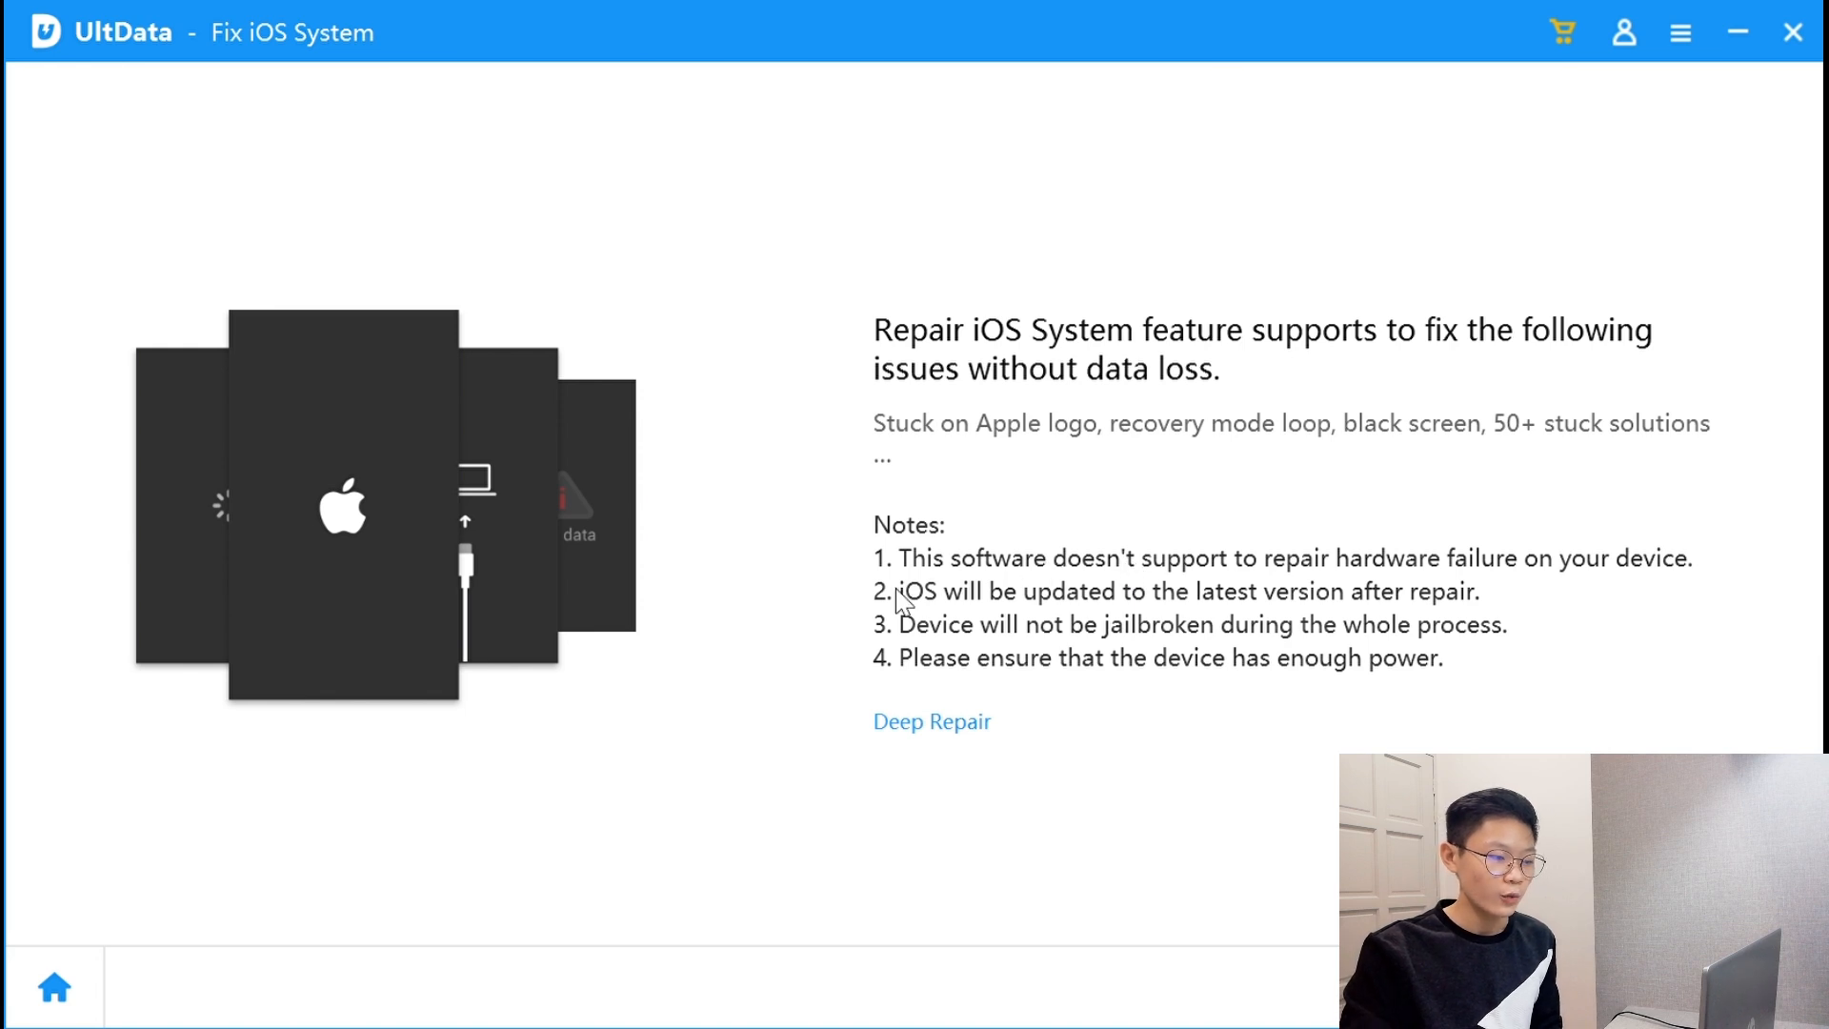
pyautogui.moveTo(1082, 614)
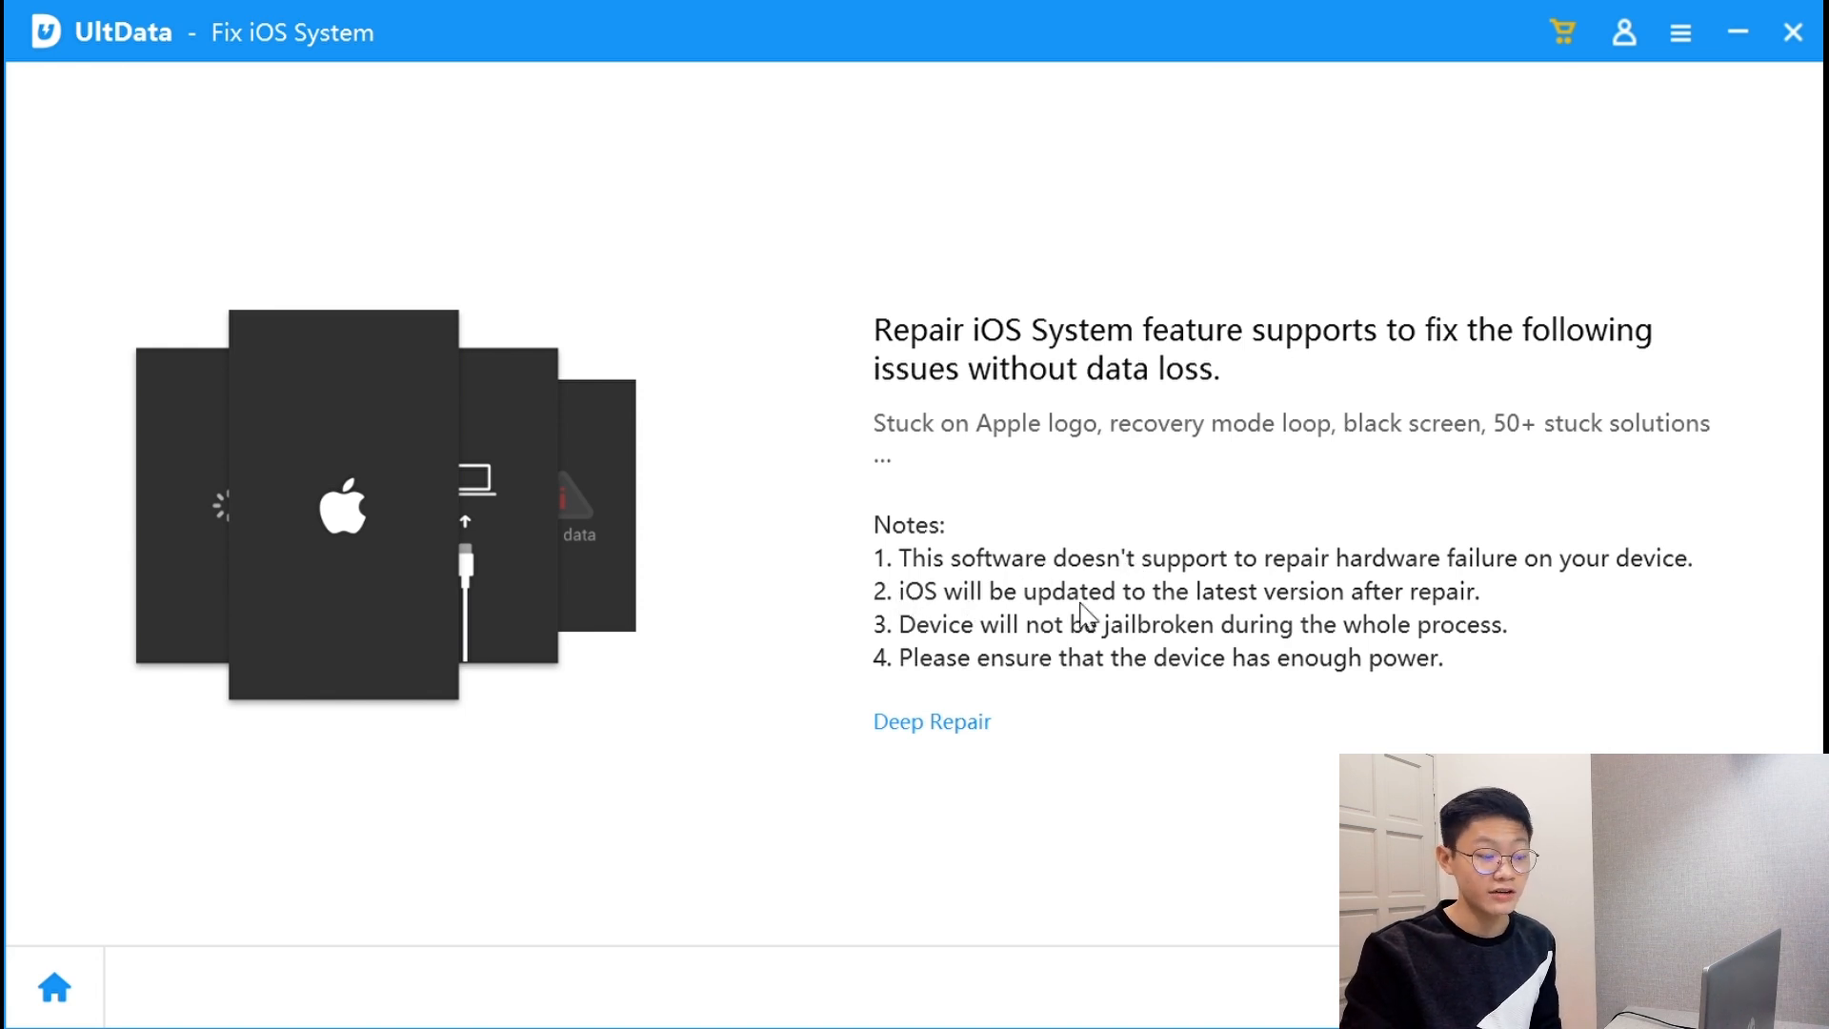
pyautogui.moveTo(1444, 634)
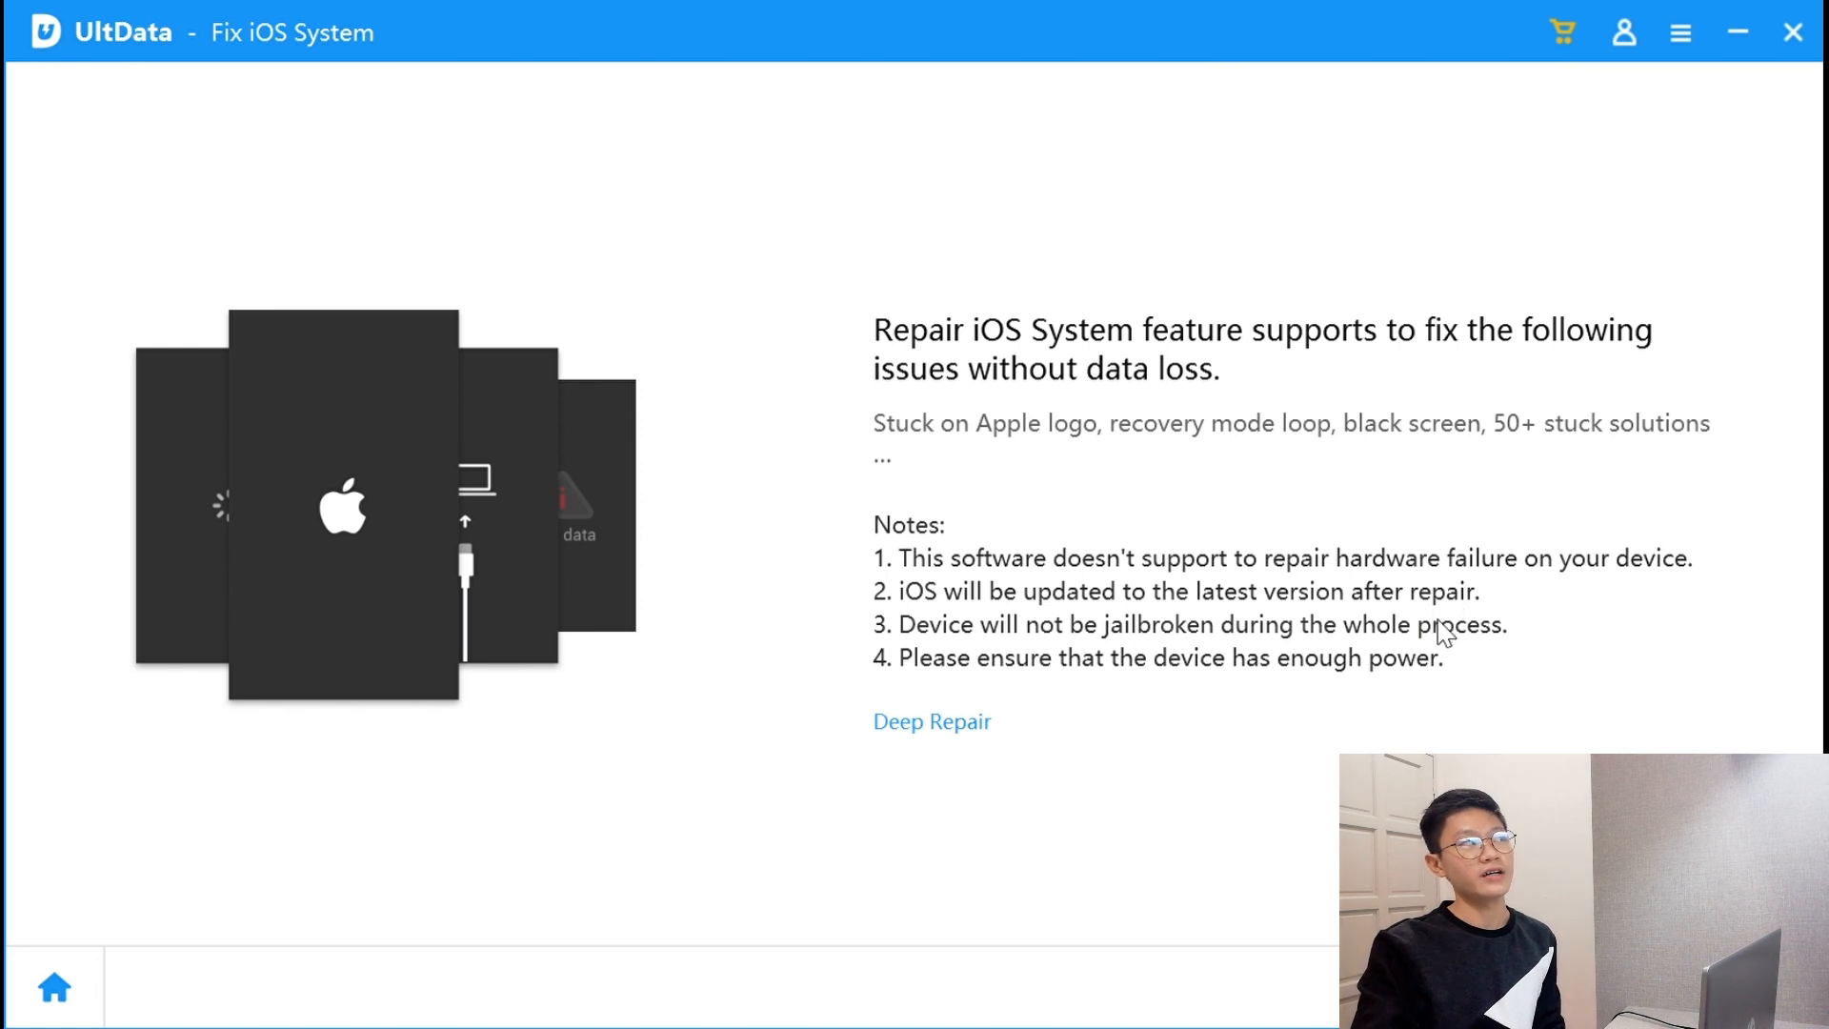
pyautogui.moveTo(1433, 682)
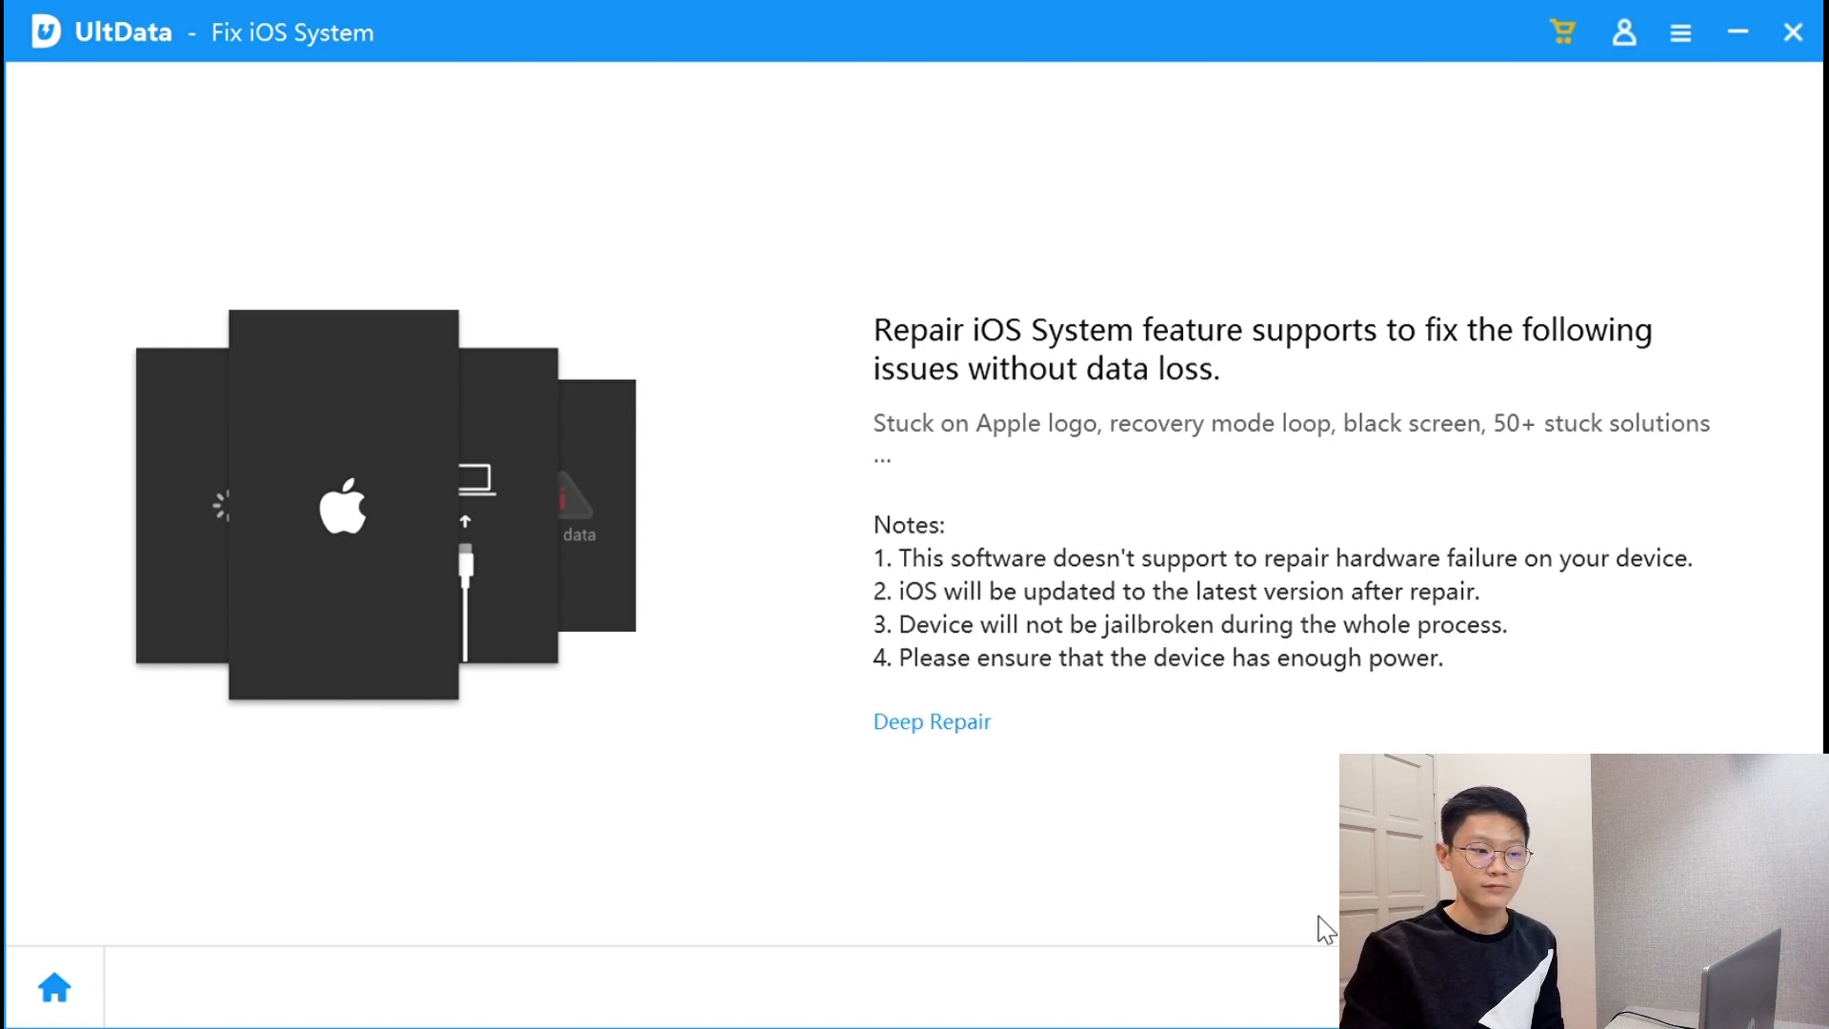
pyautogui.moveTo(1304, 664)
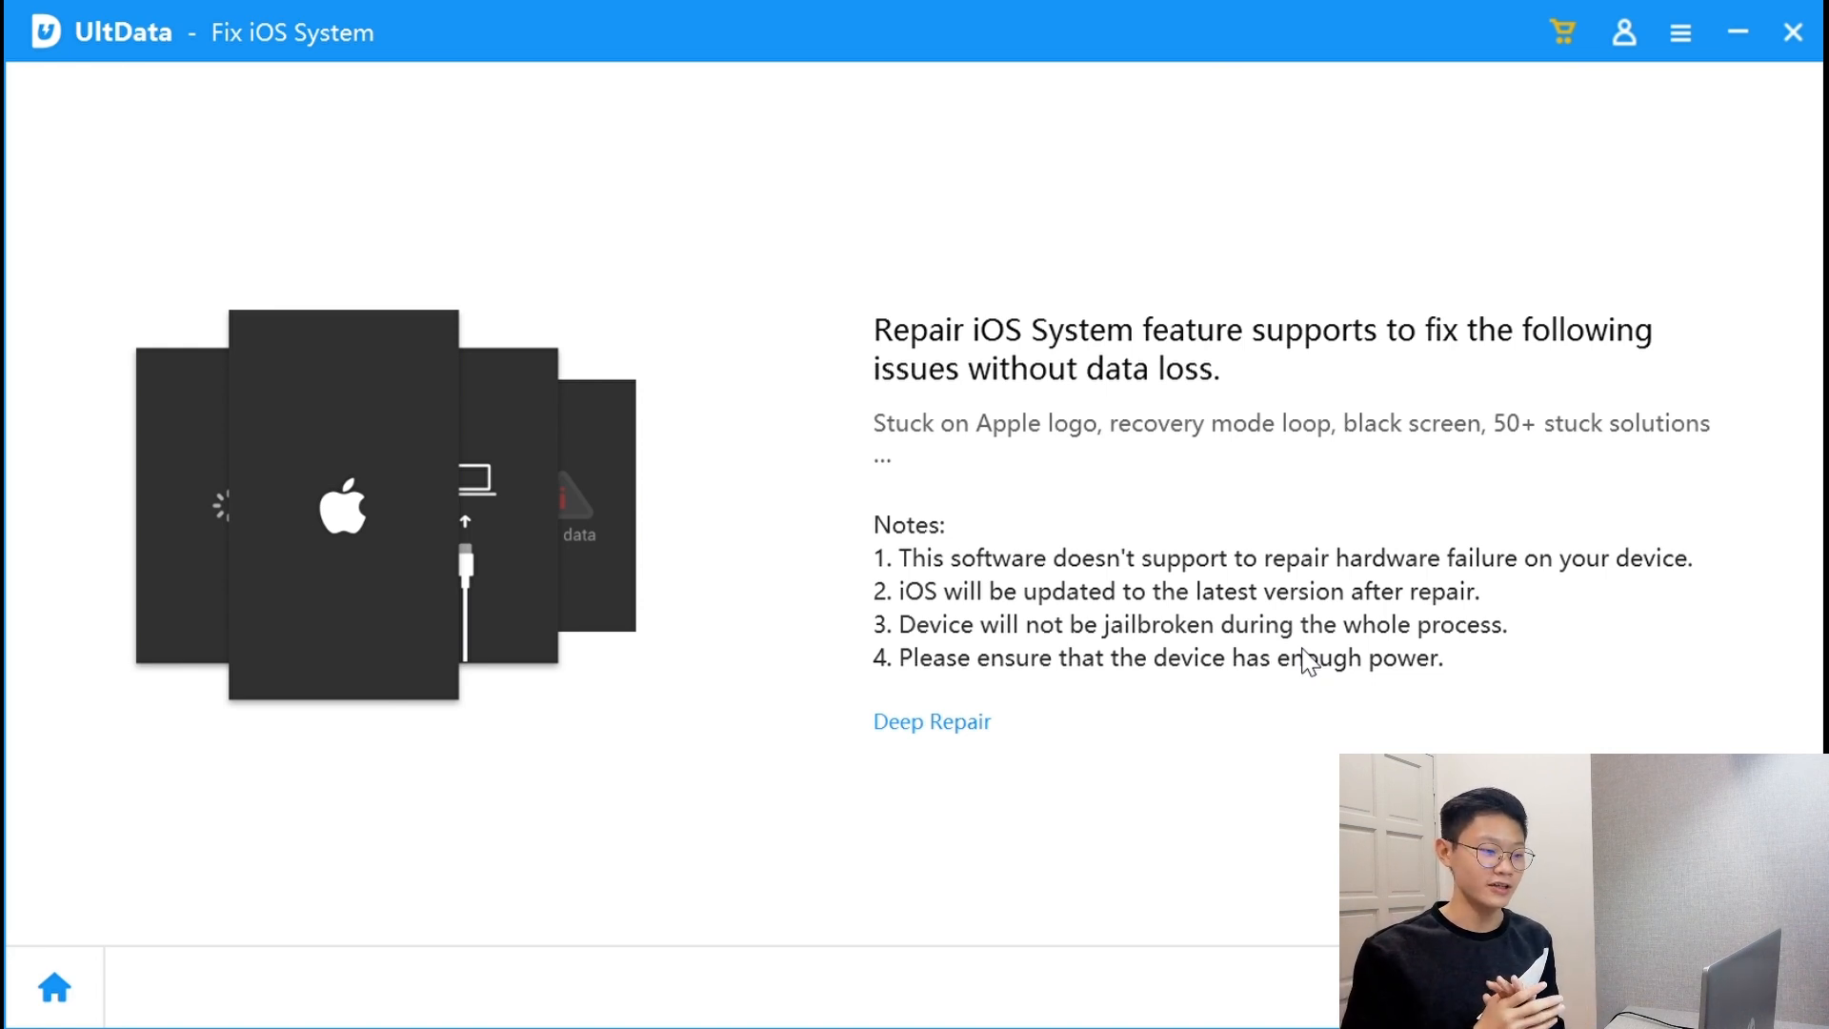
pyautogui.moveTo(1132, 555)
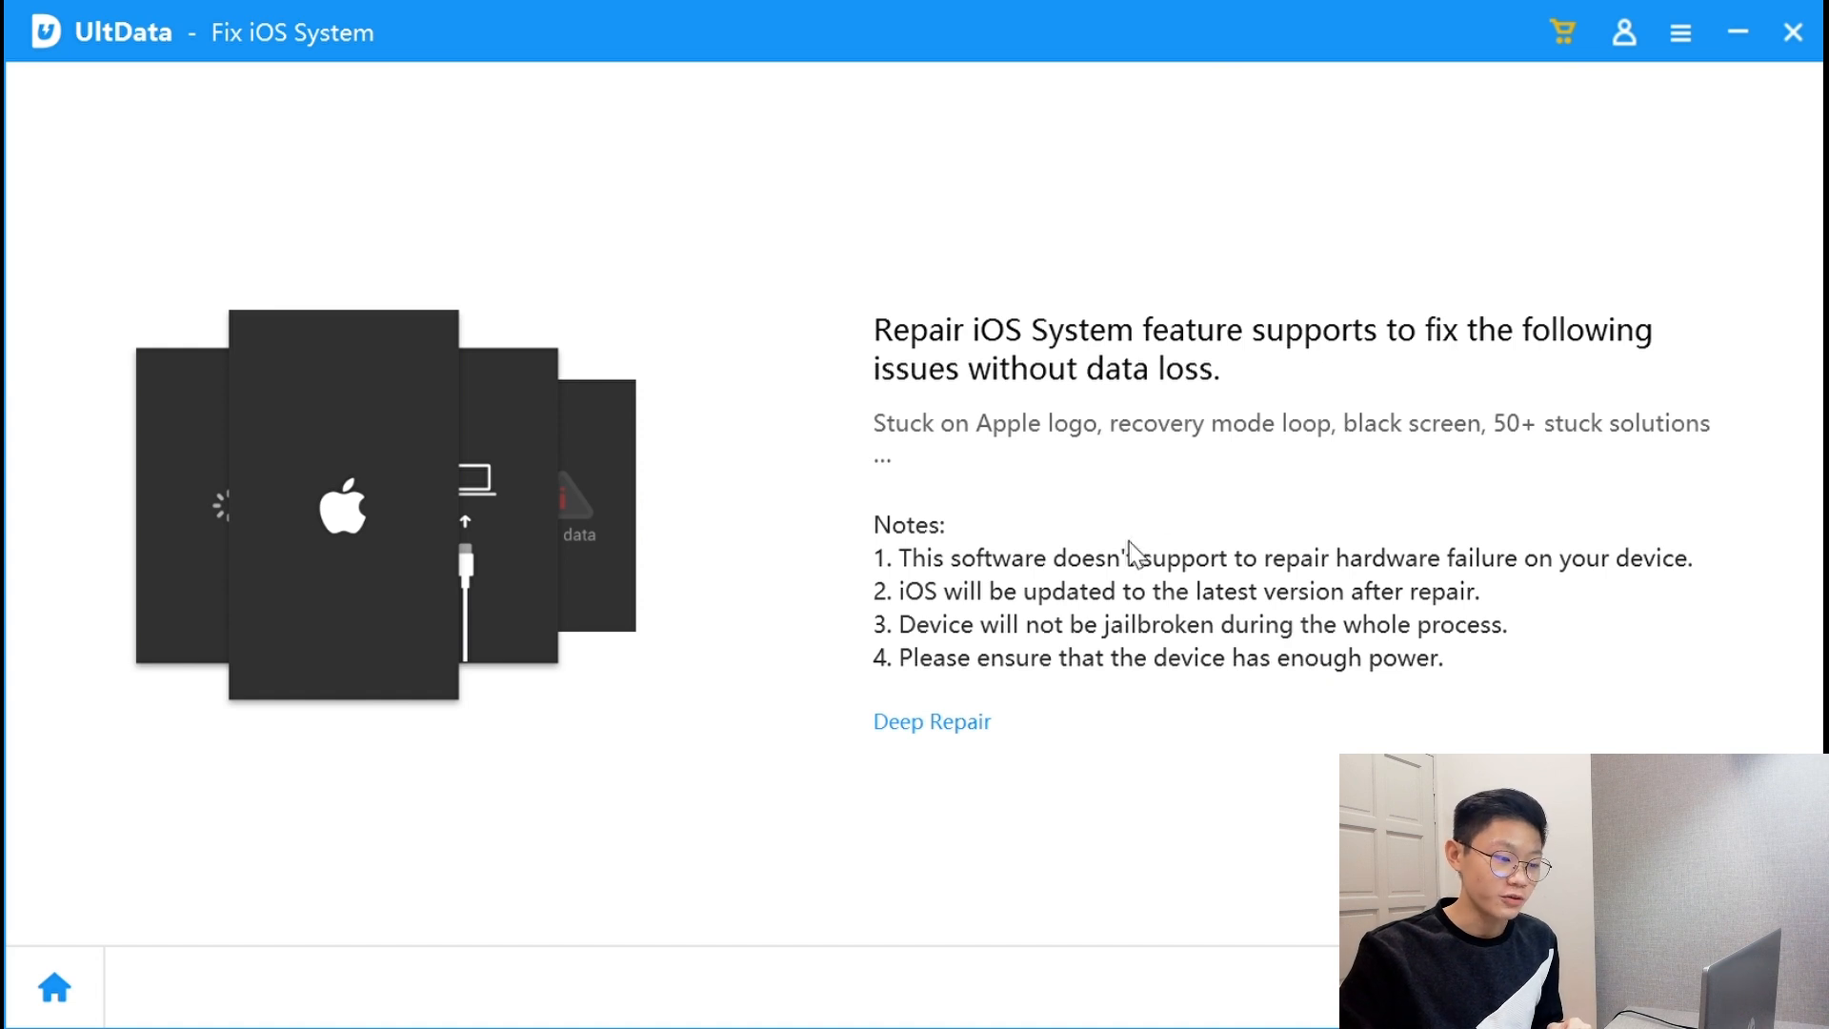
pyautogui.moveTo(1225, 659)
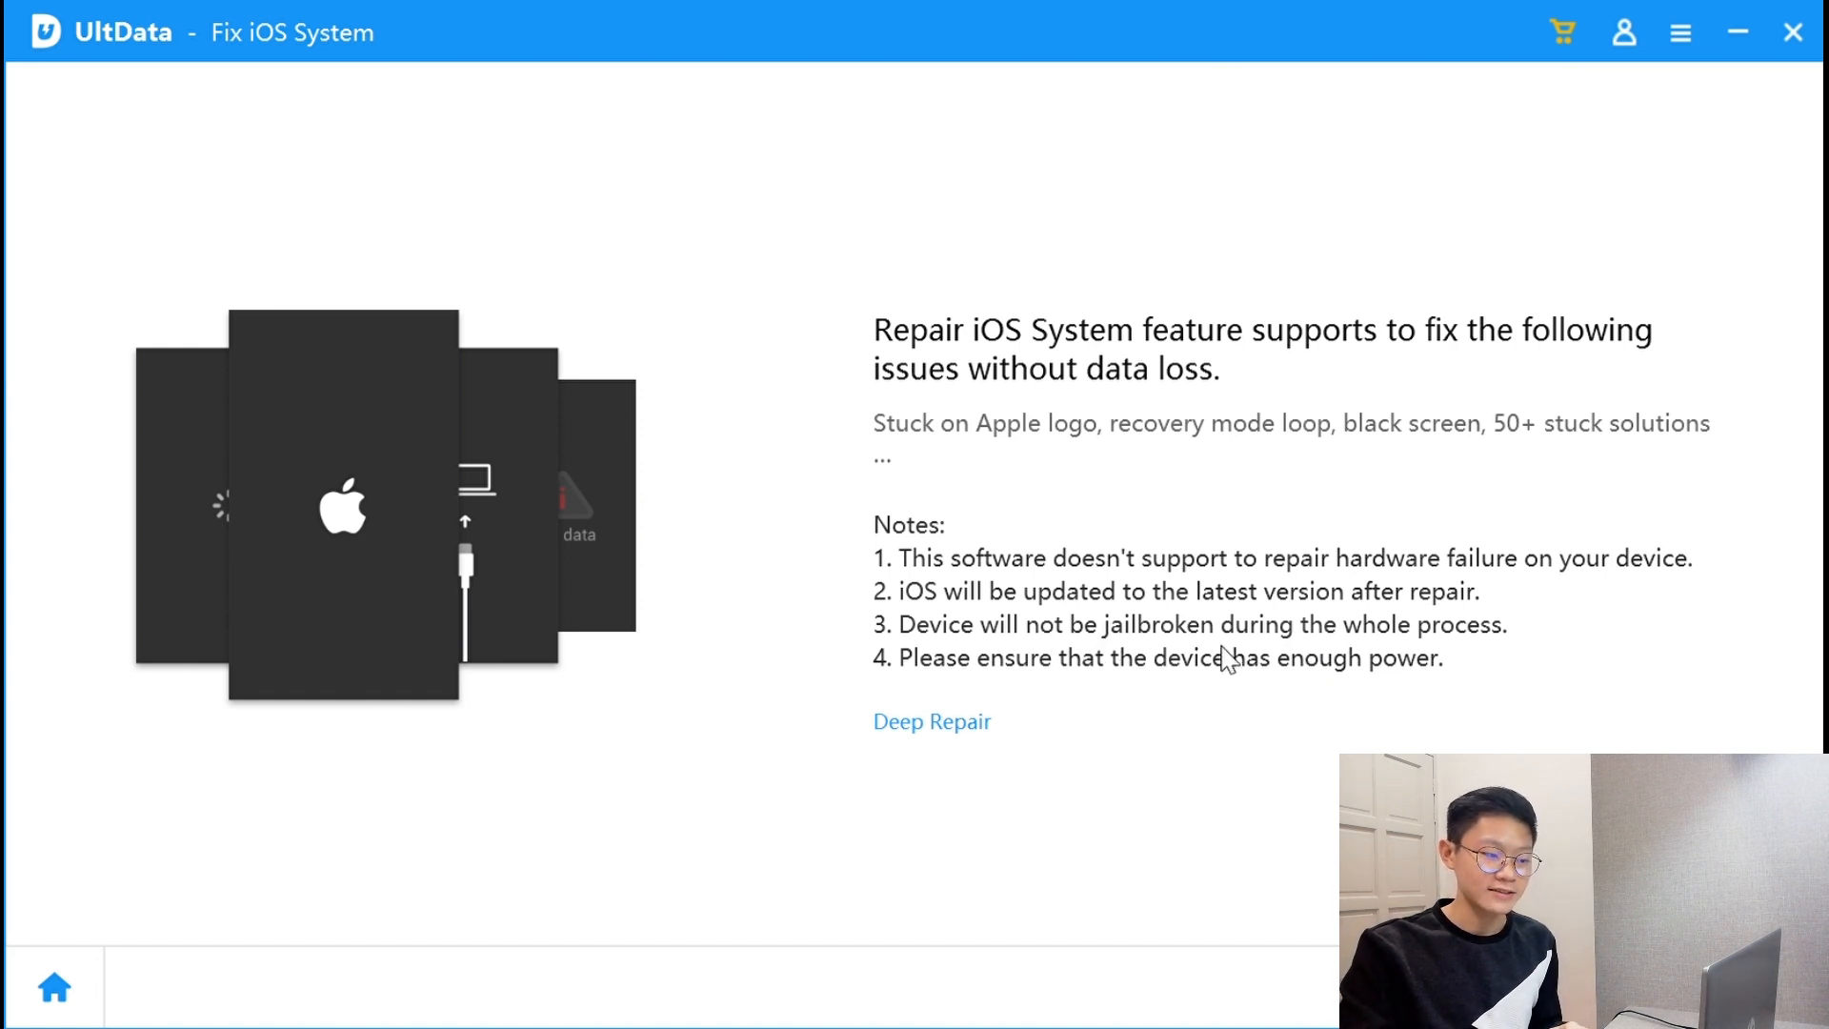
pyautogui.moveTo(1163, 648)
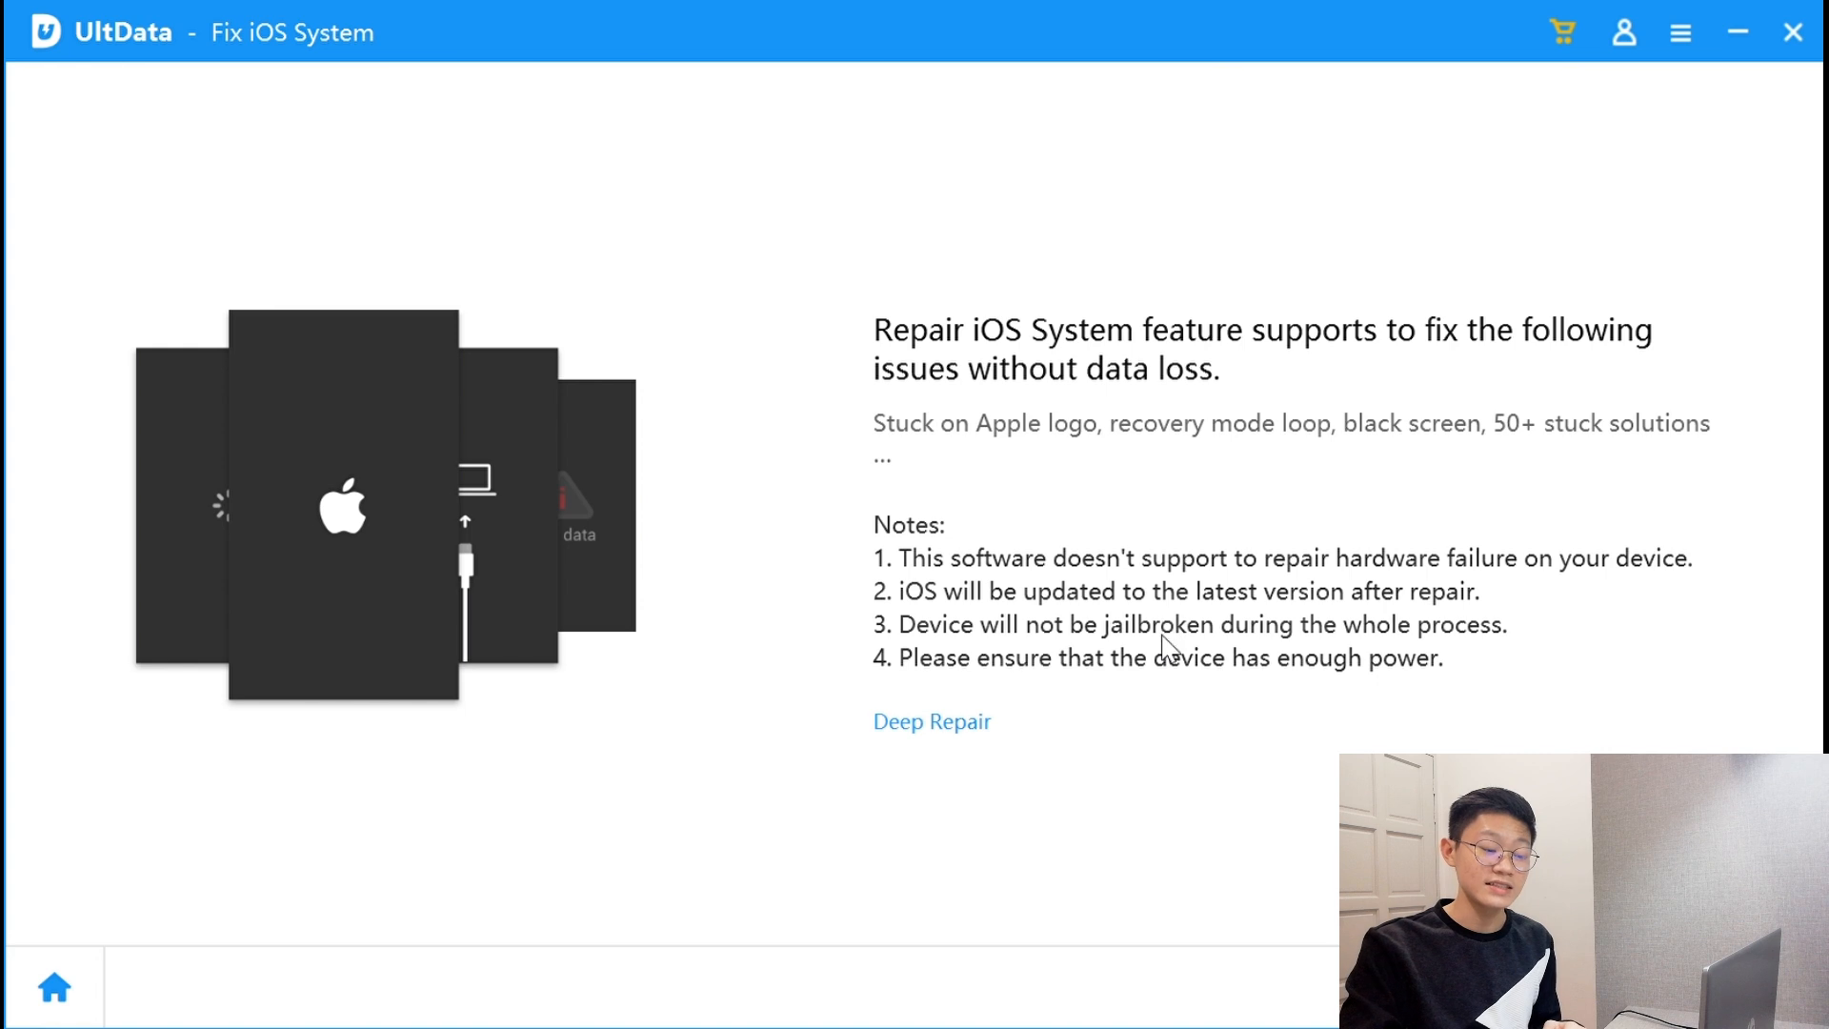
pyautogui.moveTo(1450, 690)
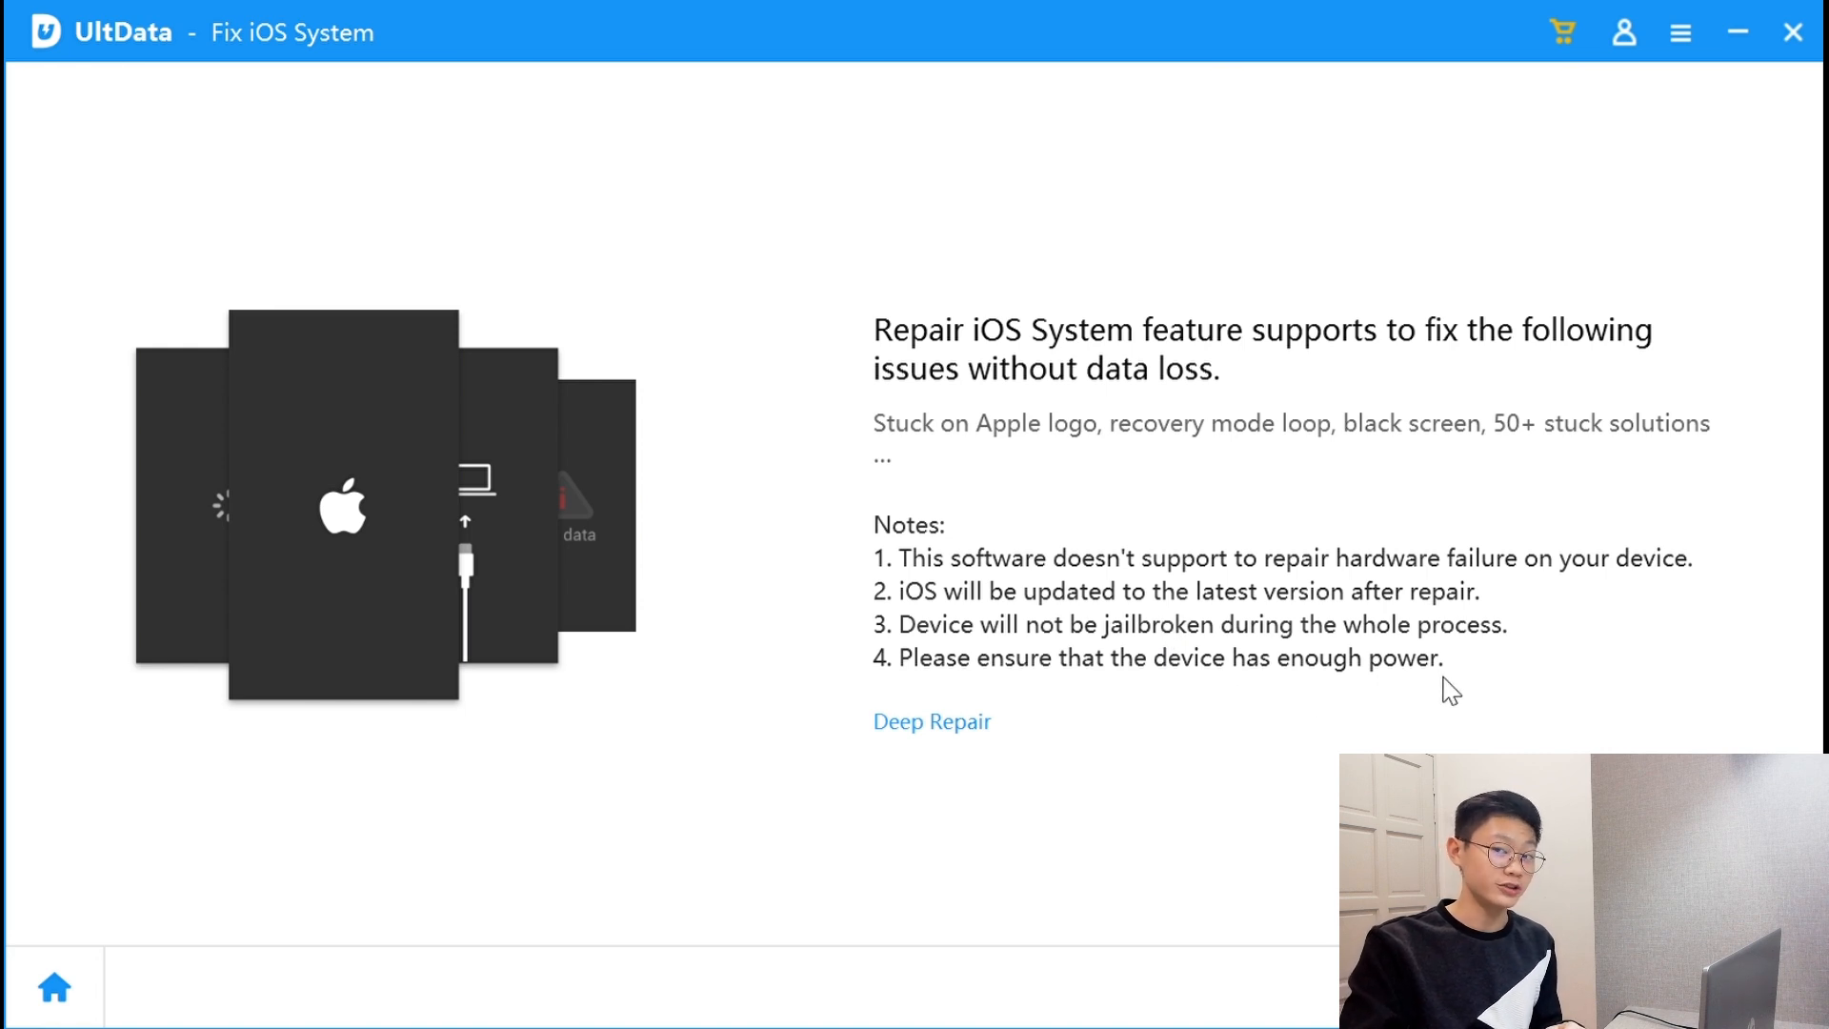
pyautogui.moveTo(1250, 697)
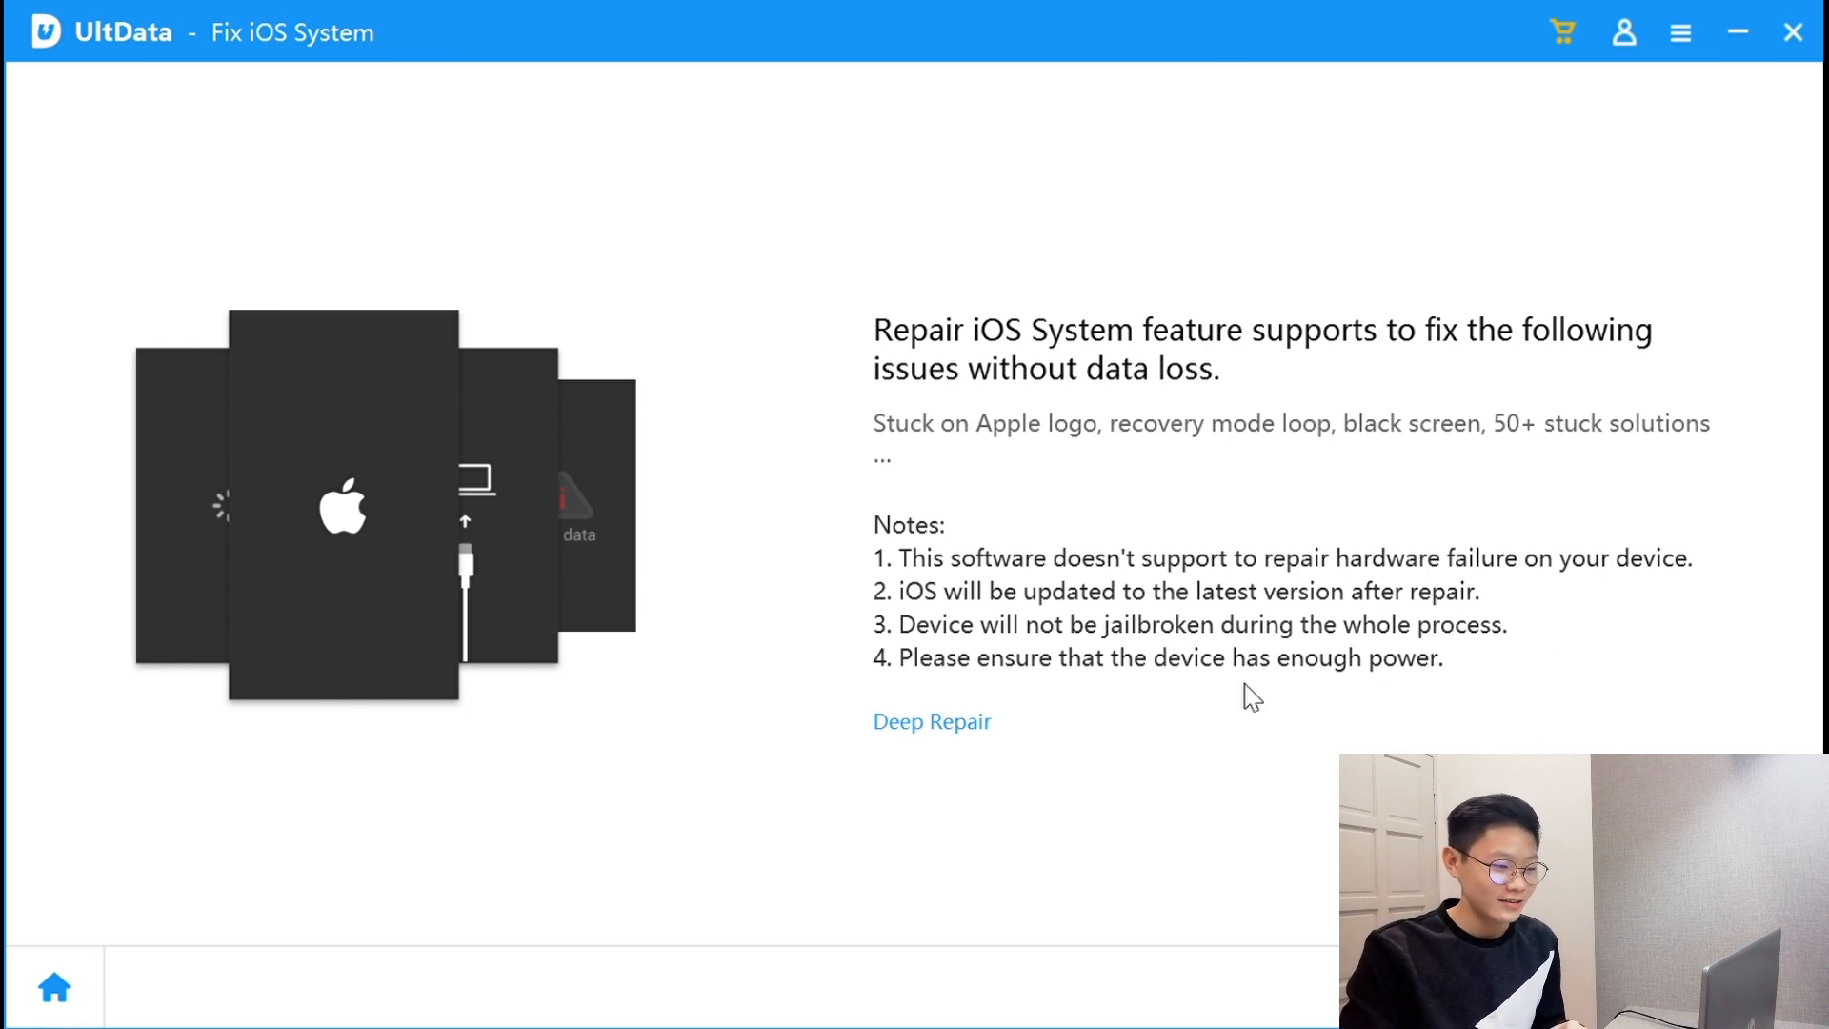
pyautogui.moveTo(909, 243)
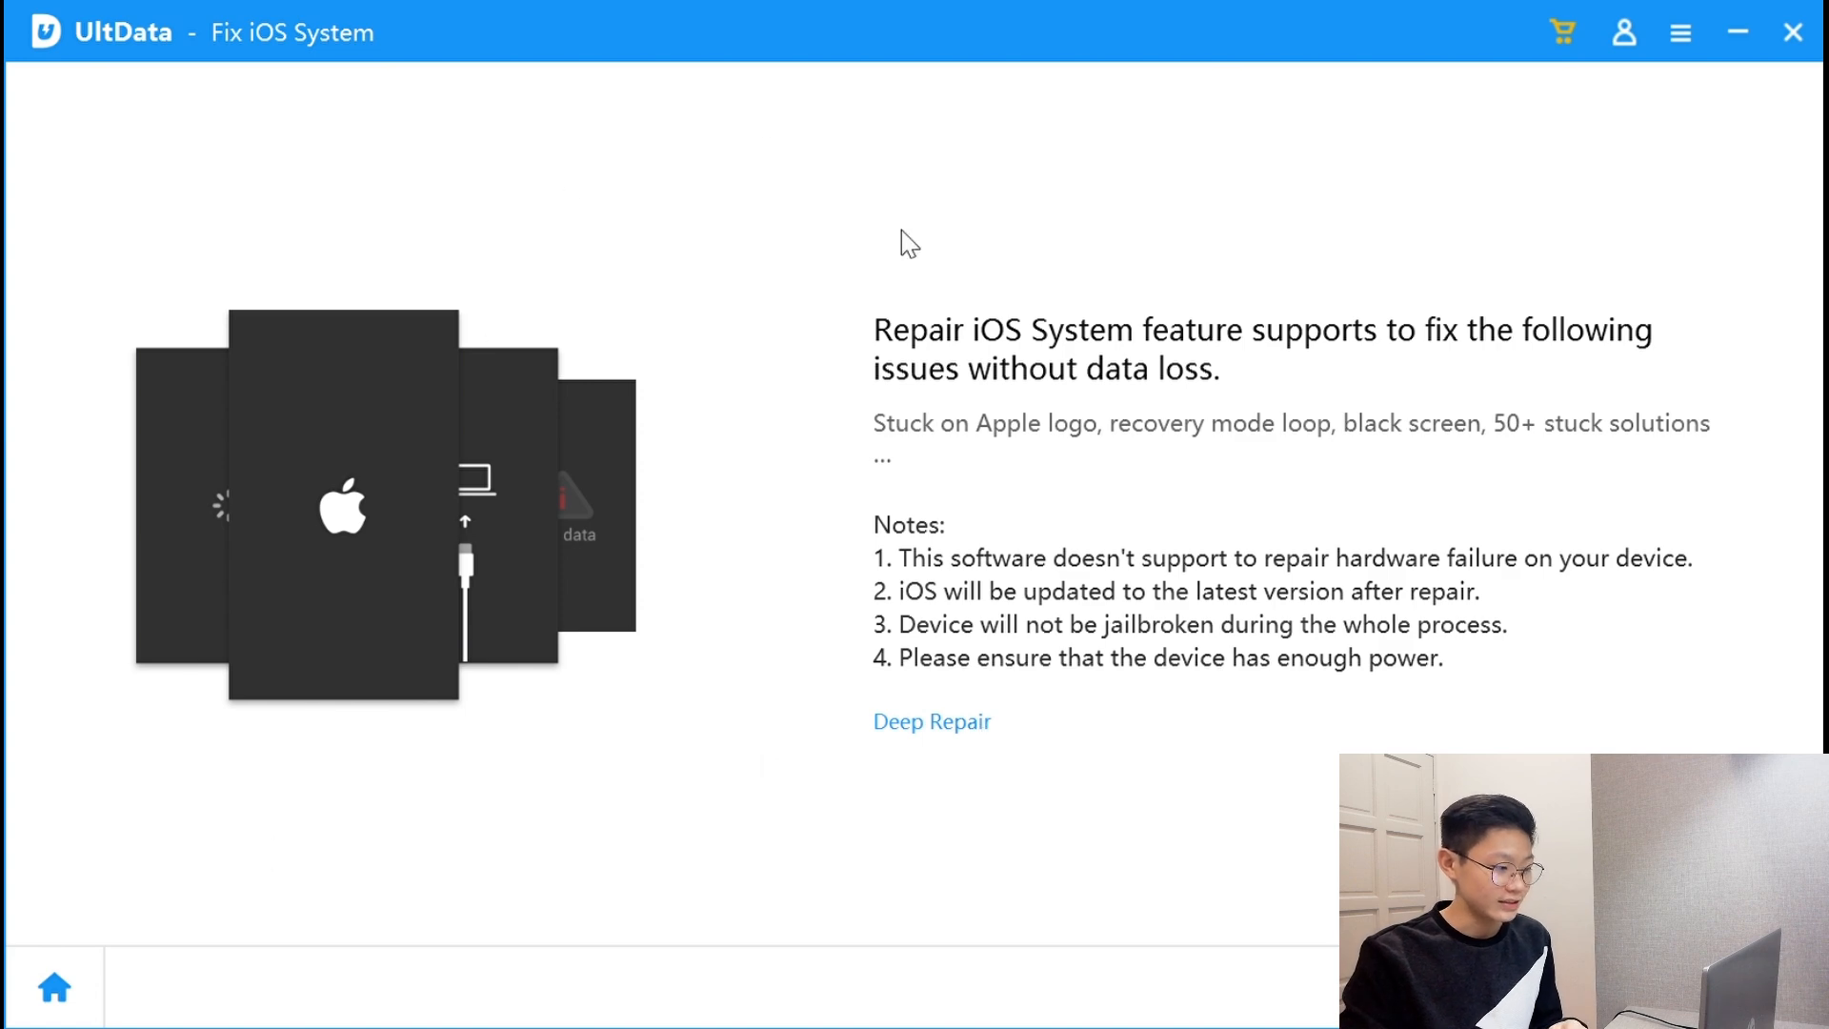
# Return from Fix iOS System to the home screen via the Home icon
pyautogui.click(54, 984)
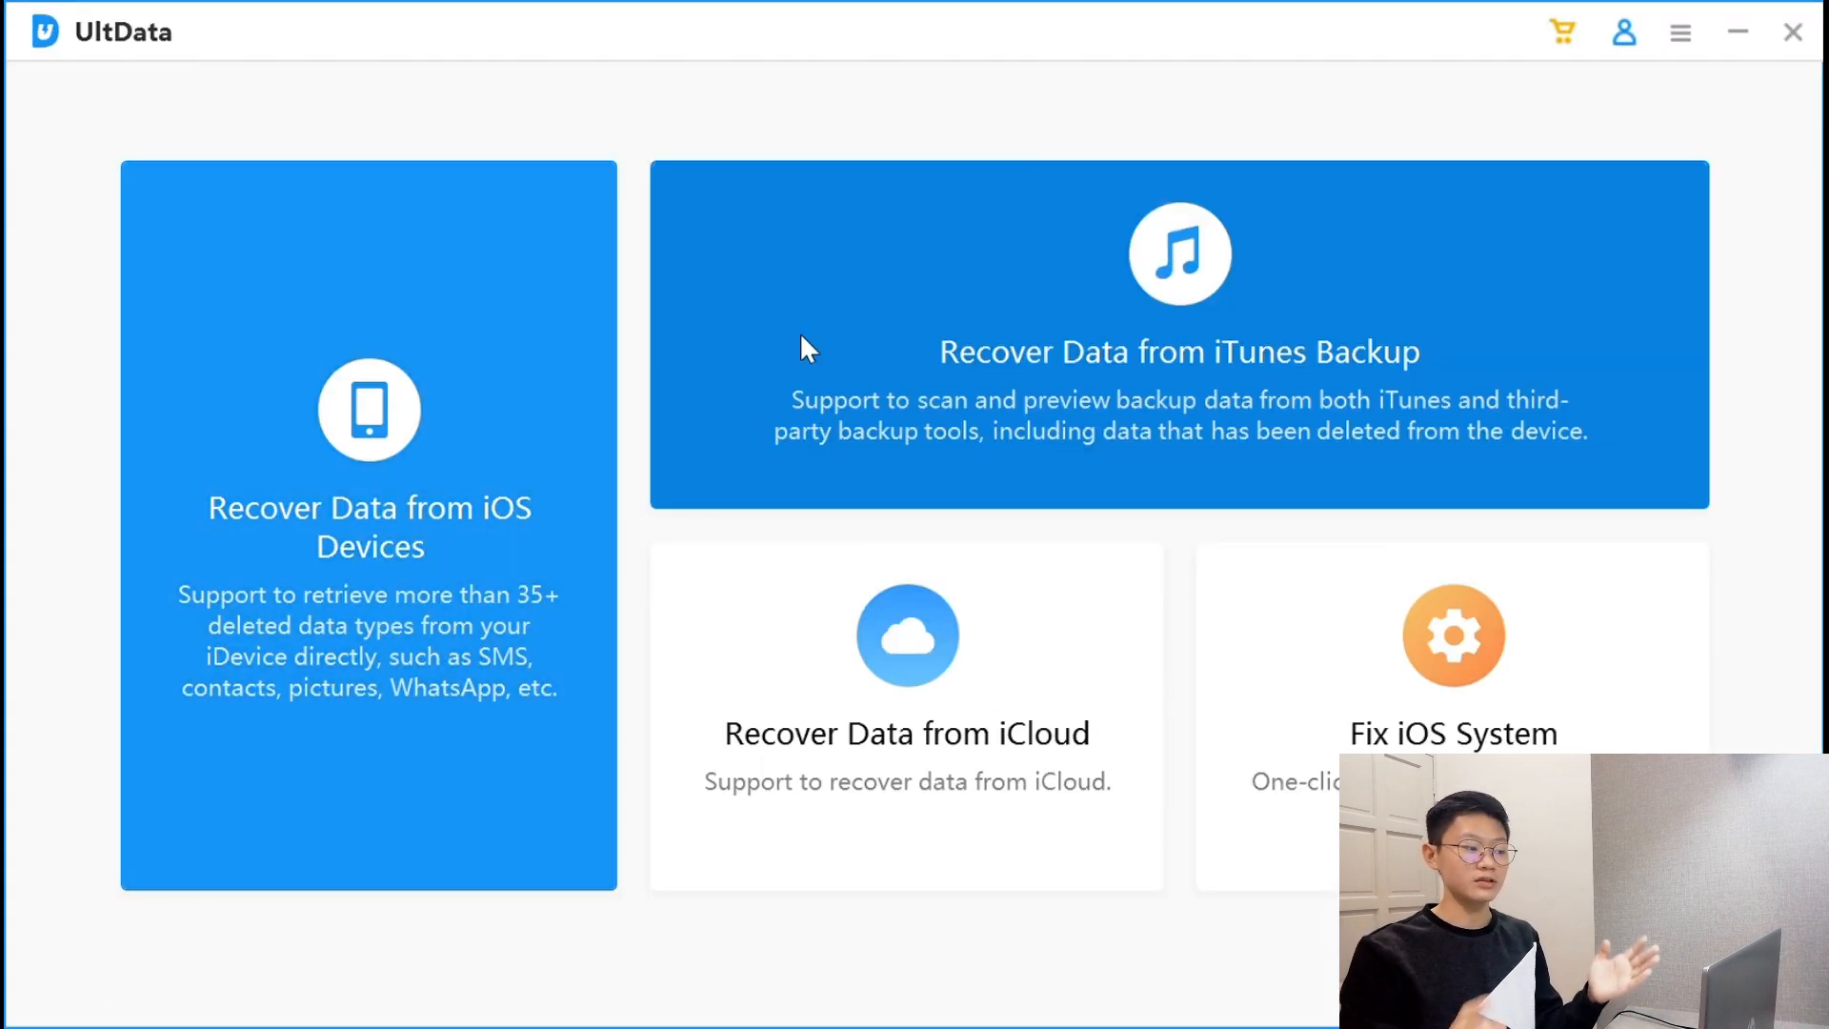
pyautogui.moveTo(466, 1008)
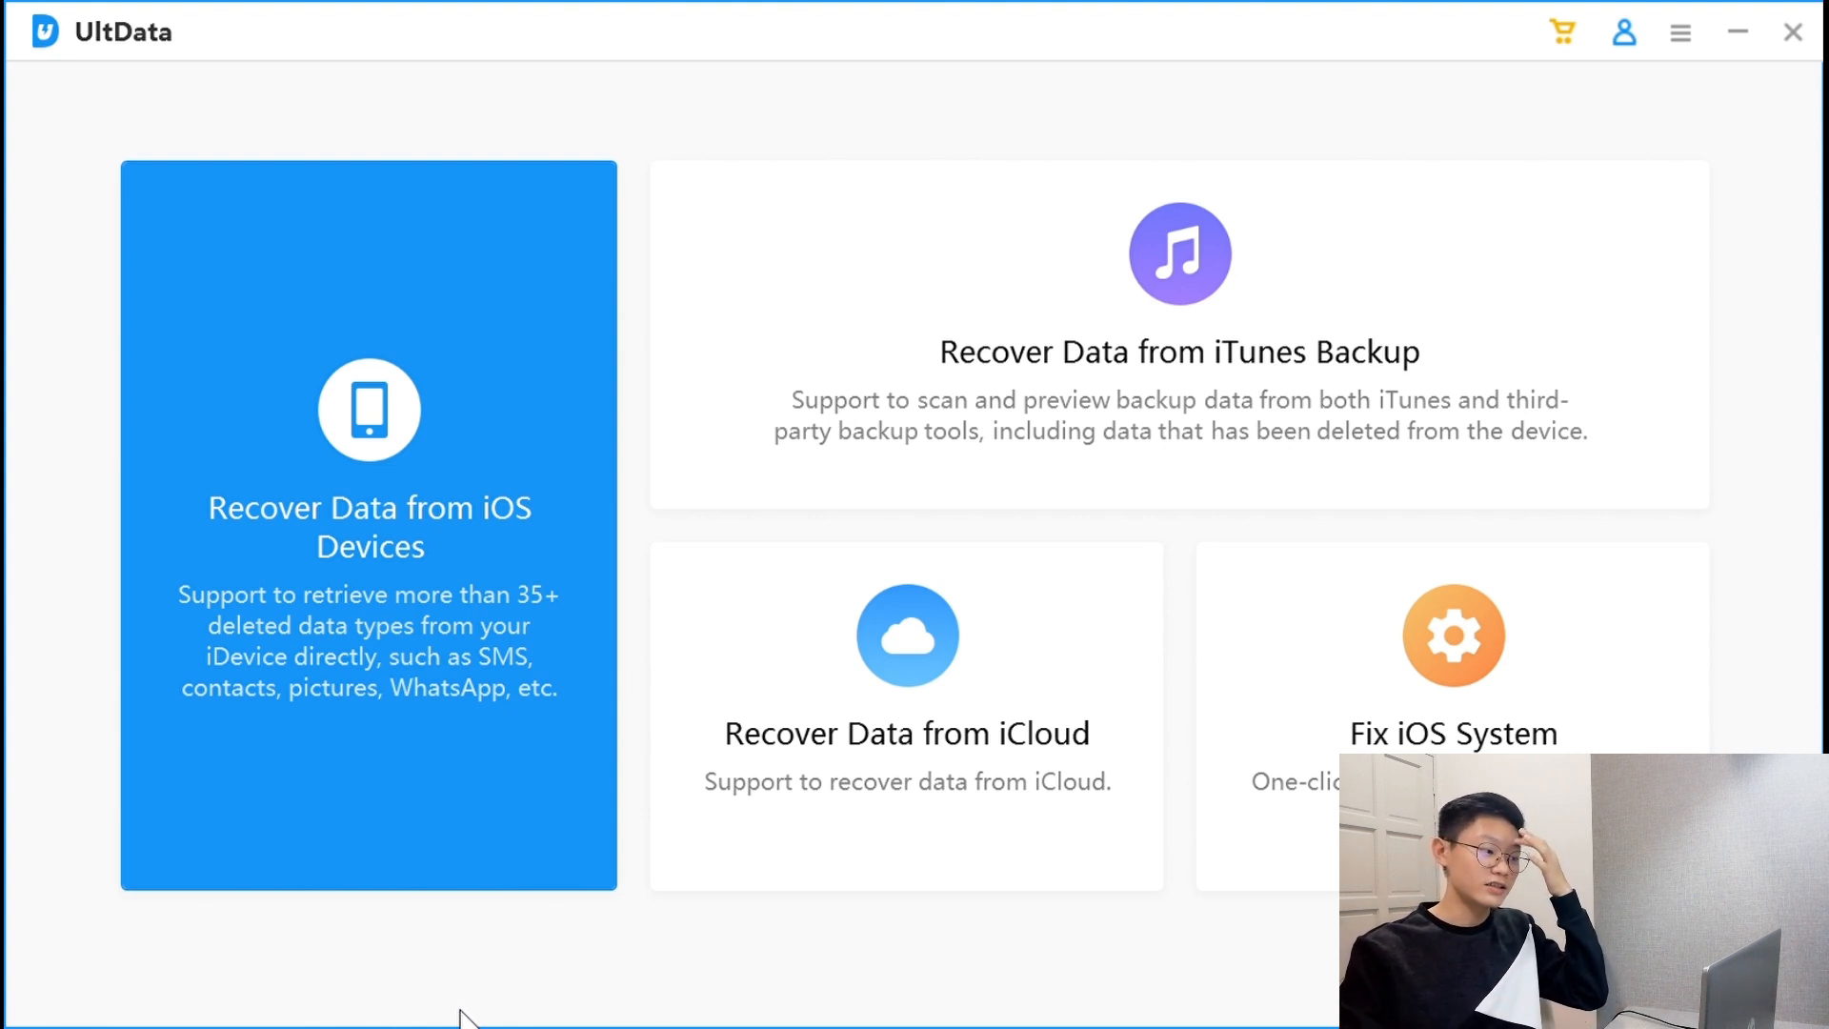
pyautogui.moveTo(462, 76)
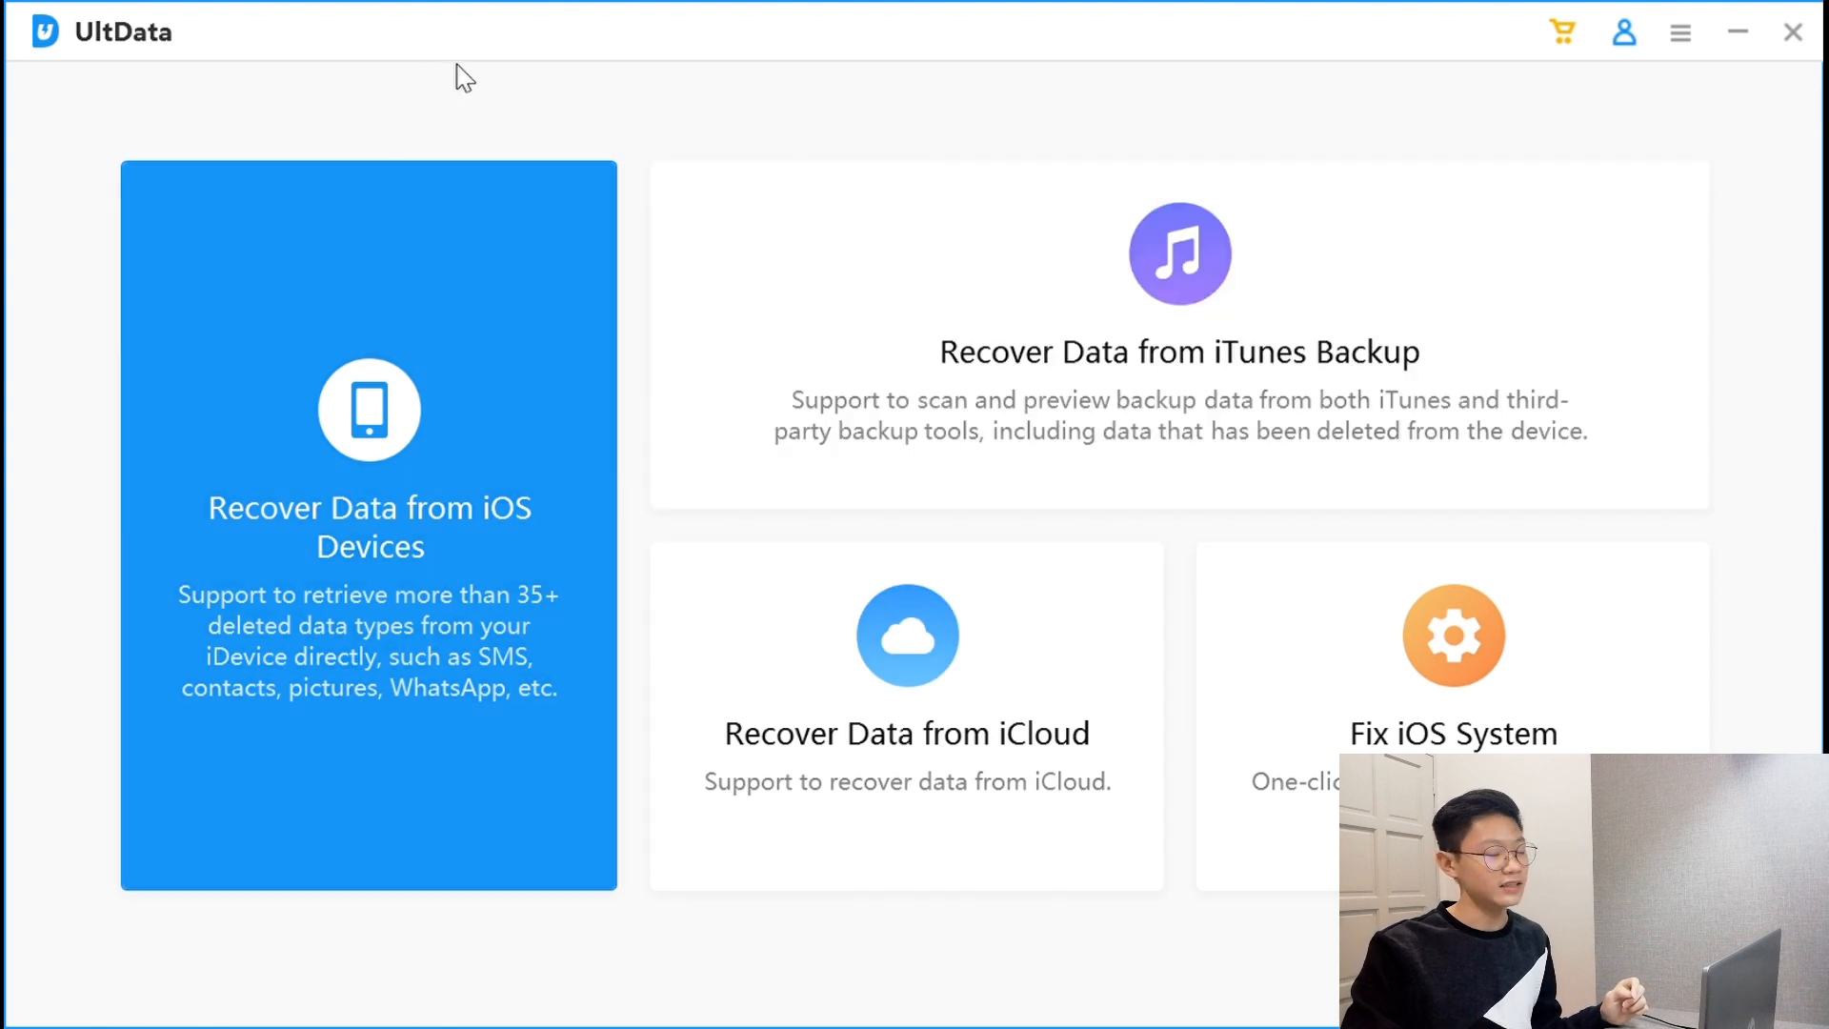
pyautogui.moveTo(661, 123)
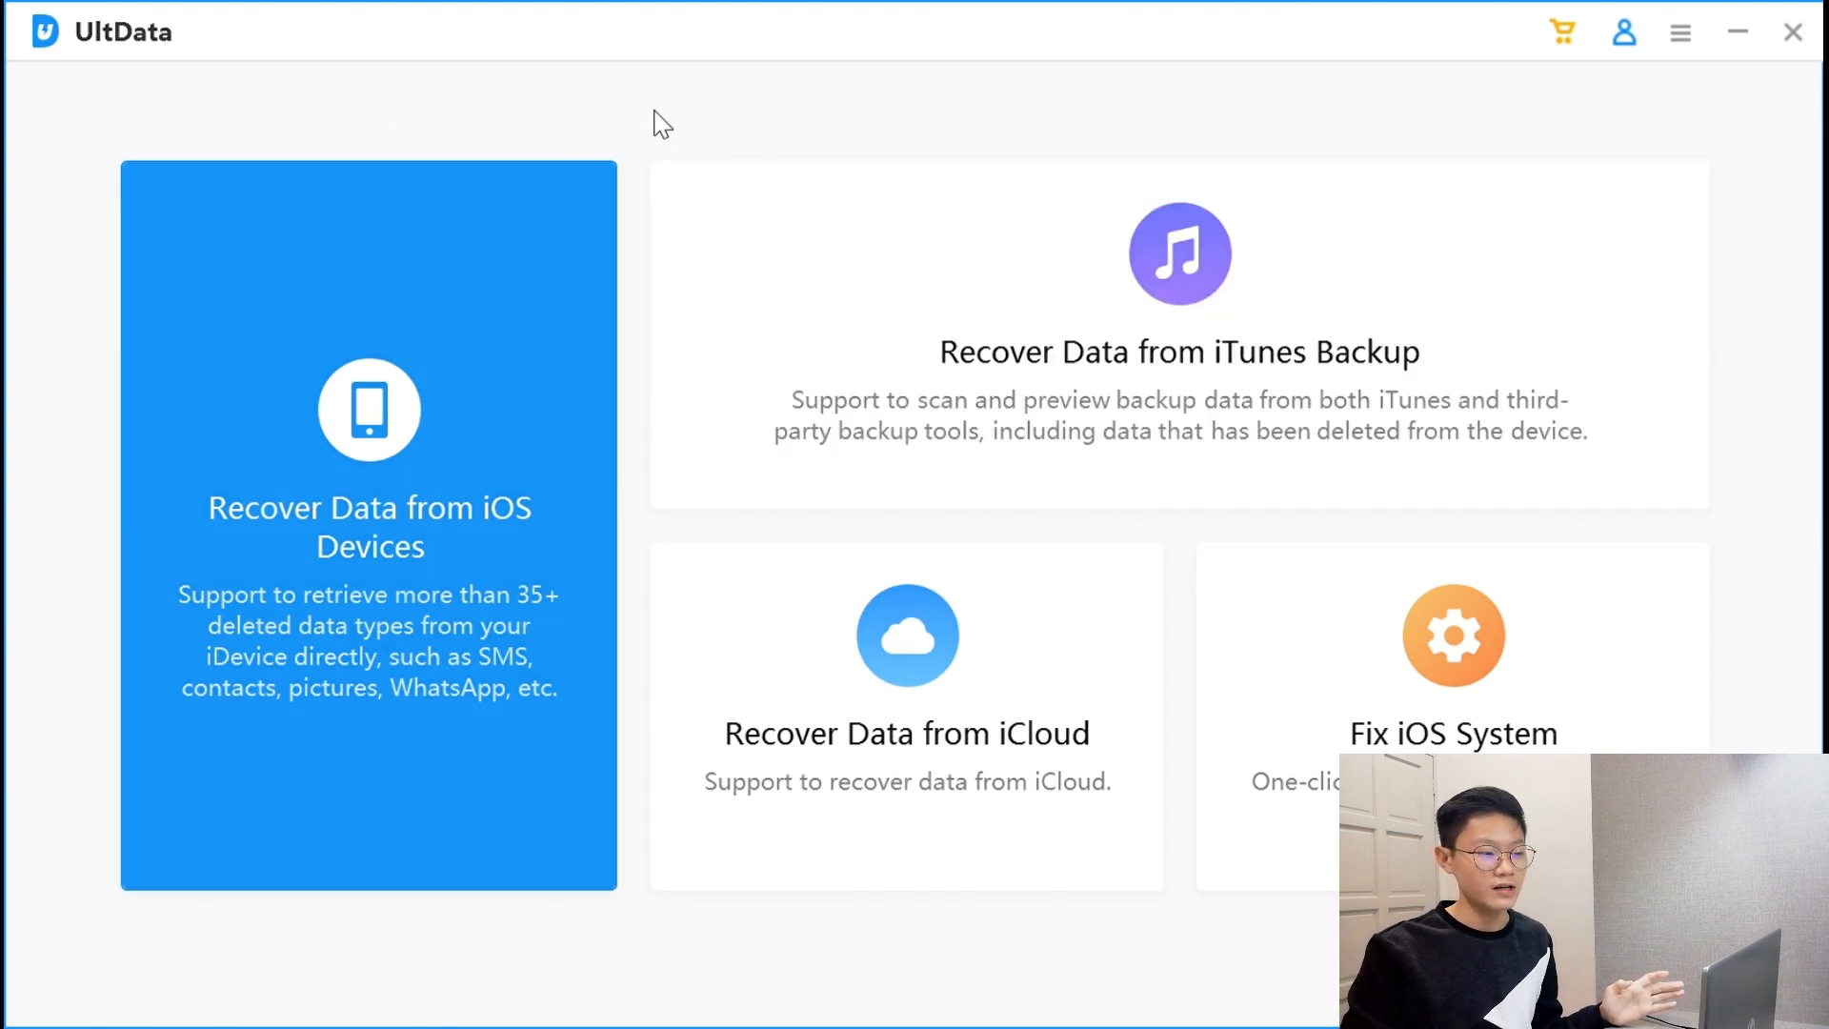